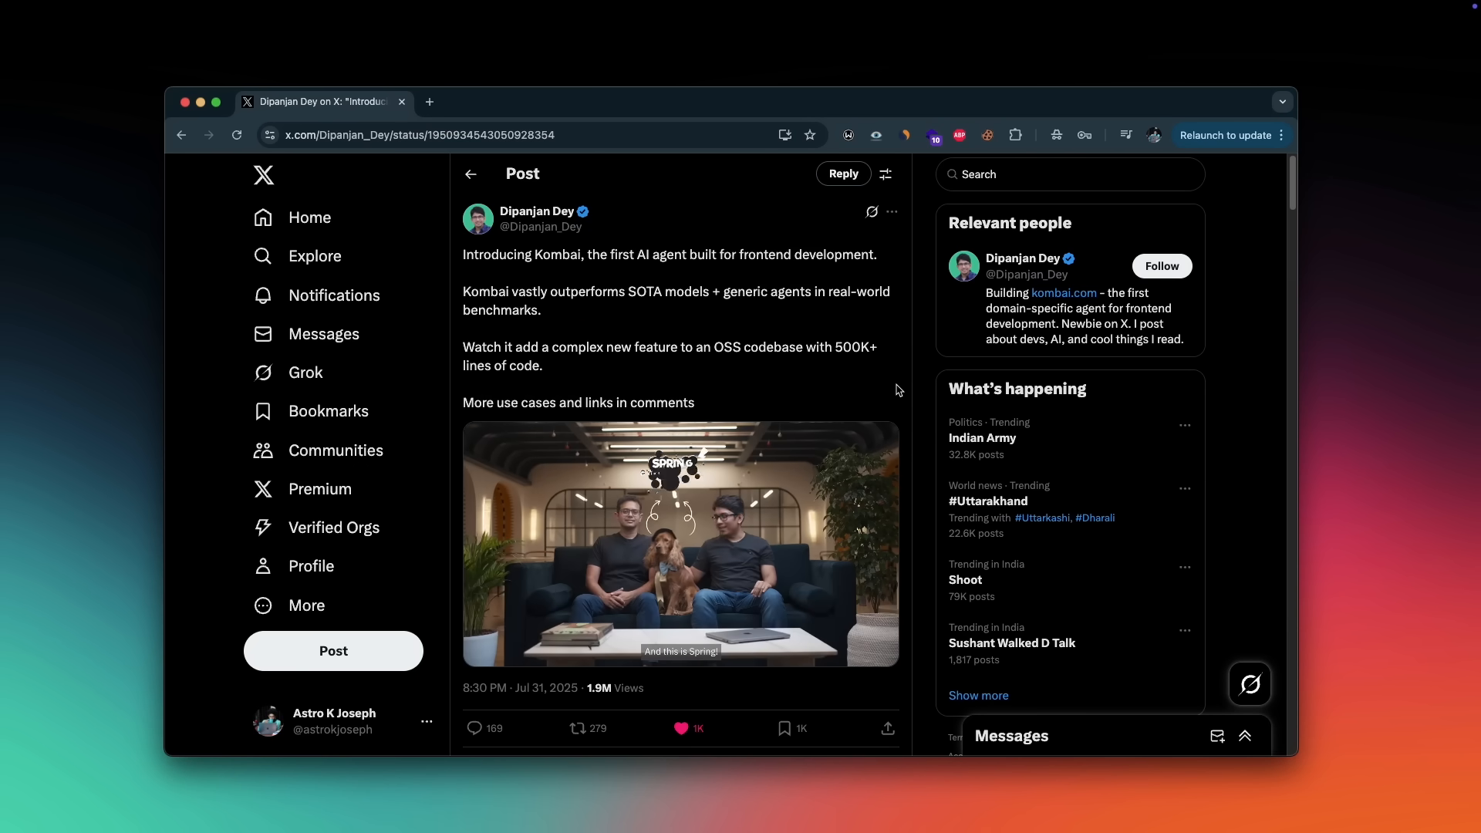
- Browse to the Examples section and show the full gallery of Kombai example projects
scroll(down, 3)
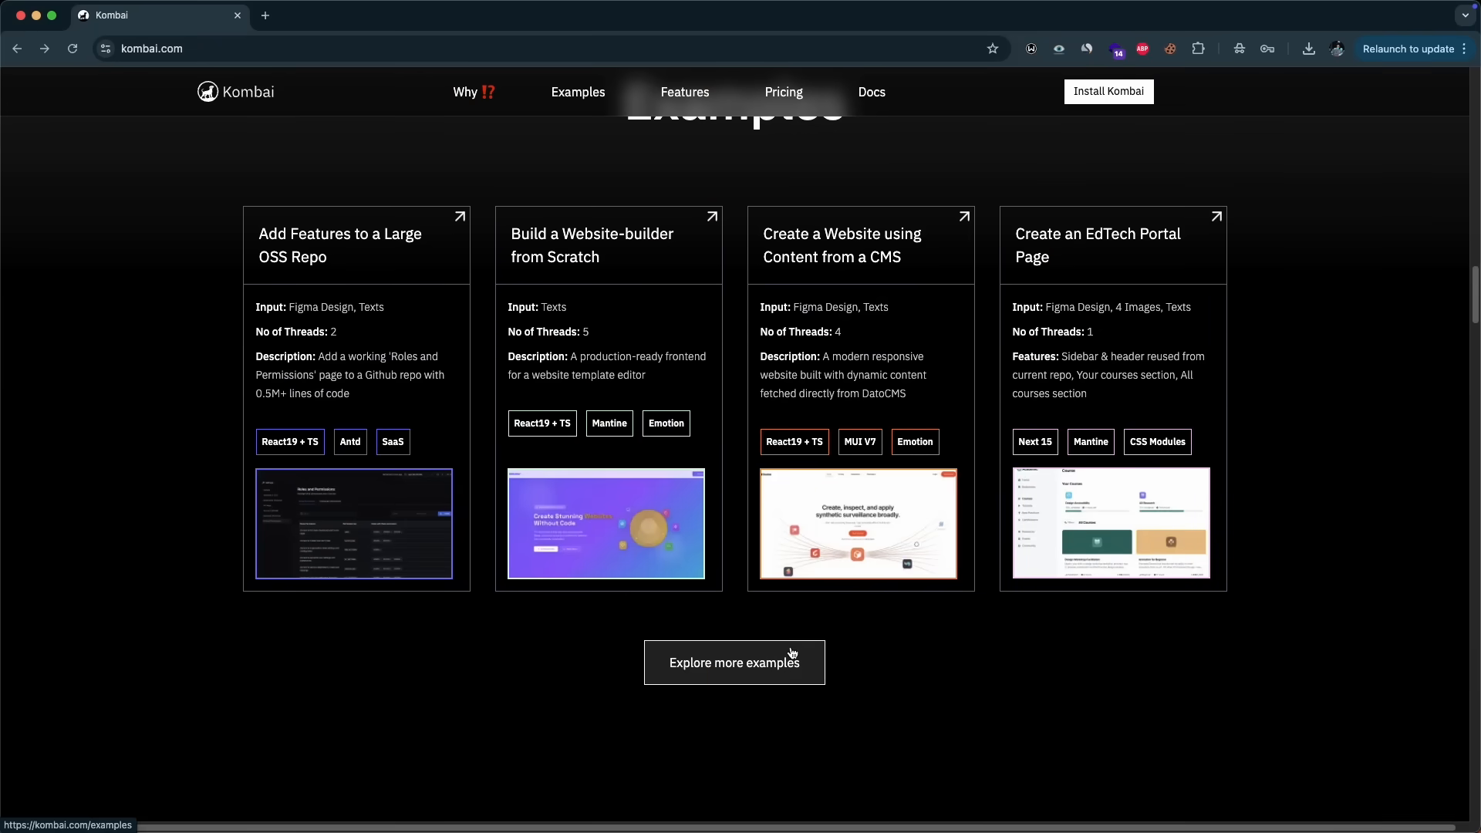
click(735, 662)
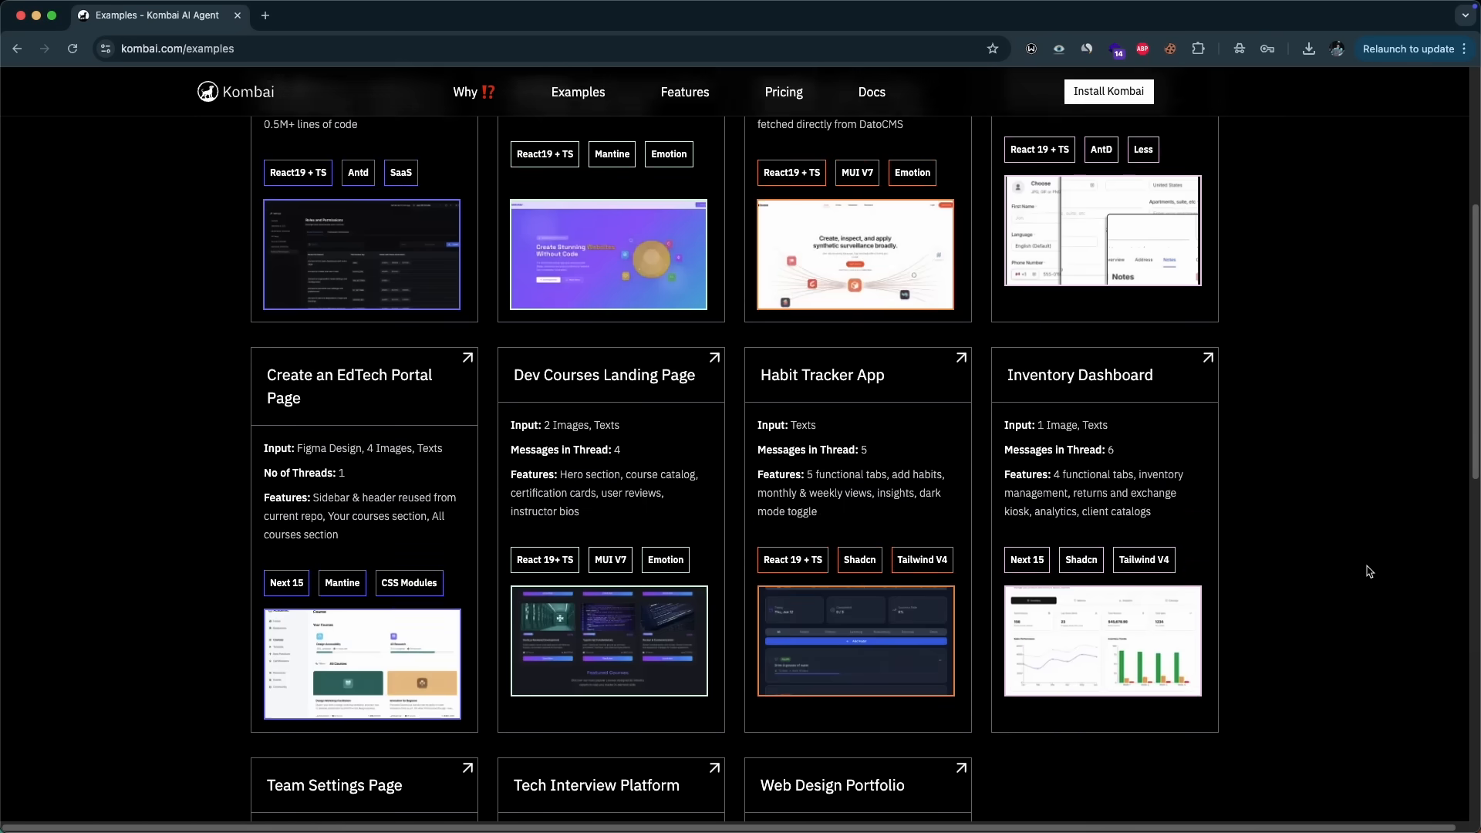
scroll(down, 3)
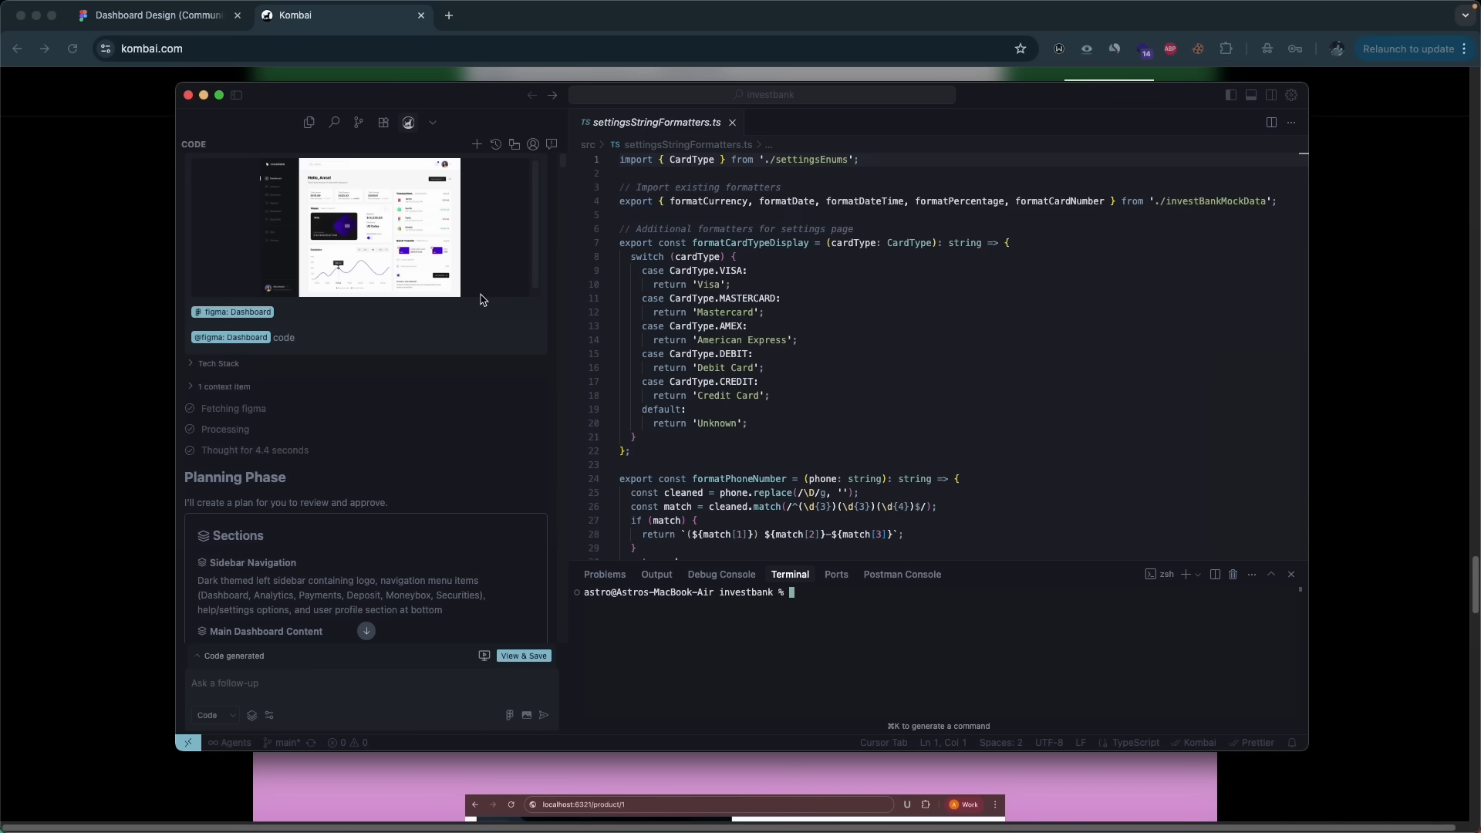
mouse_move(915, 614)
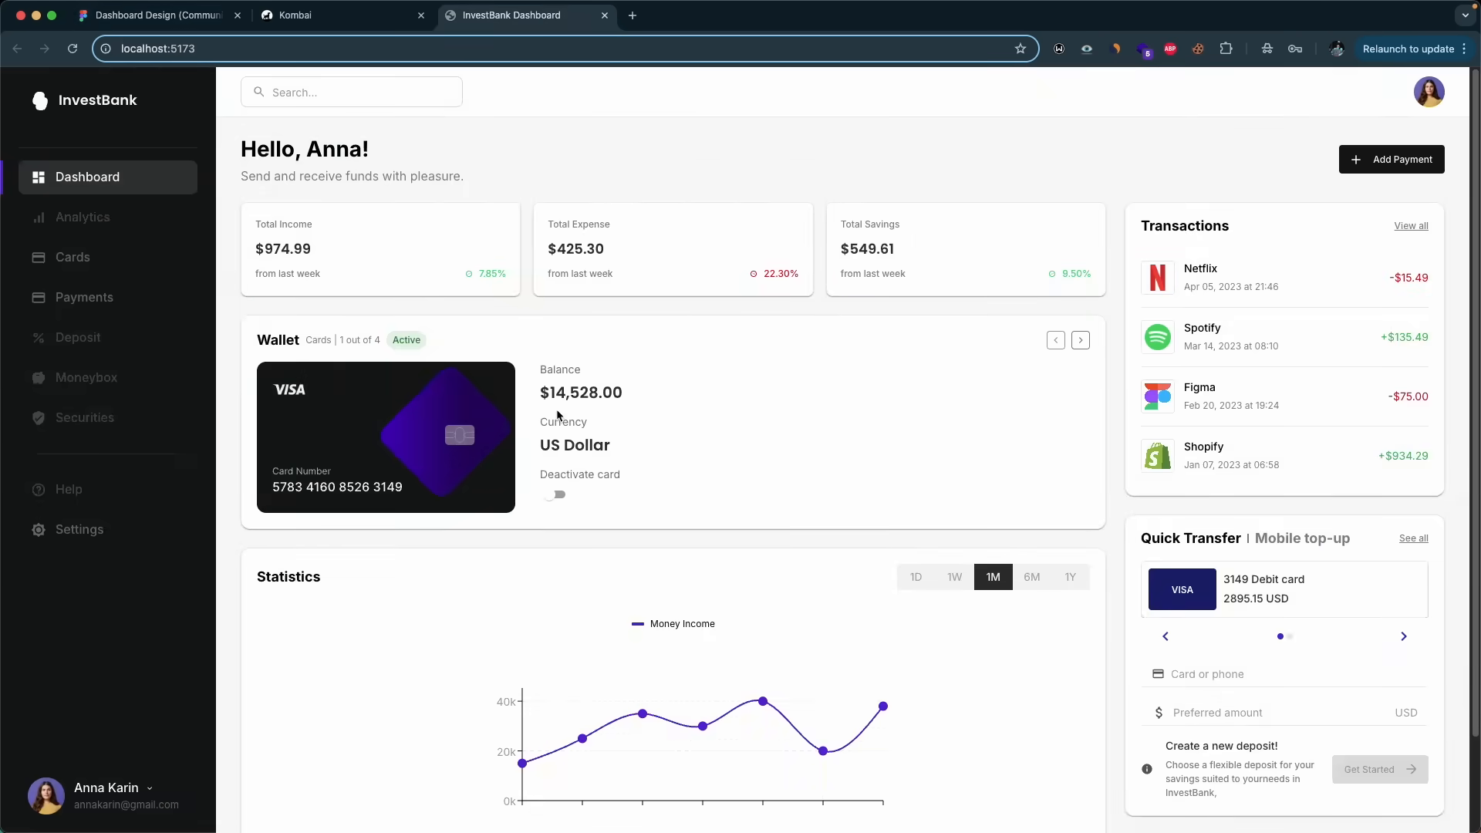
mouse_move(221, 157)
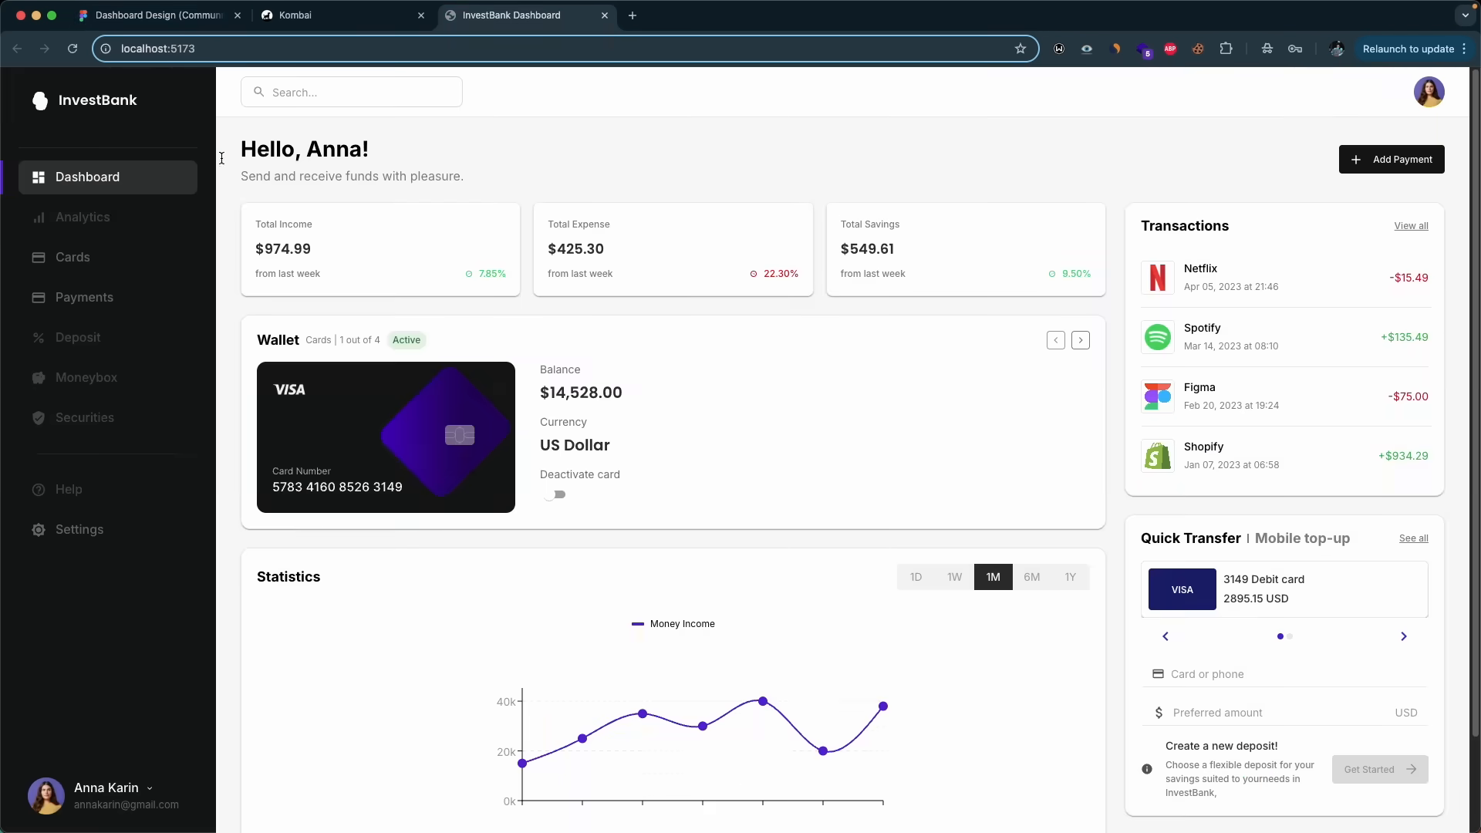
- Review Kombai's generated Analytics page component files for InvestBank in Cursor
click(330, 15)
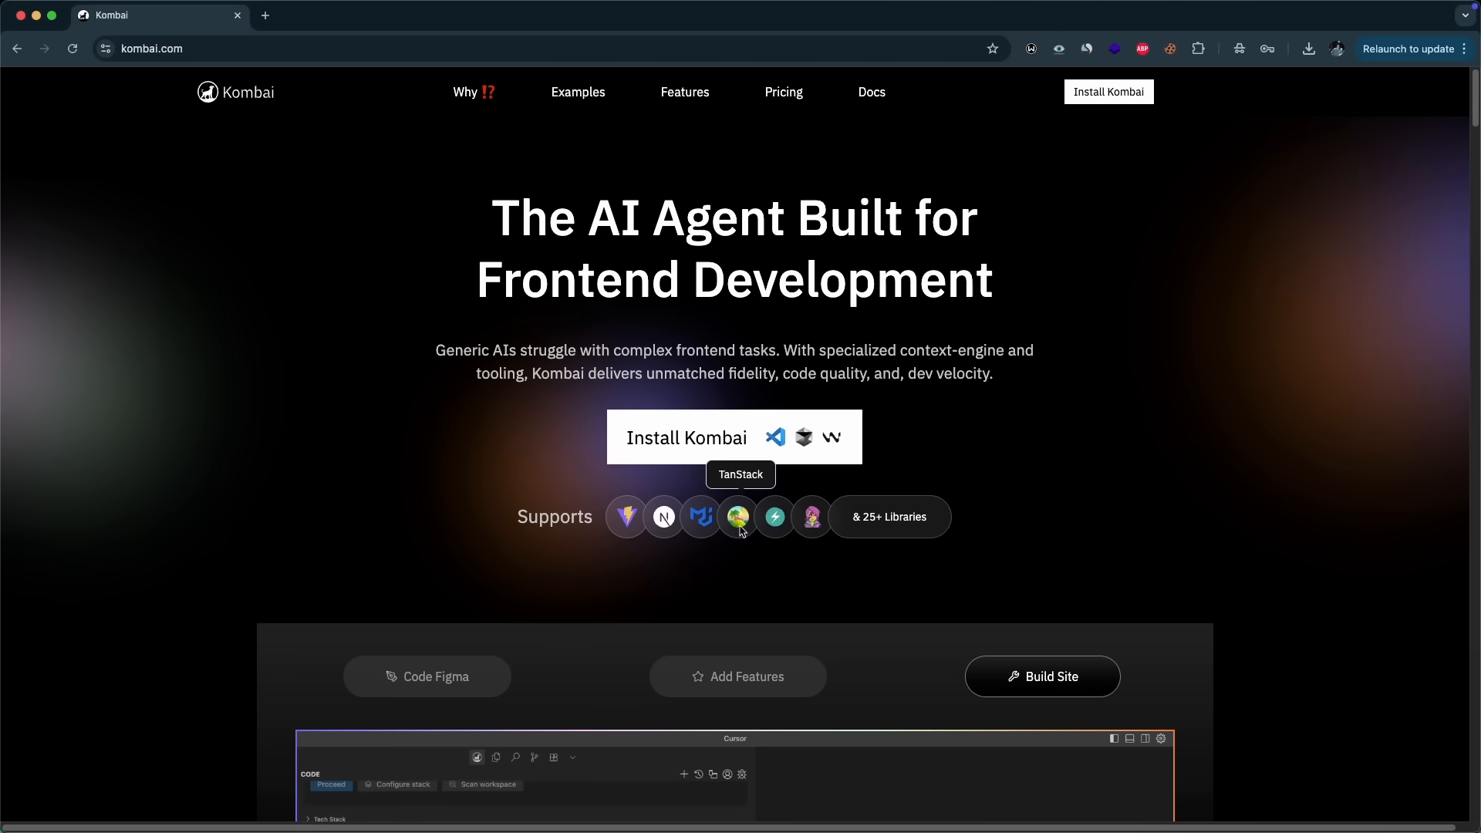
scroll(down, 3)
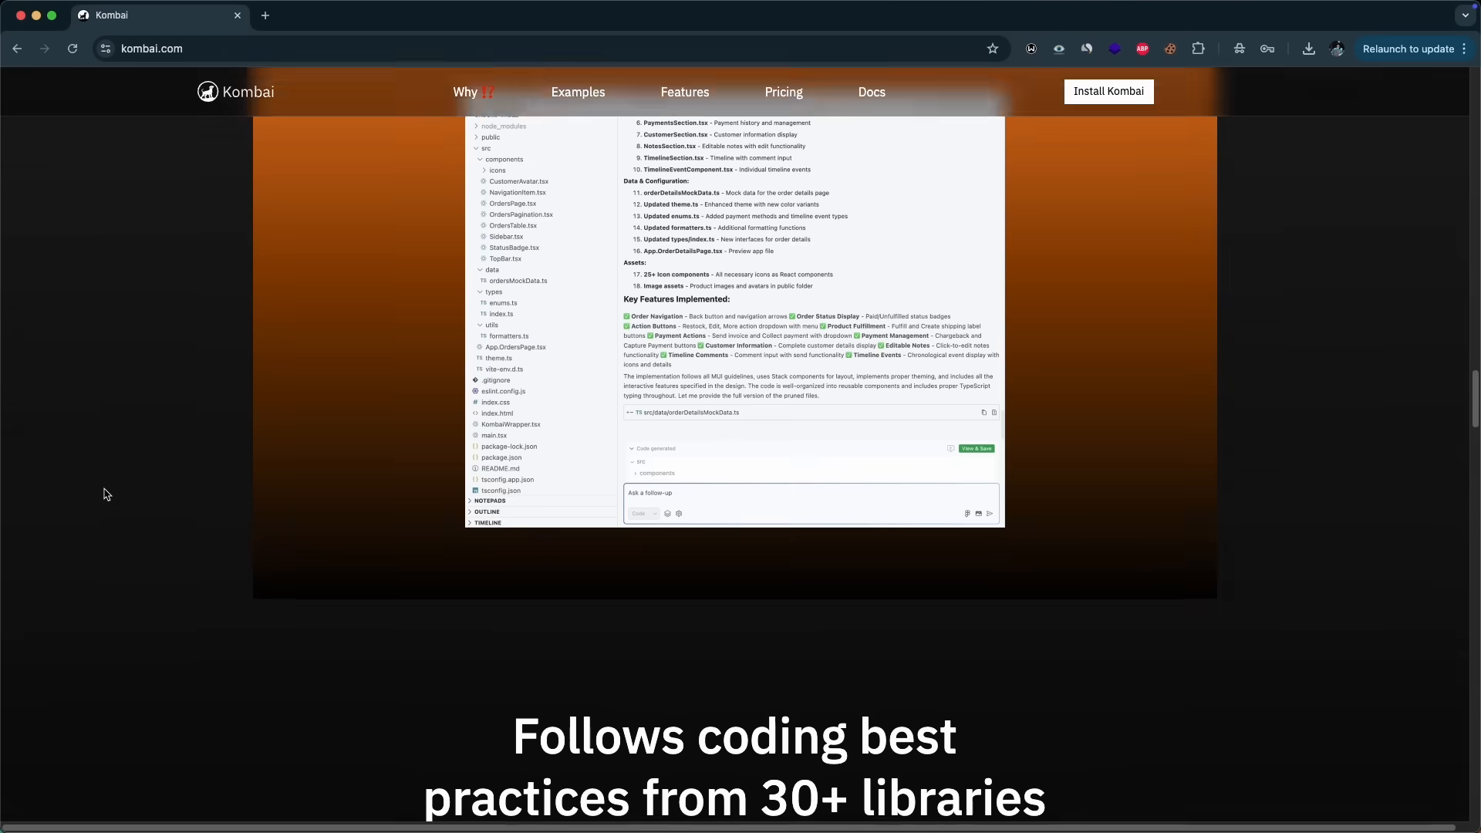
scroll(down, 3)
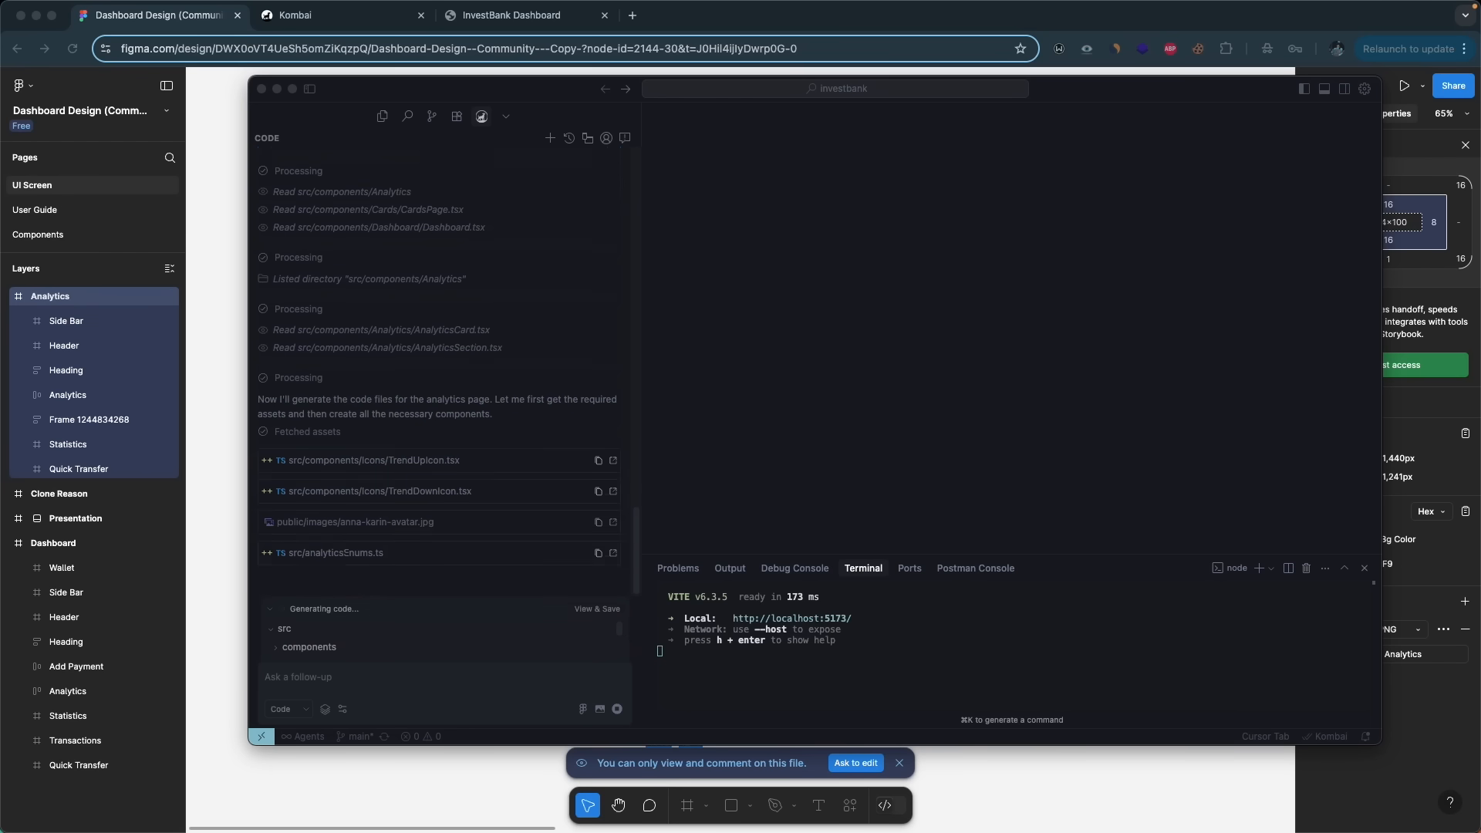
scroll(down, 3)
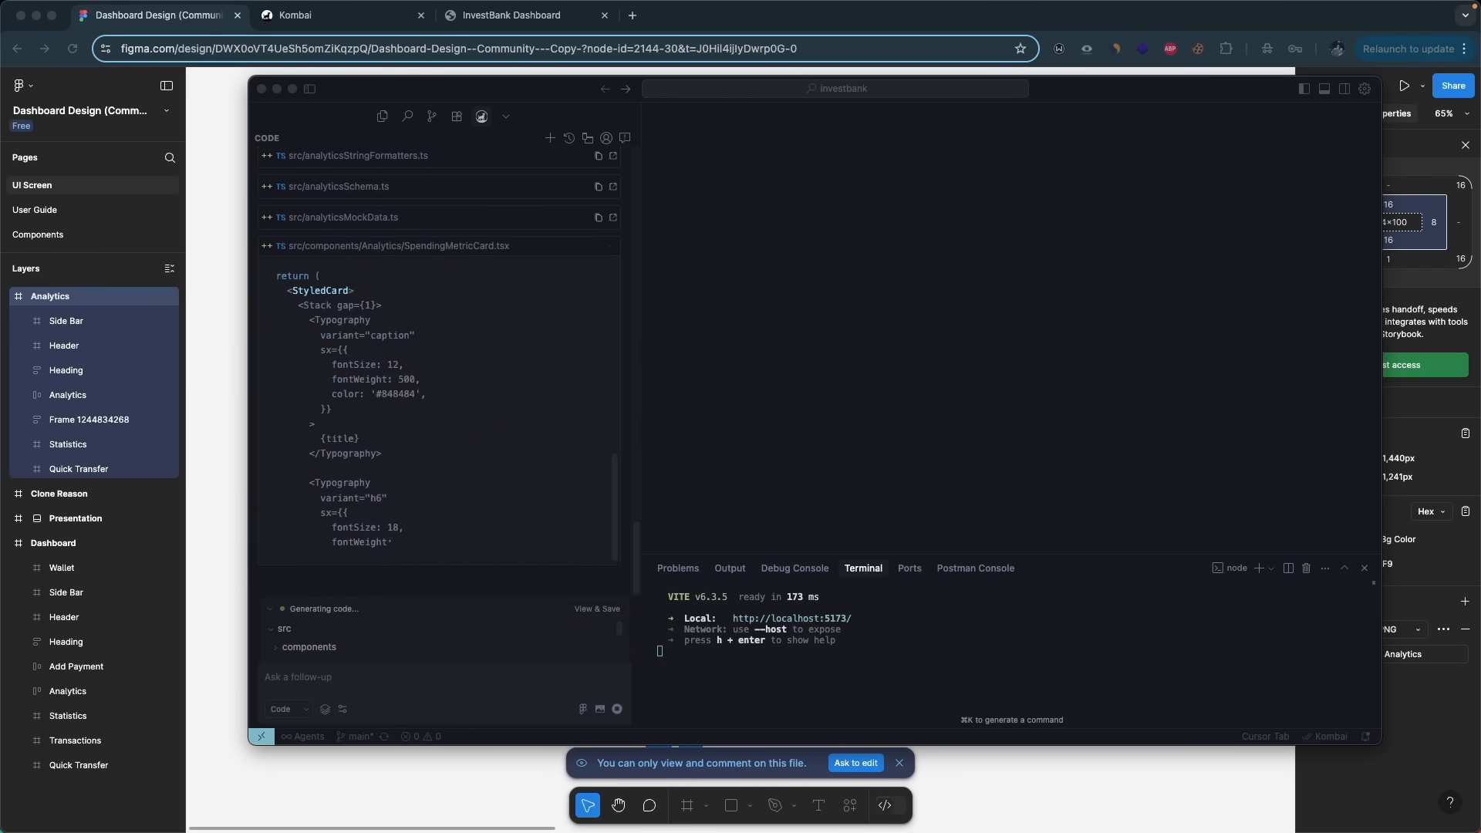
scroll(down, 3)
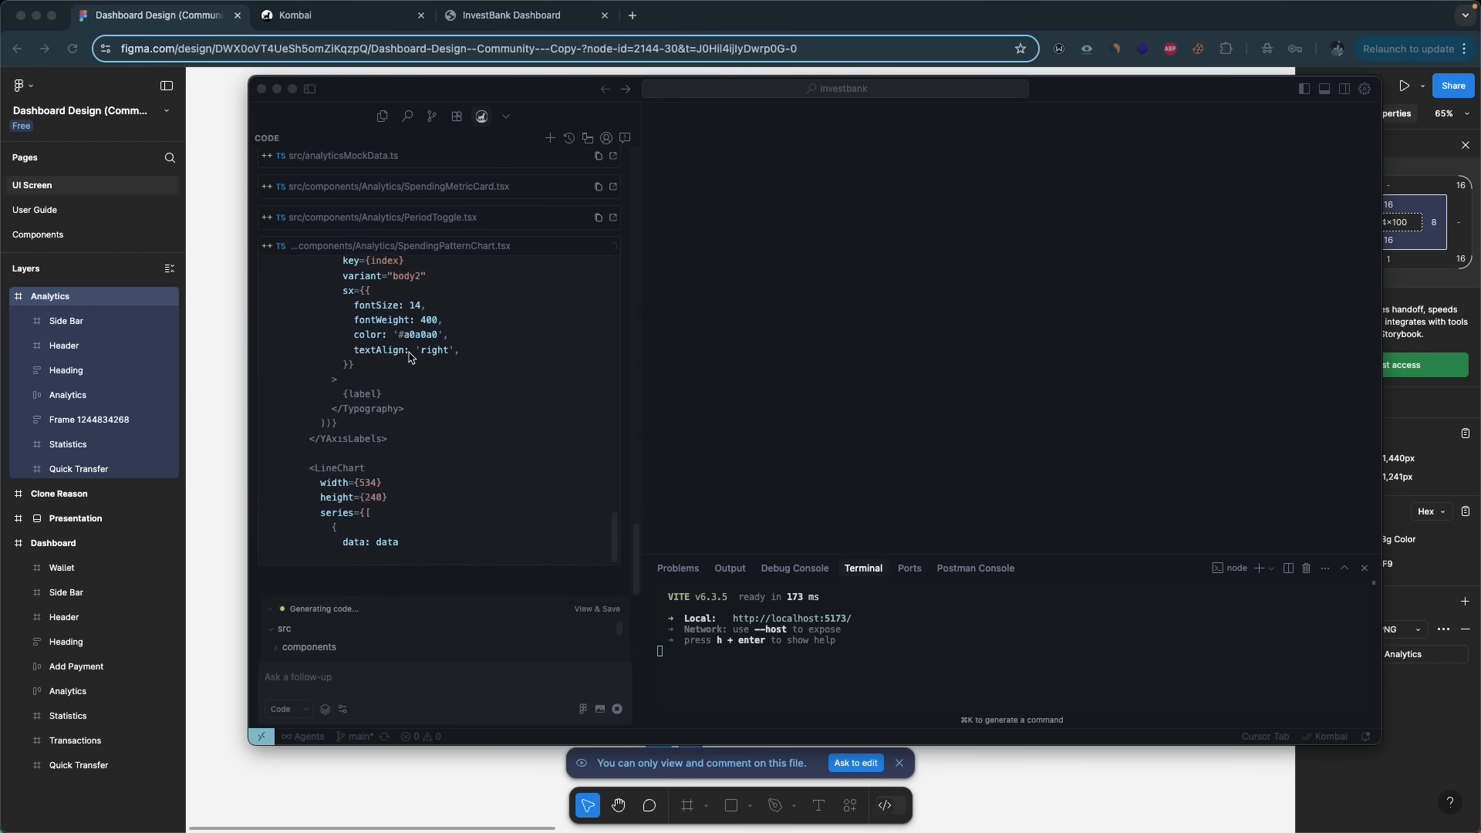
scroll(down, 3)
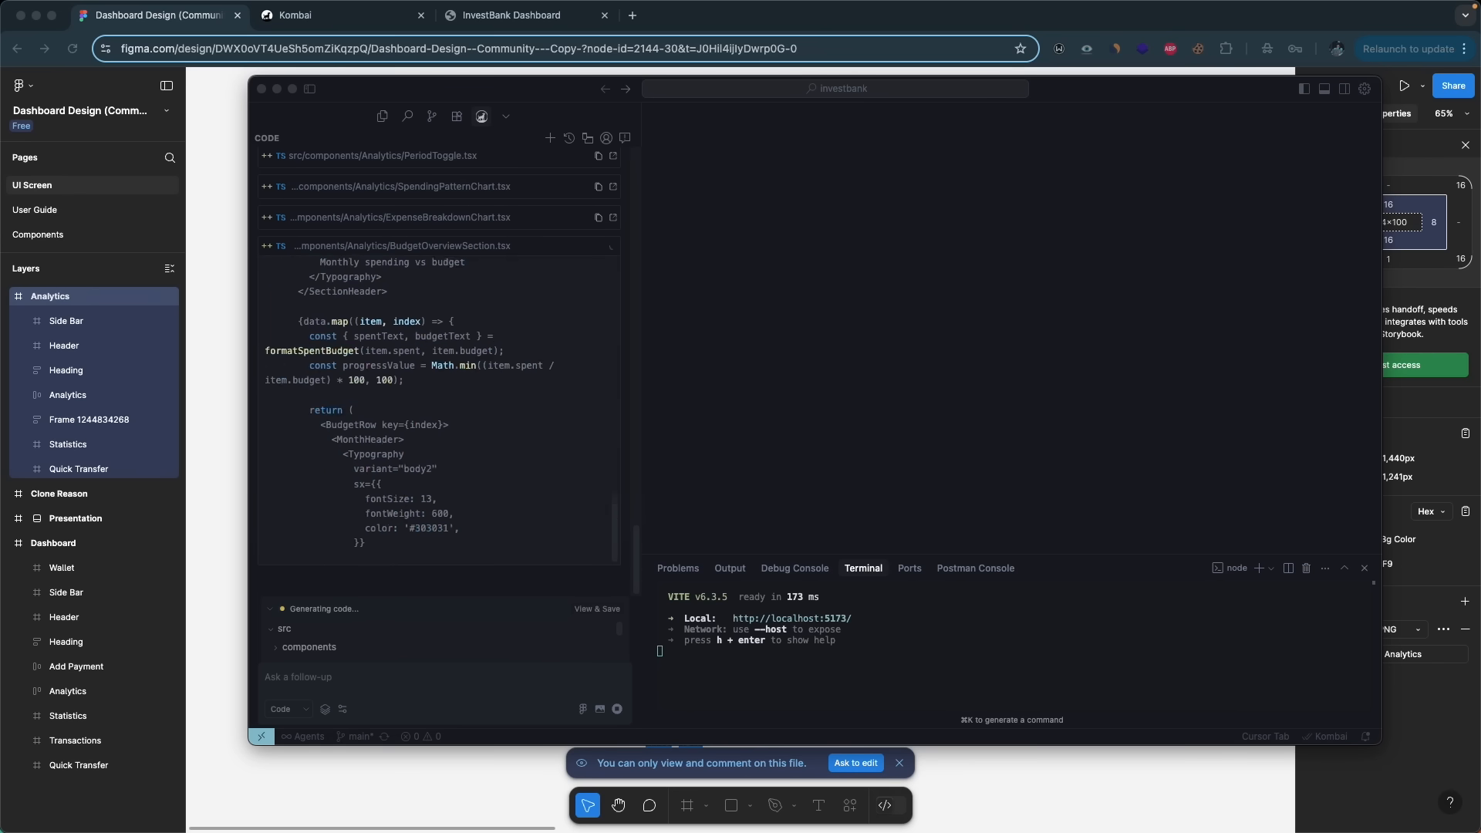
scroll(up, 3)
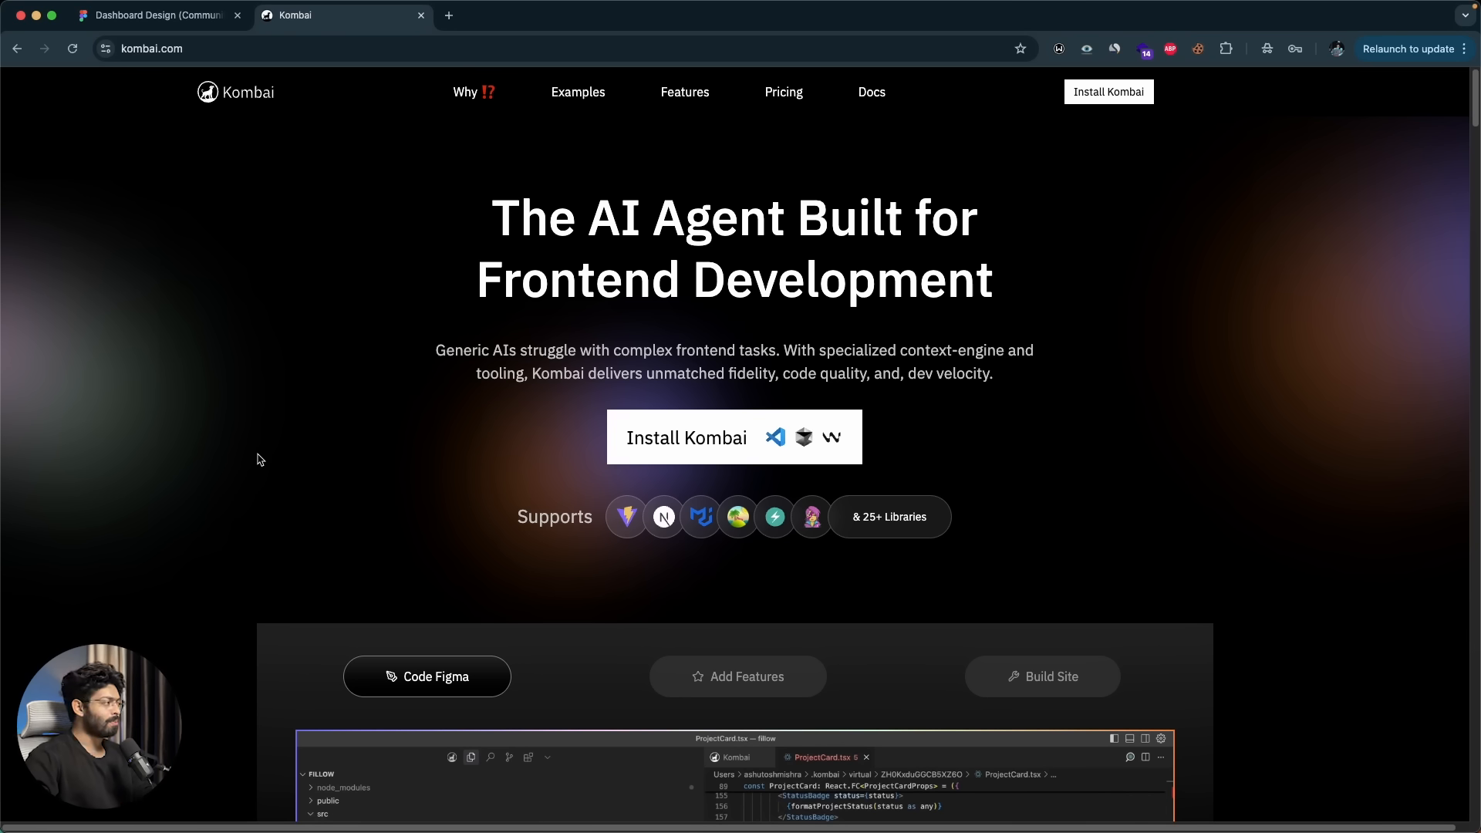
mouse_move(508, 296)
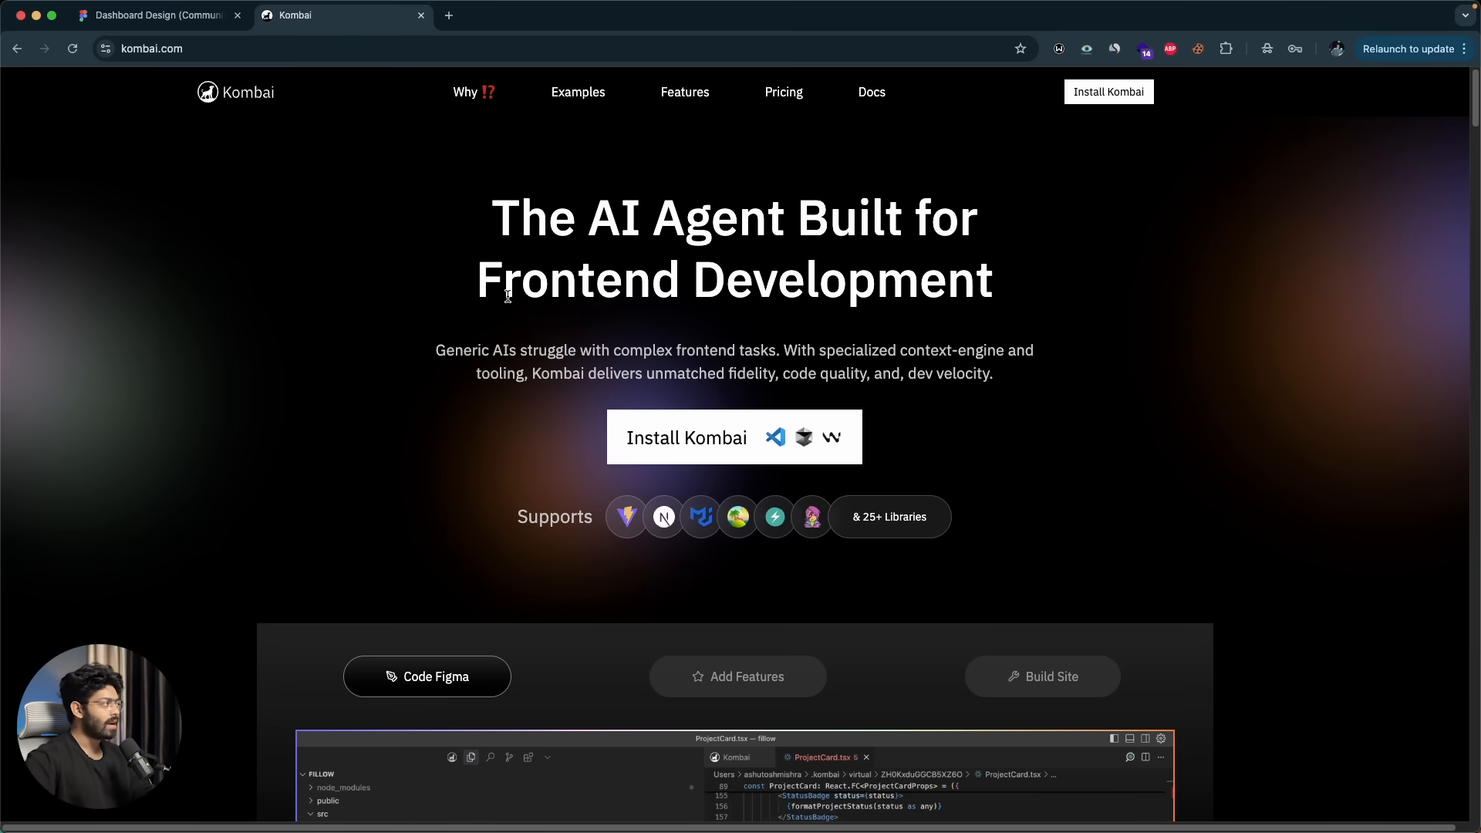
mouse_move(216, 113)
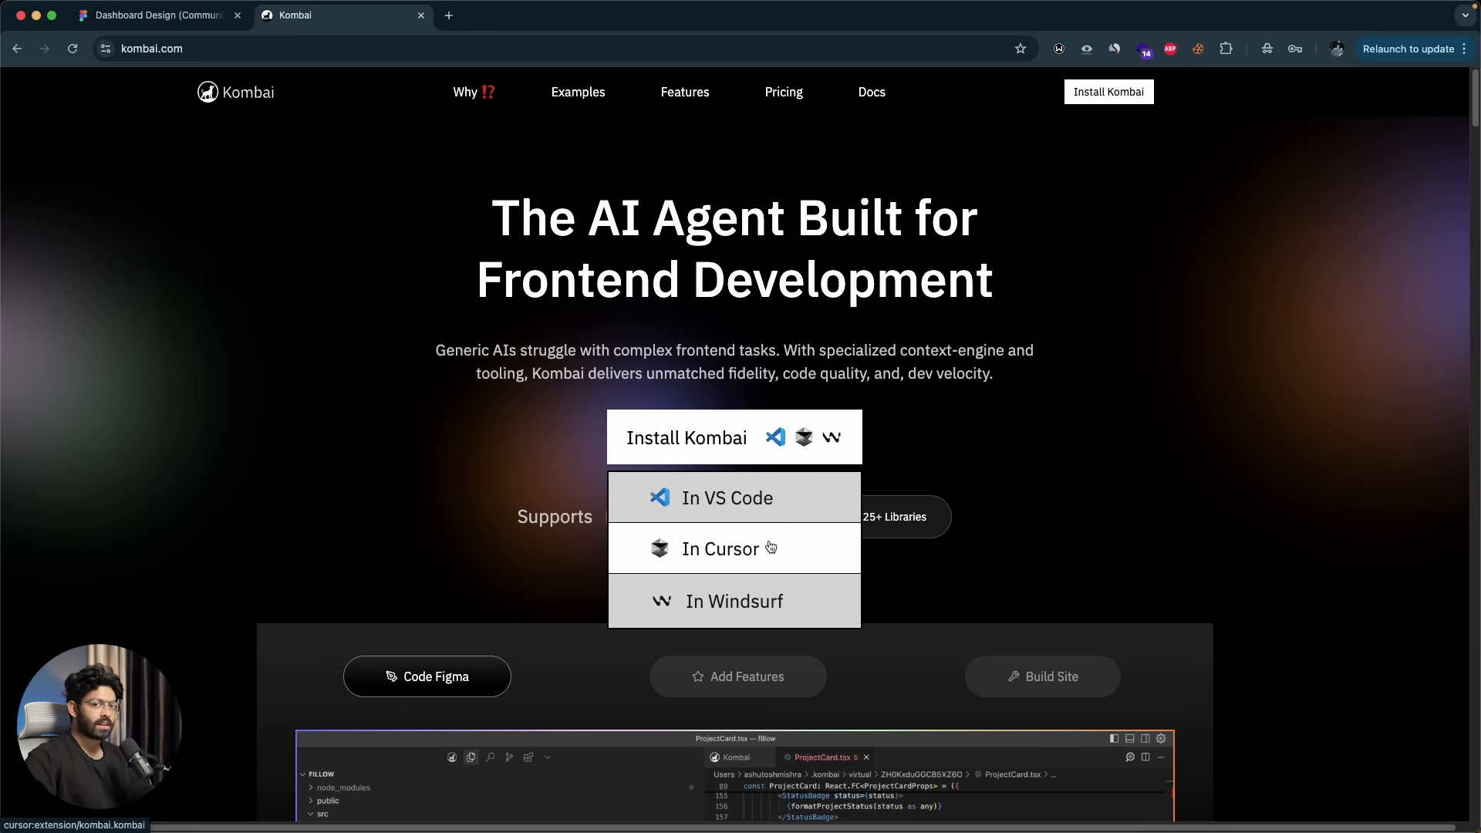
- Show the Install Kombai dropdown listing VS Code, Cursor and Windsurf
click(499, 423)
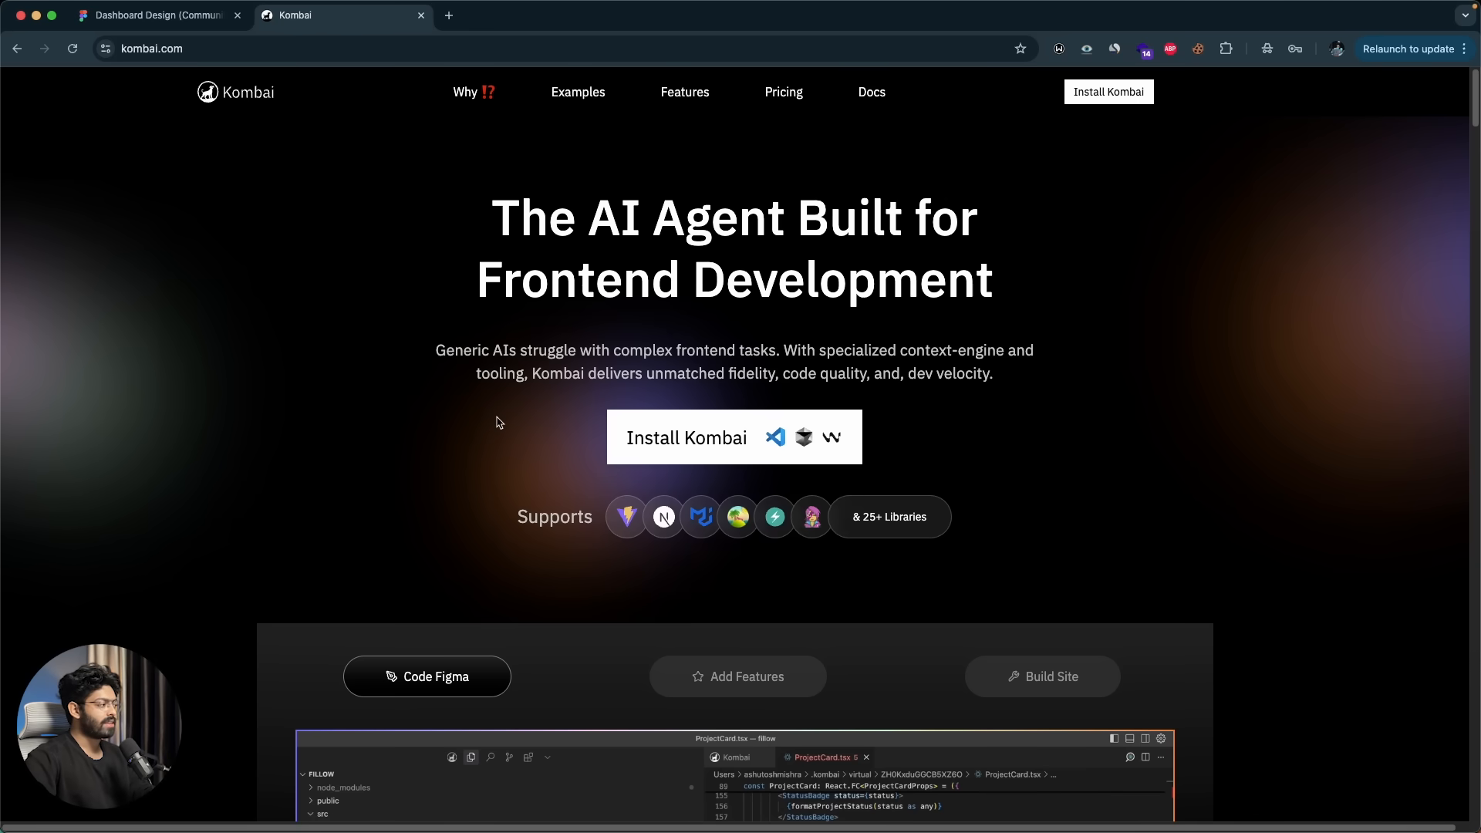
click(734, 436)
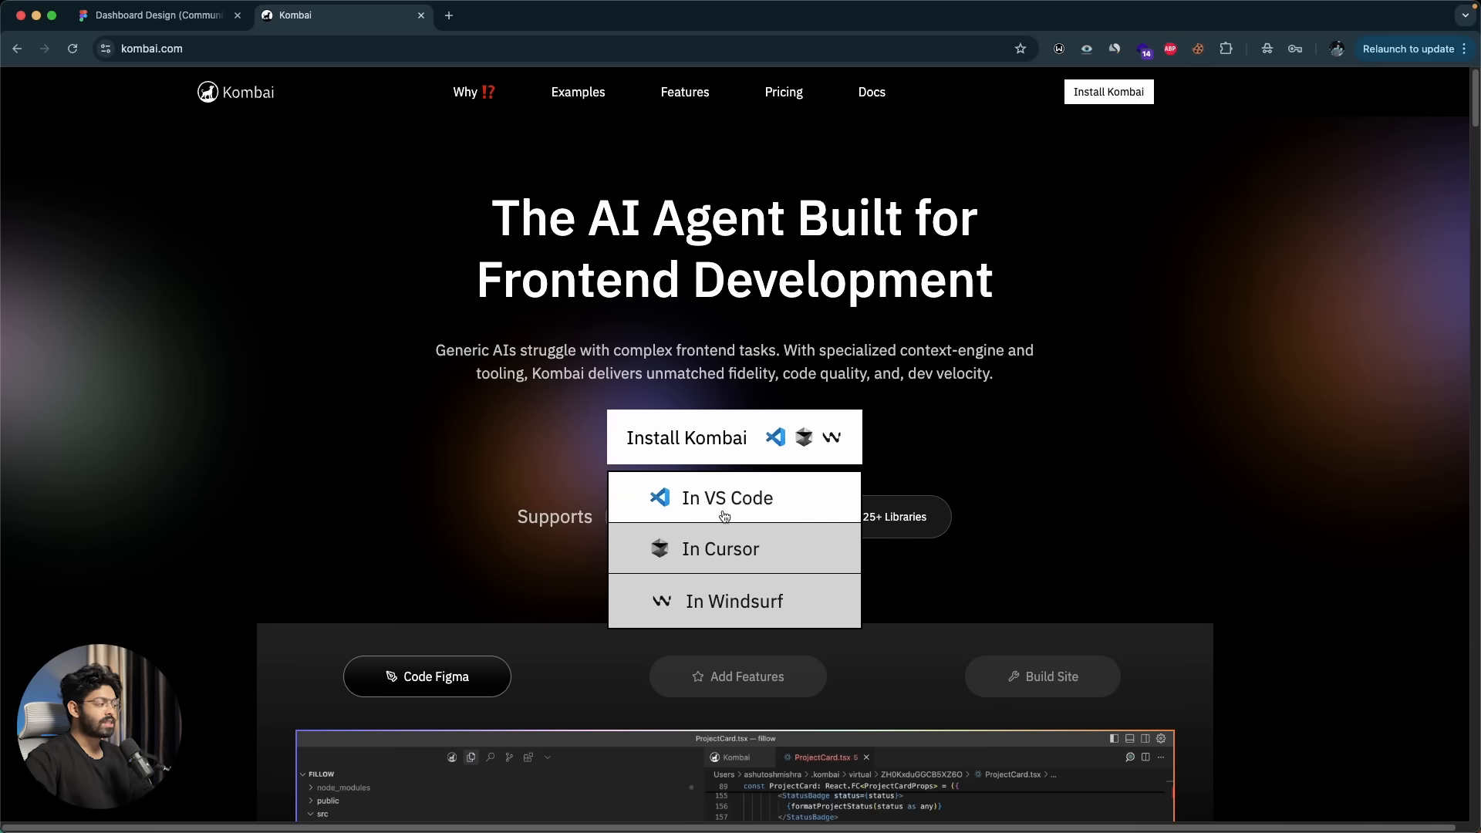
mouse_move(720, 540)
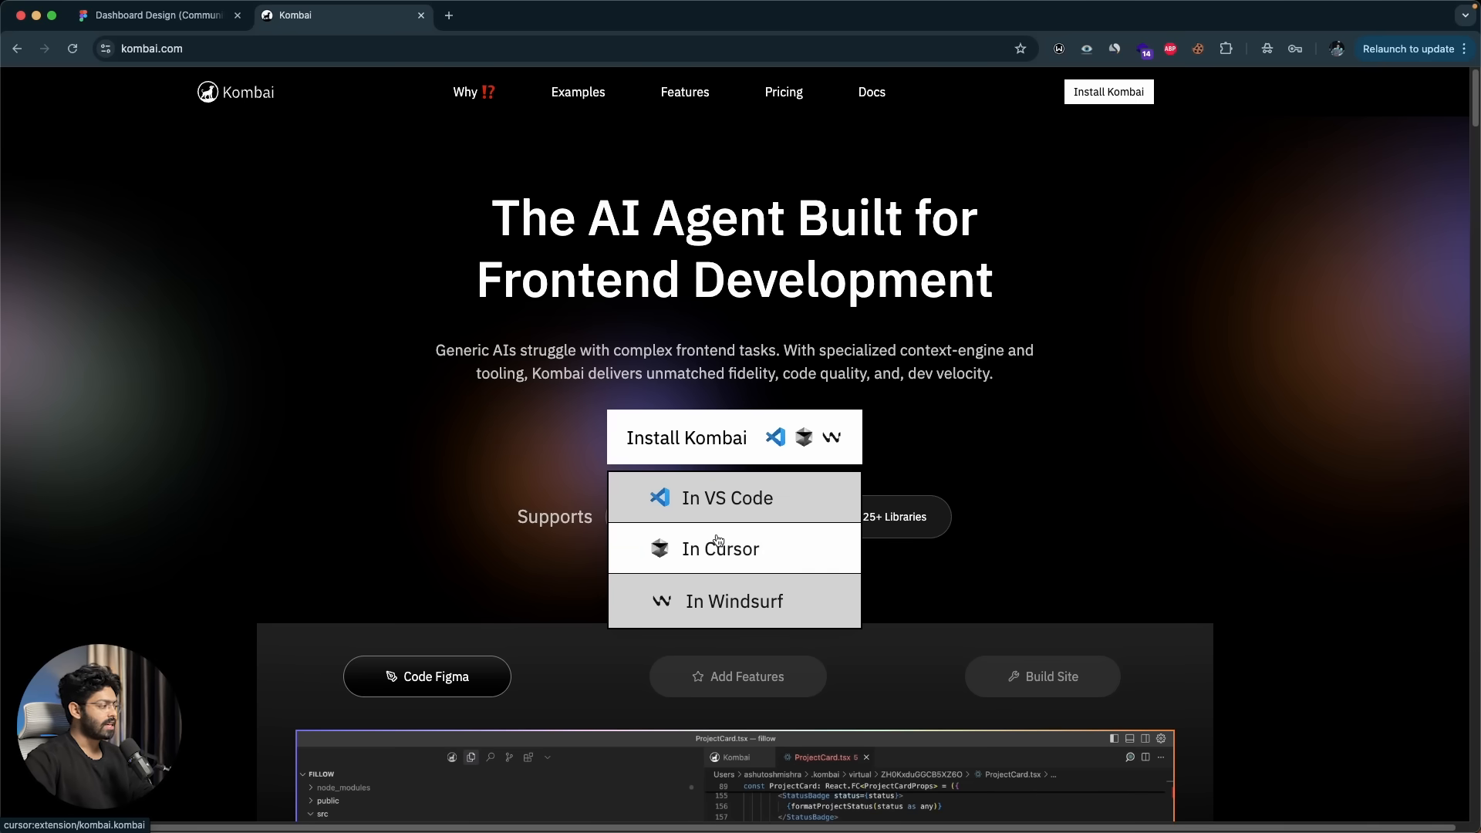
- Install Kombai into Cursor, confirming 'Open Cursor' in the browser prompt
click(720, 549)
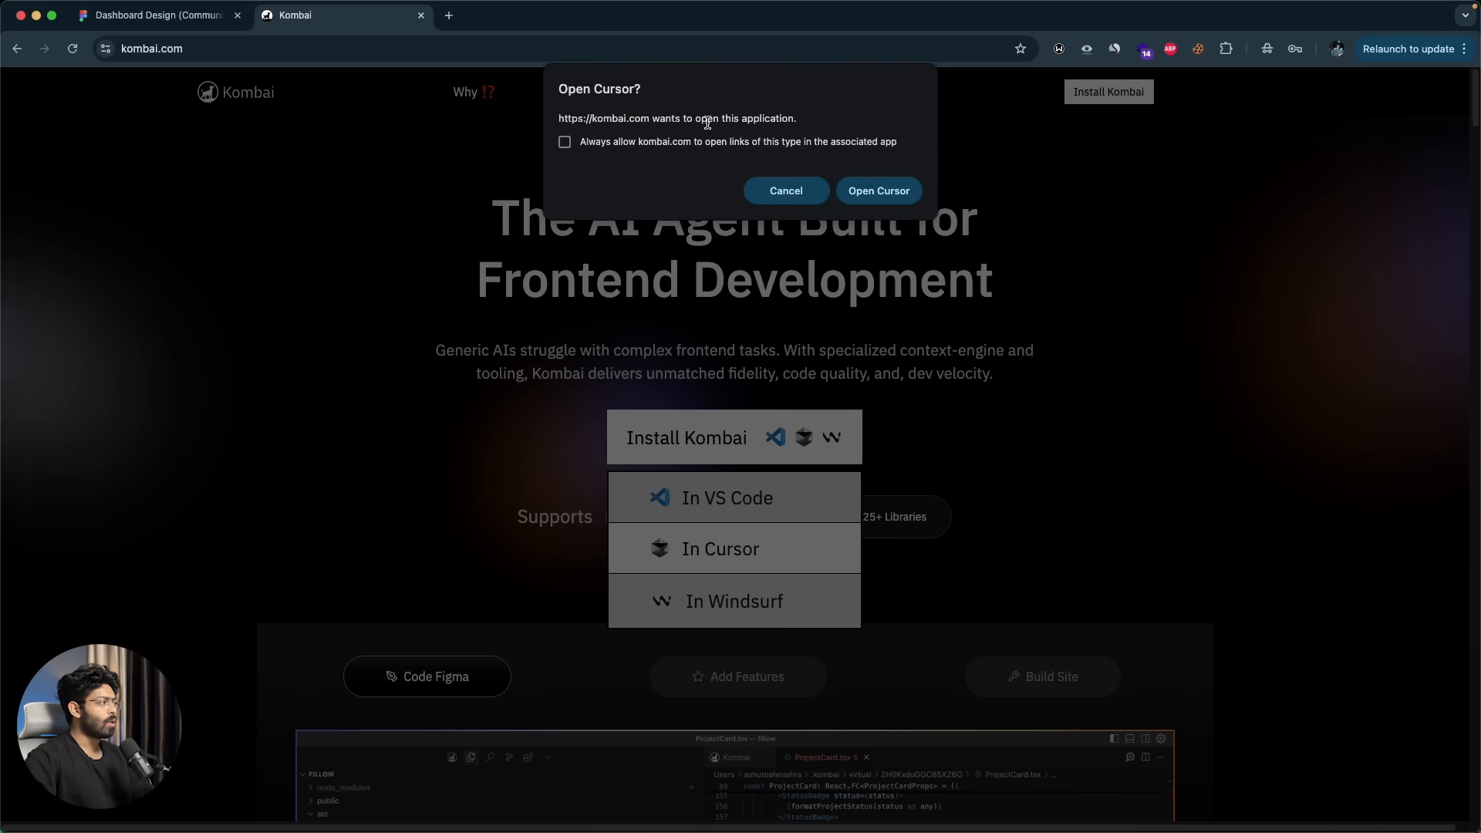
mouse_move(878, 189)
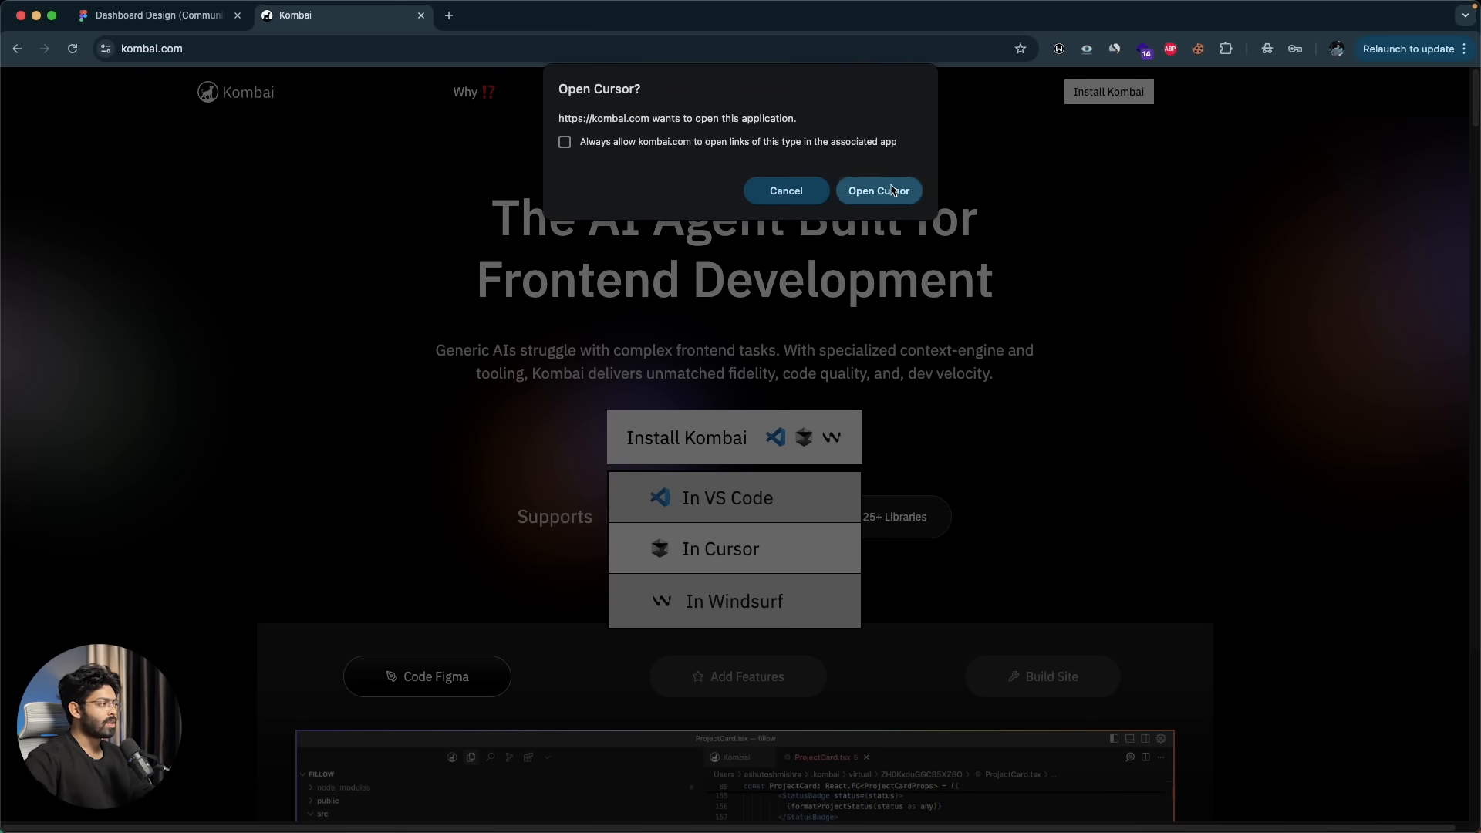
click(876, 189)
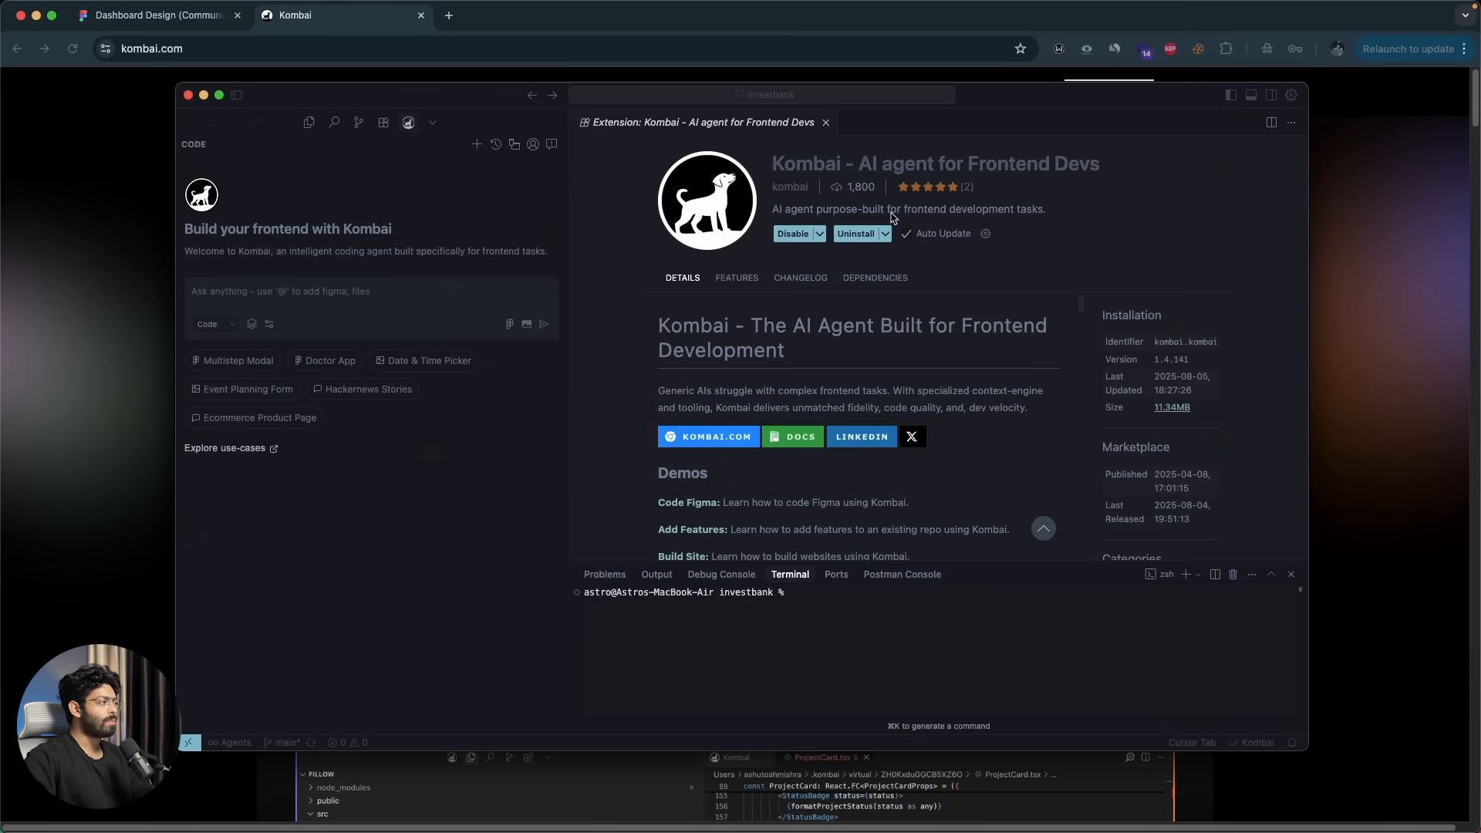
mouse_move(810, 174)
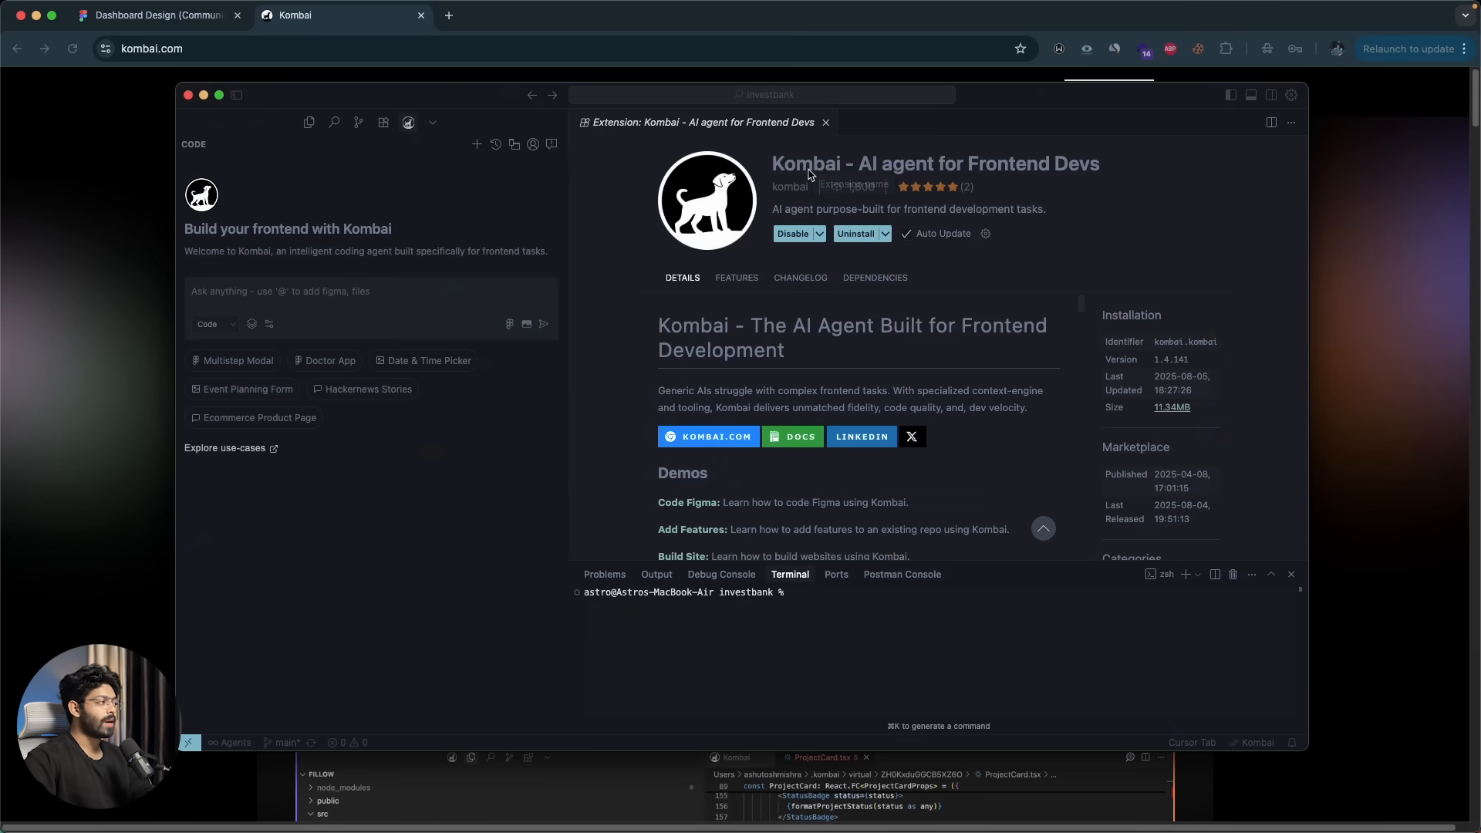
mouse_move(873, 278)
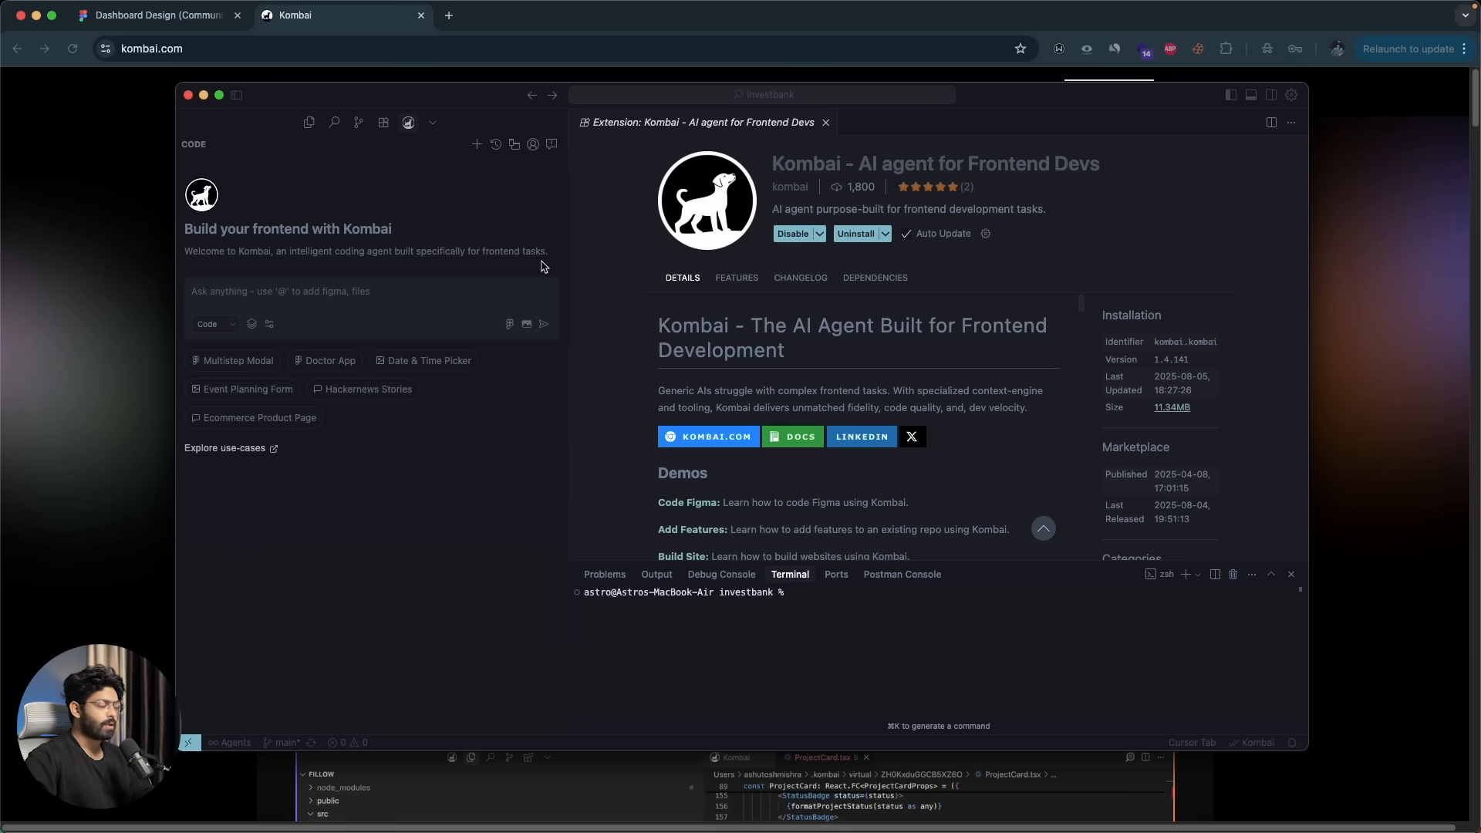
mouse_move(153, 306)
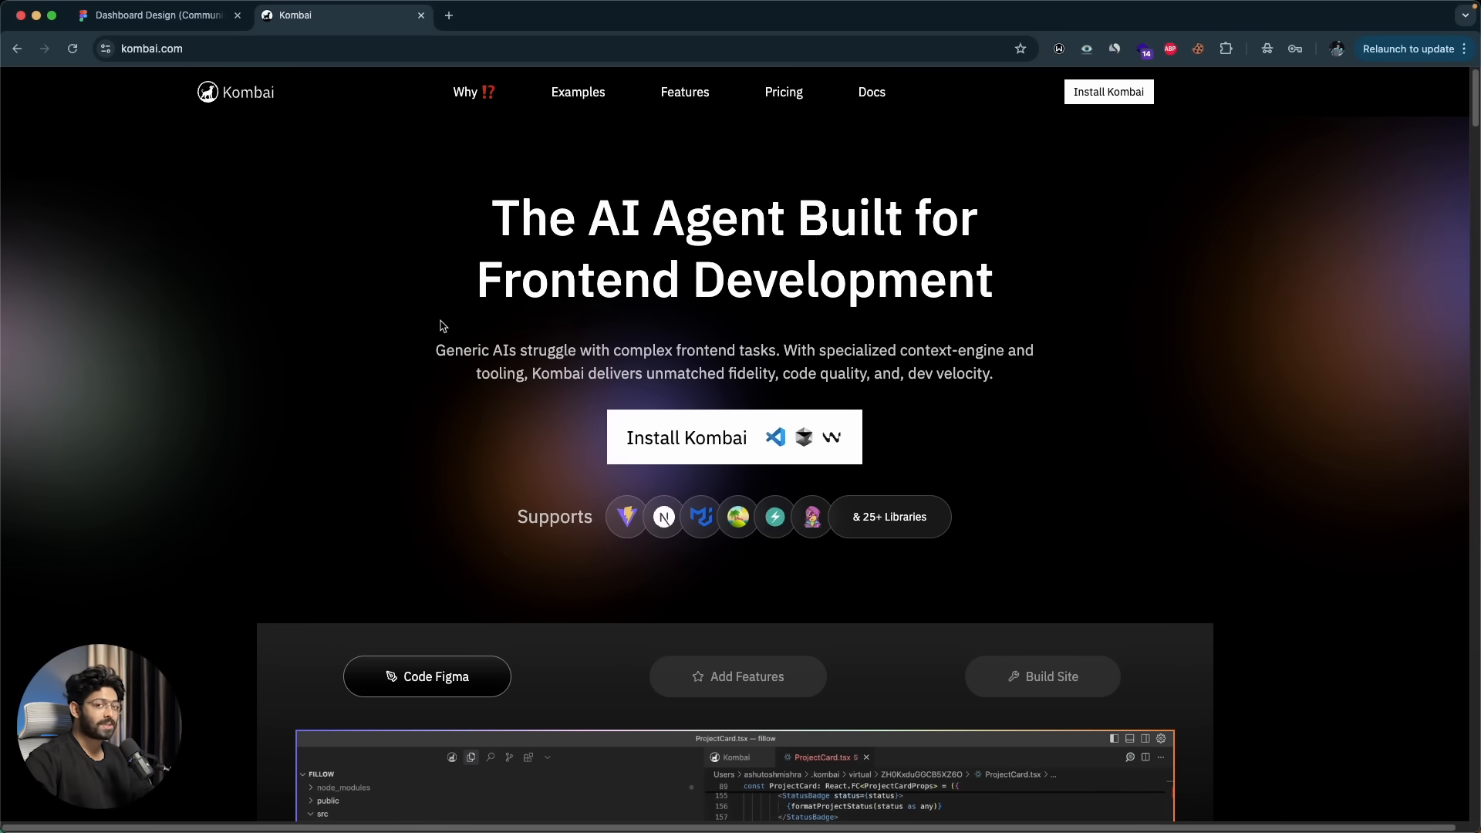
mouse_move(467, 367)
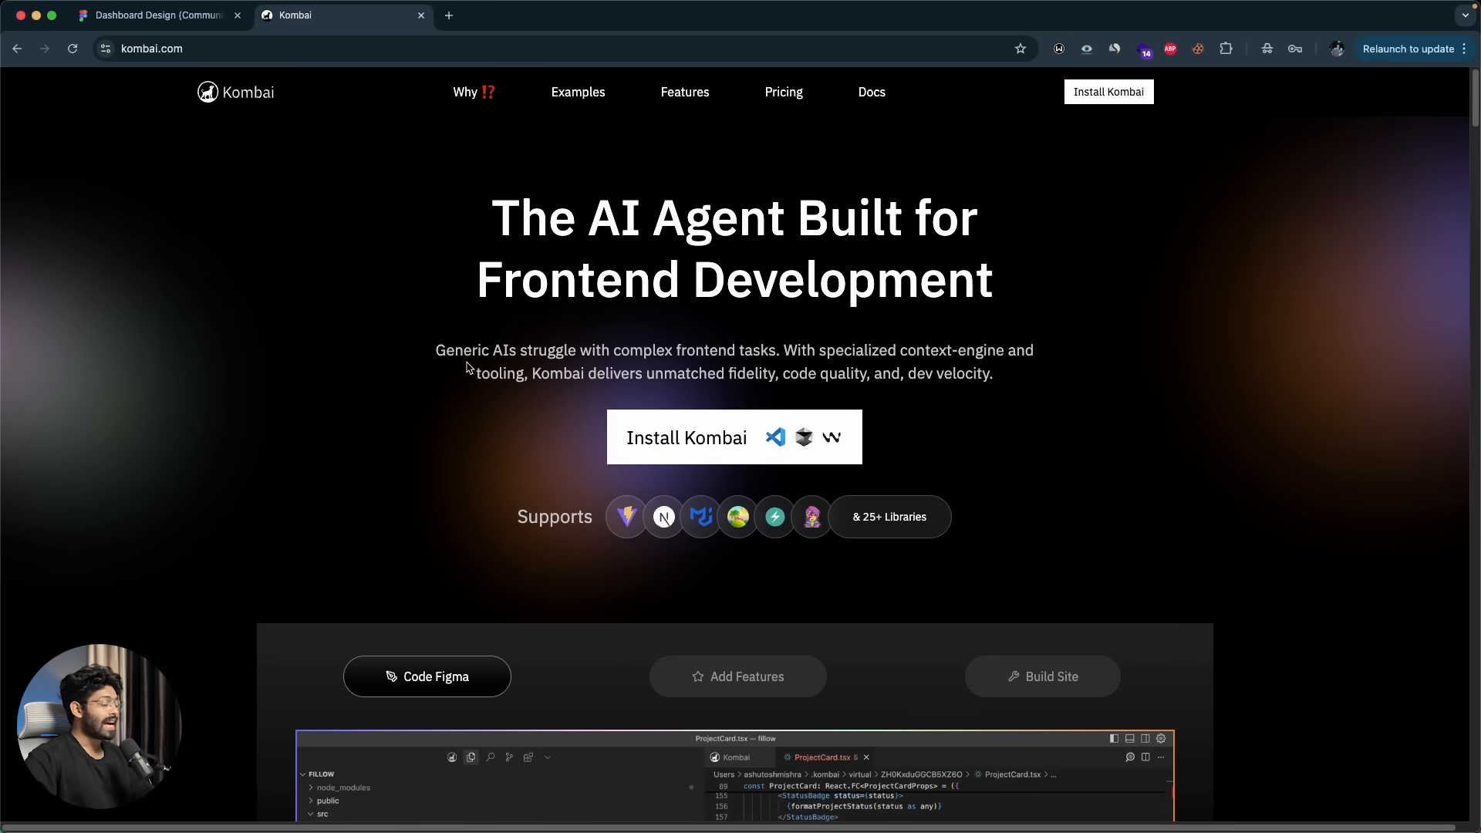
mouse_move(586, 366)
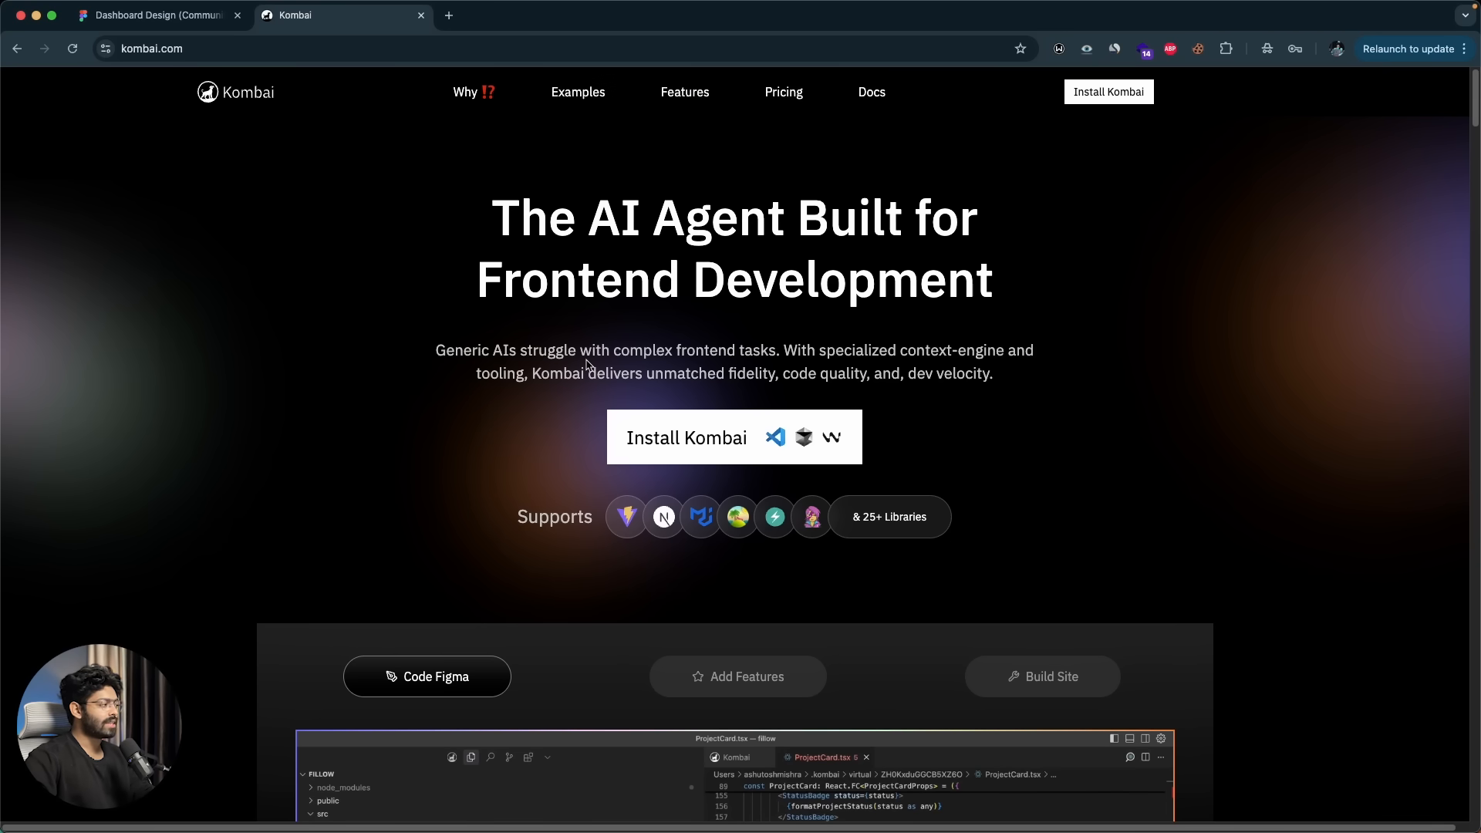
mouse_move(928, 367)
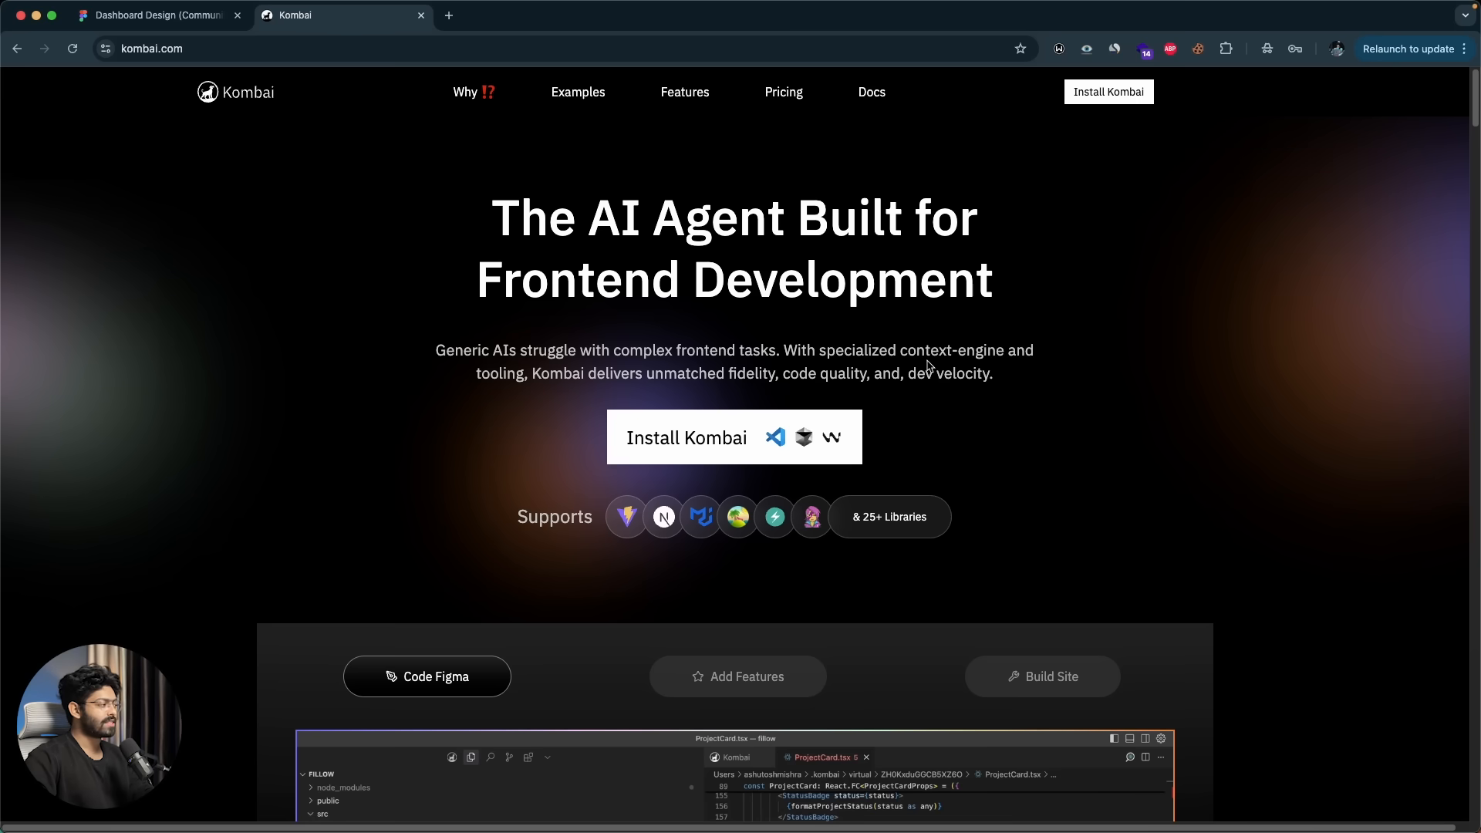
mouse_move(578, 417)
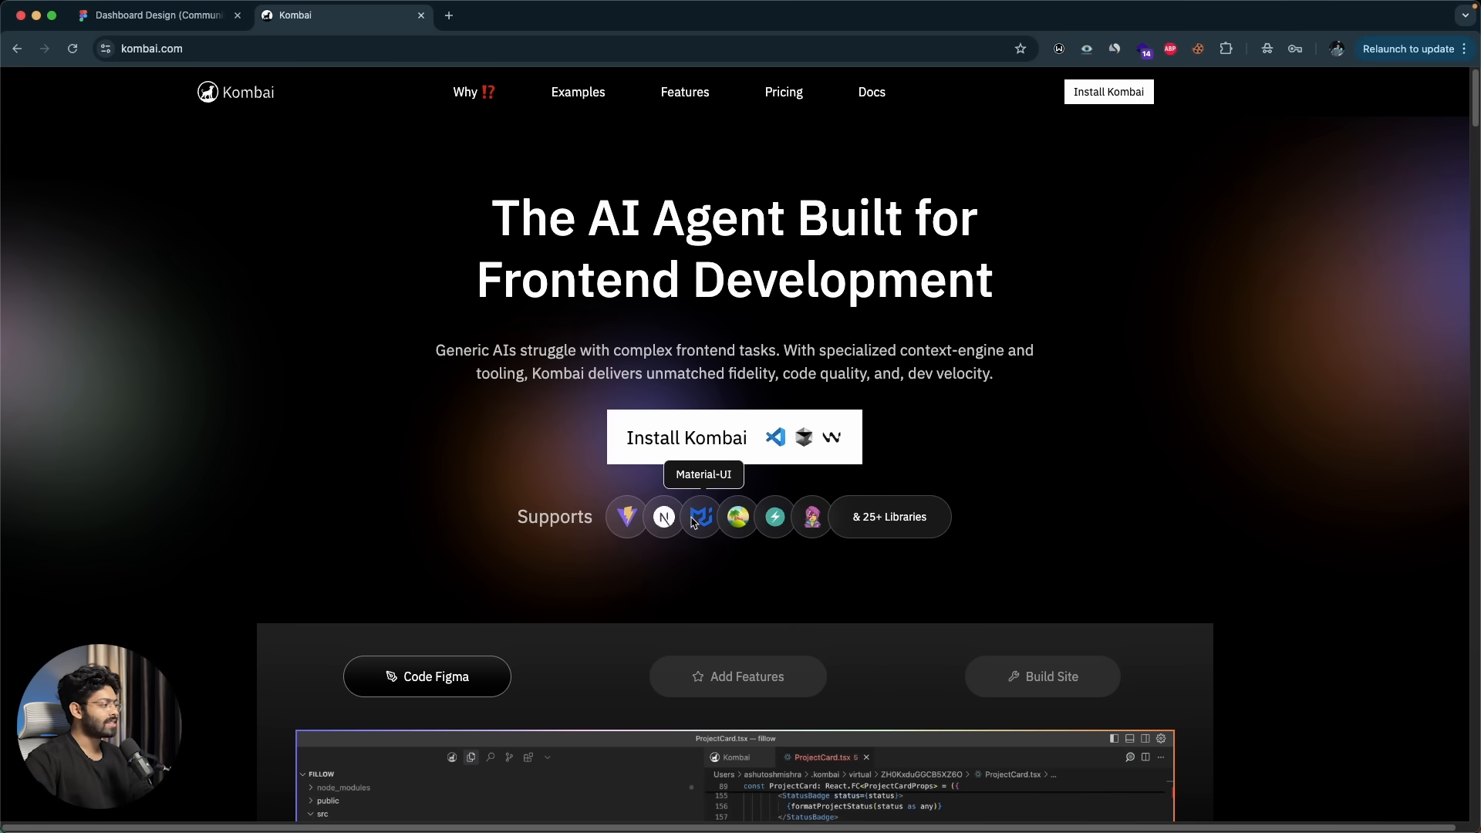
mouse_move(808, 516)
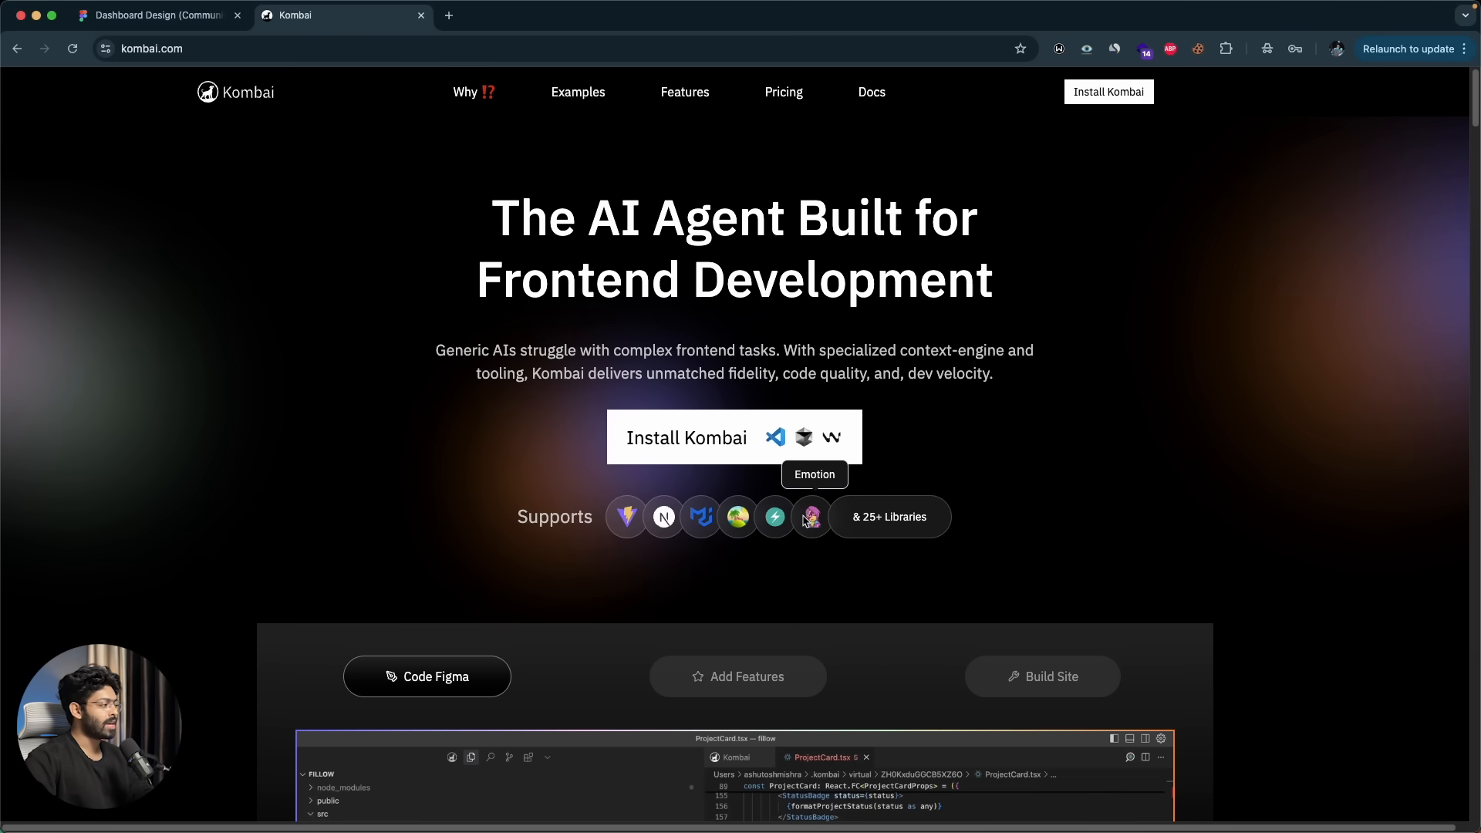
mouse_move(199, 426)
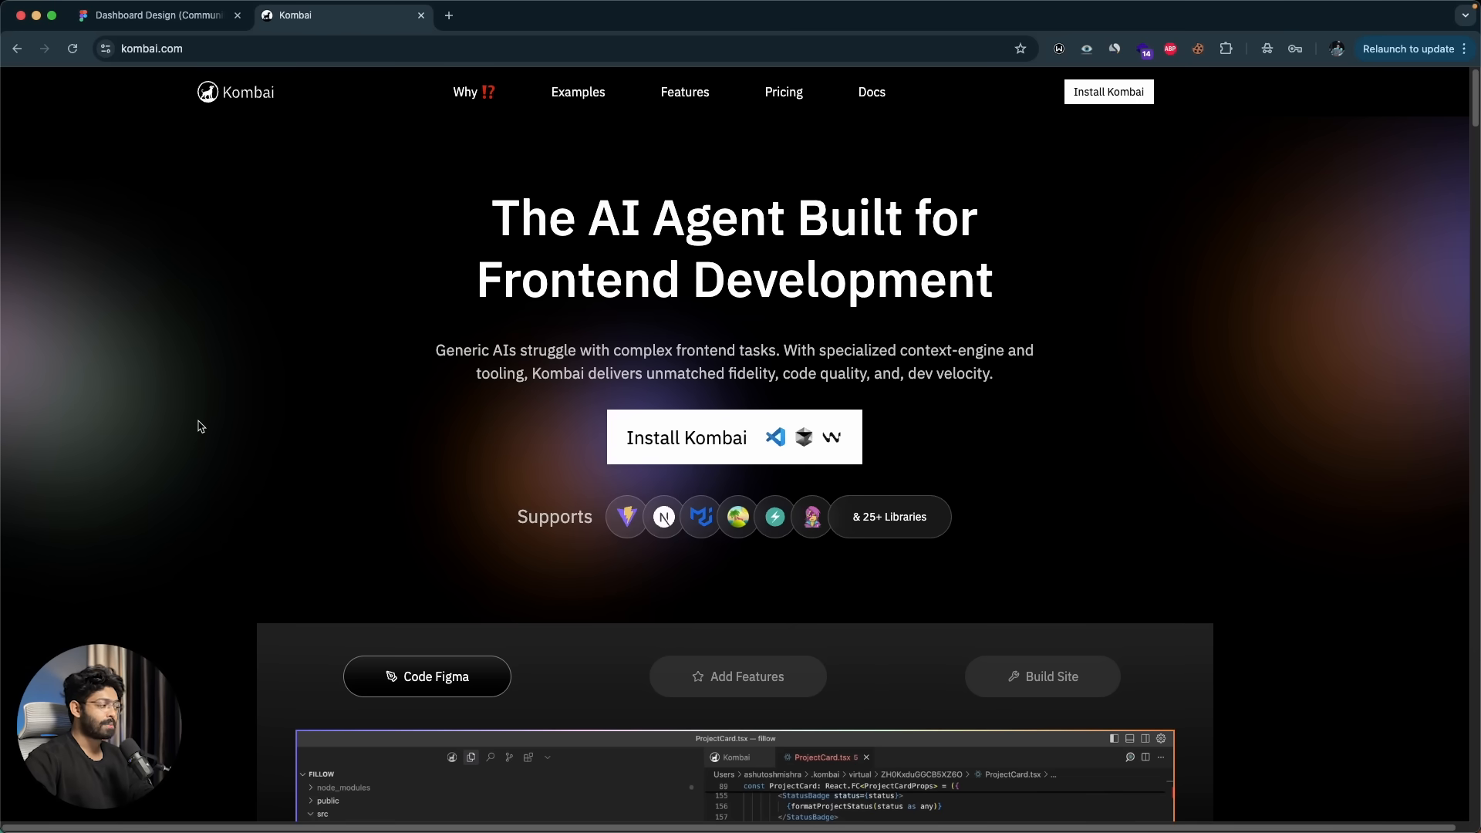
scroll(down, 3)
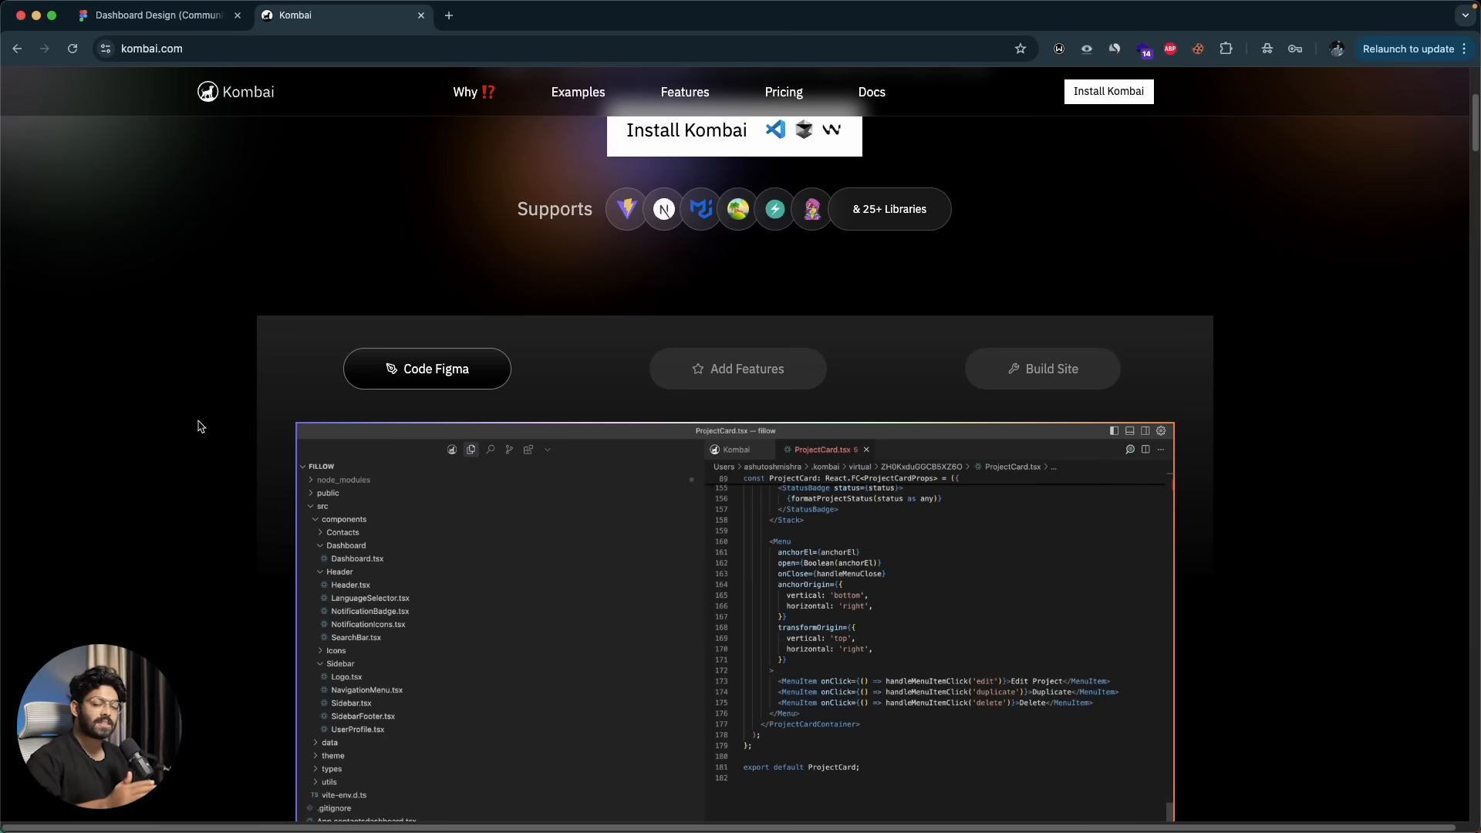
mouse_move(219, 407)
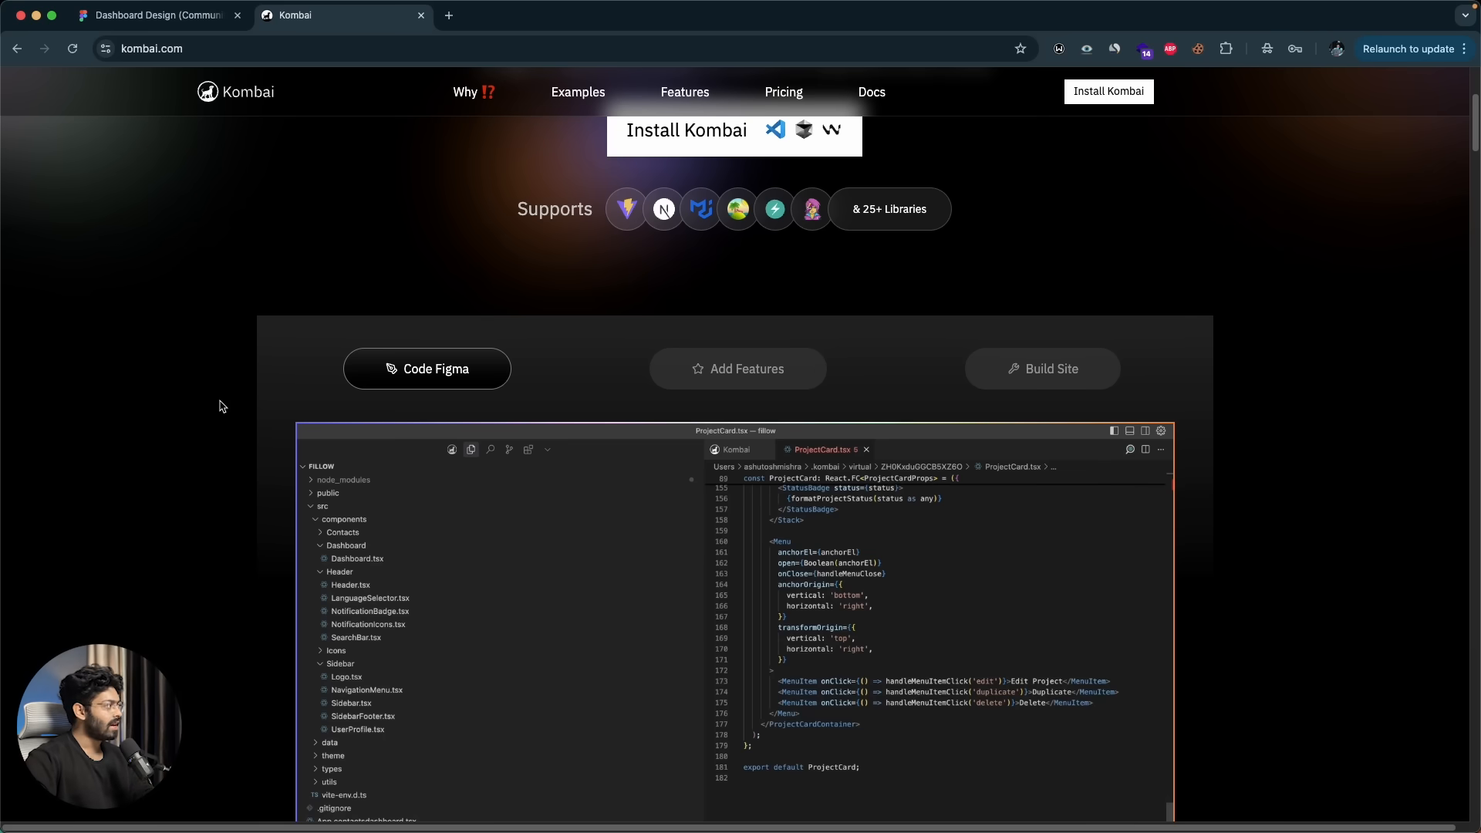
scroll(down, 3)
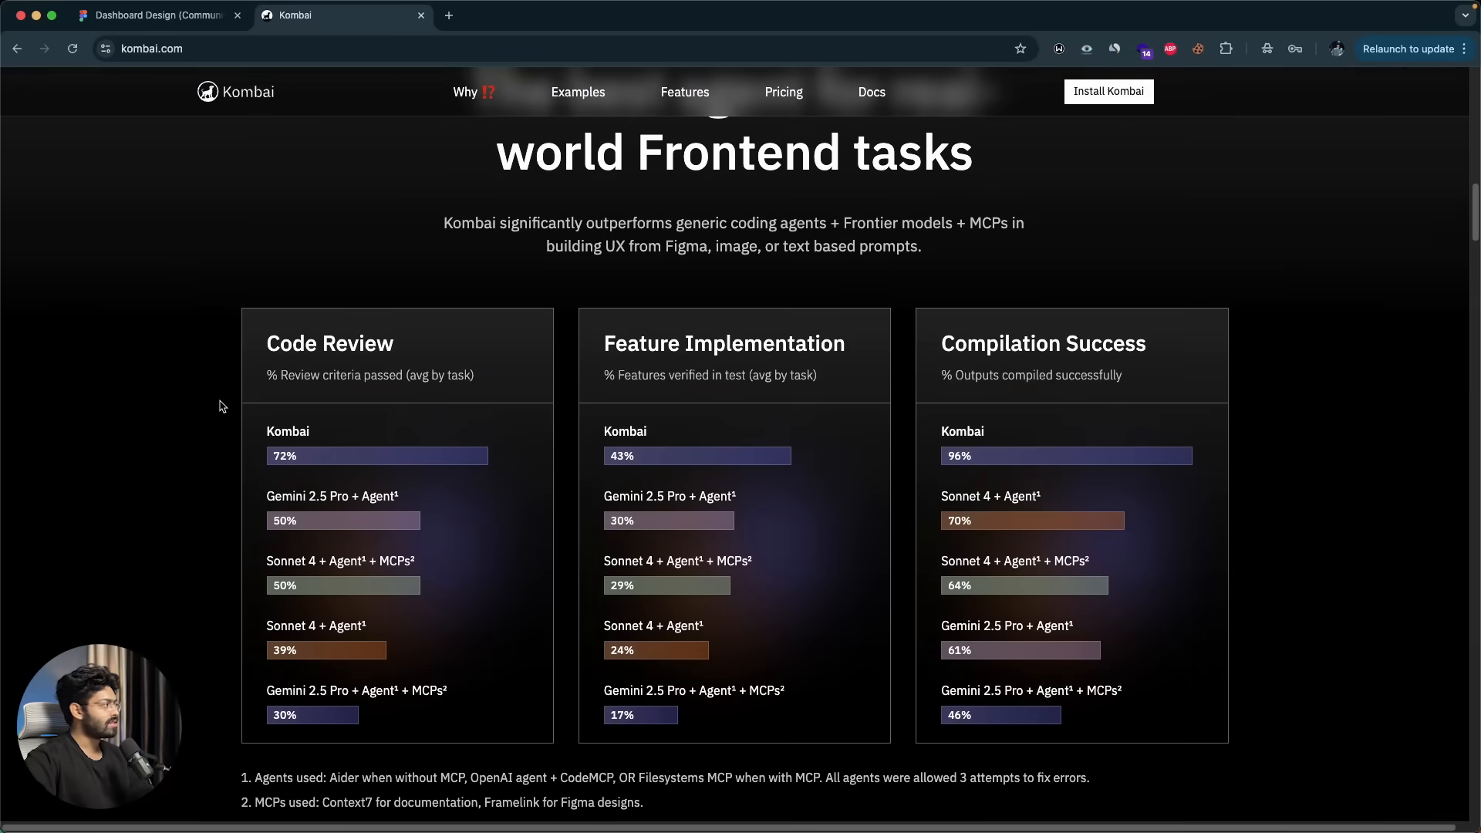
scroll(down, 3)
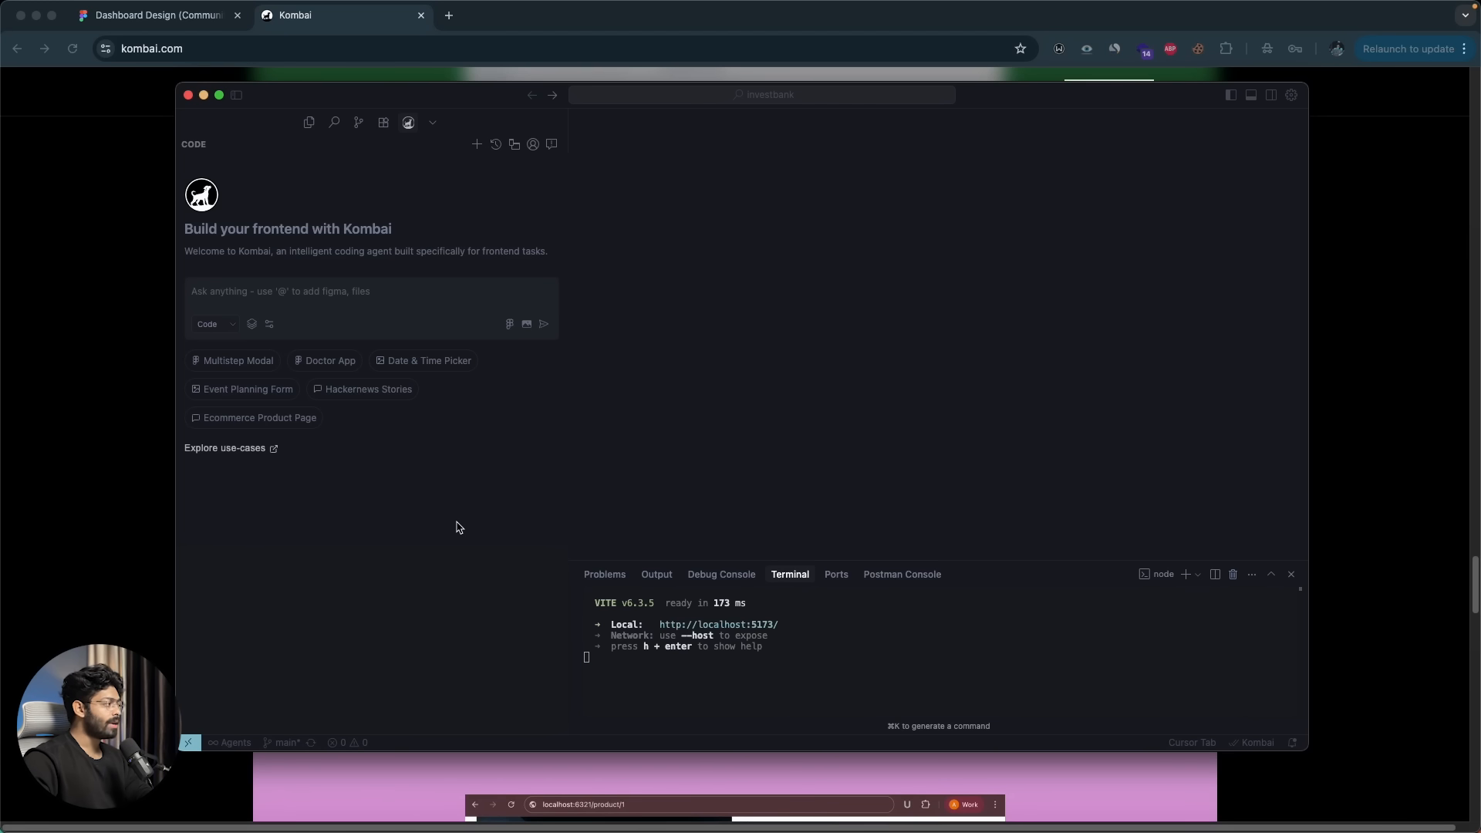
mouse_move(397, 507)
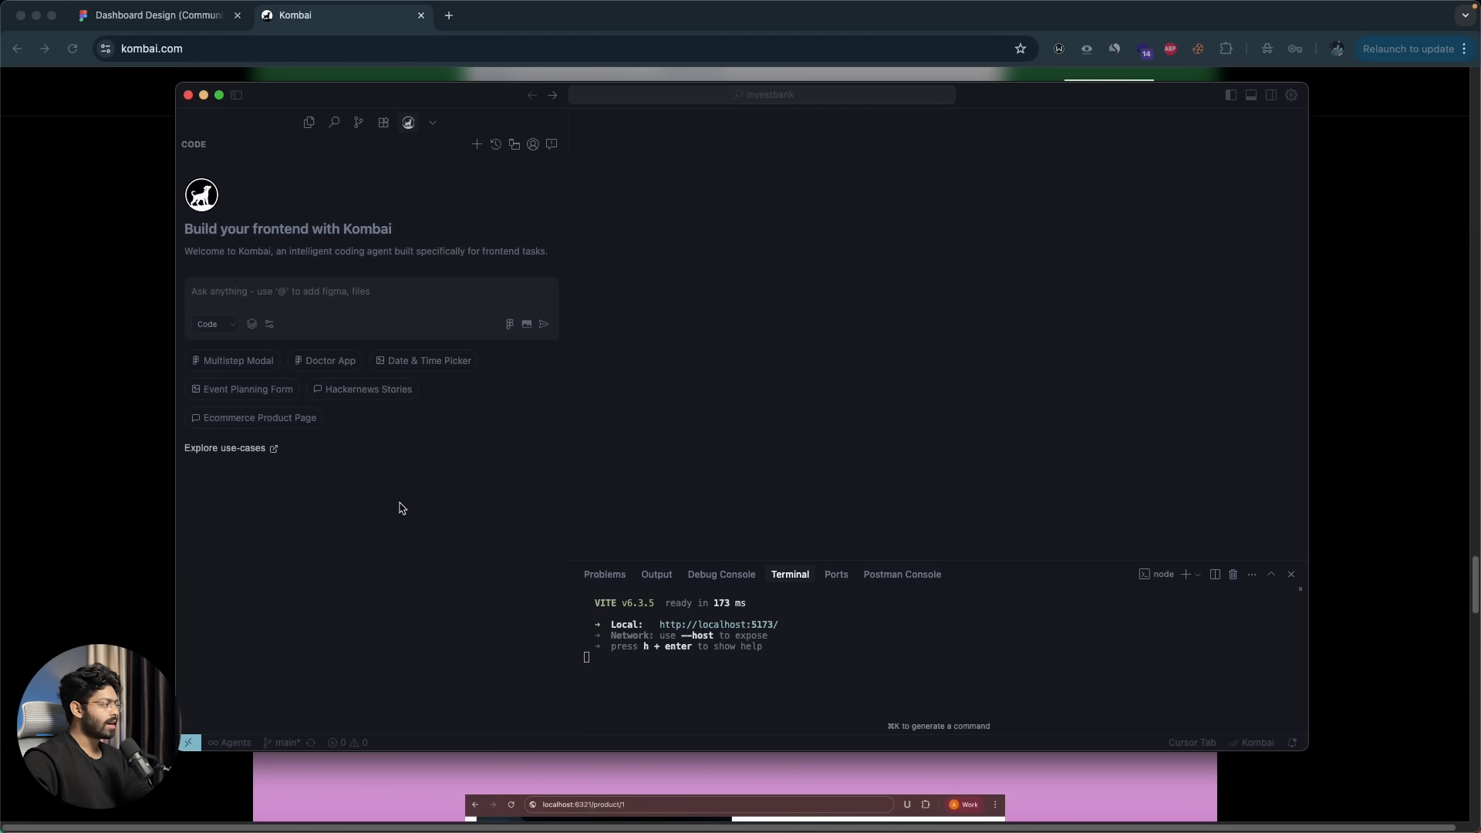
mouse_move(246, 263)
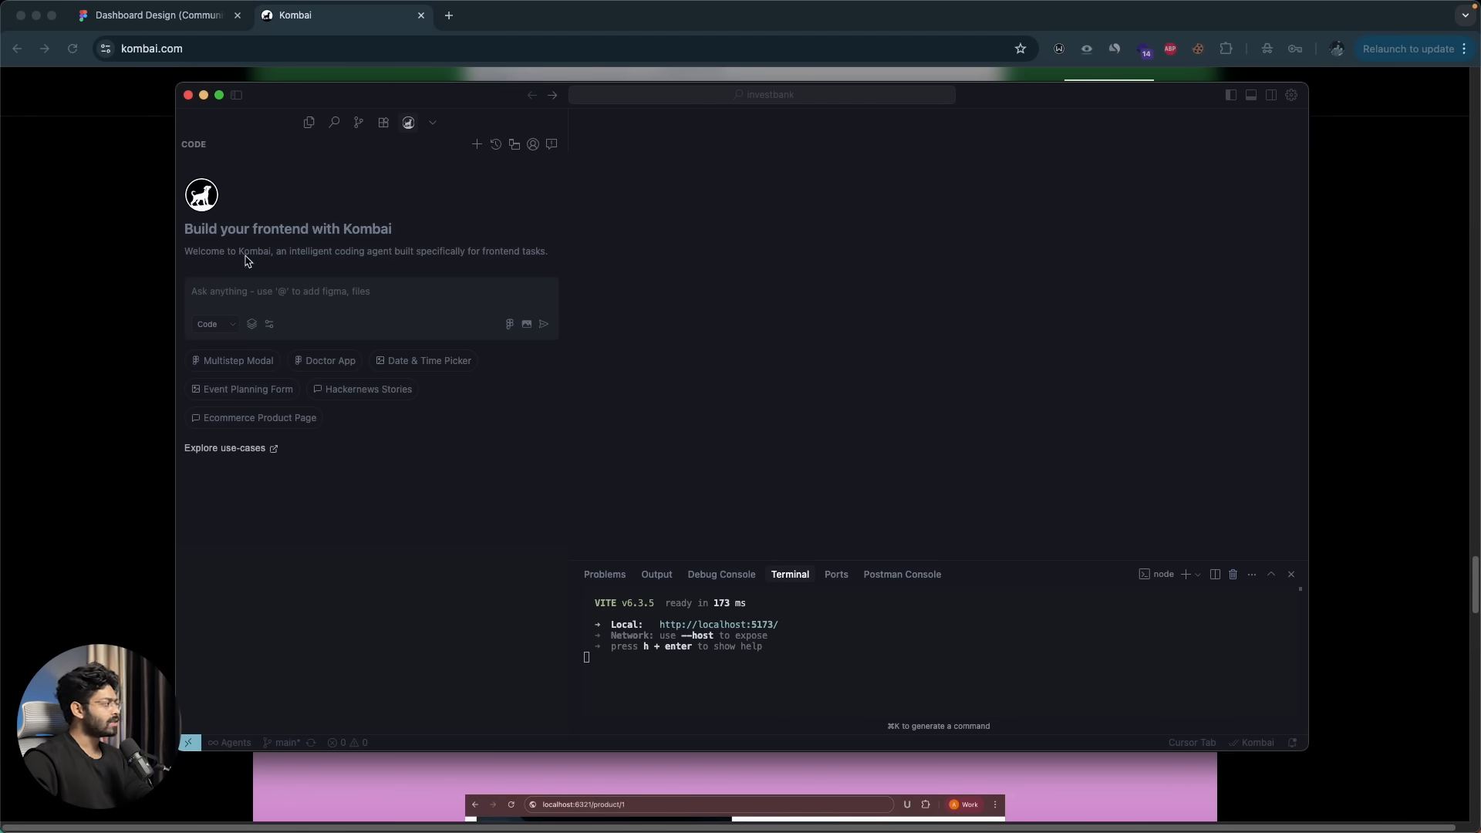
mouse_move(376, 275)
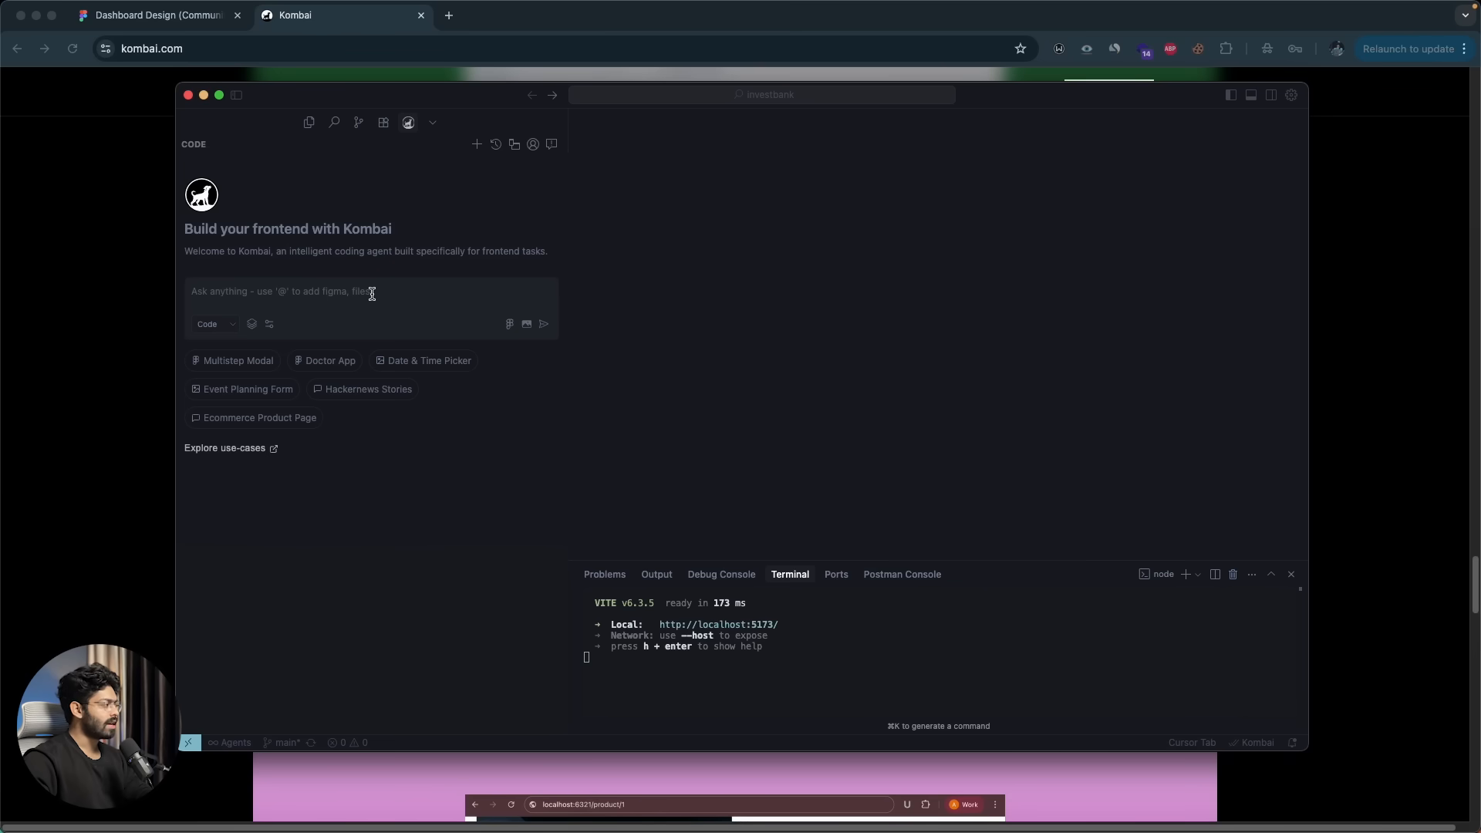
click(372, 291)
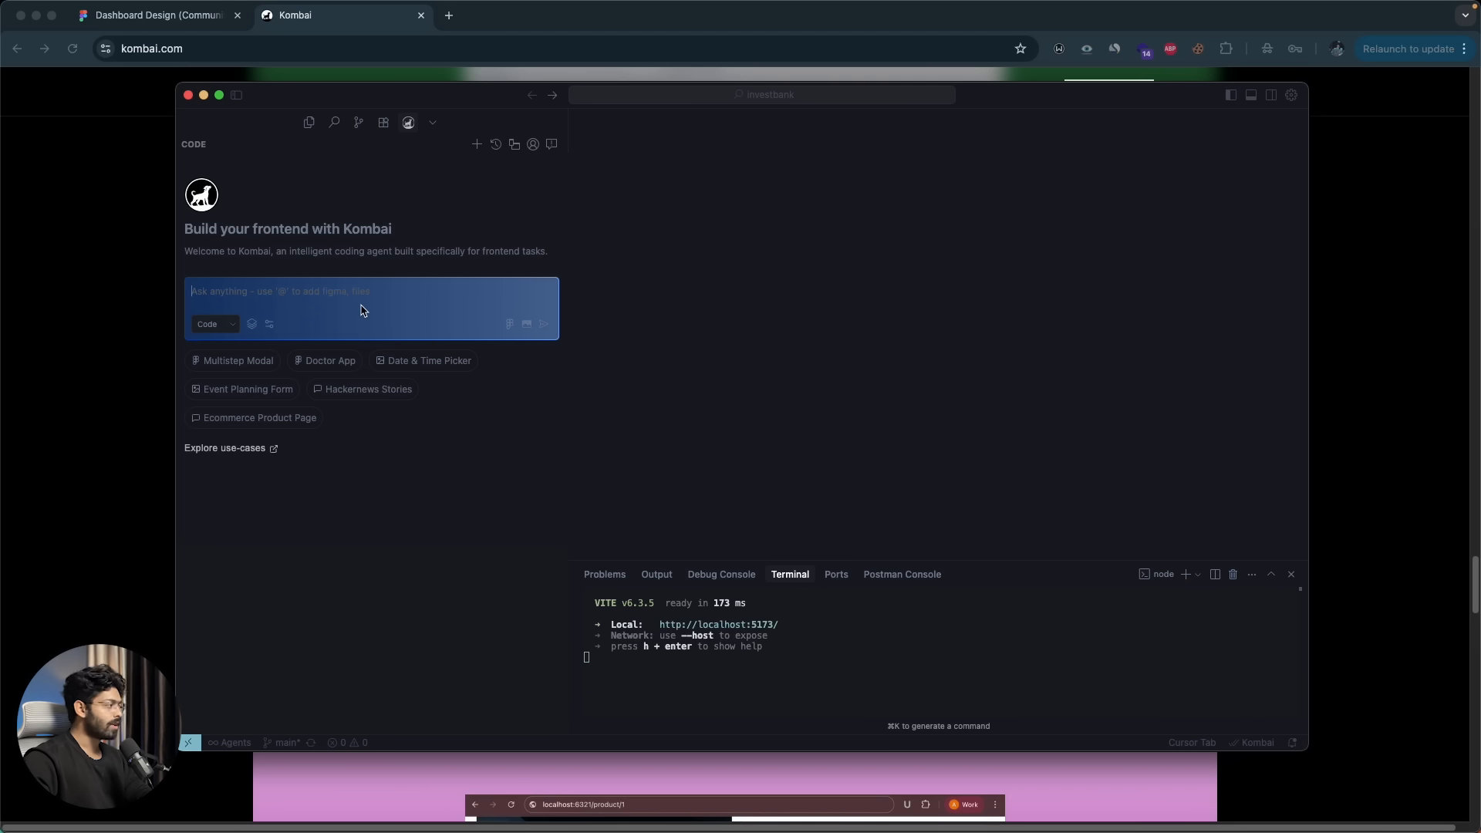
mouse_move(525, 327)
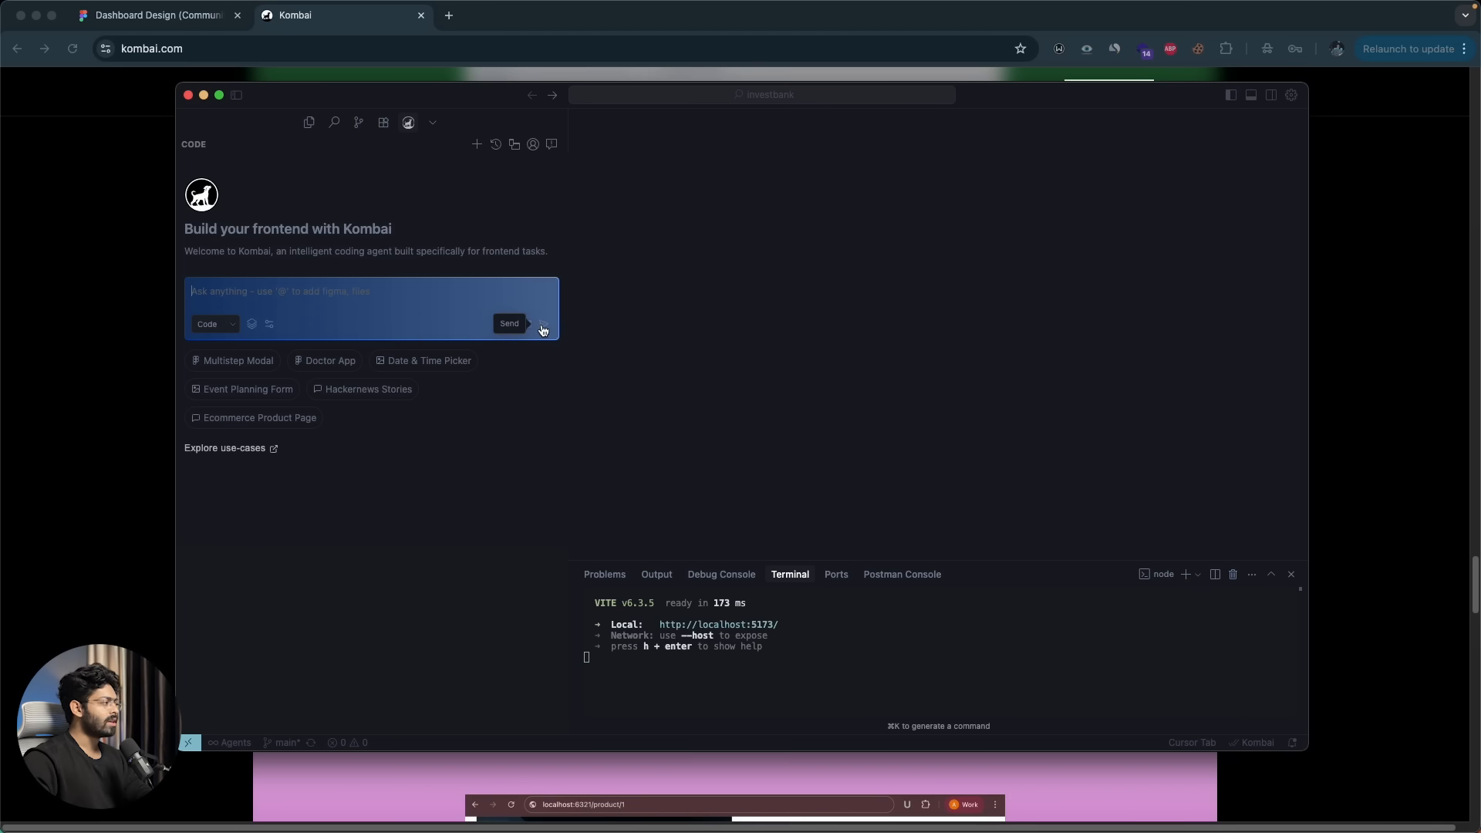
mouse_move(489, 411)
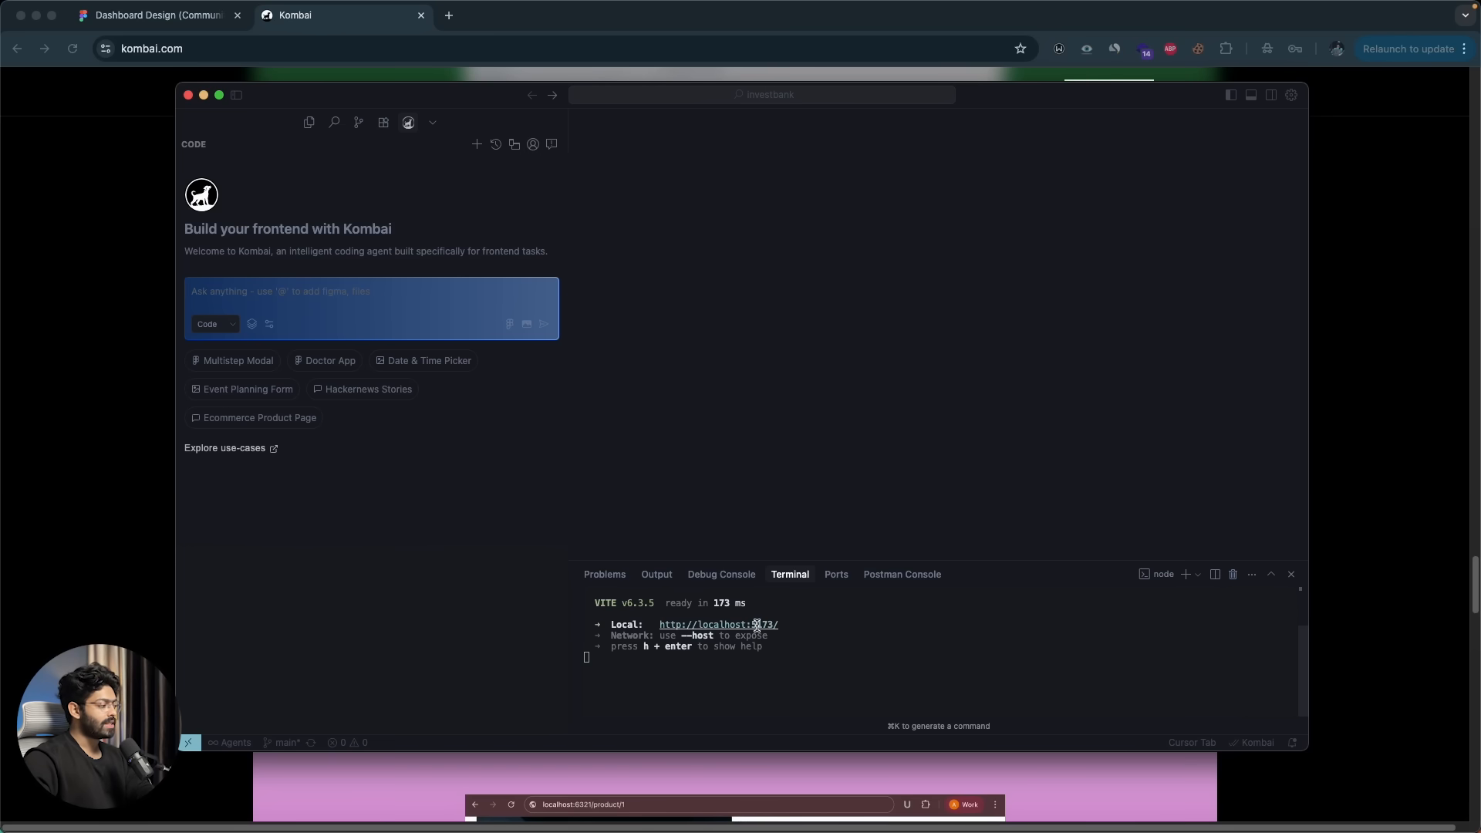
click(717, 625)
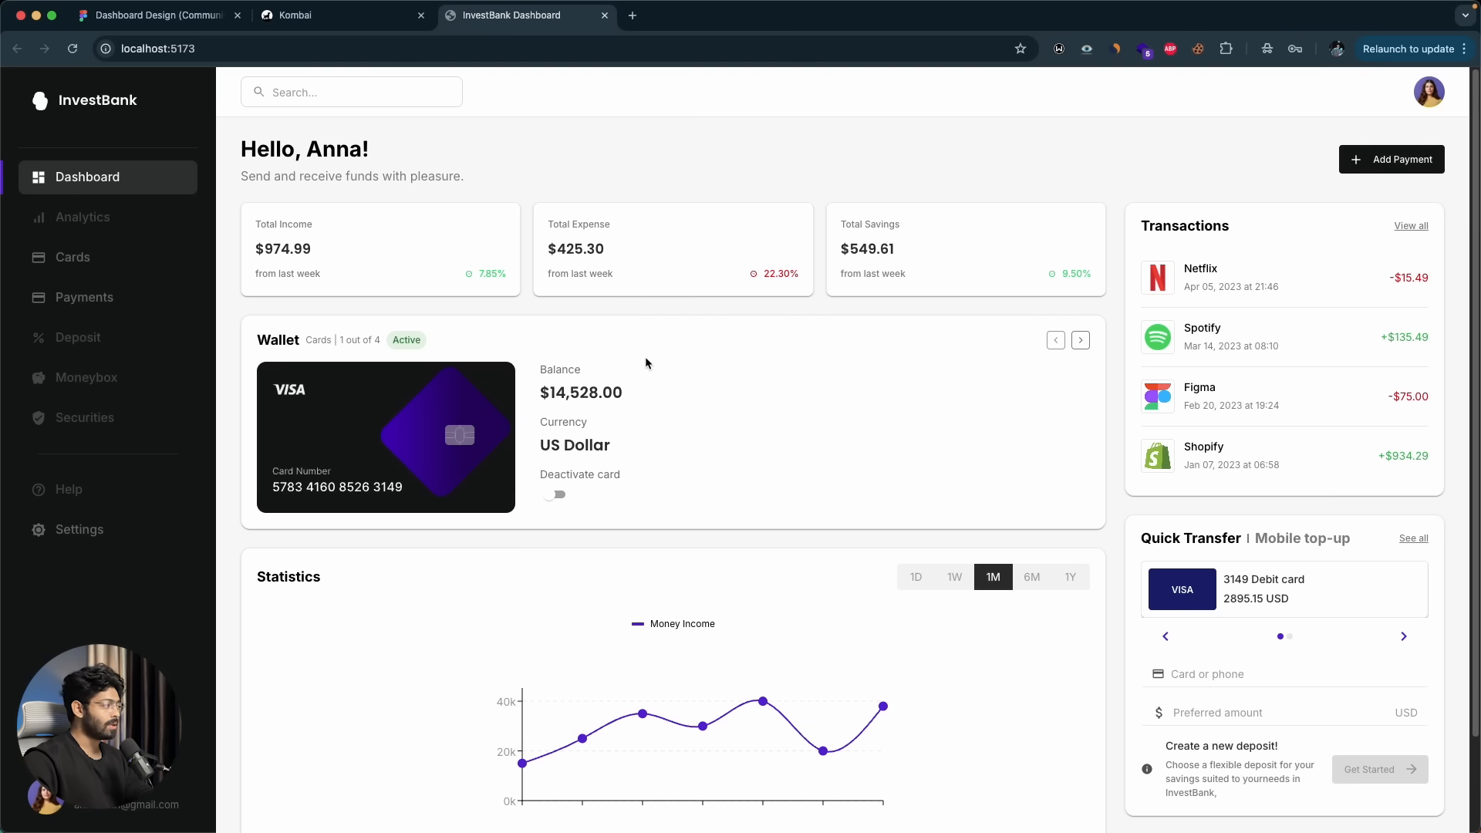
- Copy a link to the Dashboard frame in the Figma Dashboard Design file
click(155, 15)
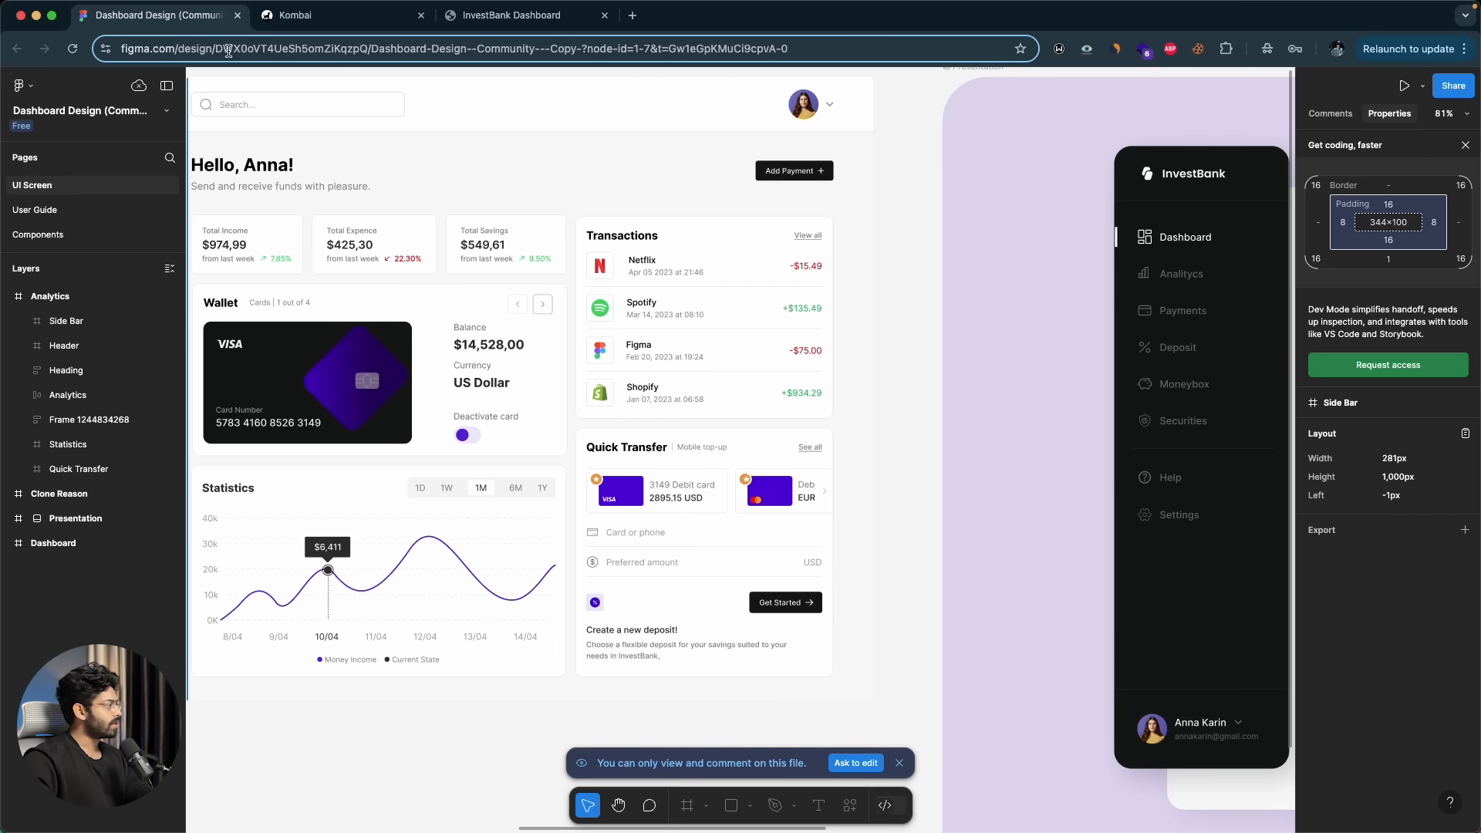
scroll(down, 3)
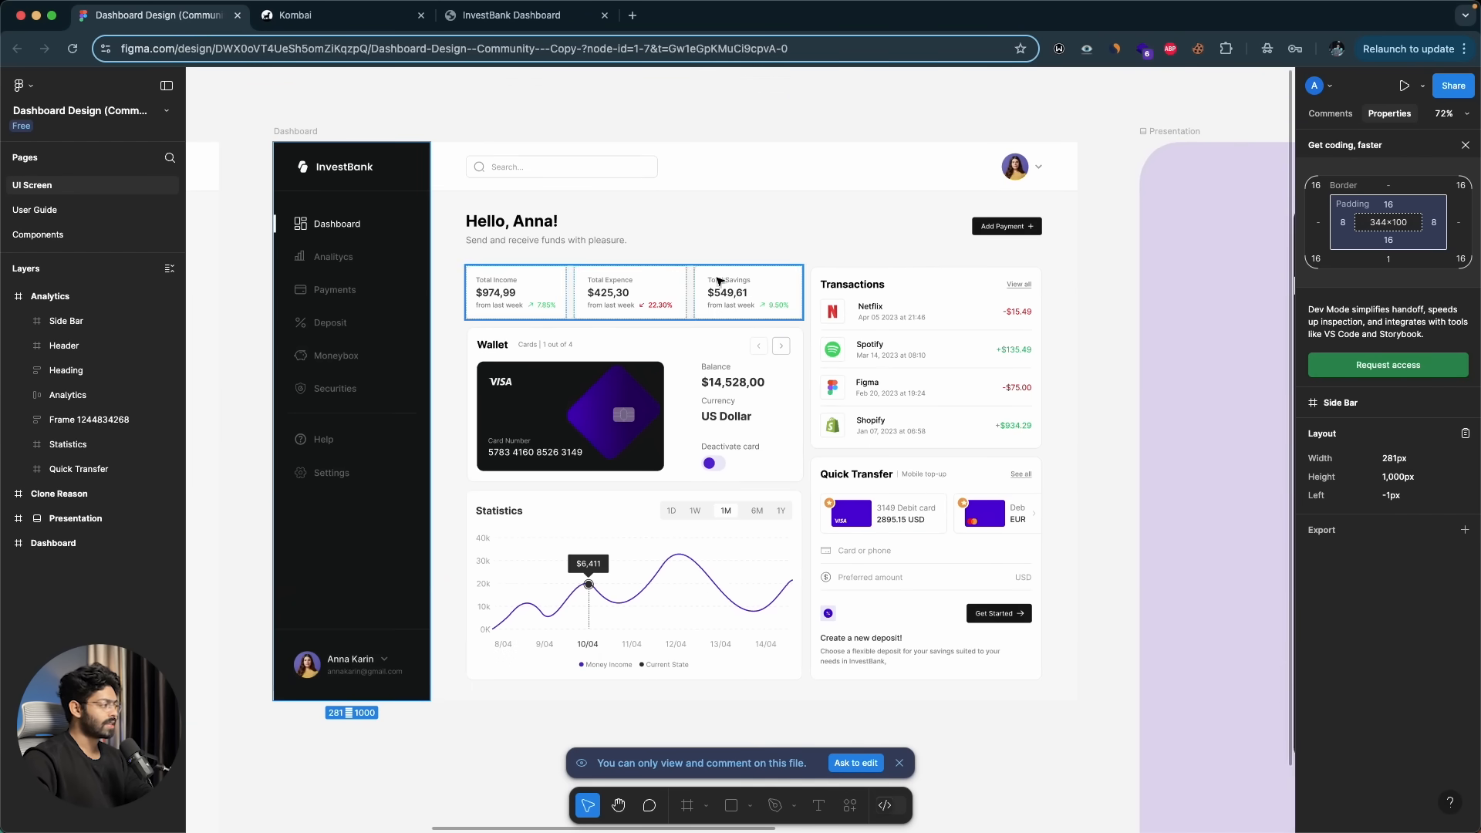
click(826, 461)
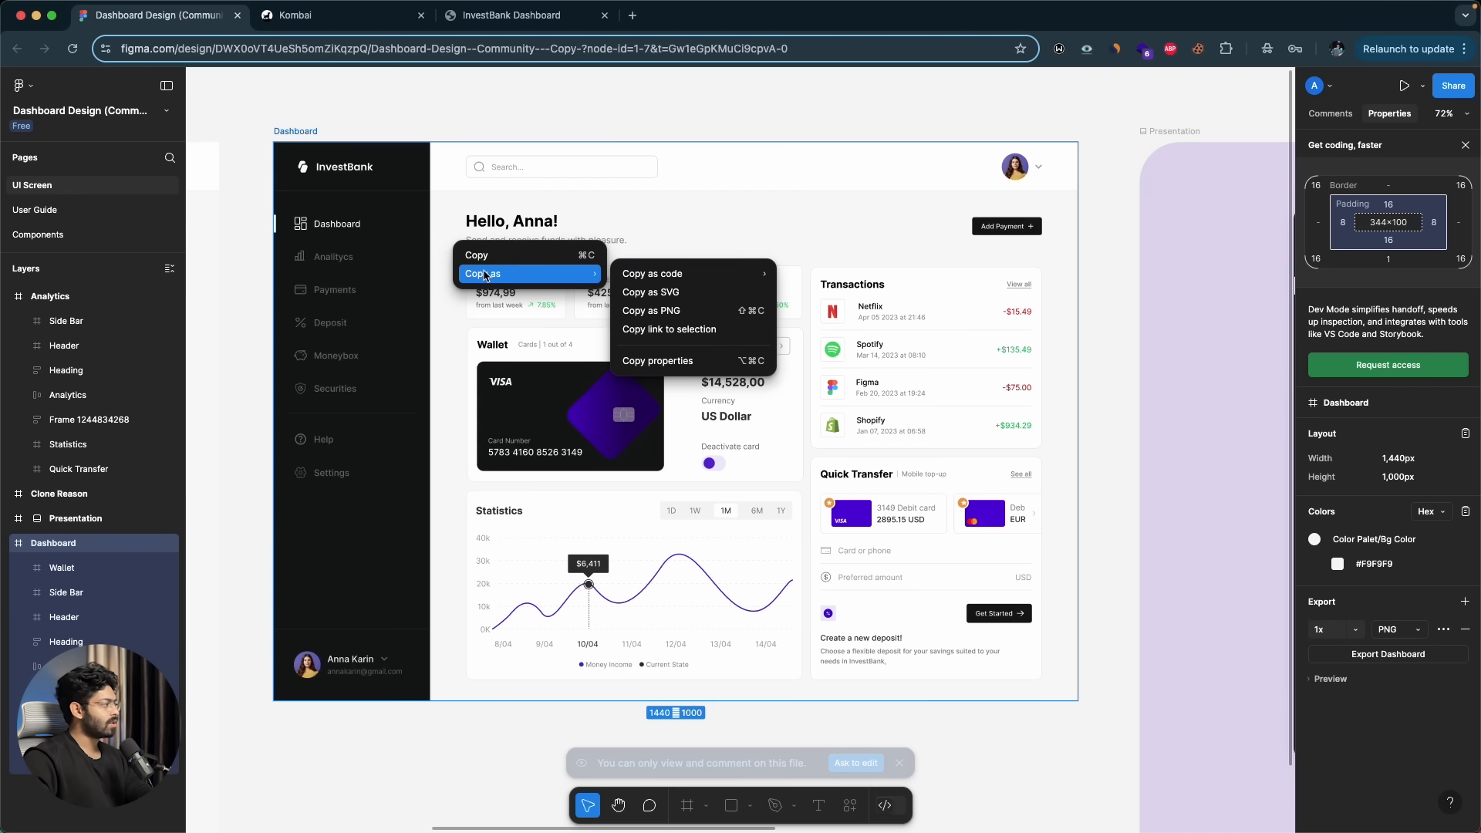
mouse_move(681, 333)
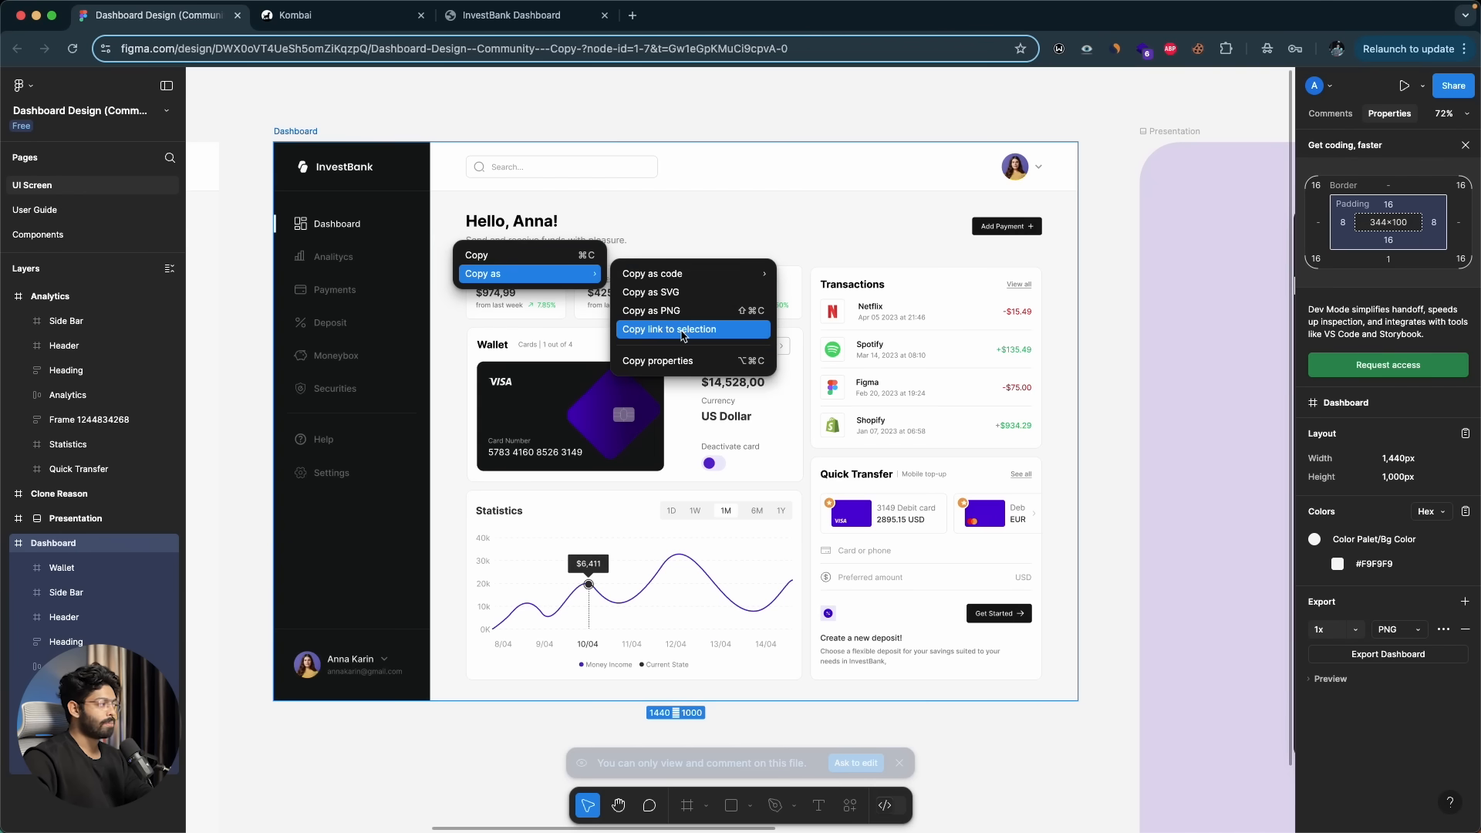
click(673, 329)
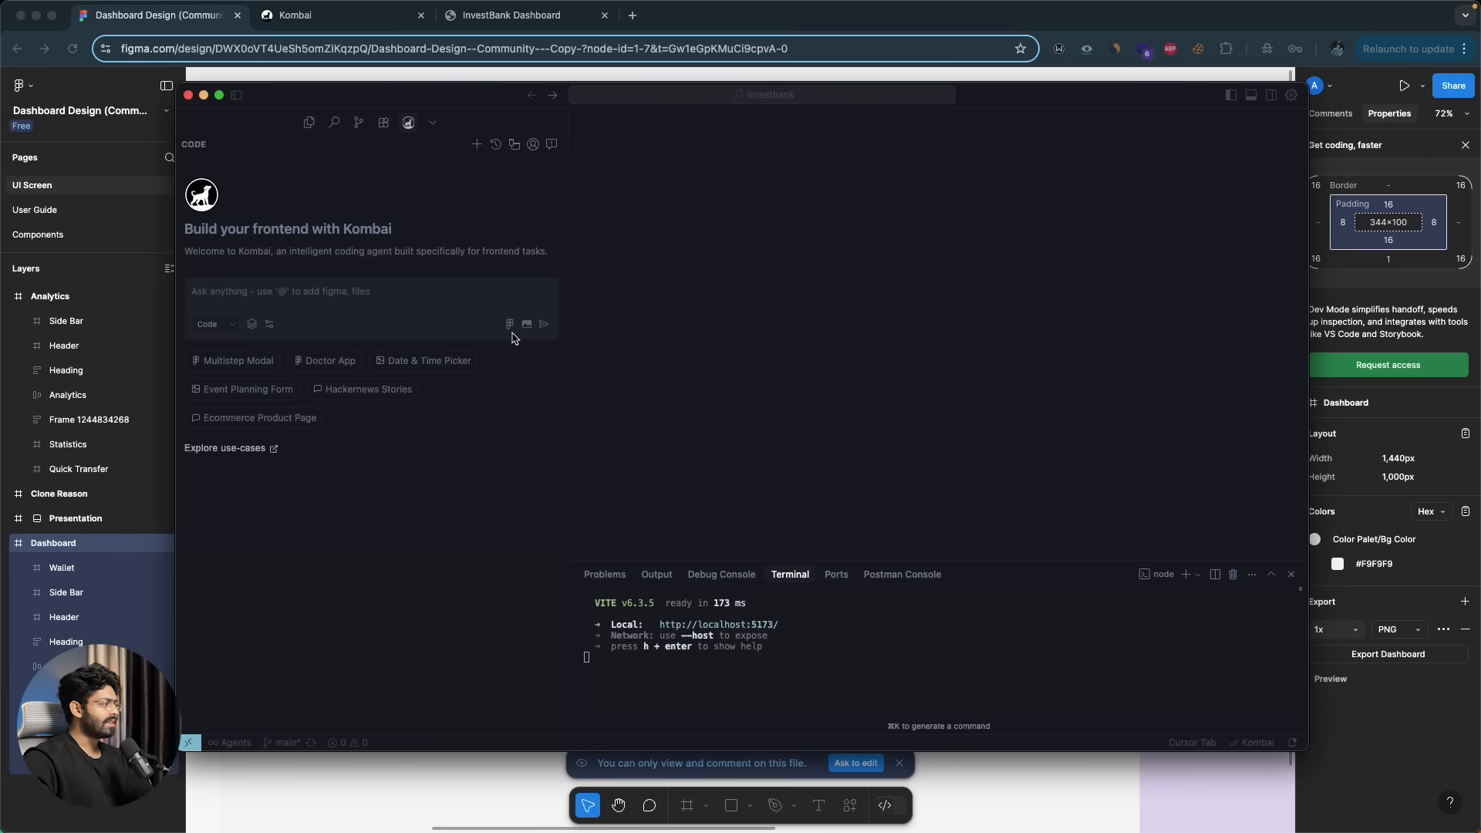
- Bring up Kombai's Figma frame link dialog with the URL field focused
click(509, 324)
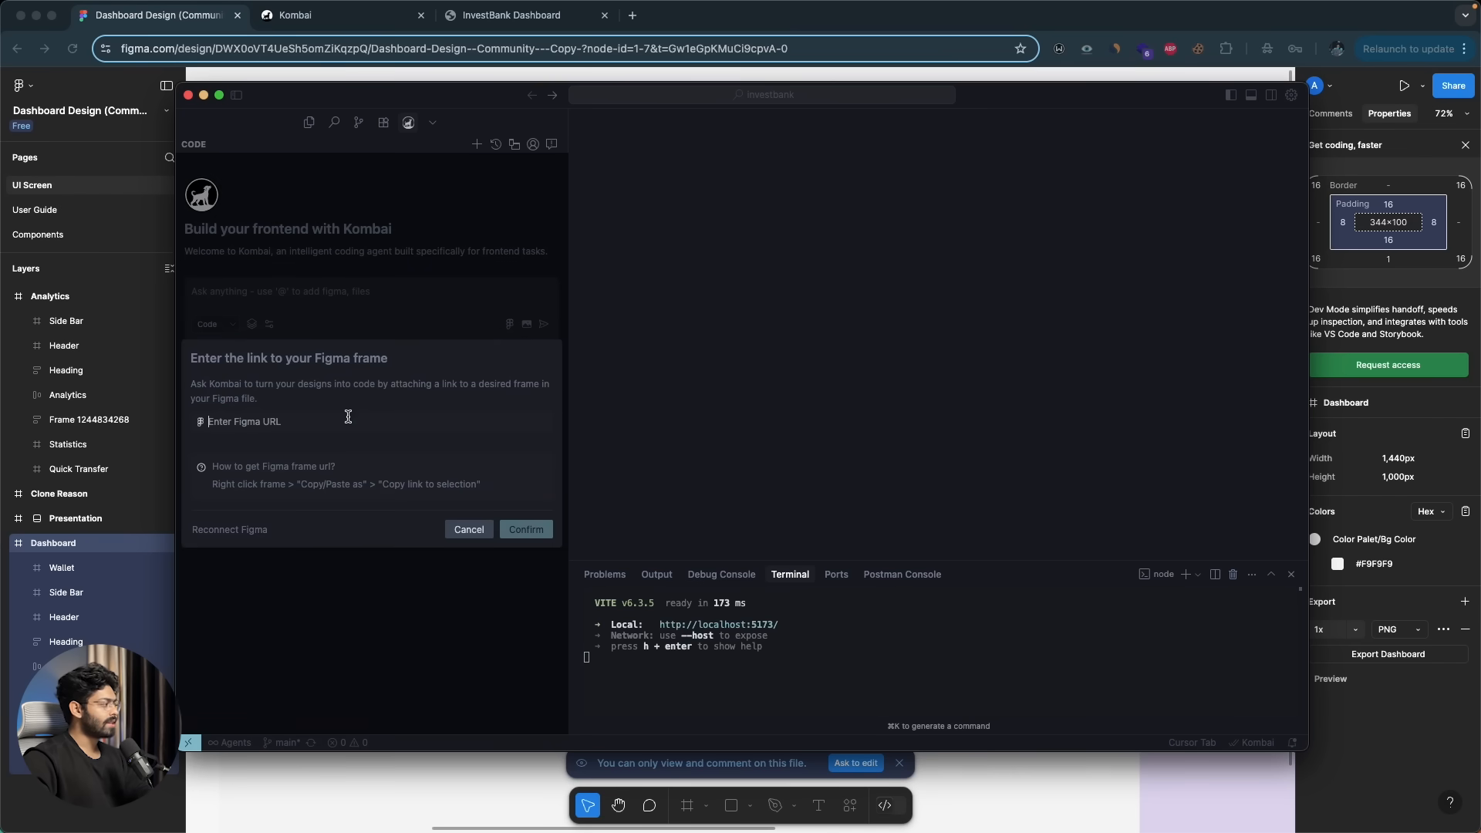
click(469, 529)
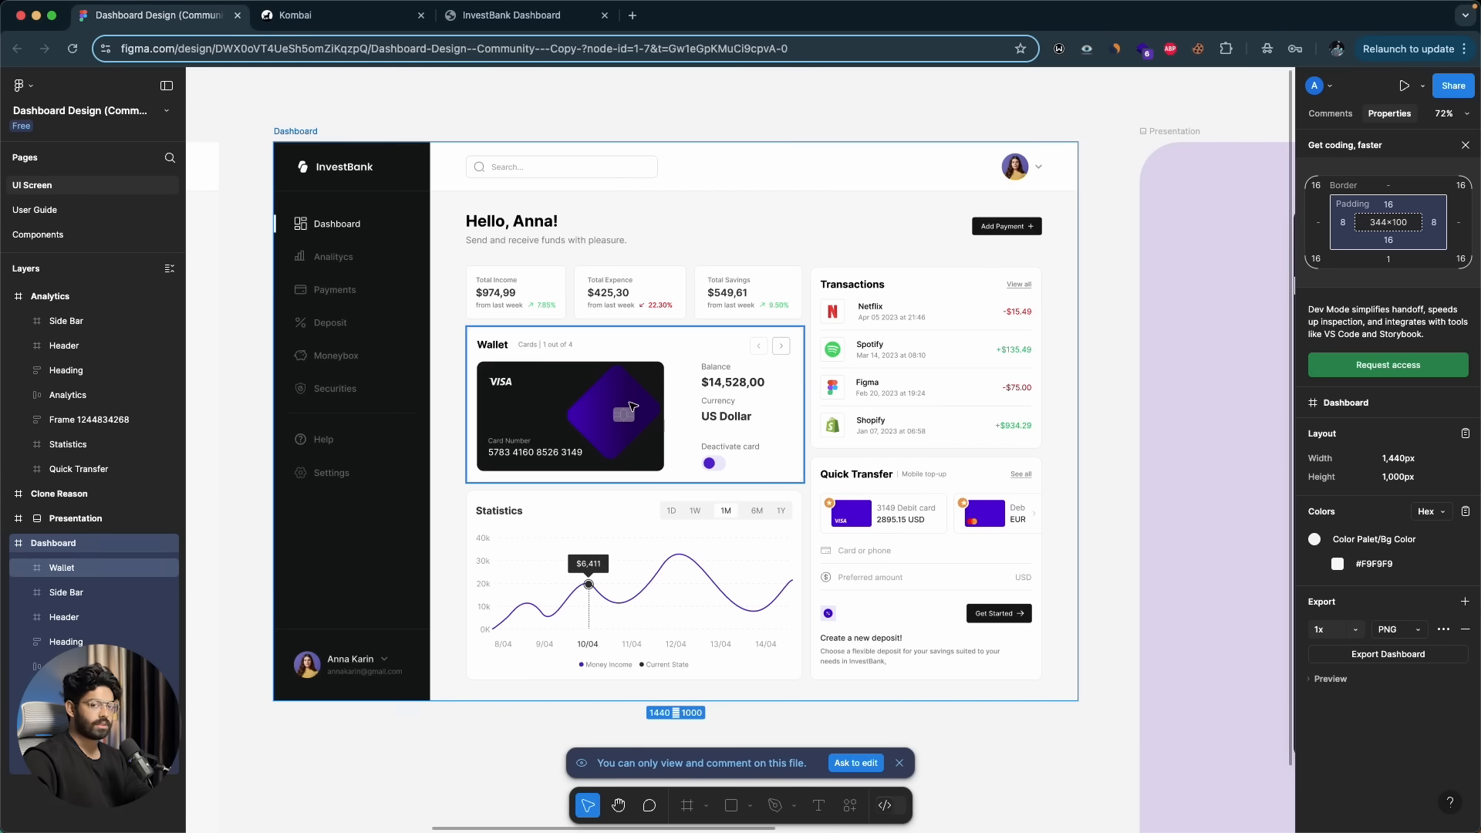
- Check the Wallet card in the design and return to the running InvestBank dashboard
click(524, 16)
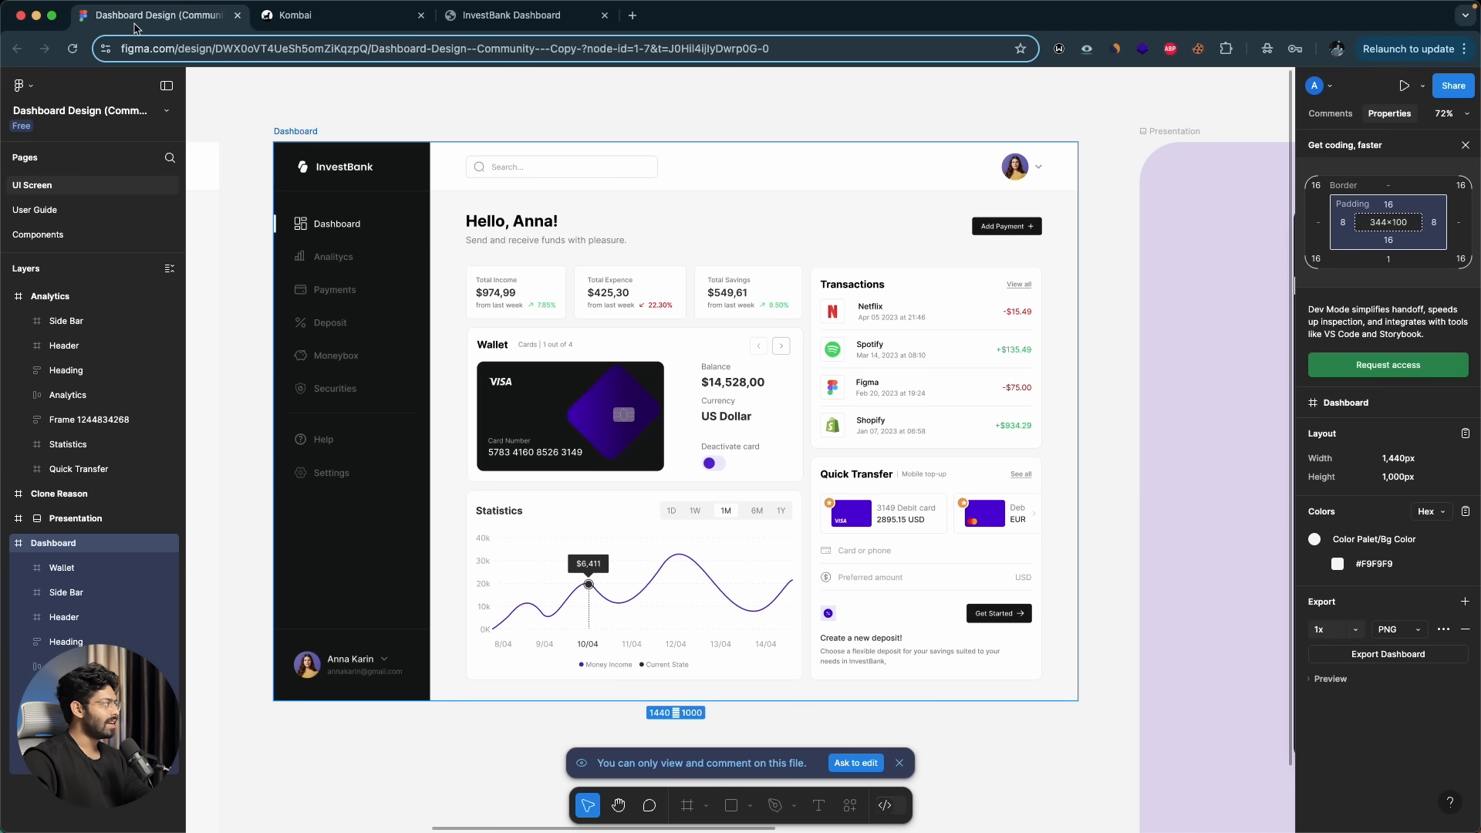
click(524, 15)
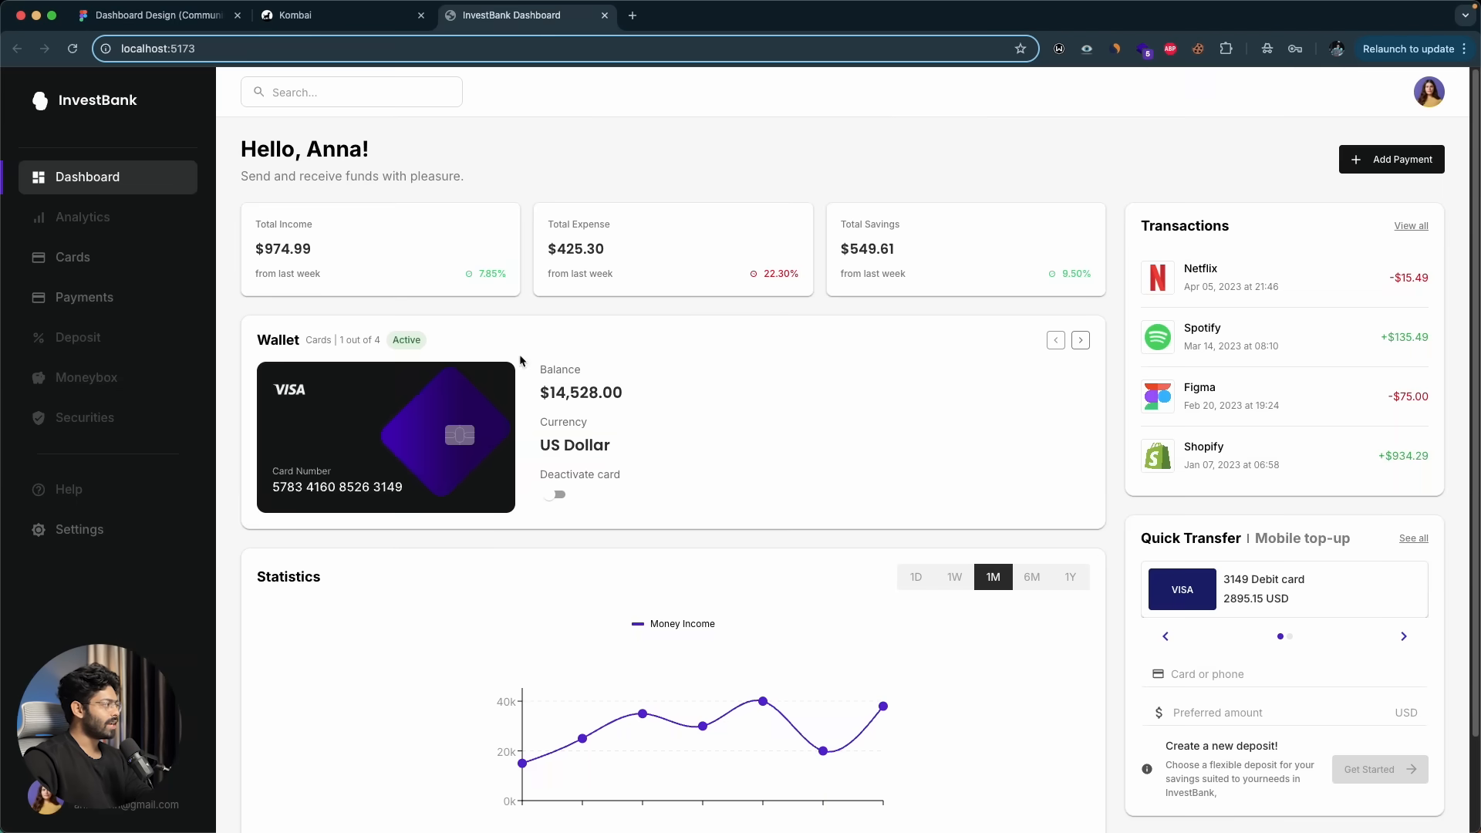
- Deactivate the wallet card and add a received payment of $43,453 to the transactions
click(555, 493)
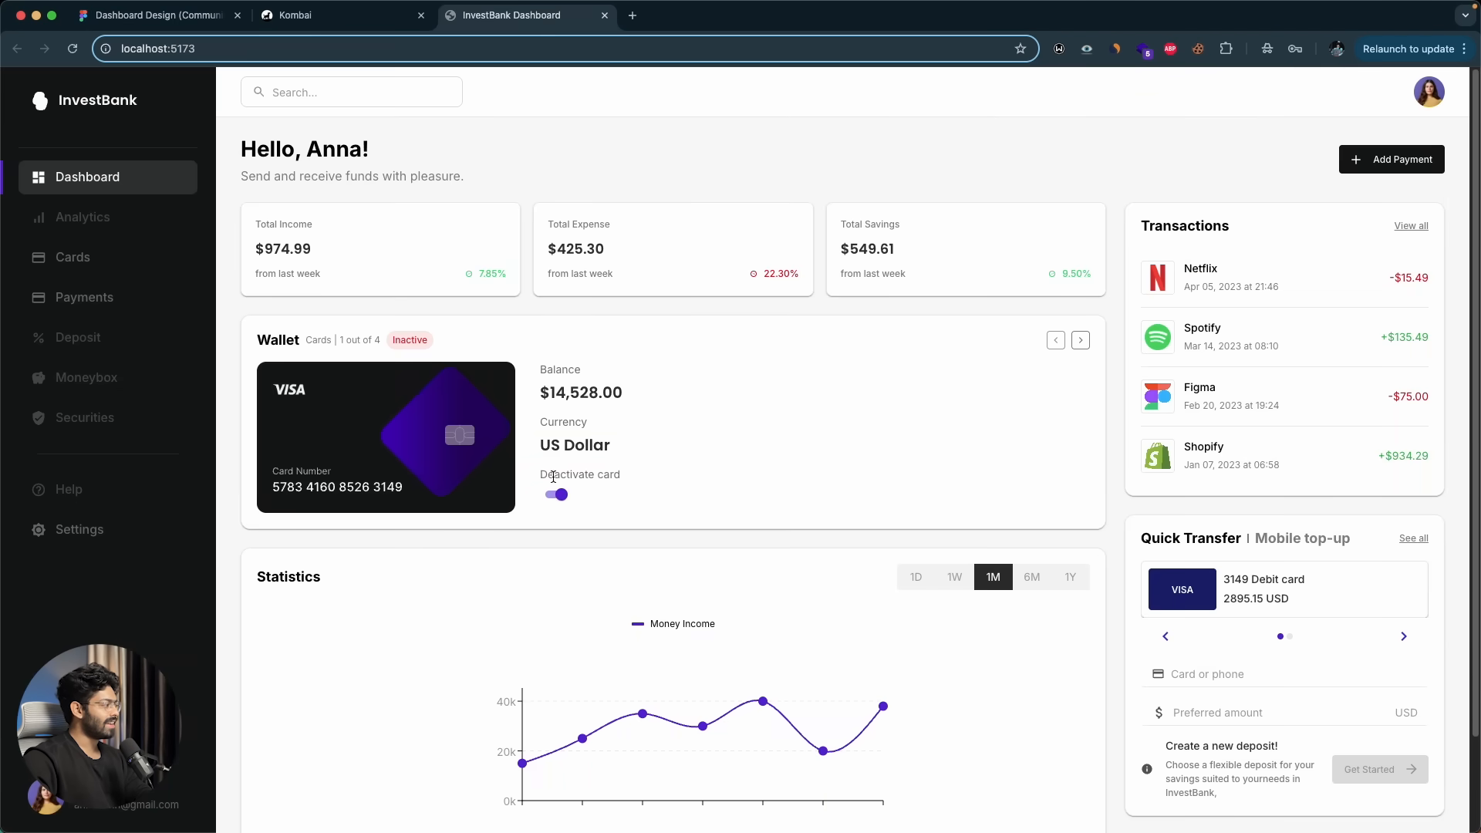
click(1397, 159)
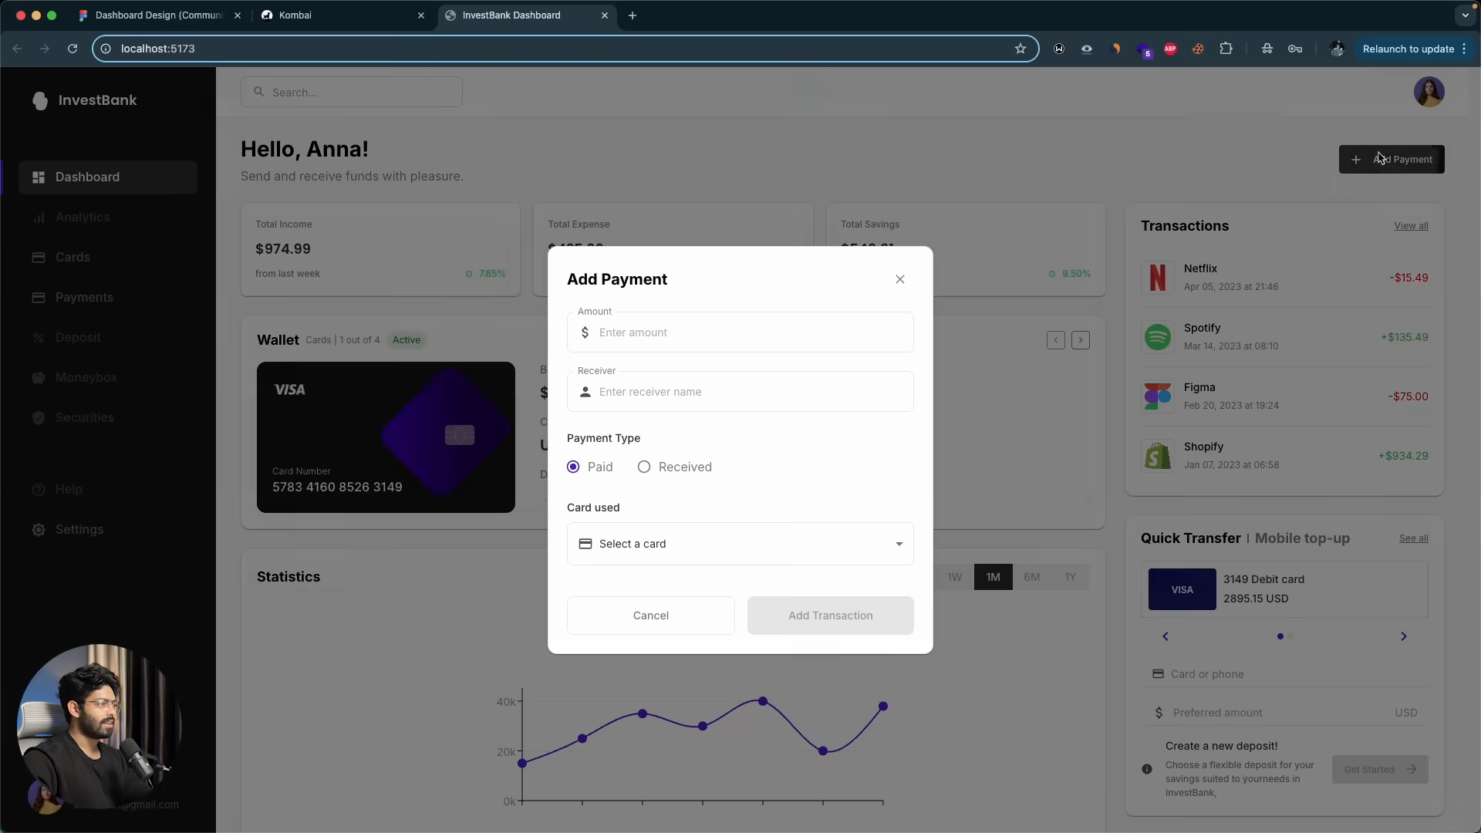
click(739, 332)
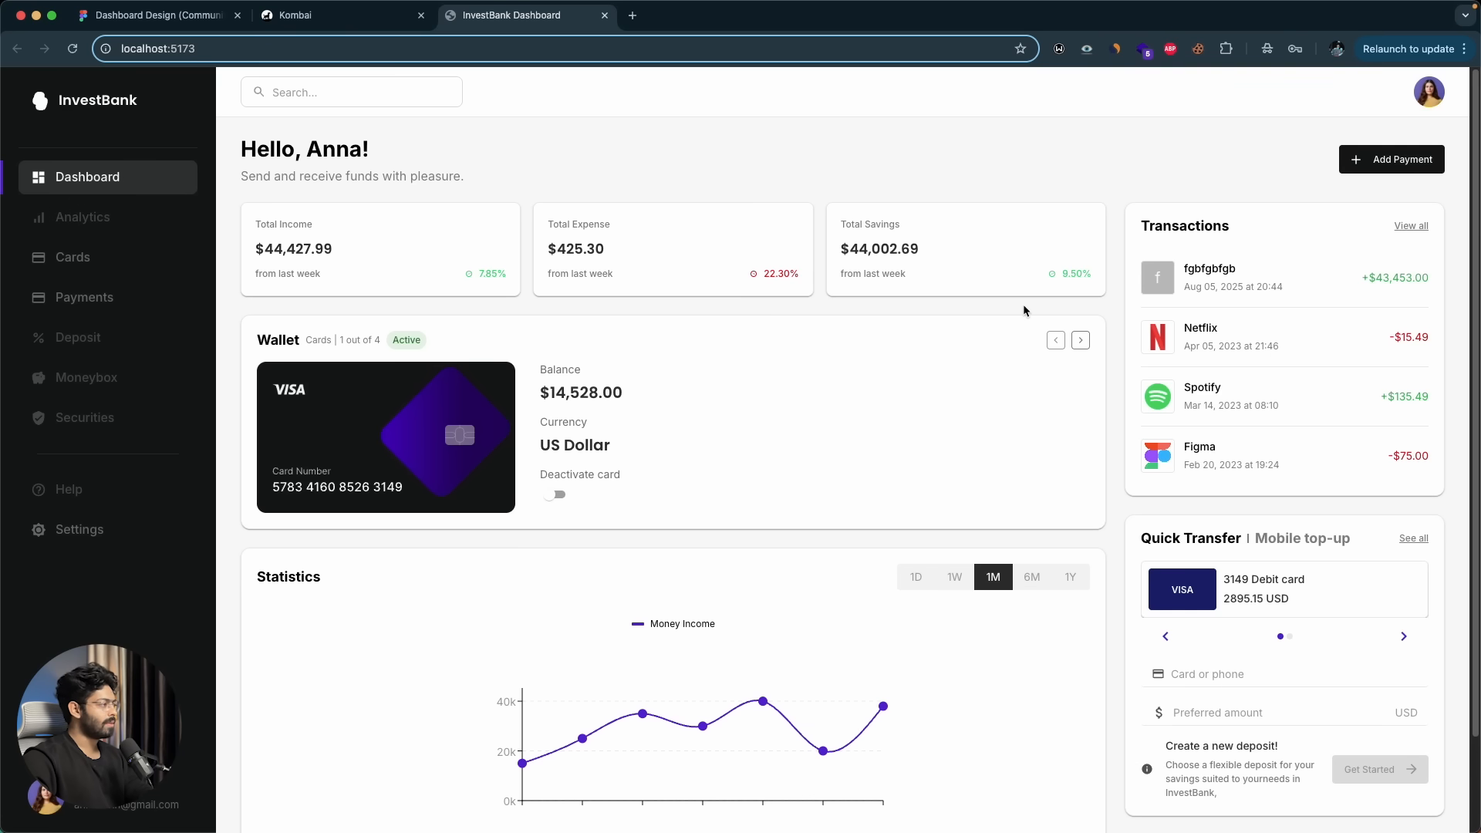
scroll(down, 3)
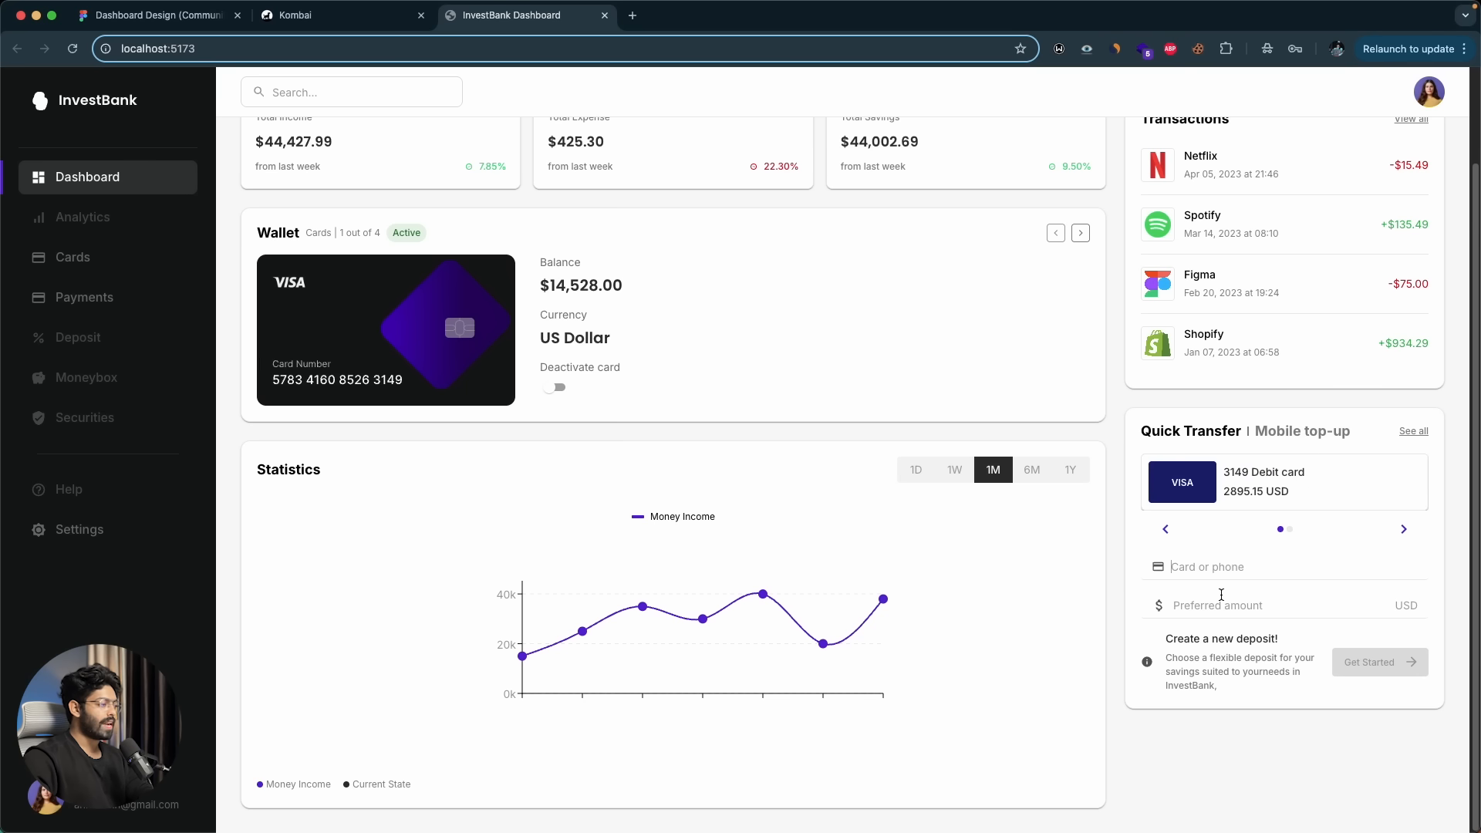
scroll(up, 3)
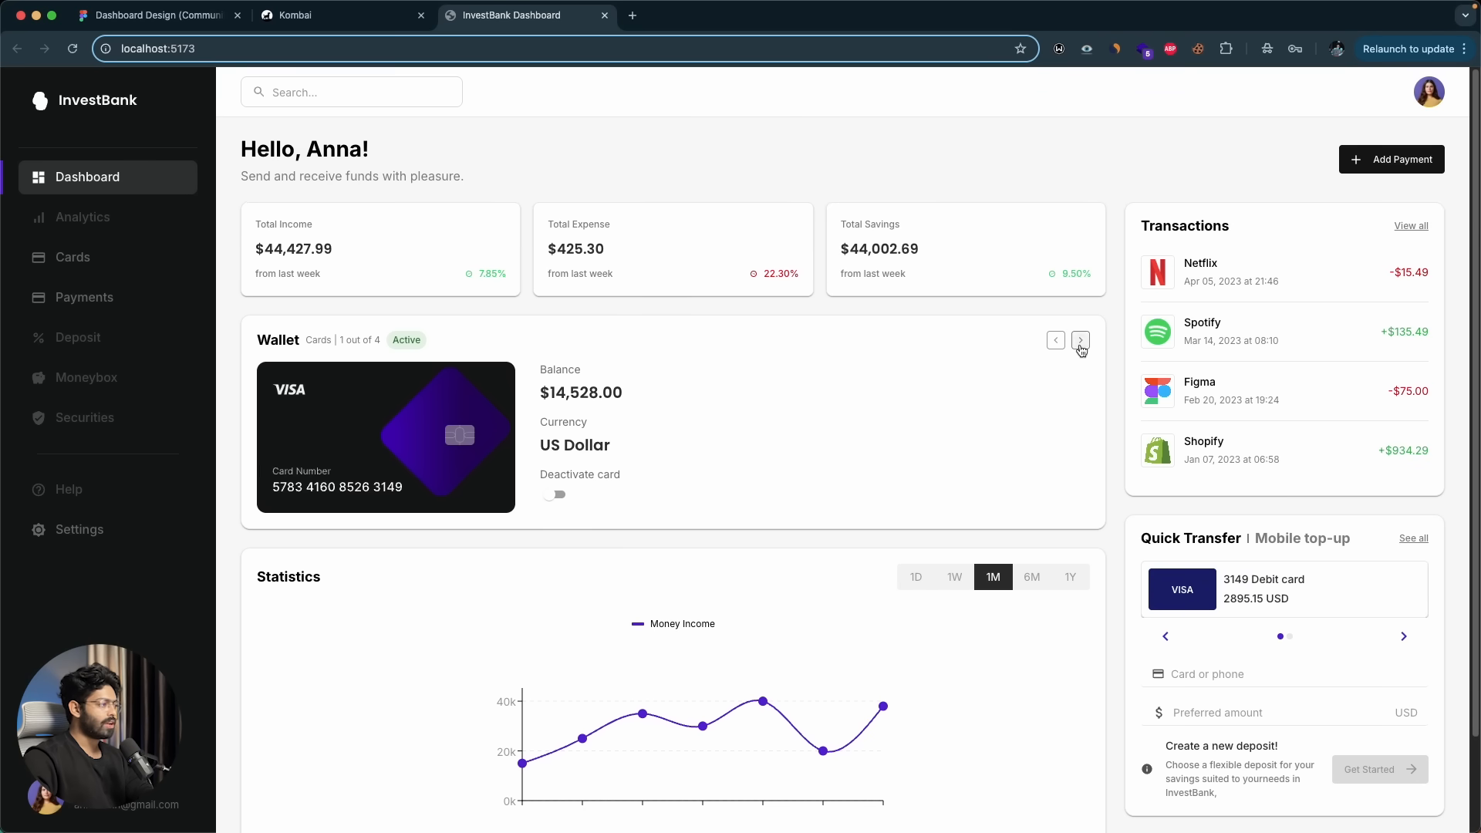
- Tour the Settings, Payments and Cards pages, then return to the Dashboard
click(79, 529)
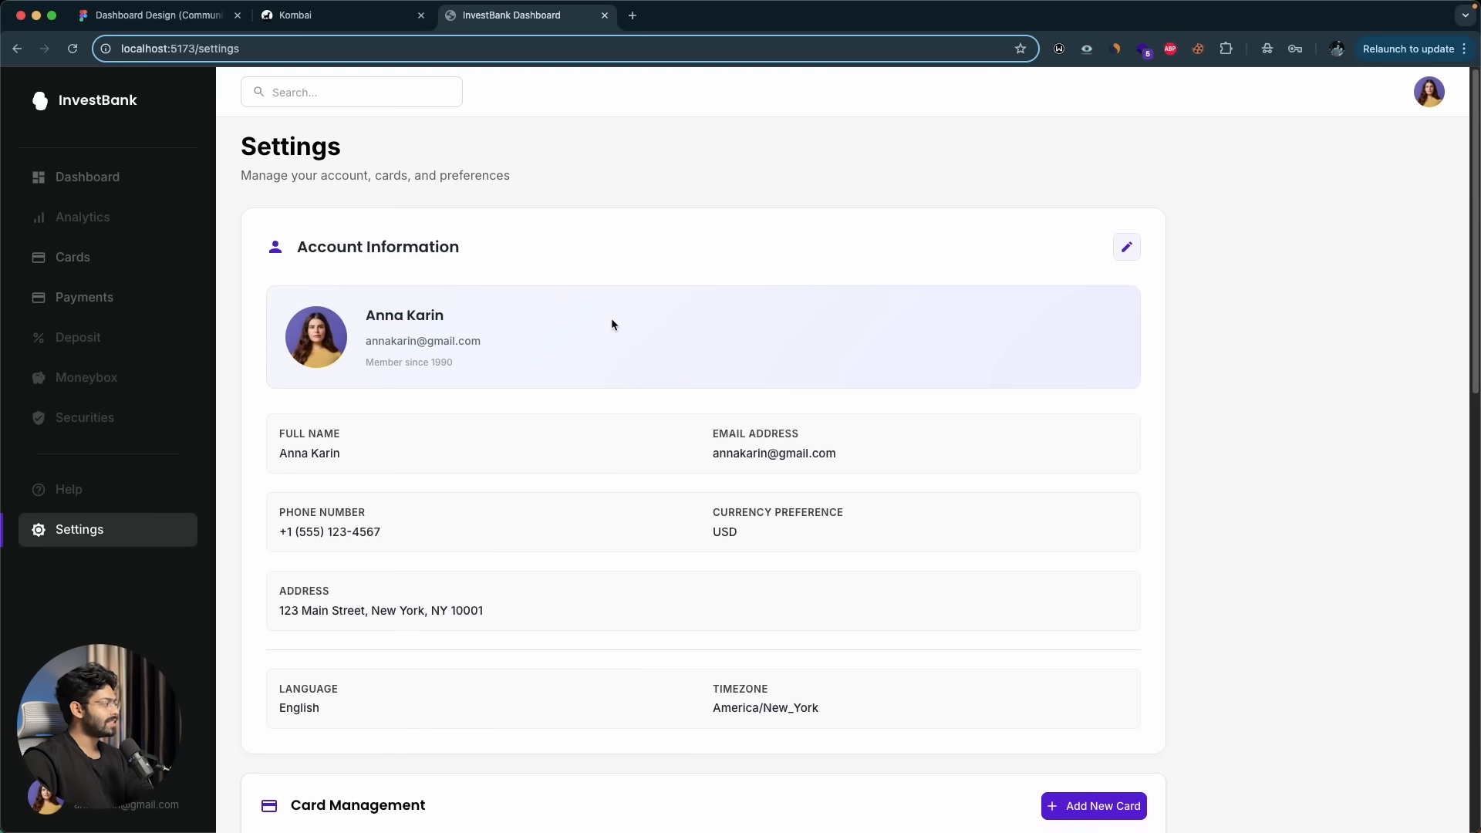
click(84, 296)
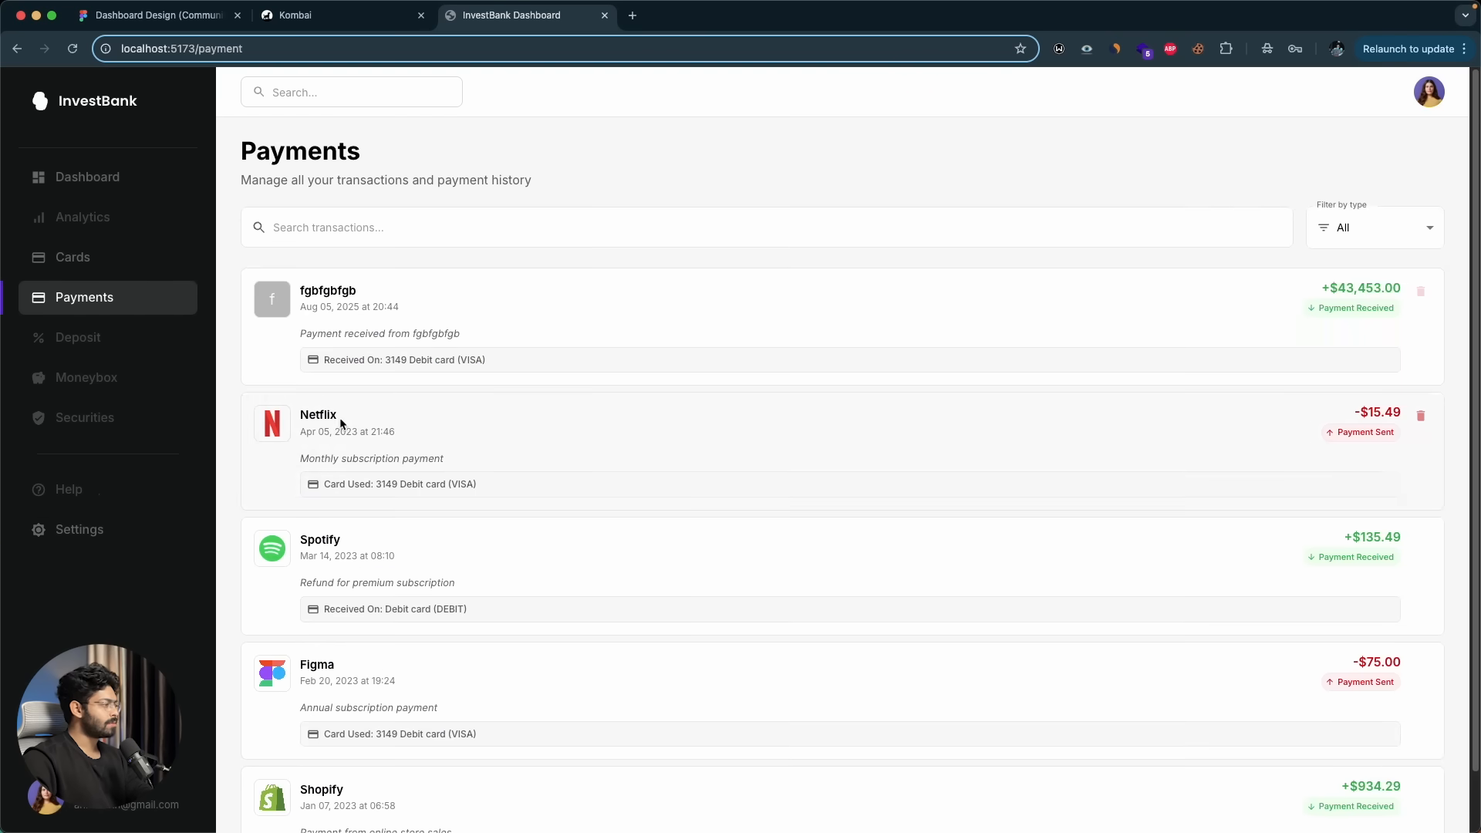
click(72, 257)
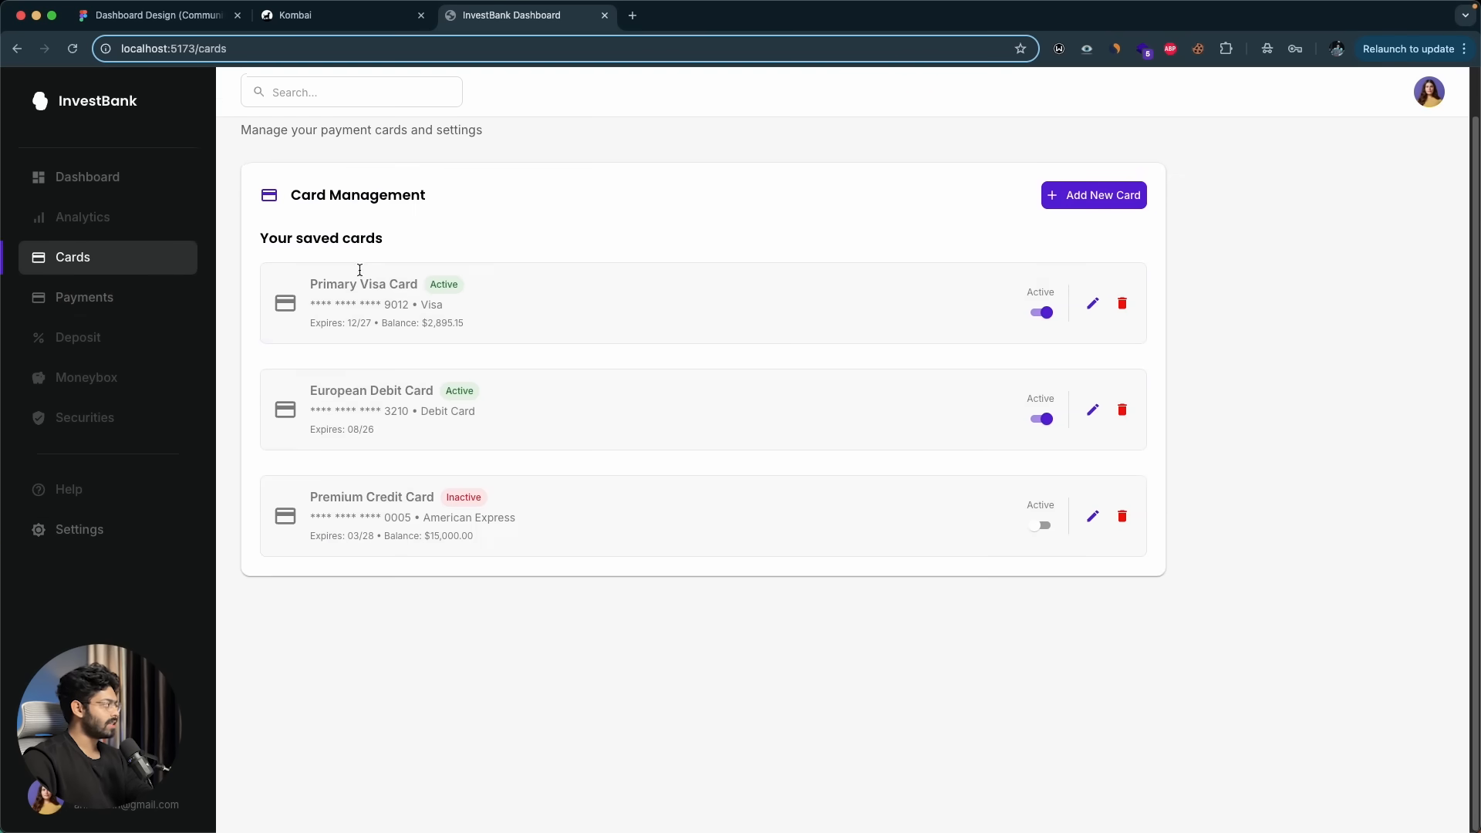
click(87, 176)
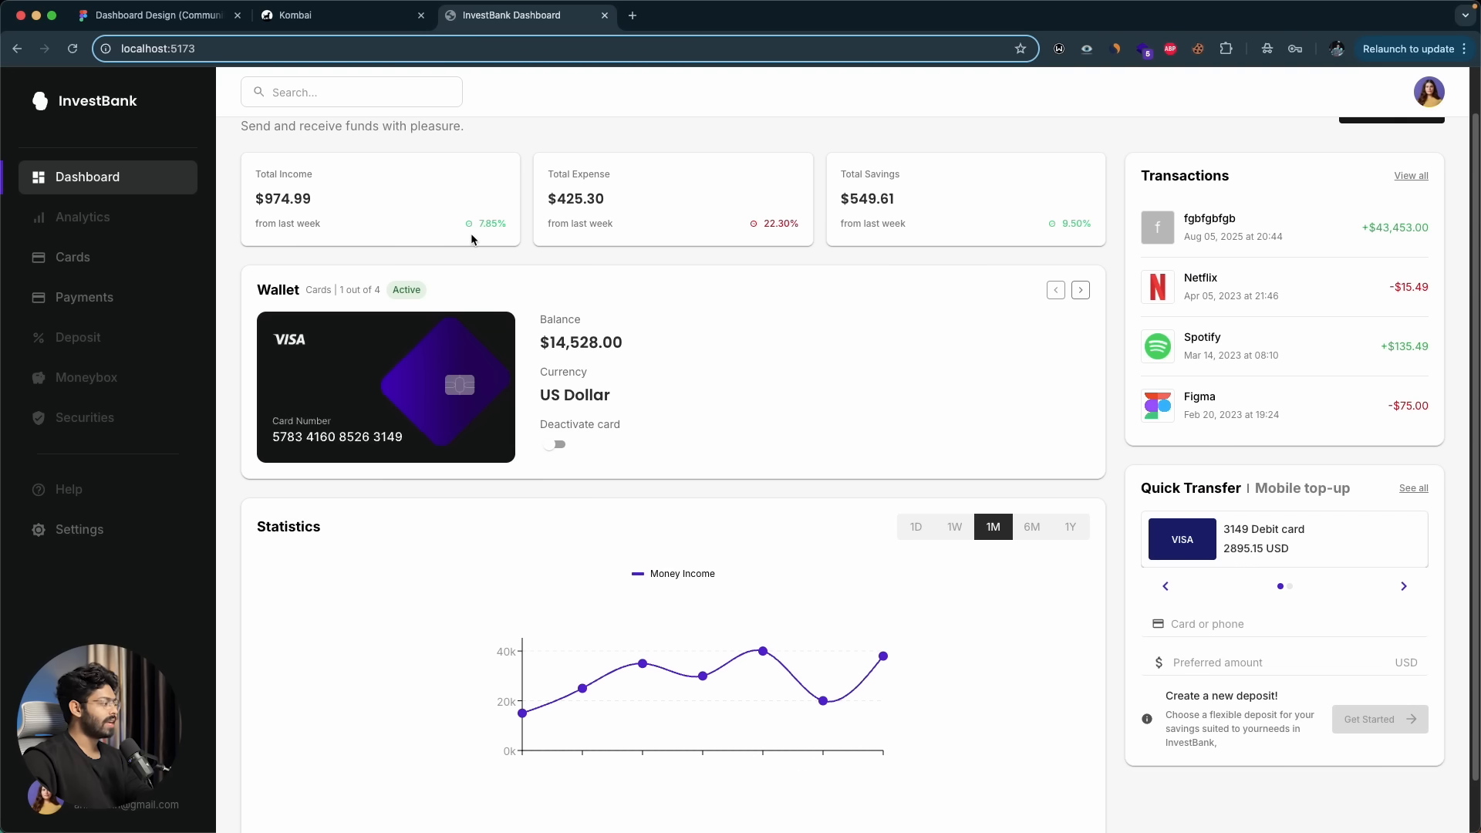
mouse_move(446, 233)
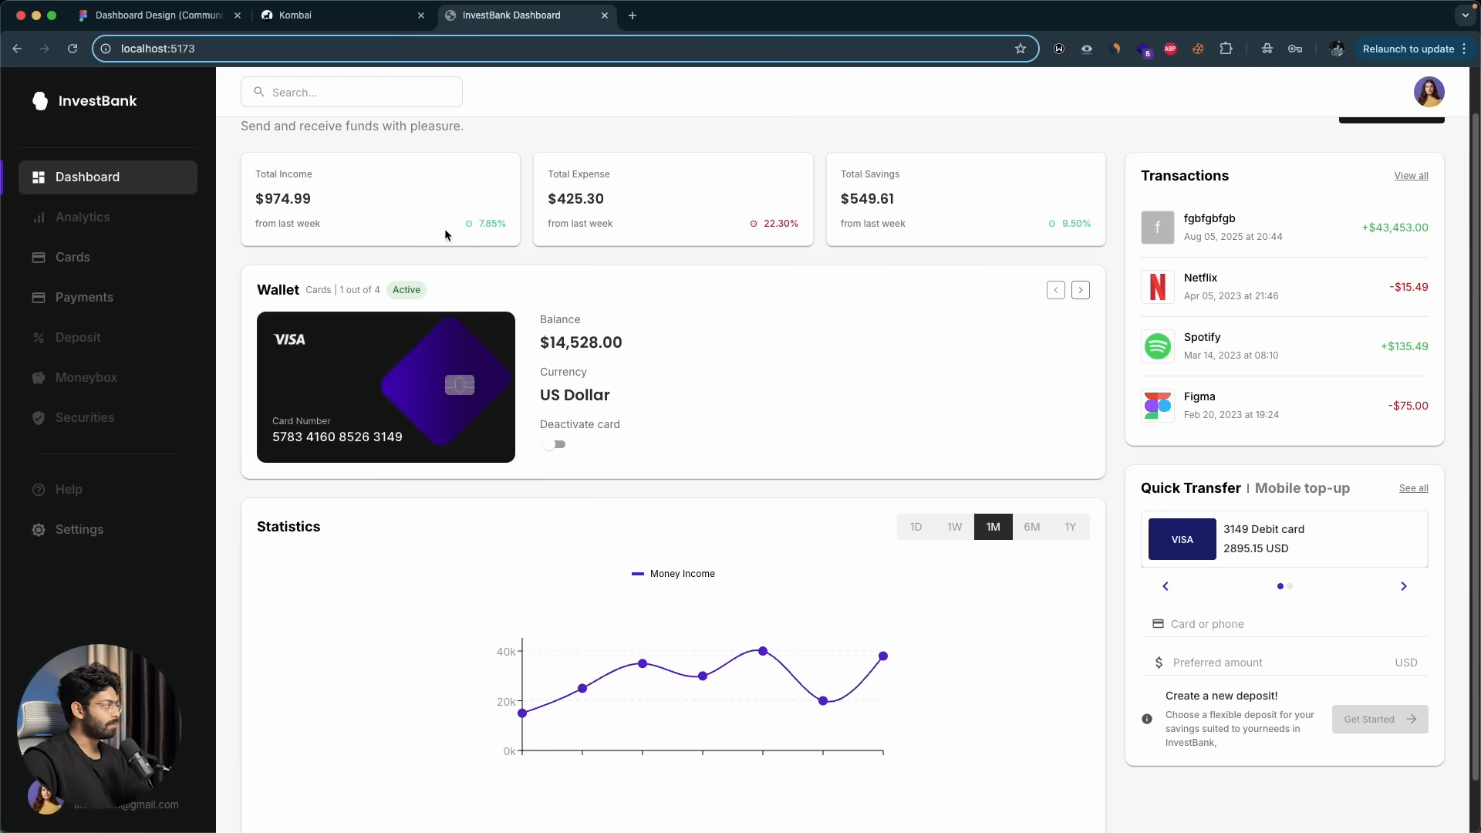
click(157, 16)
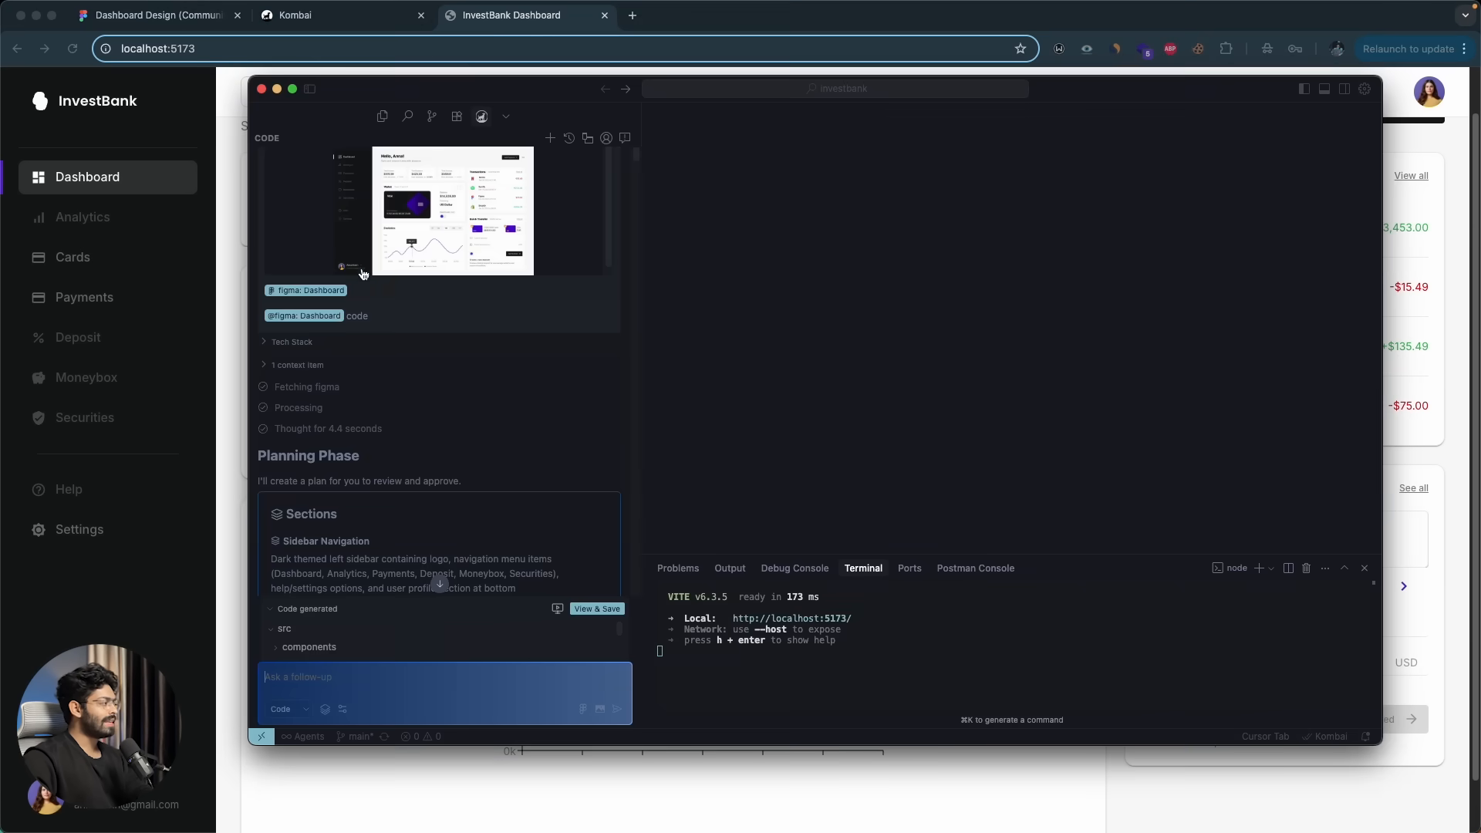
mouse_move(430, 245)
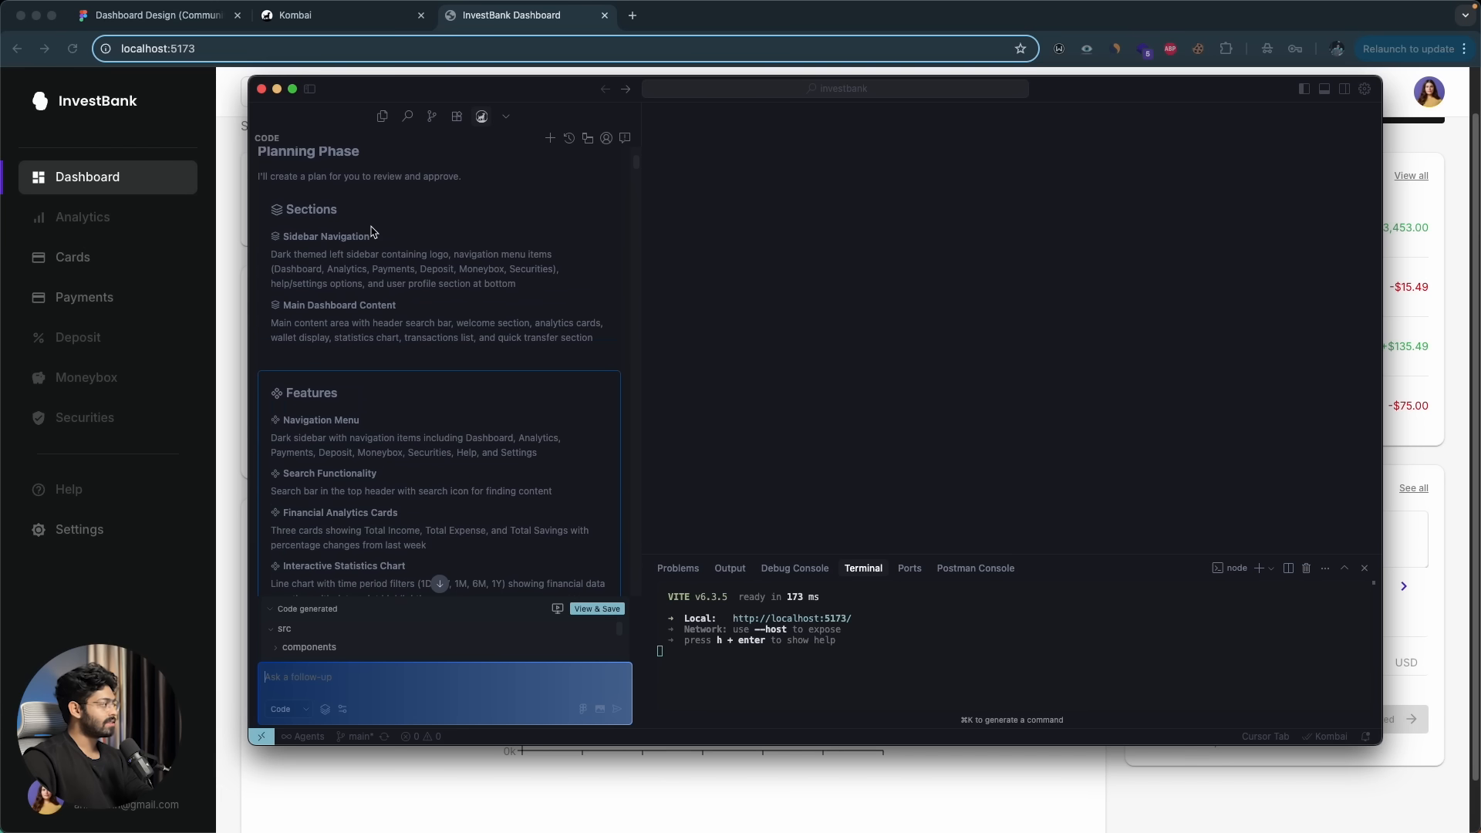
- Scroll Kombai's Planning Phase to its listed sections and features for the Dashboard
scroll(down, 3)
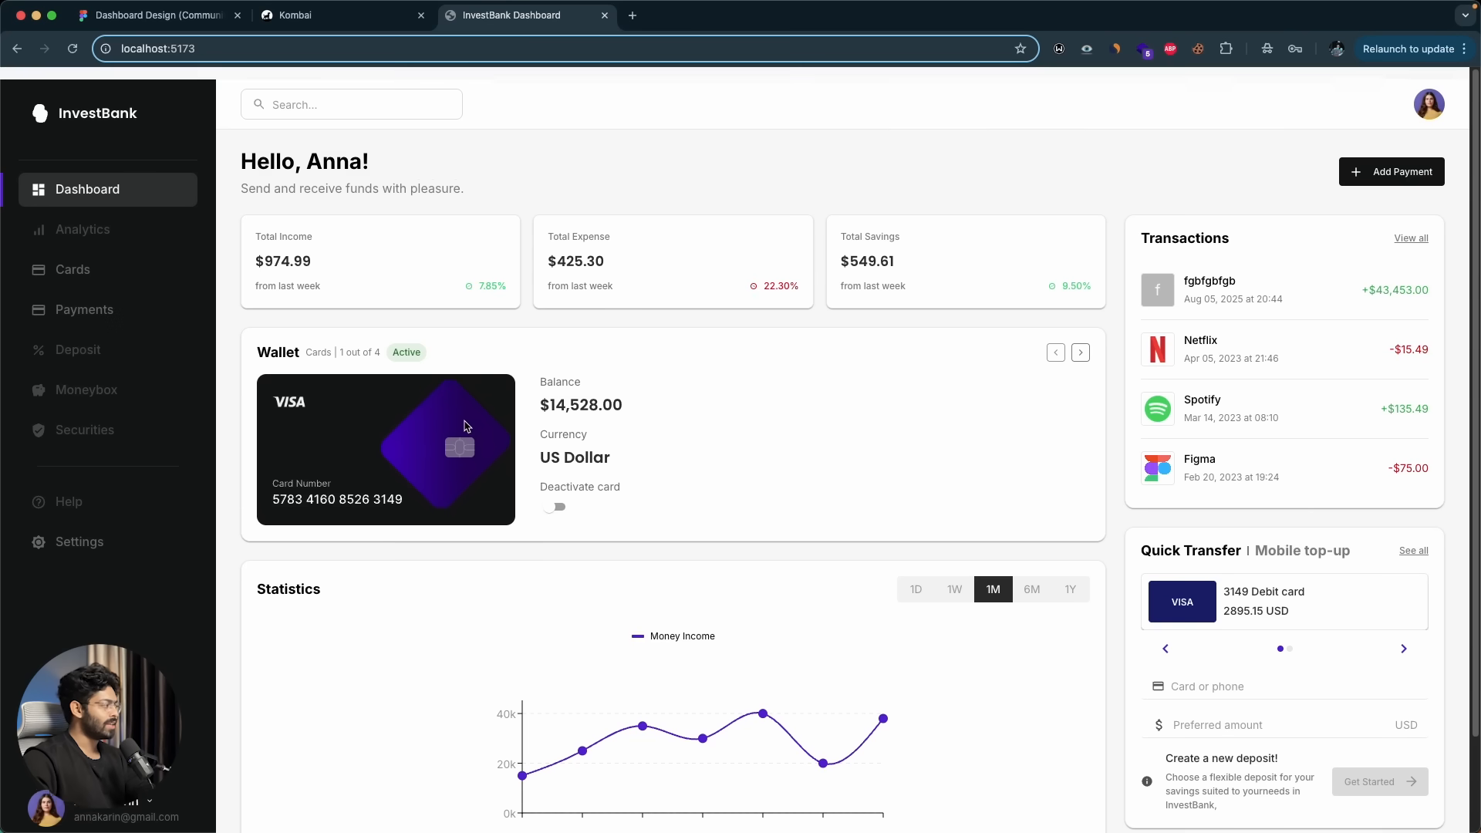
- View the Figma Dashboard design and return to the running dashboard at localhost:5173
click(156, 15)
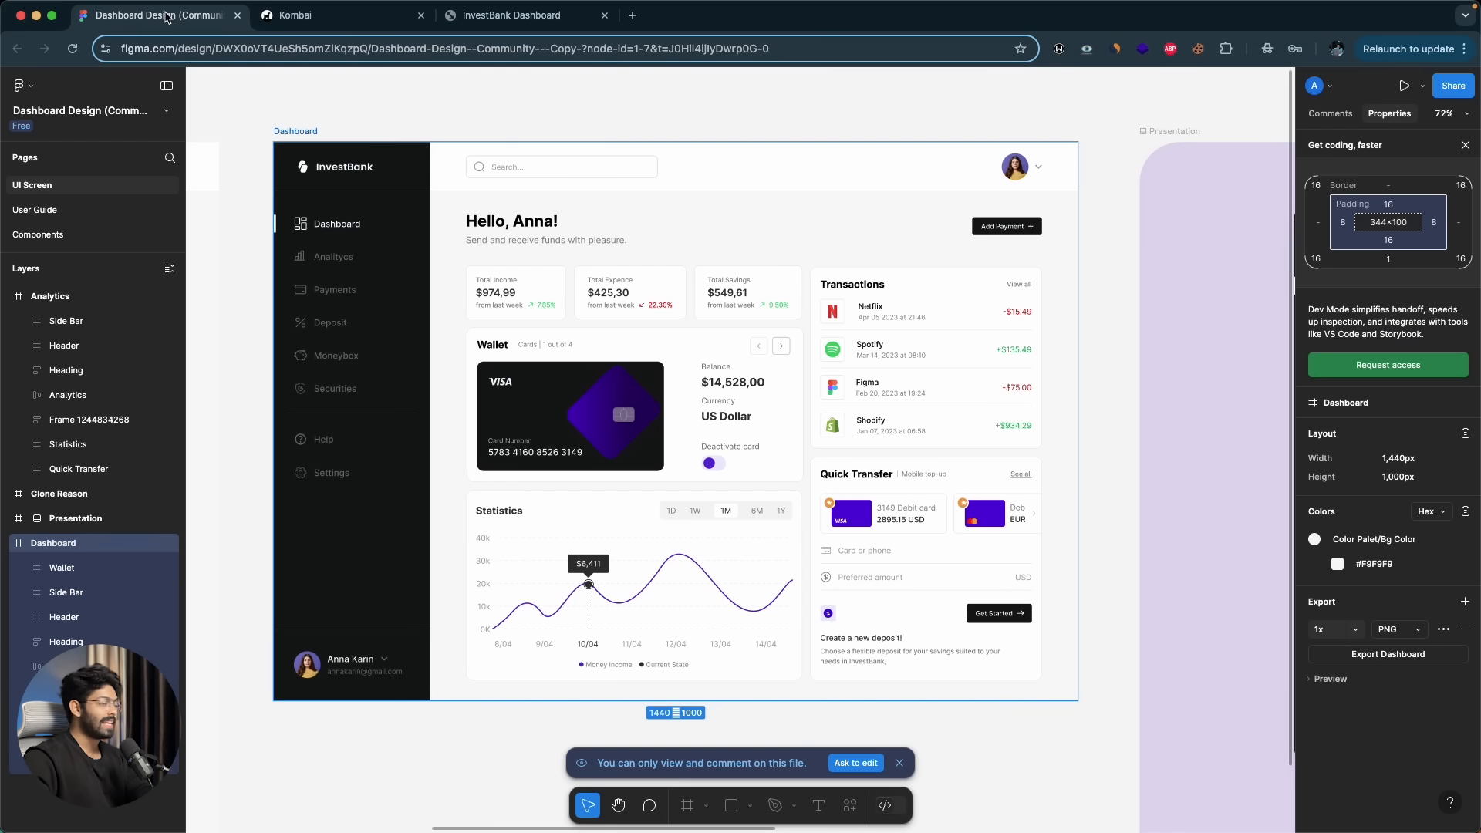
click(511, 15)
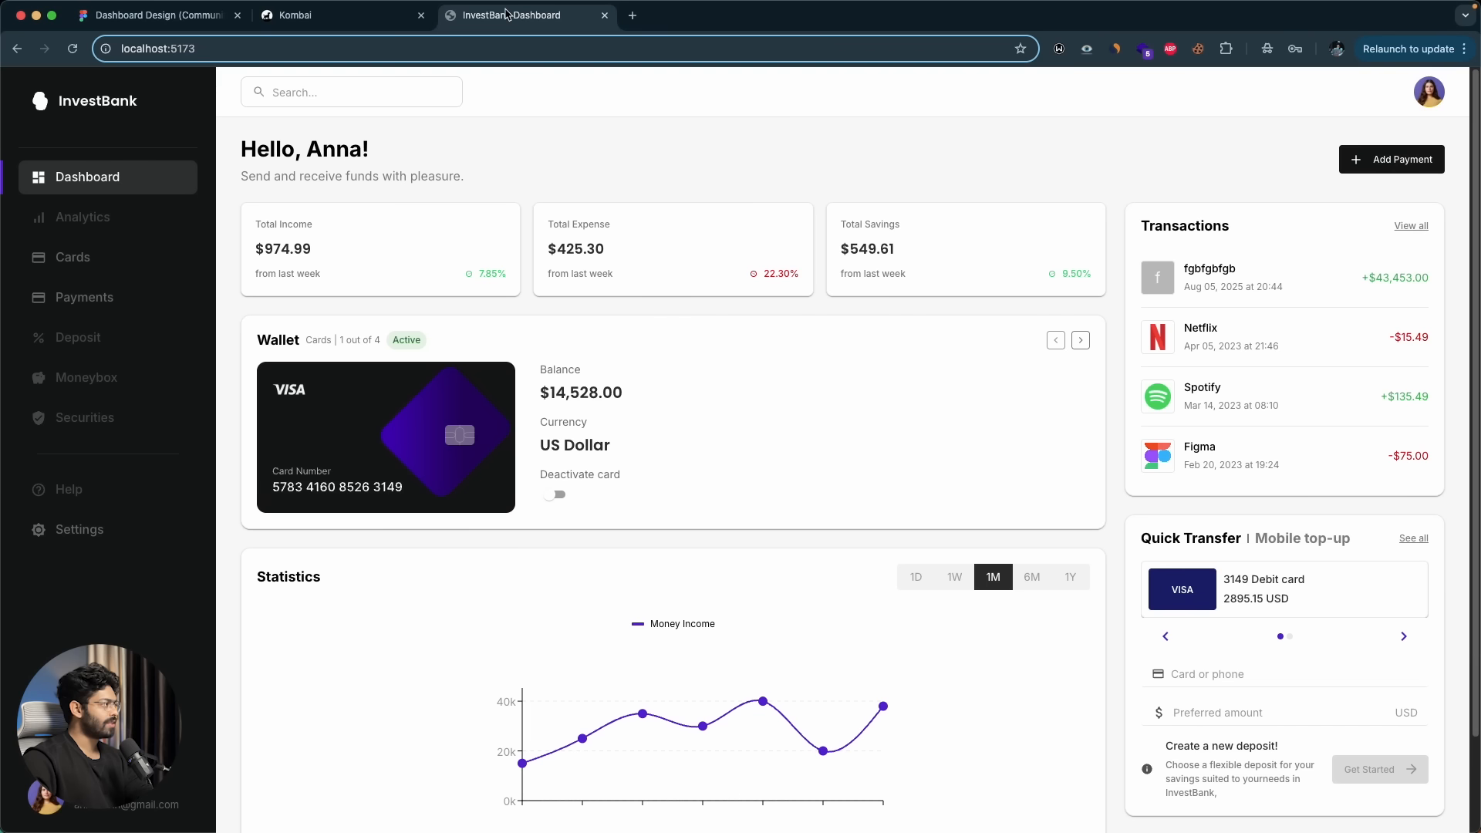
mouse_move(808, 366)
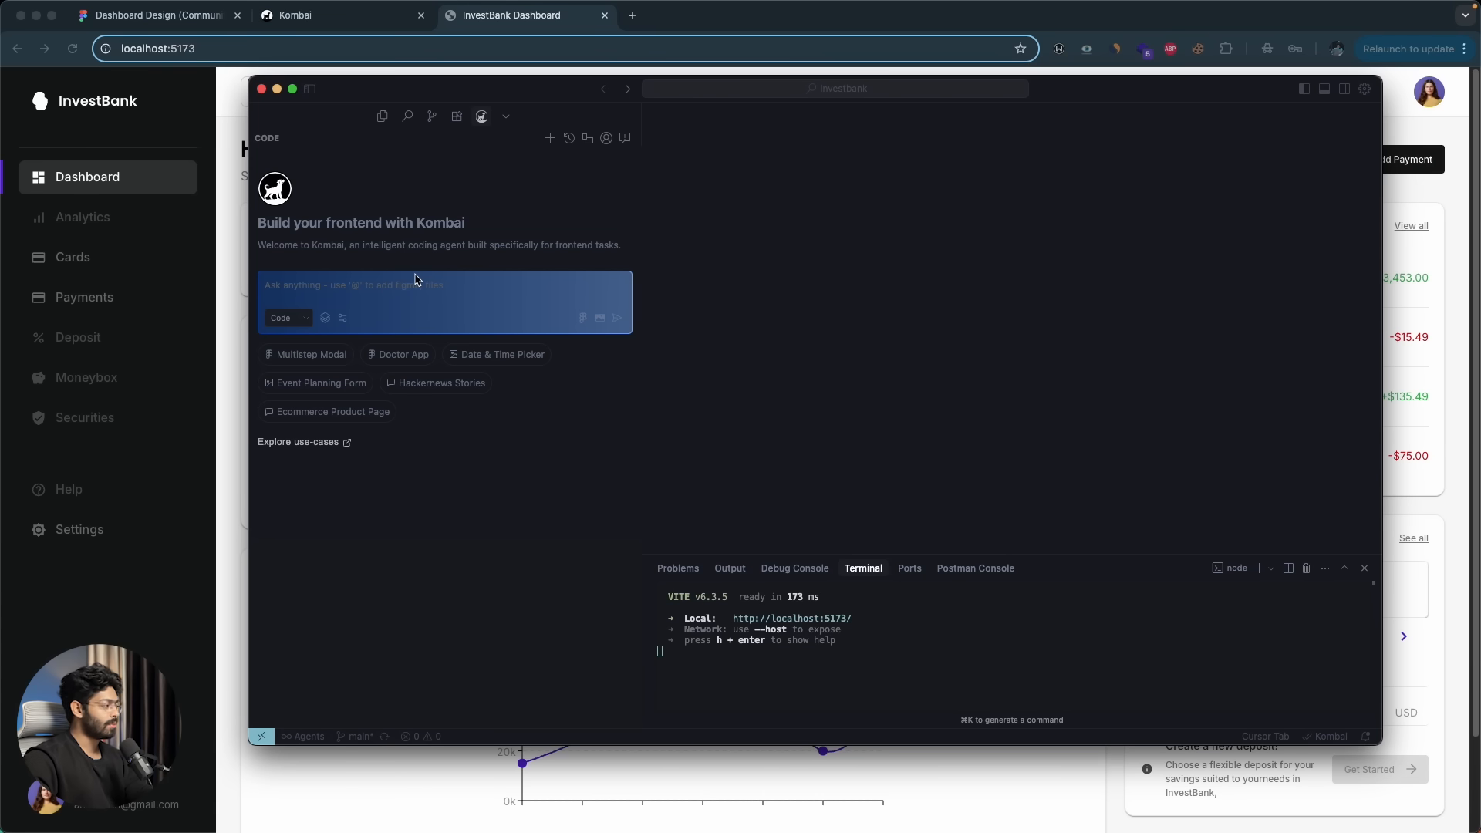
- Inspect Kombai's tech stack settings, keeping React 19 TypeScript as the framework
click(324, 317)
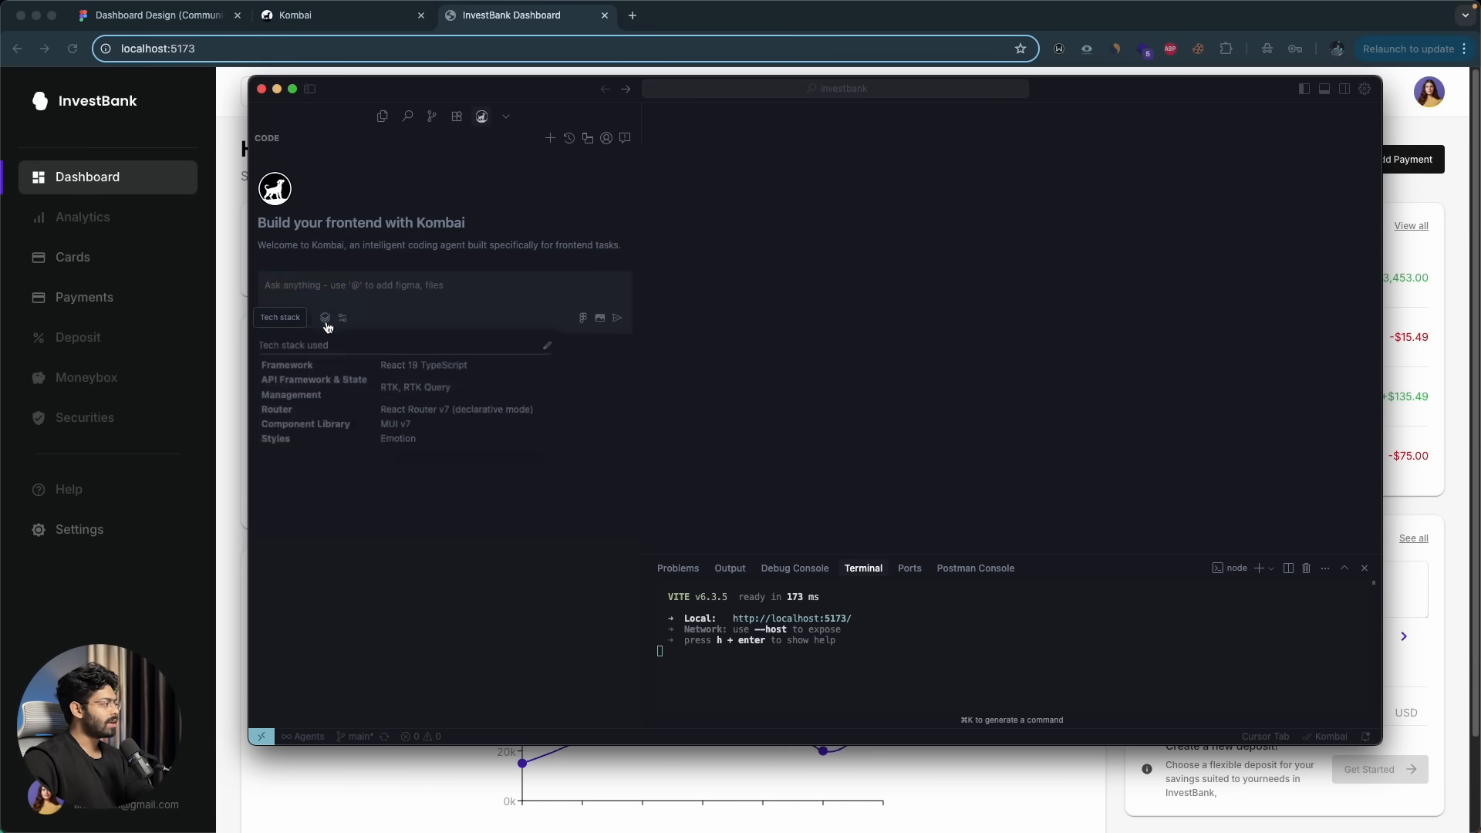
click(280, 316)
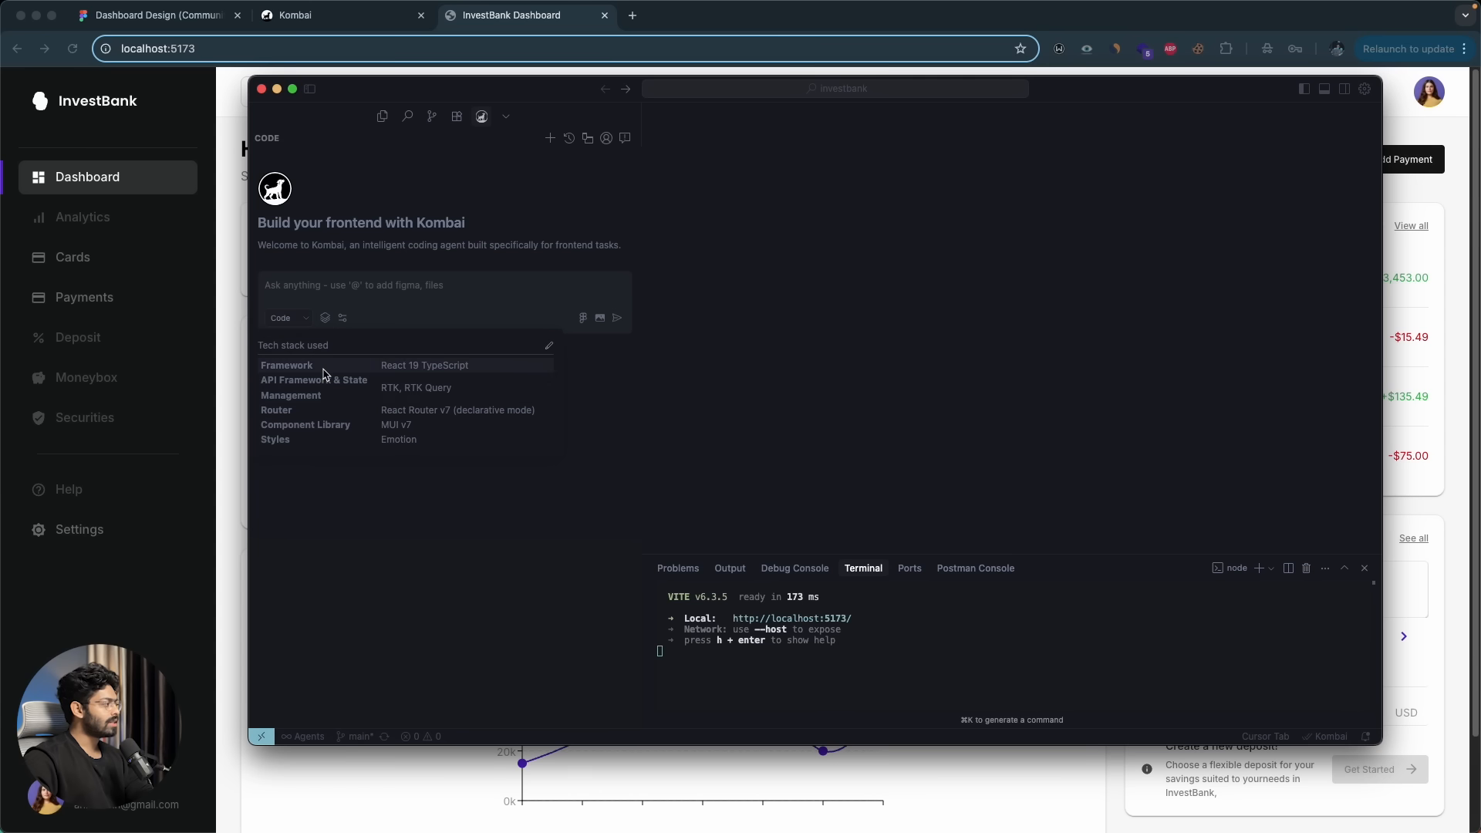
mouse_move(552, 352)
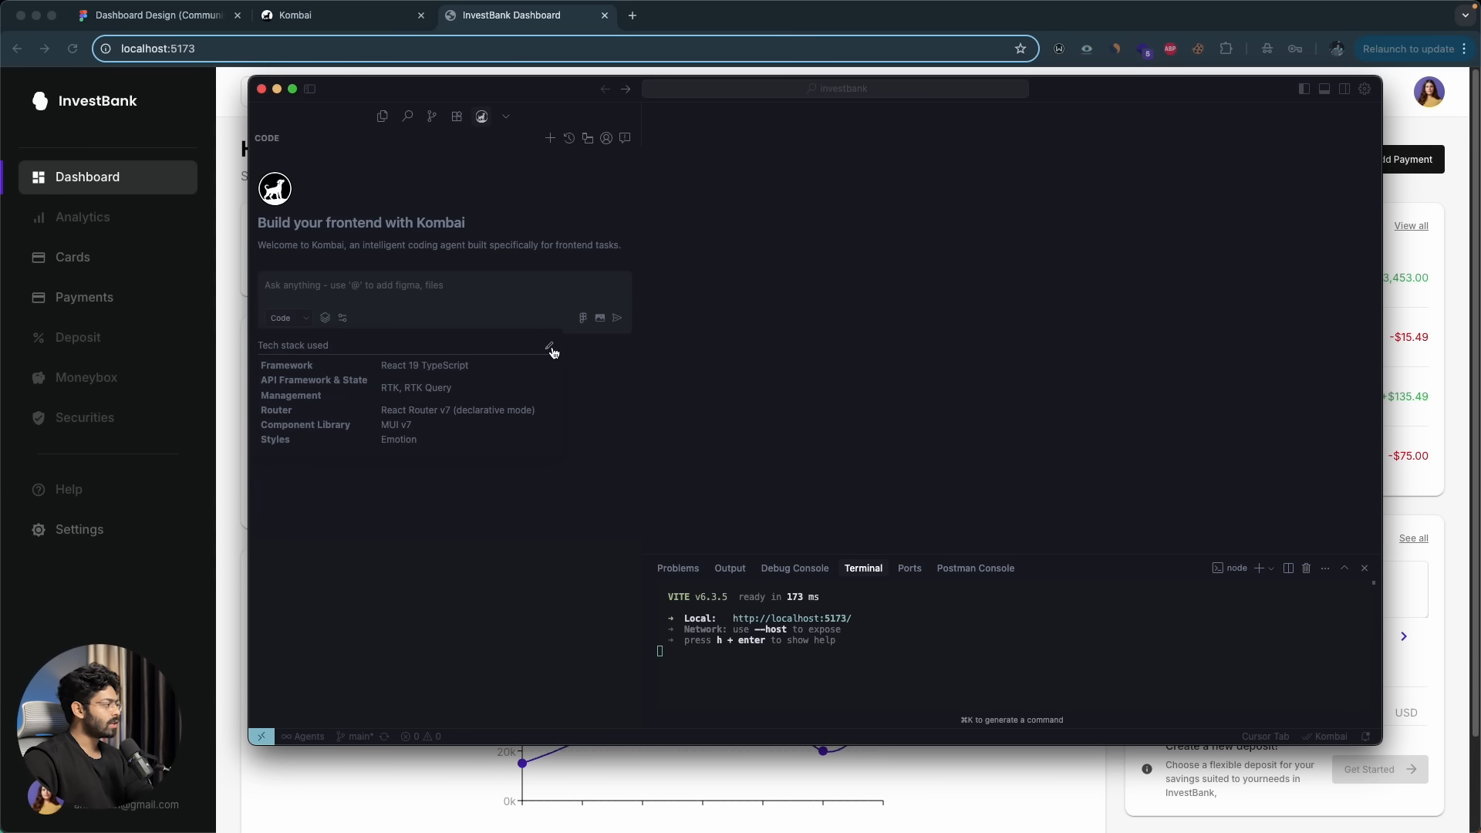
click(549, 350)
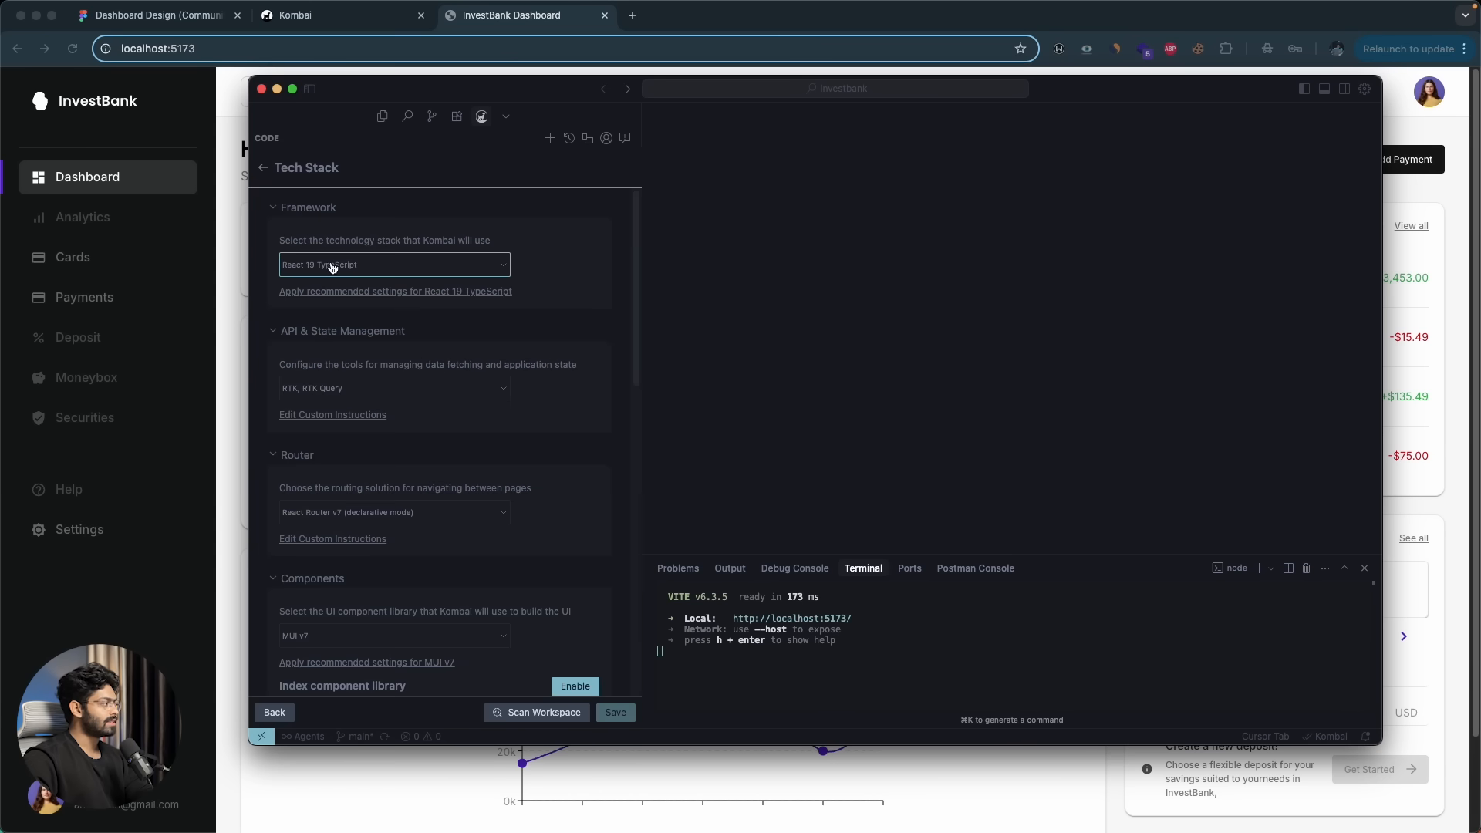
click(394, 264)
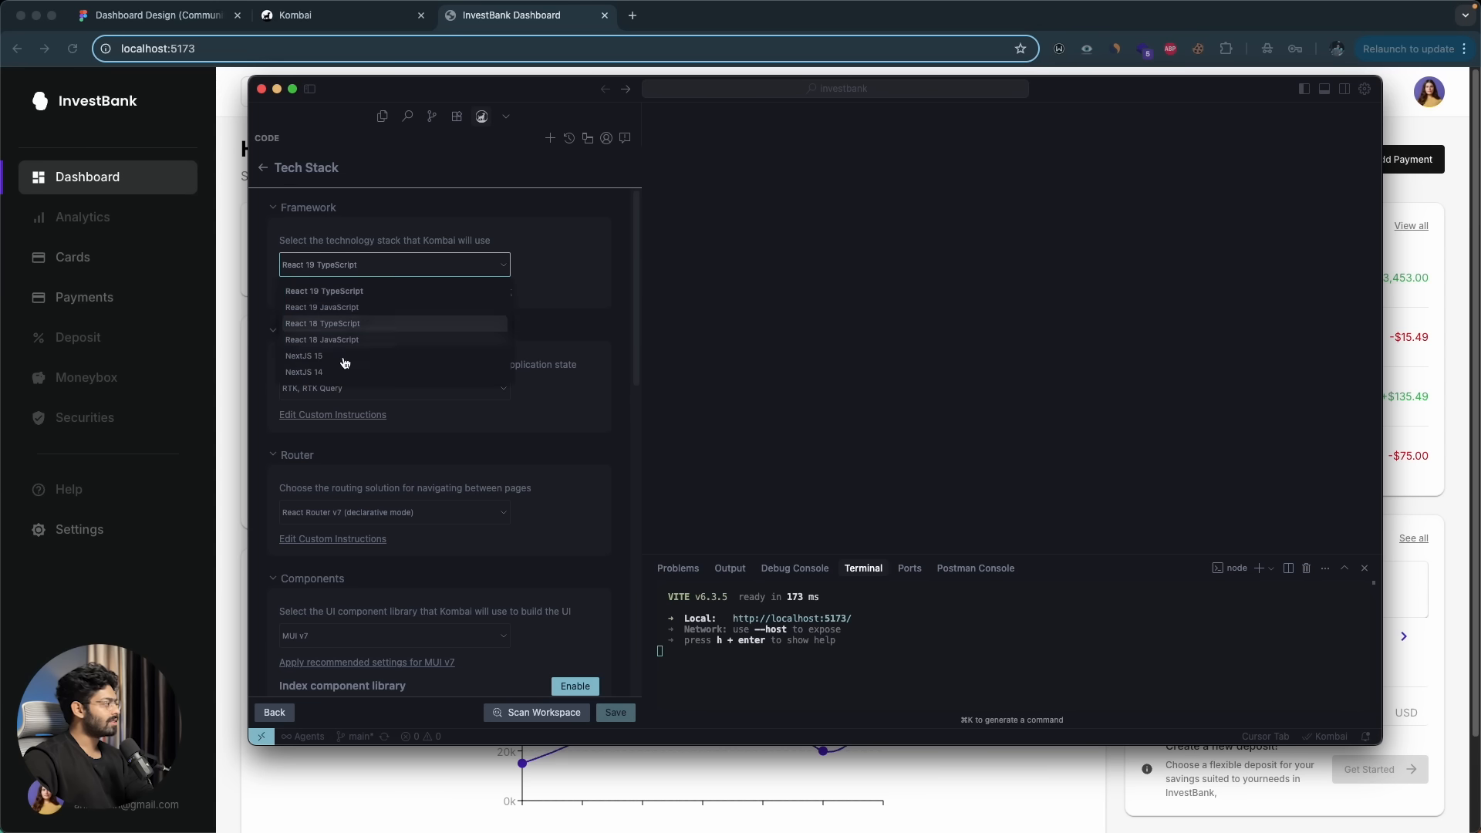
mouse_move(459, 274)
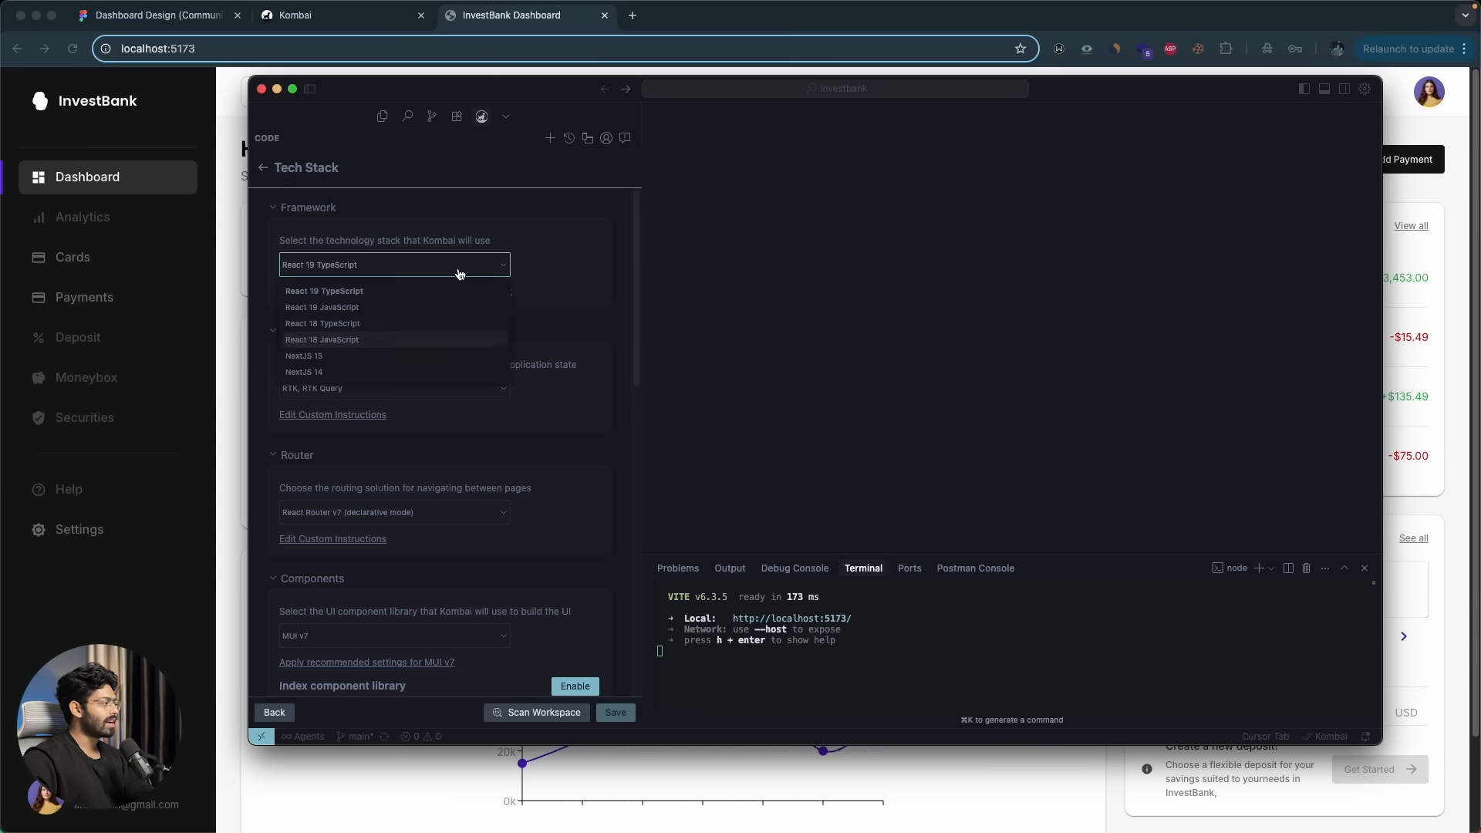
mouse_move(407, 335)
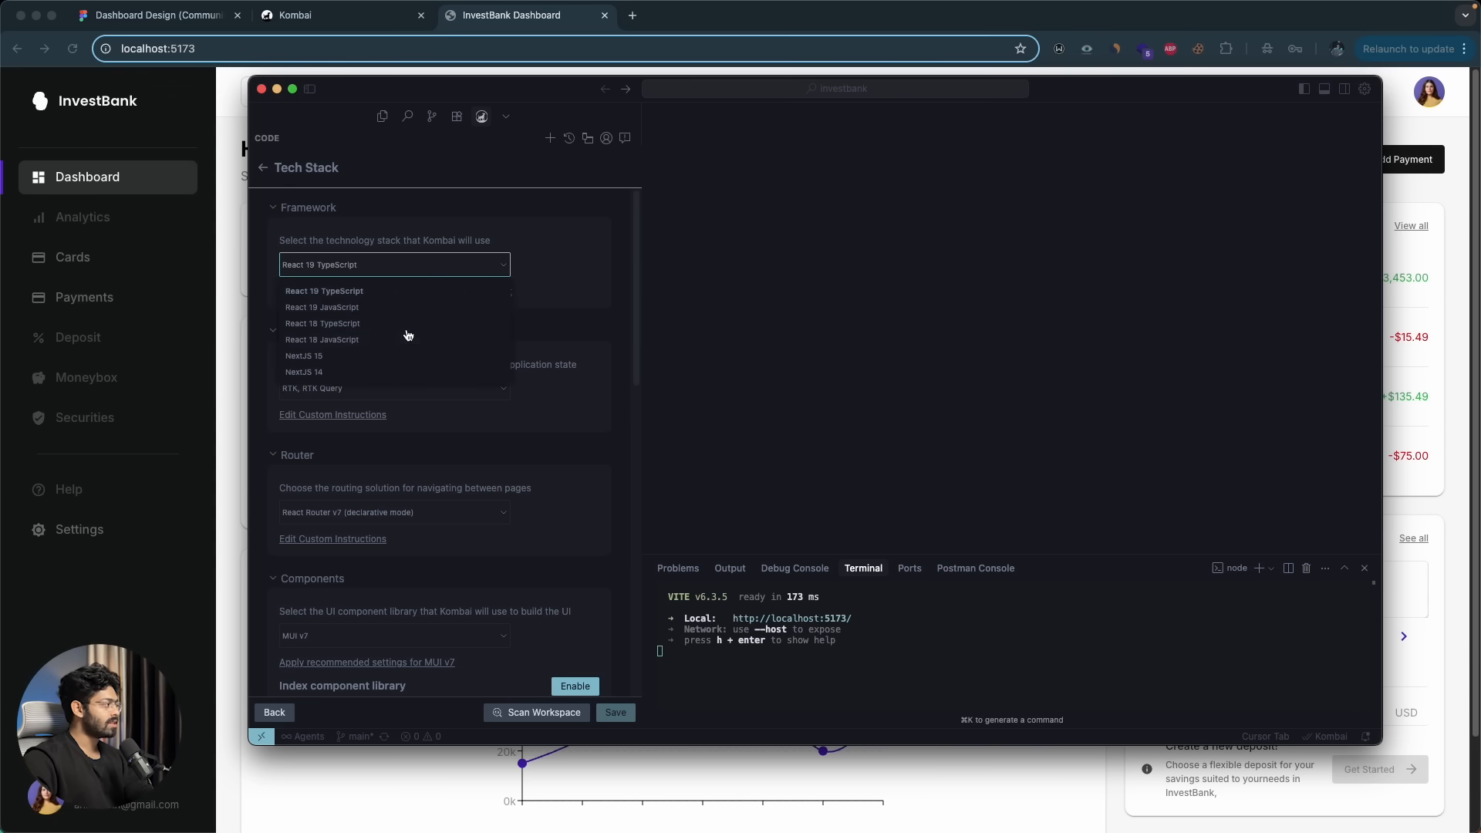
click(324, 291)
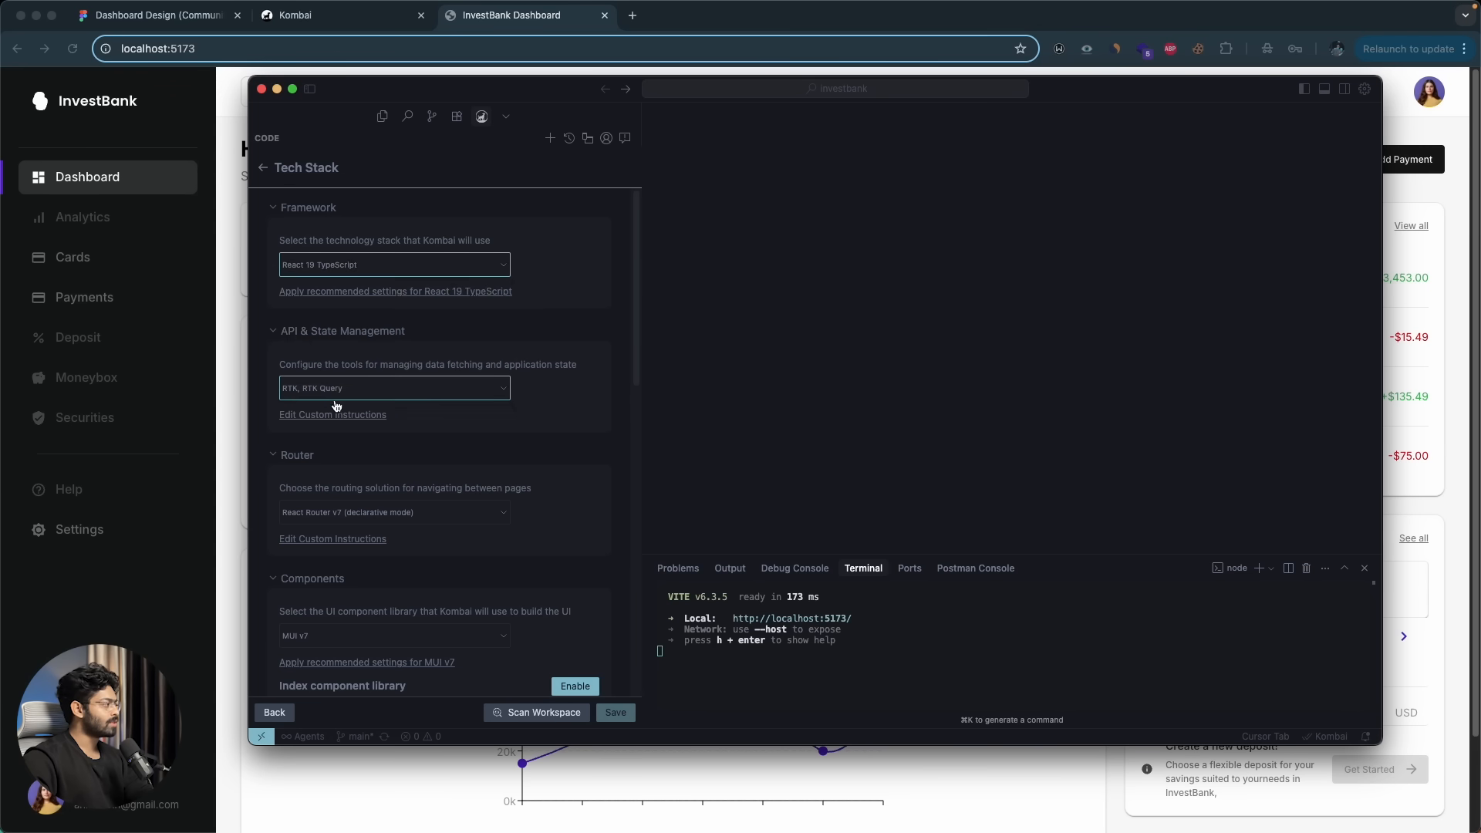
- Review the API and component library dropdowns (RTK Query, MUI v7) and leave them unchanged
click(394, 387)
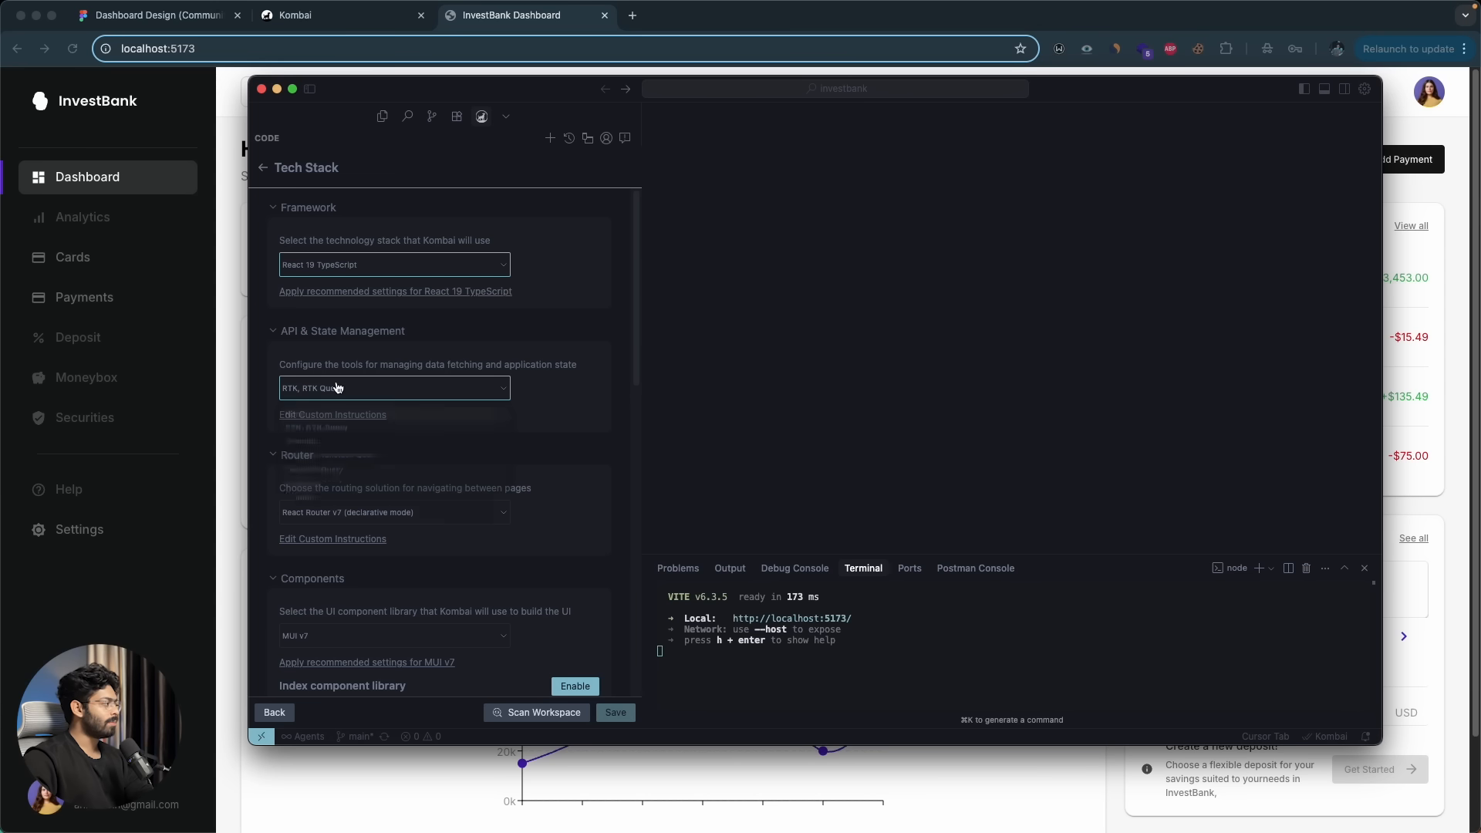
click(394, 513)
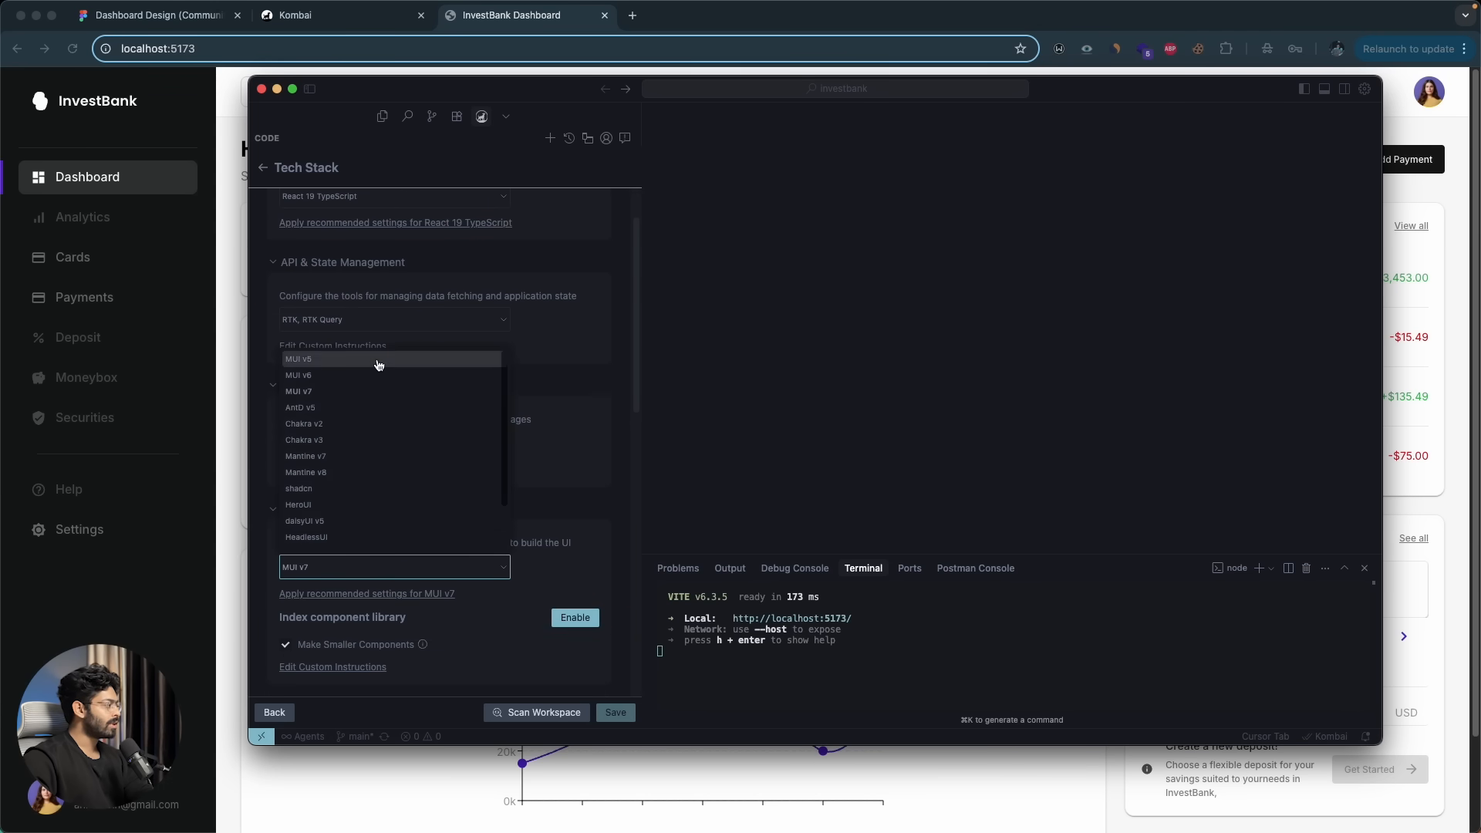
mouse_move(352, 451)
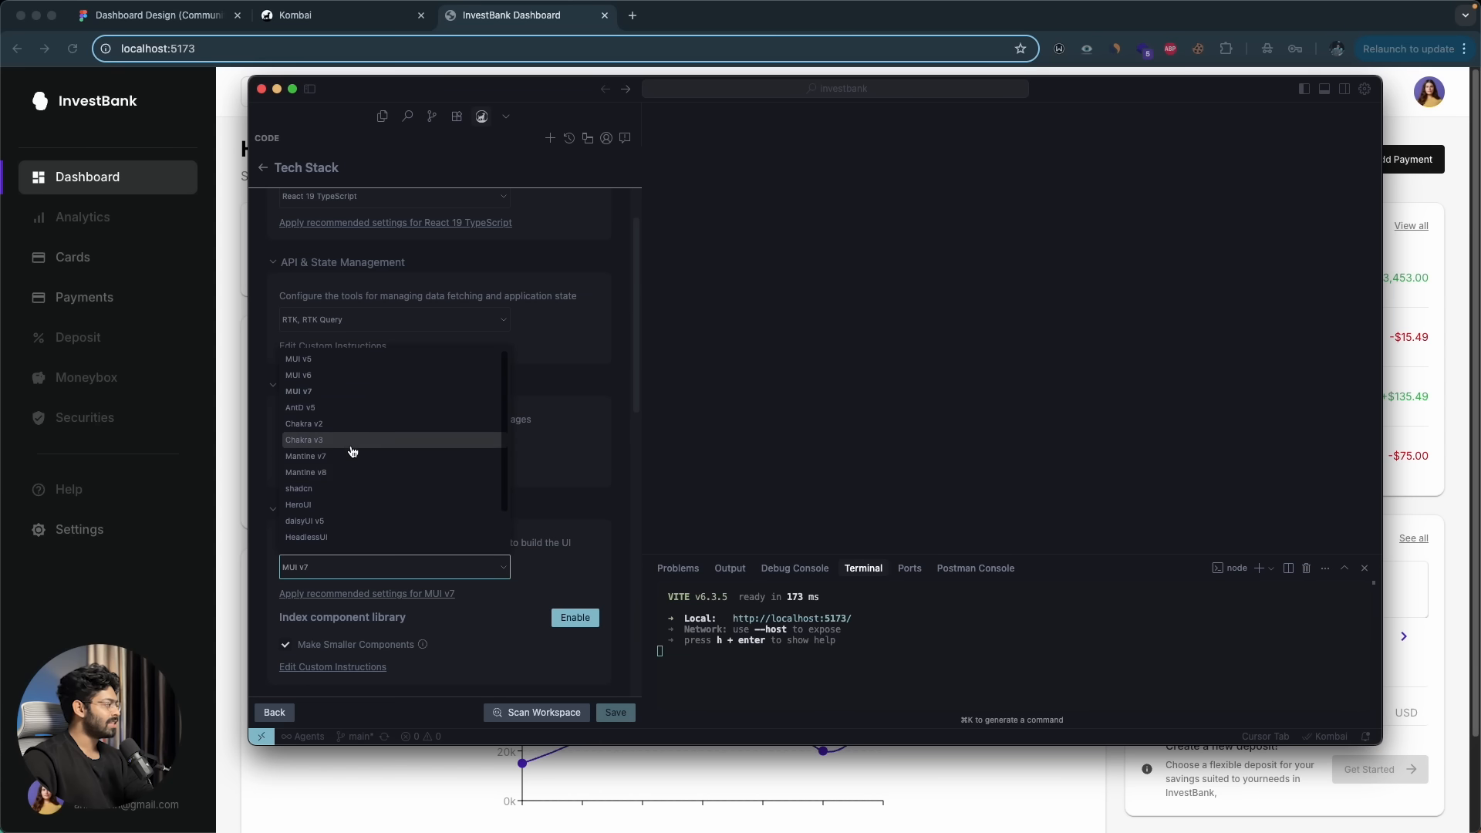
scroll(down, 3)
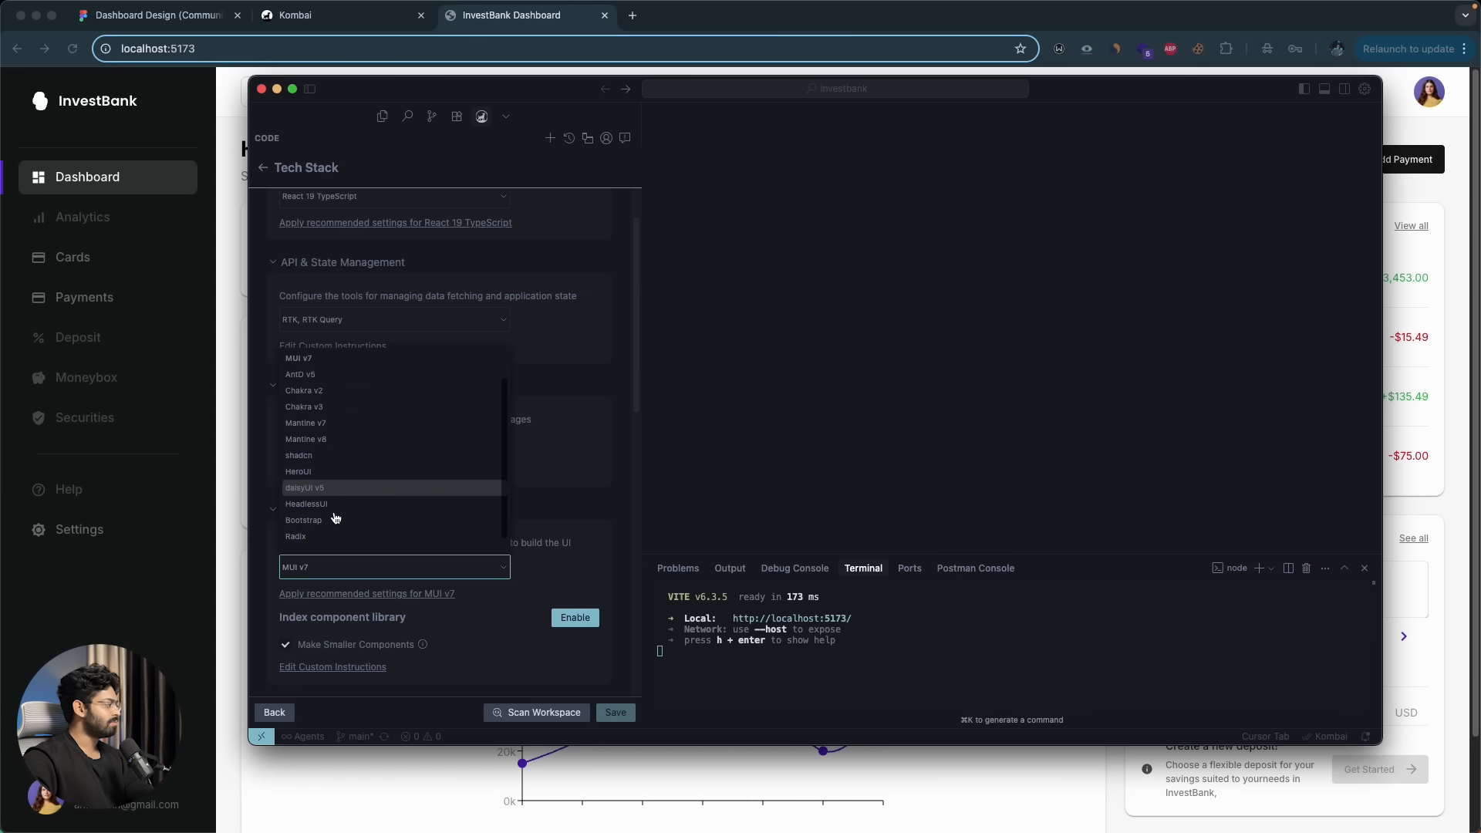
scroll(up, 3)
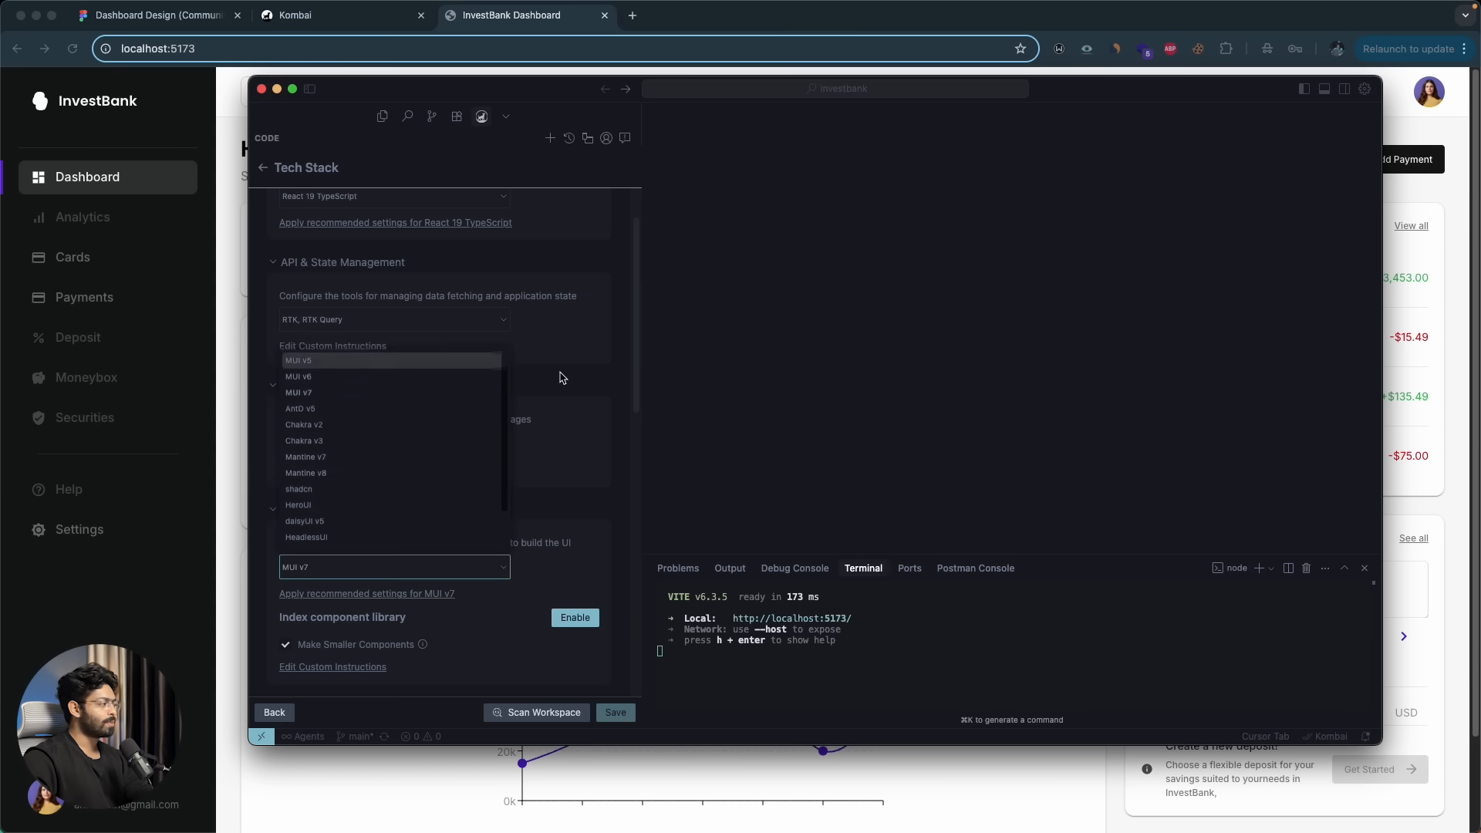
click(561, 377)
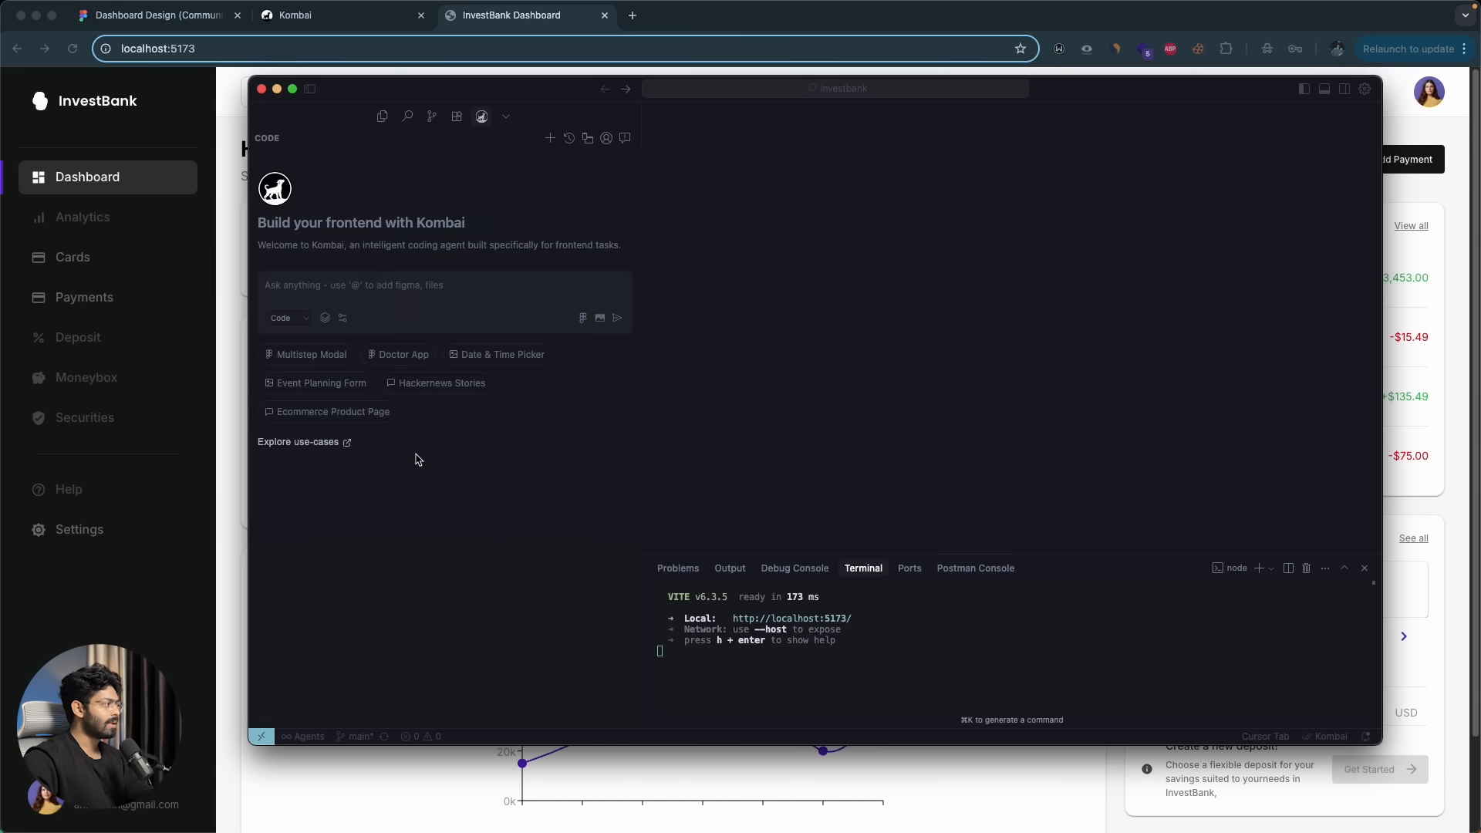
mouse_move(413, 493)
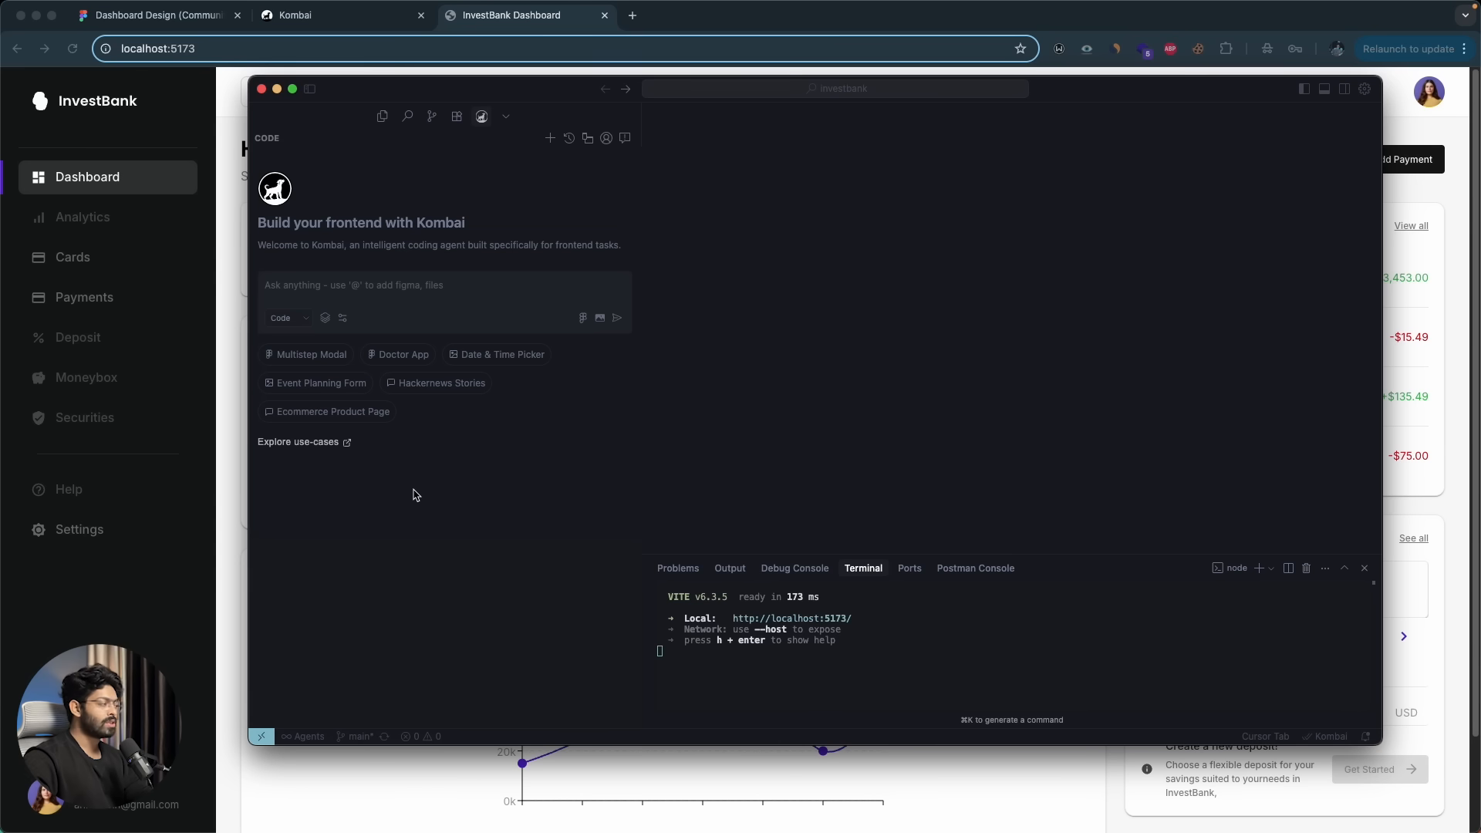
- Check the Kombai chat modes, keep Code mode, and switch to the Figma design file
click(286, 317)
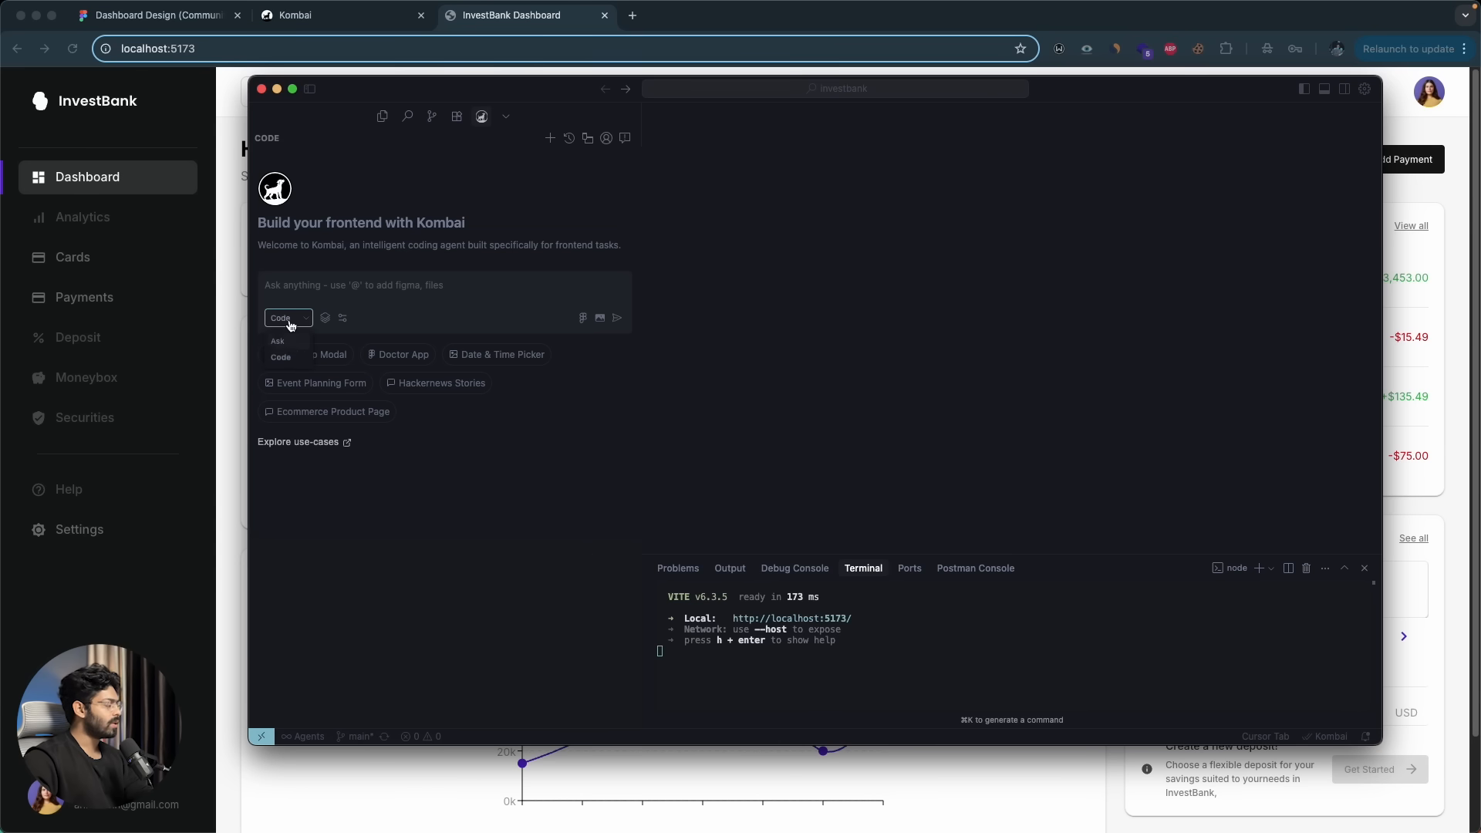
click(445, 284)
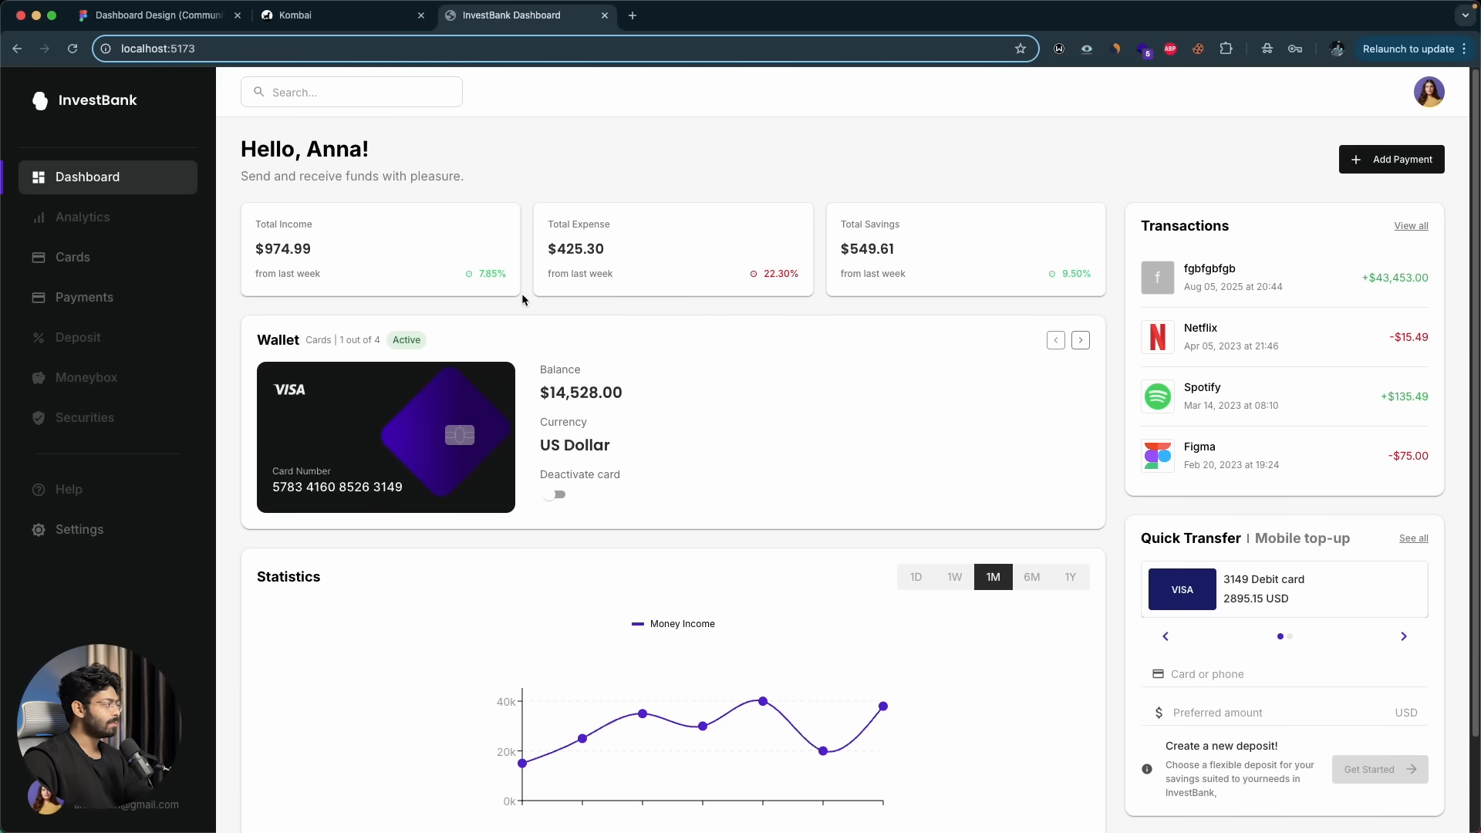
mouse_move(83, 217)
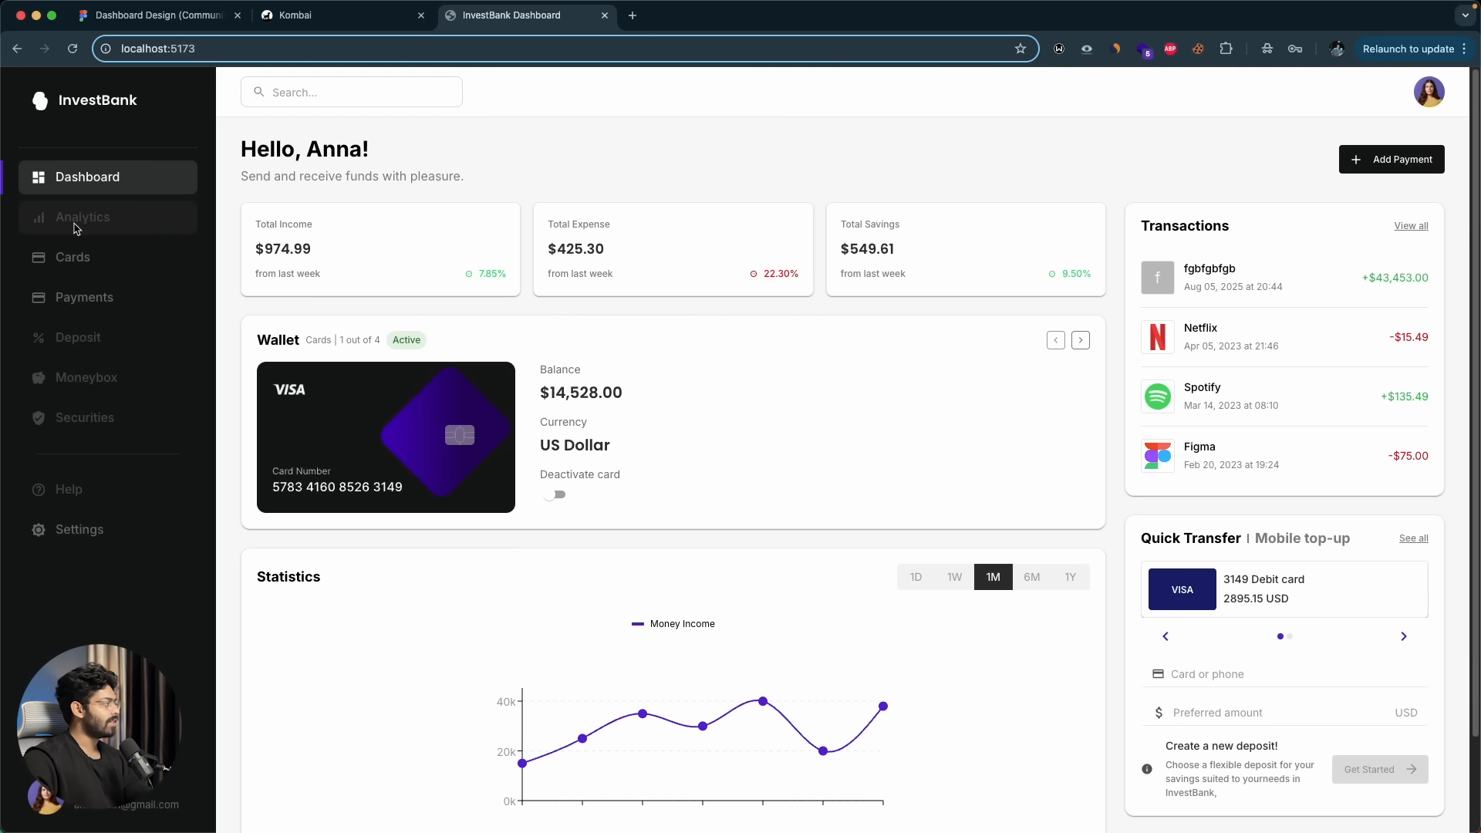
mouse_move(122, 71)
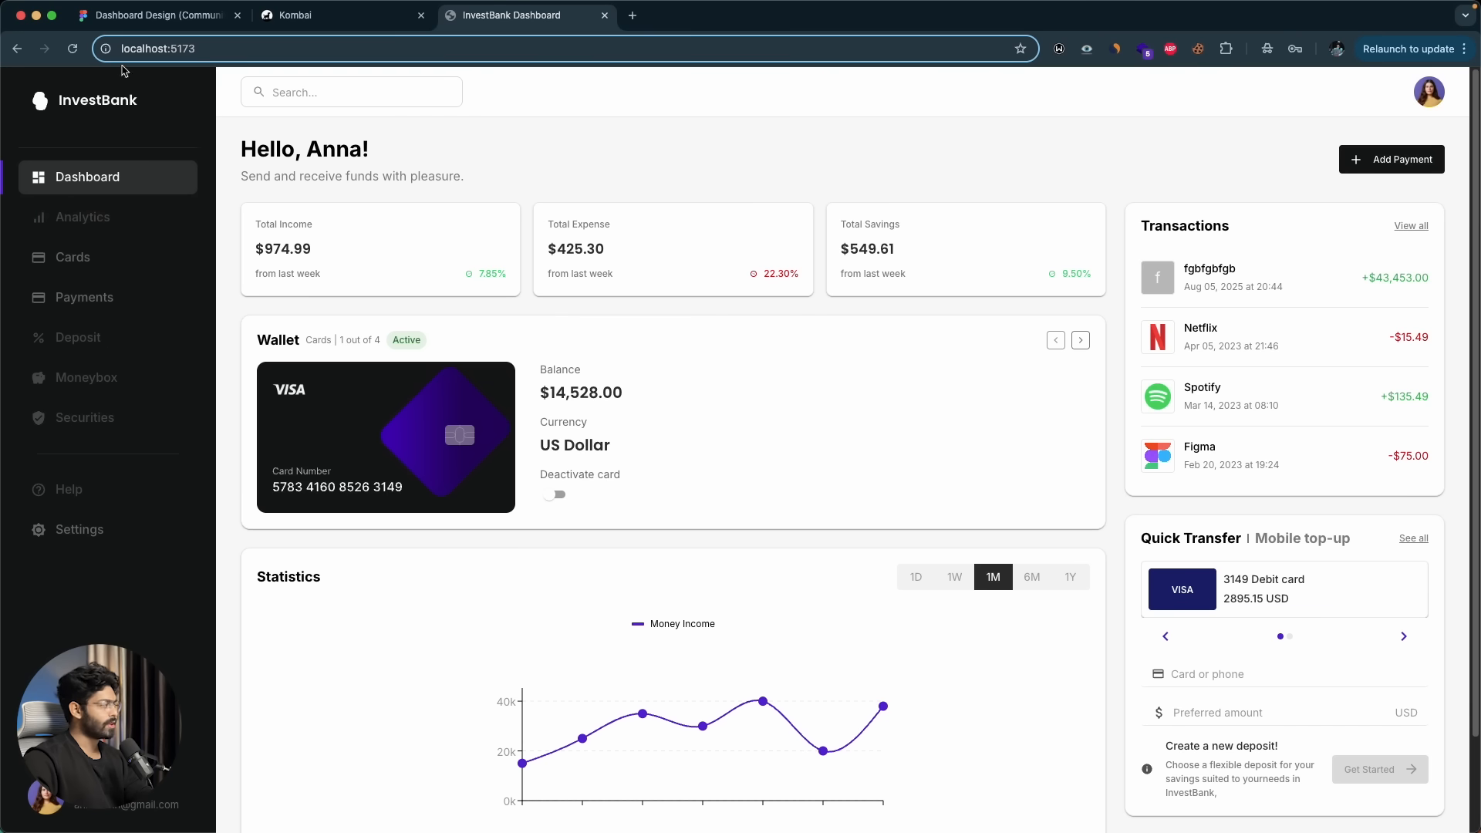
click(159, 15)
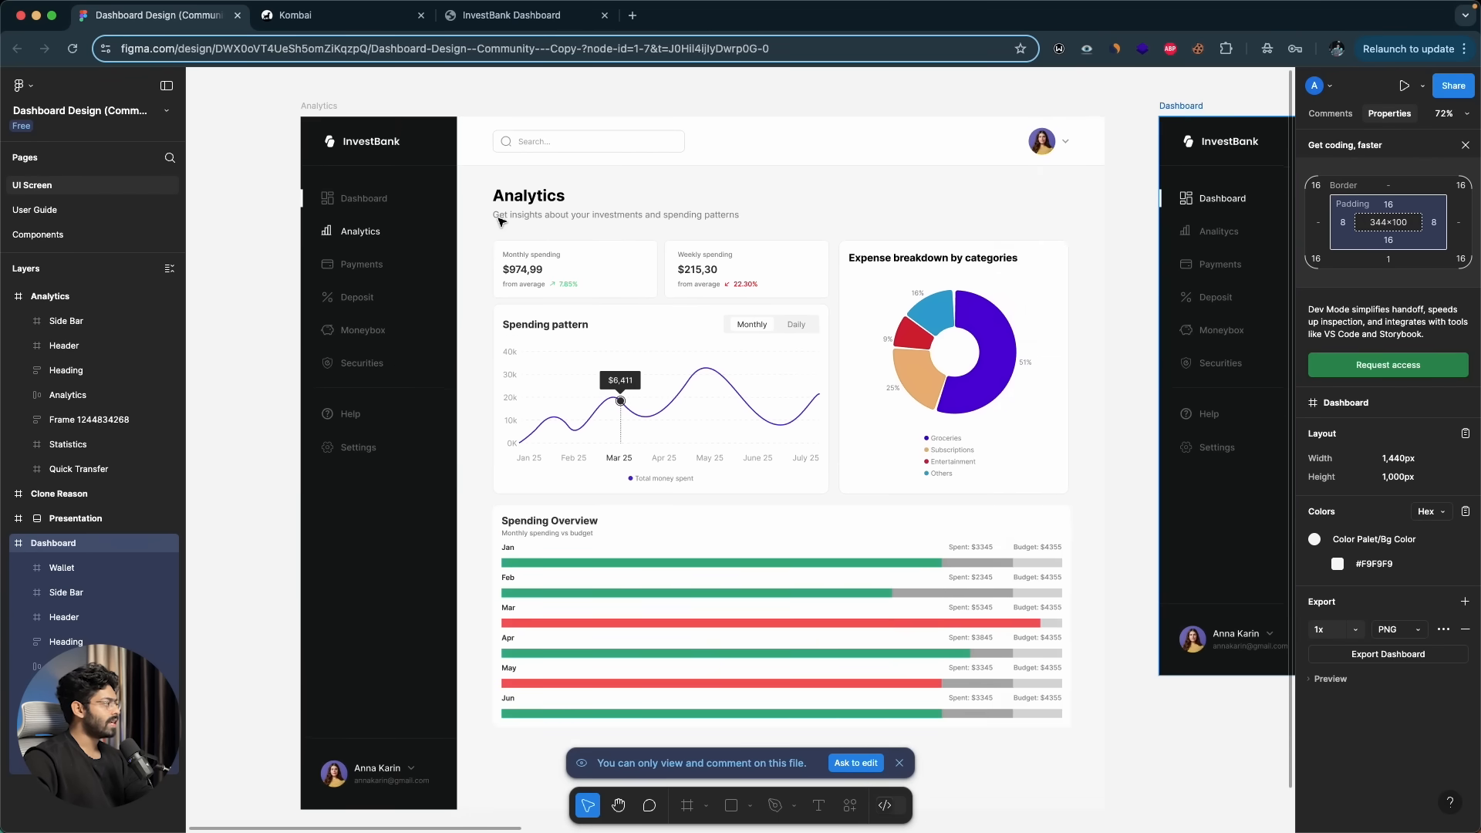
- Select the whole Analytics screen frame in Figma and copy a link to it
scroll(down, 3)
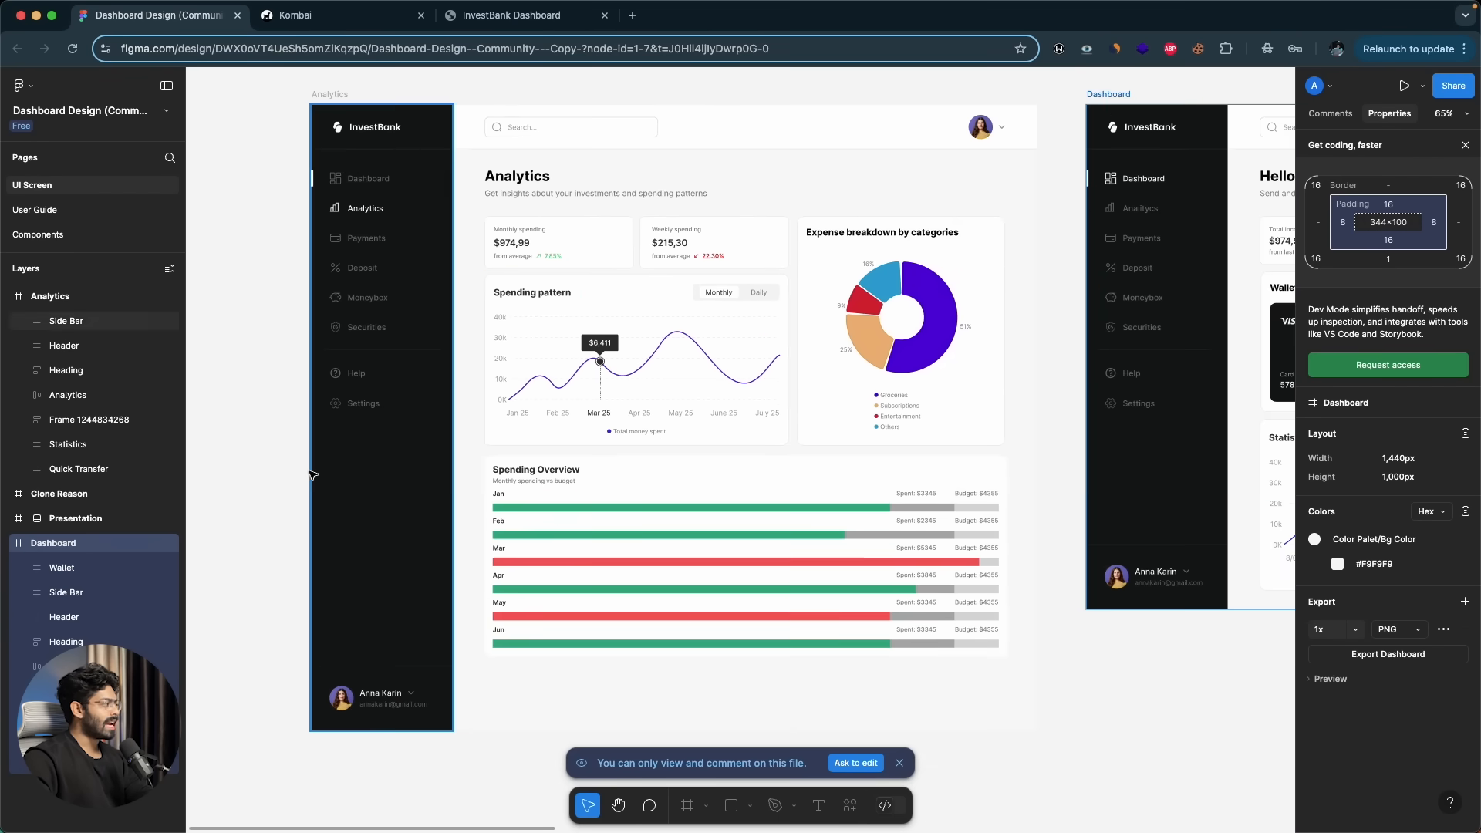
click(854, 512)
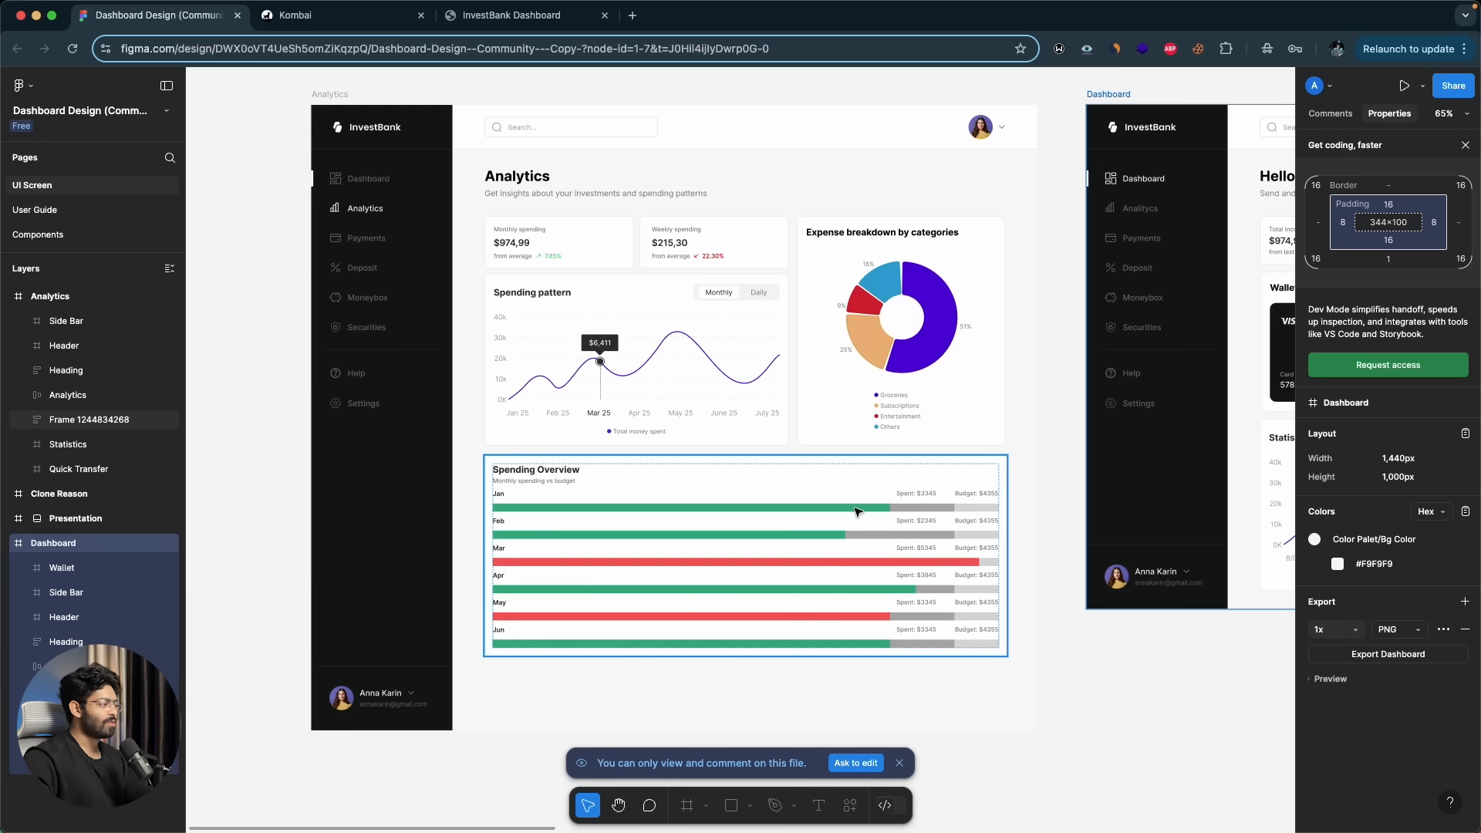
click(598, 316)
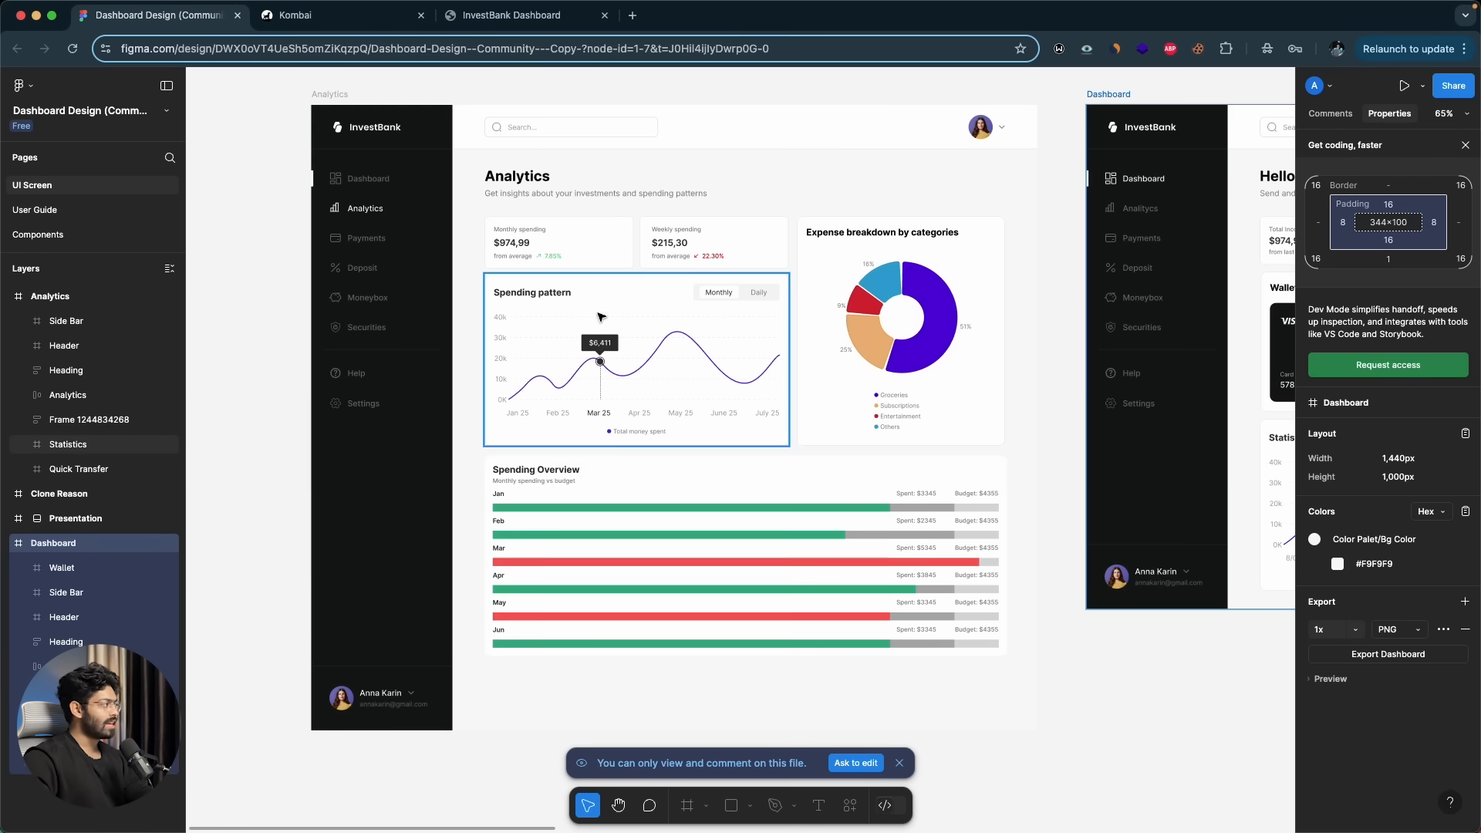
click(50, 296)
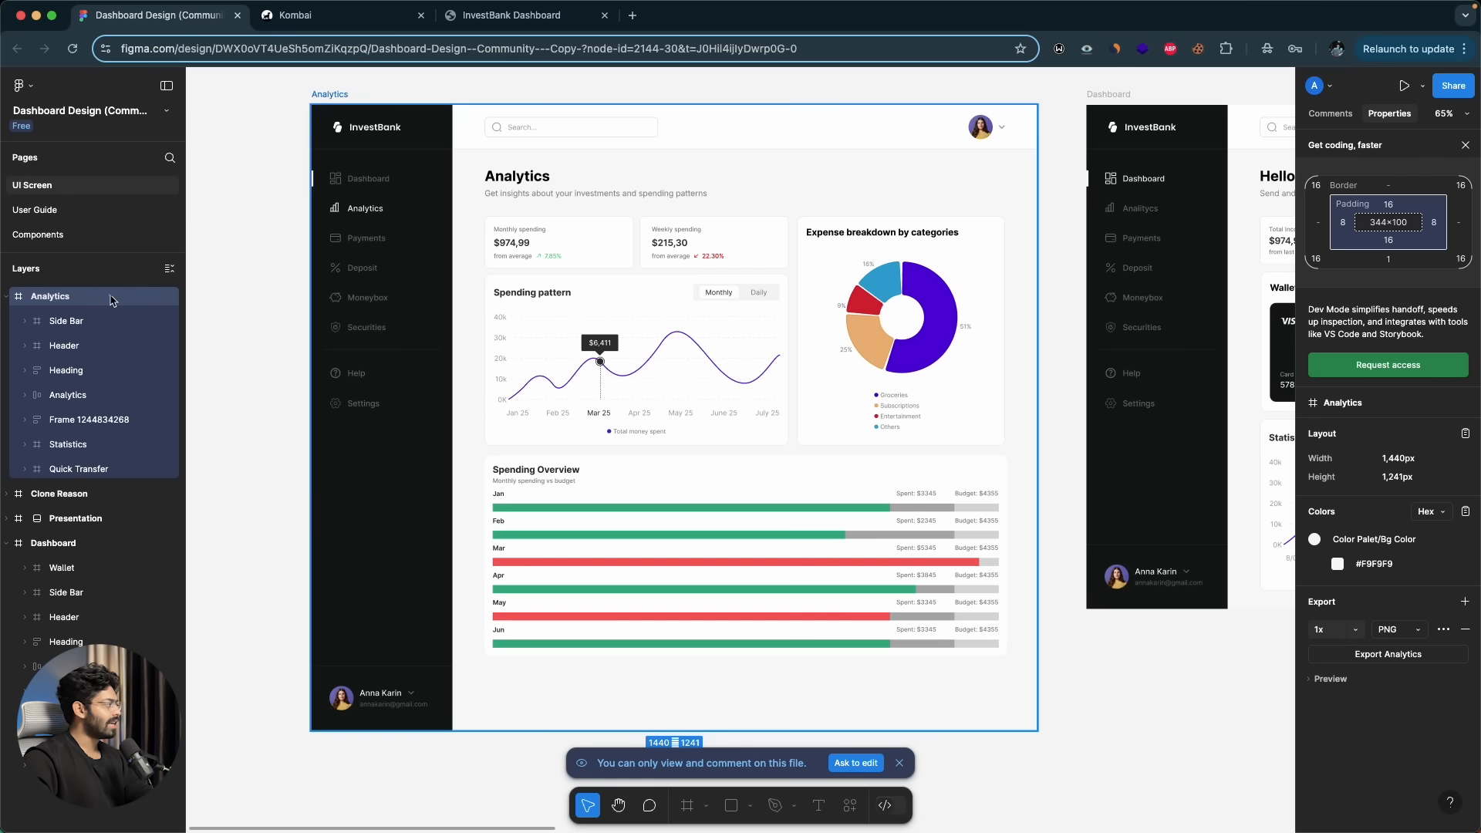
mouse_move(458, 174)
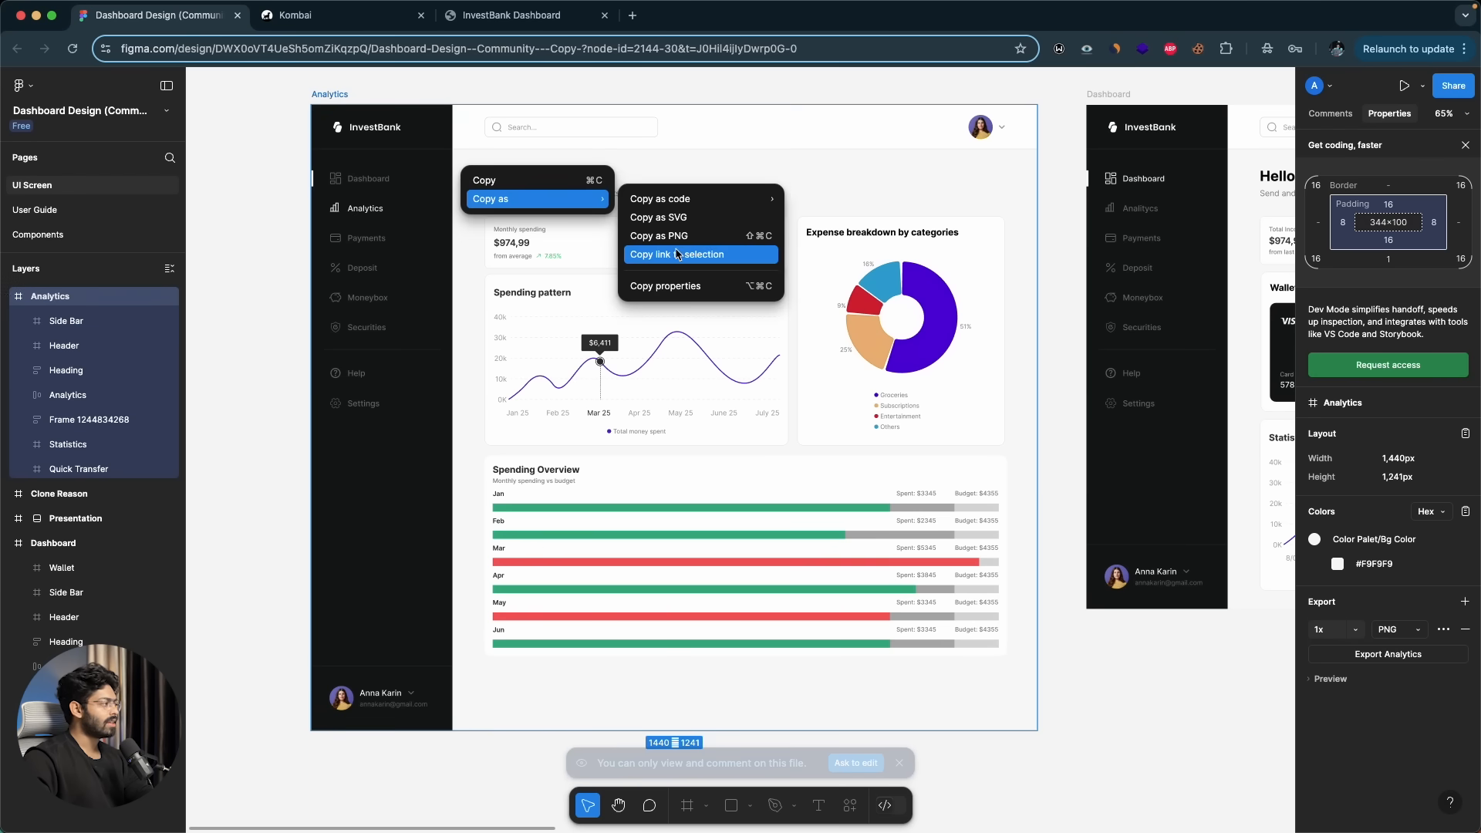
click(675, 254)
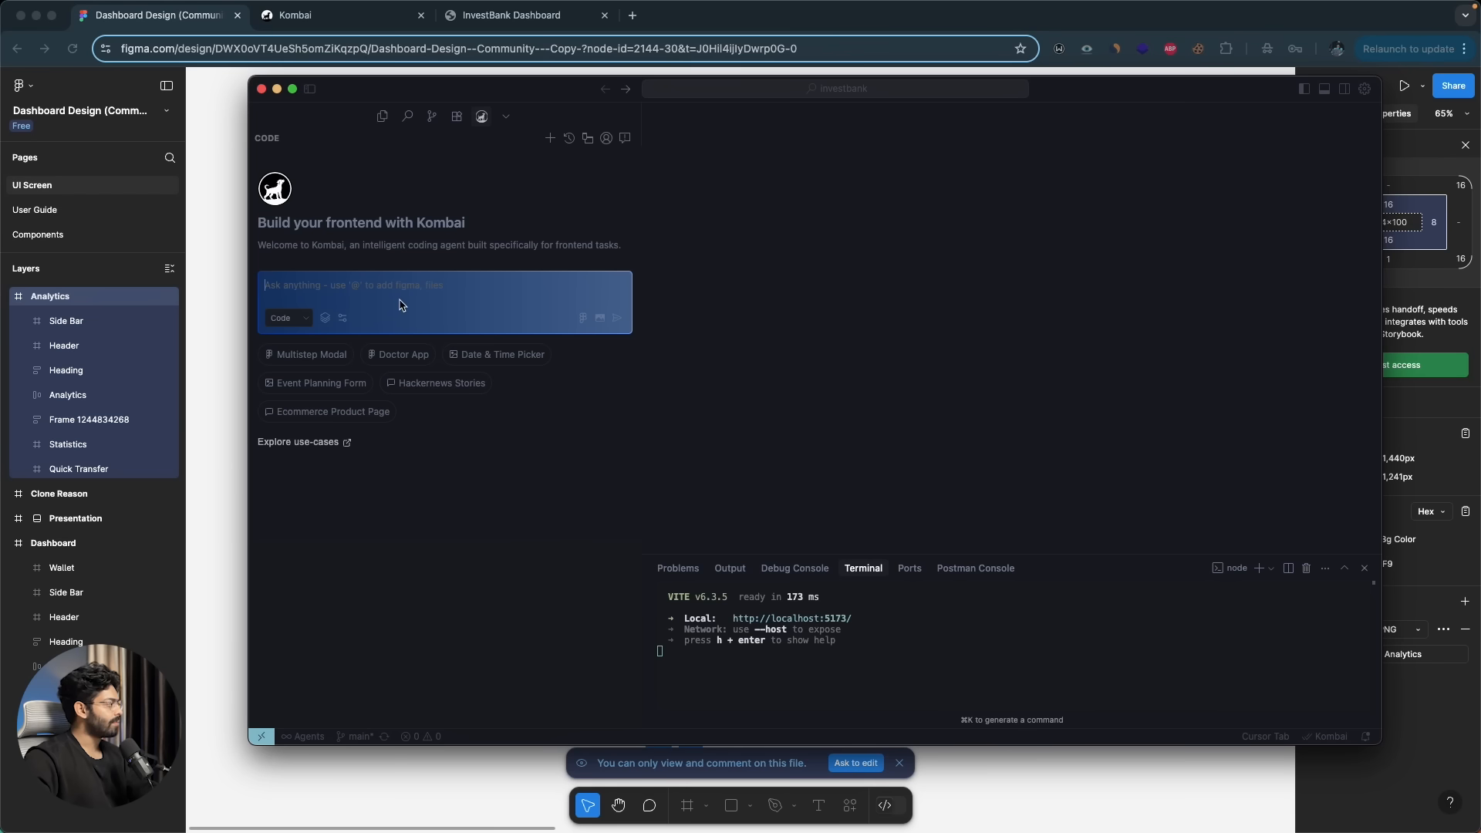
mouse_move(586, 317)
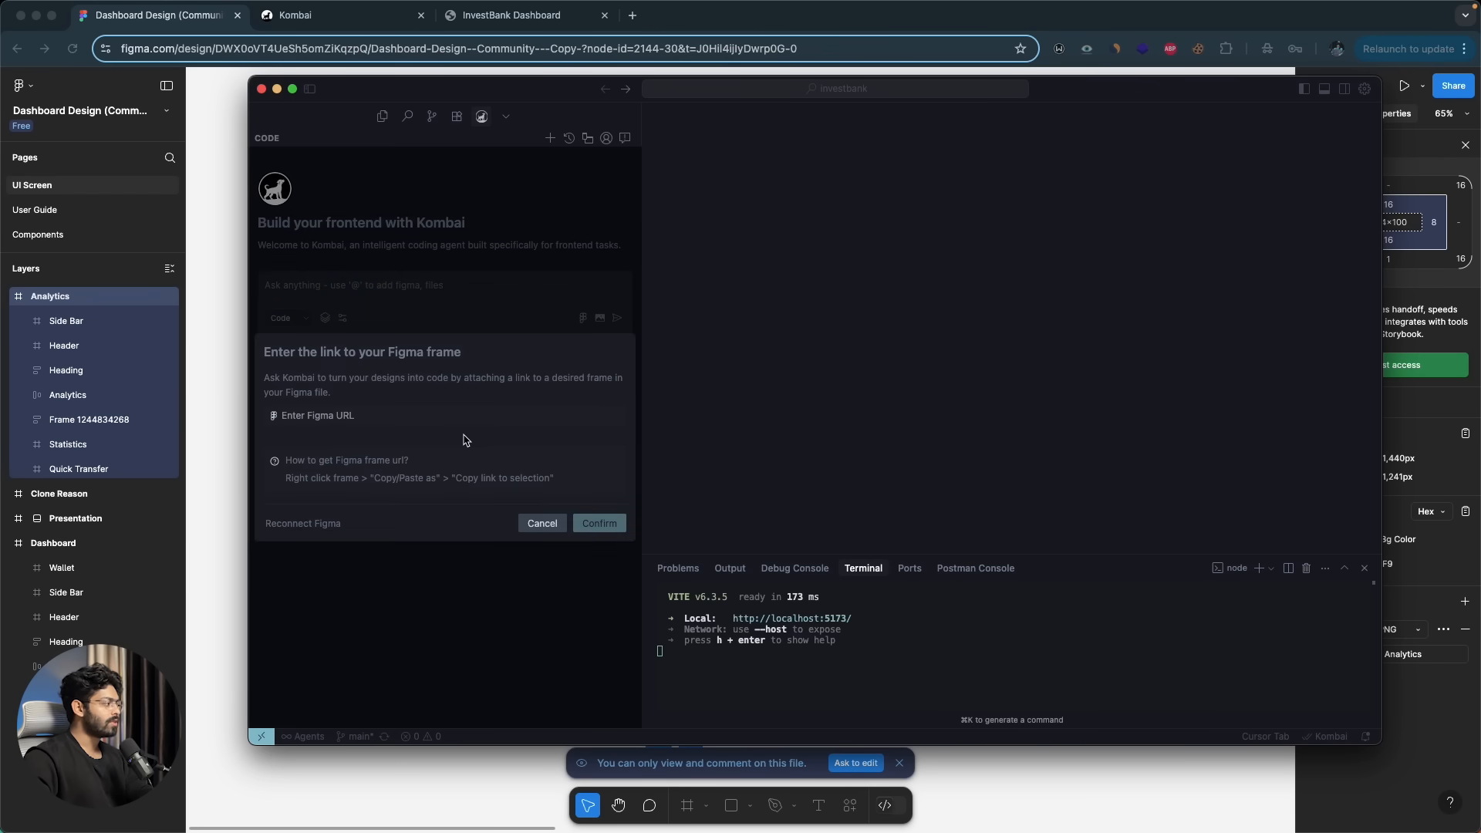
mouse_move(358, 510)
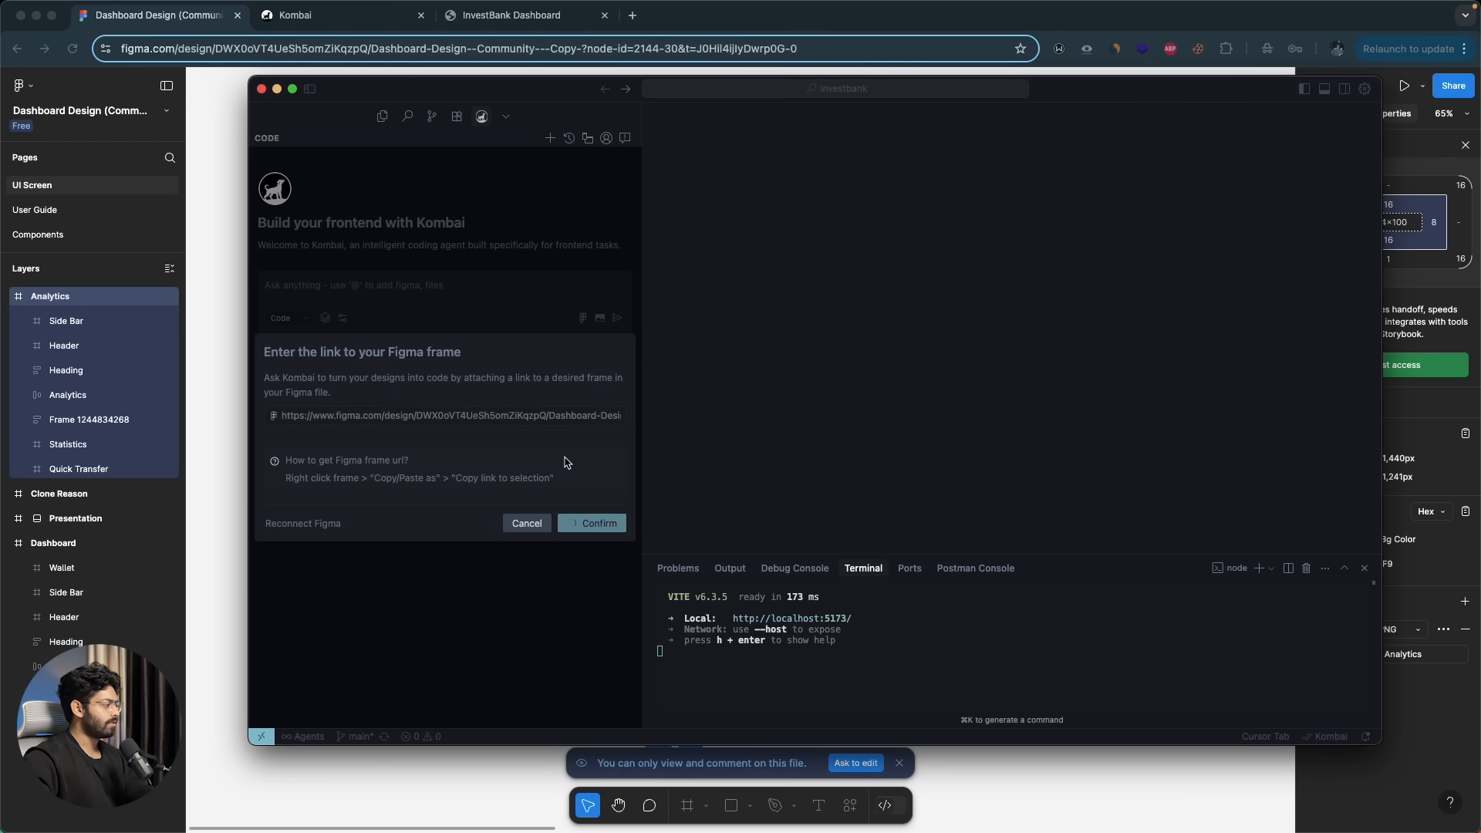
- Confirm the pasted Analytics frame URL so Kombai attaches it as design context
click(595, 523)
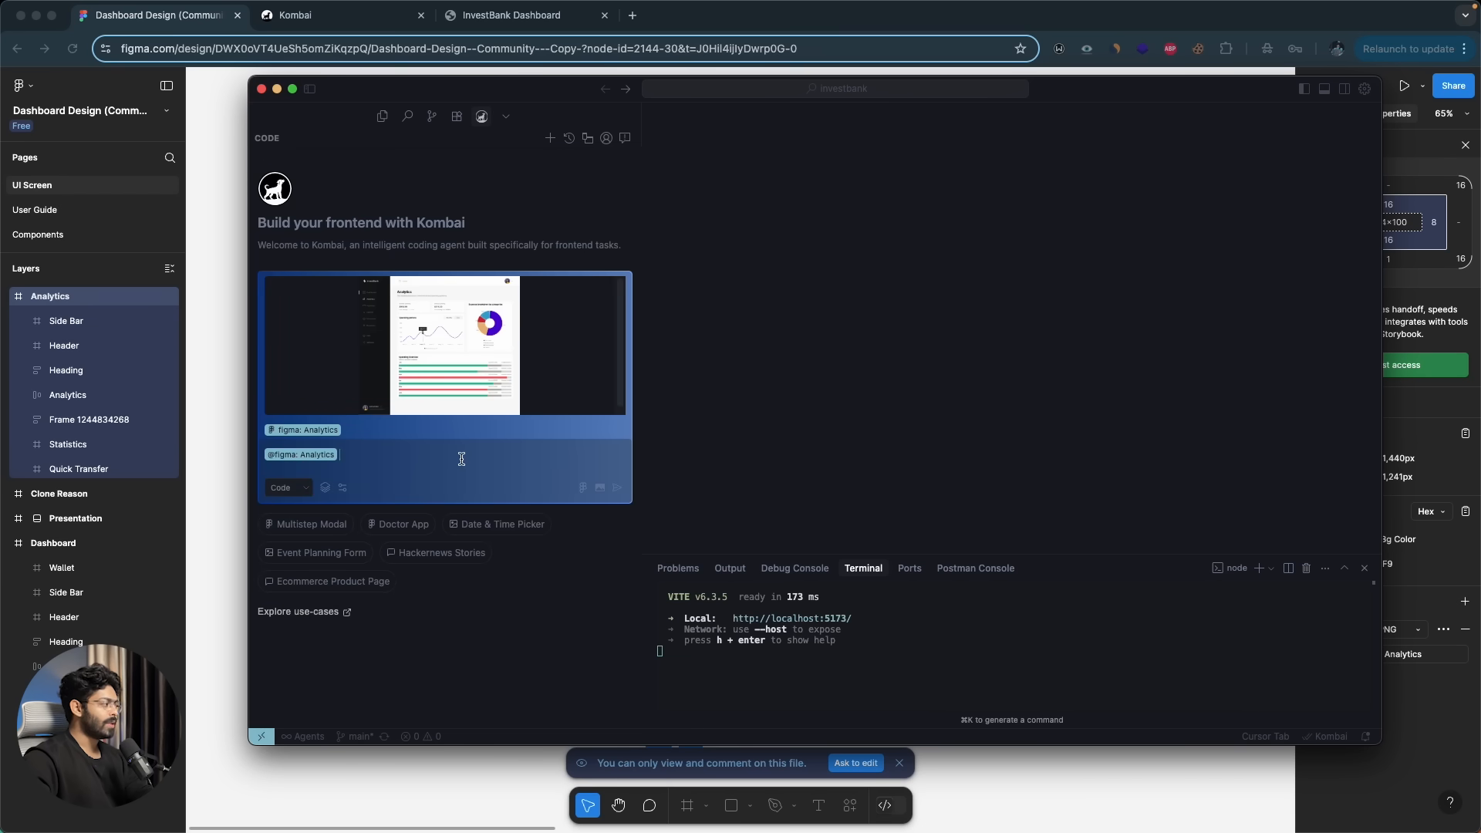
mouse_move(234, 116)
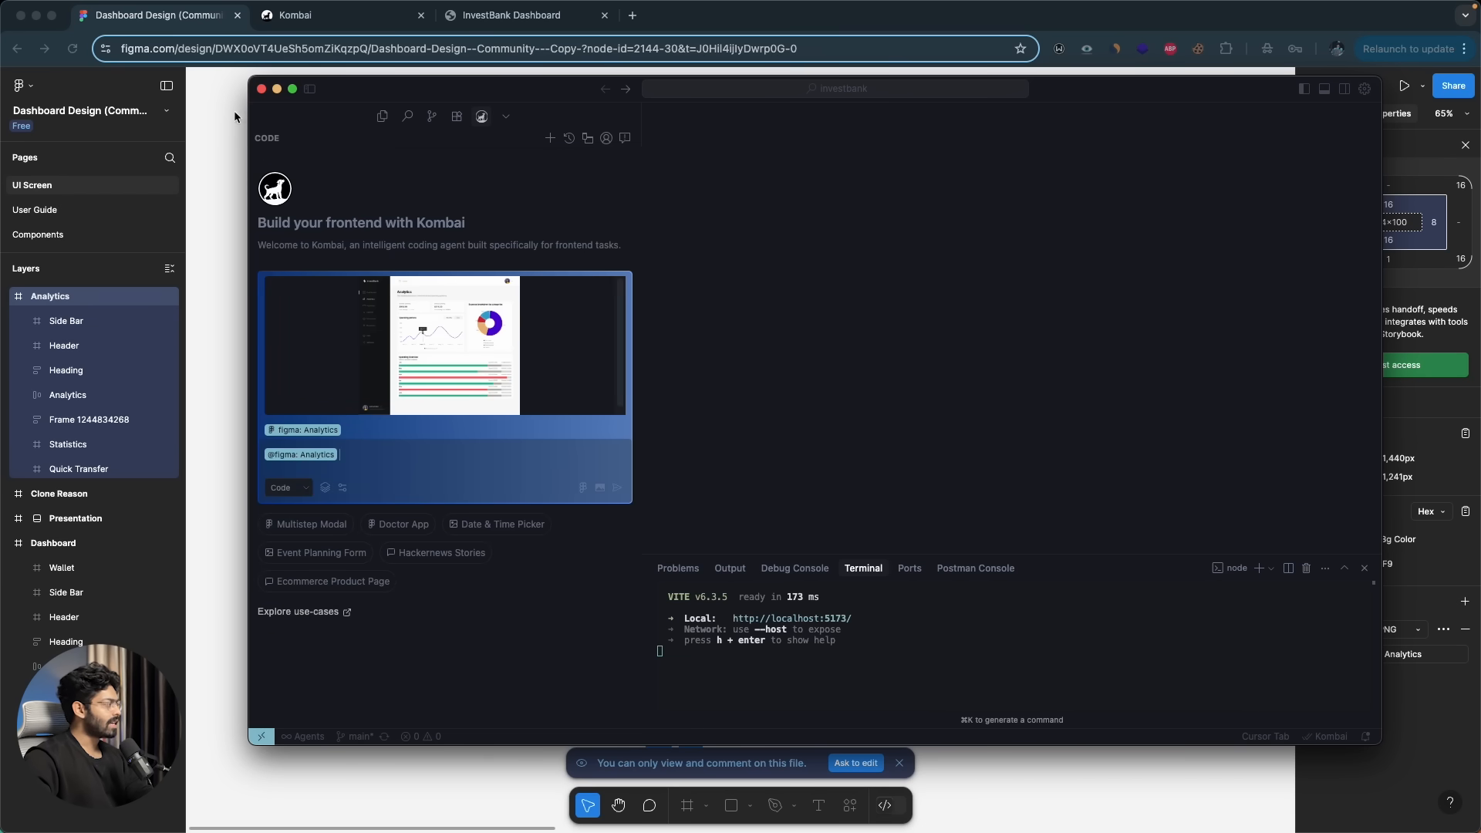
- Ask Kombai to 'create the analytics page at /analytics route based on the figma design'
click(510, 15)
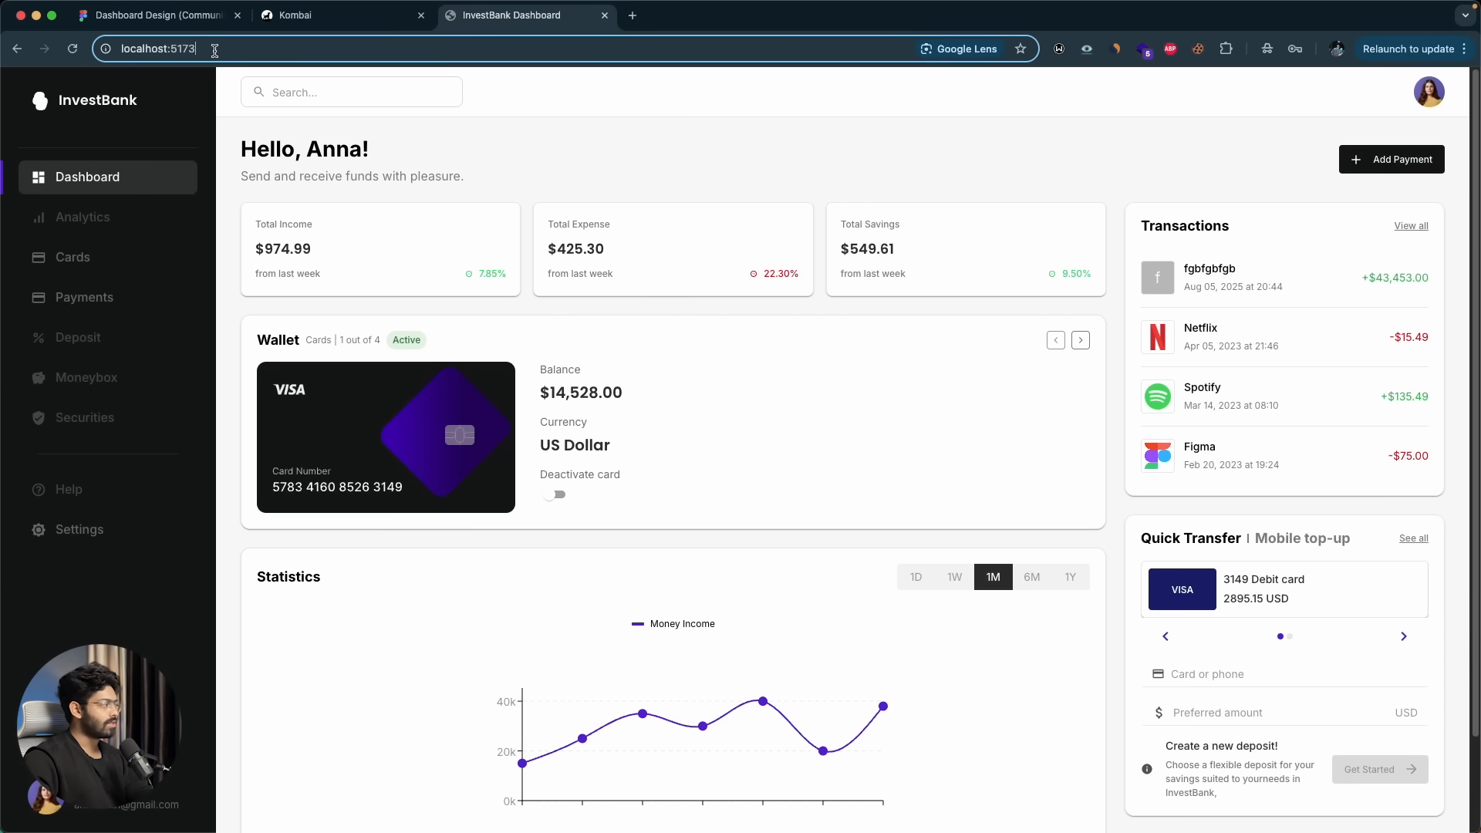
mouse_move(292, 196)
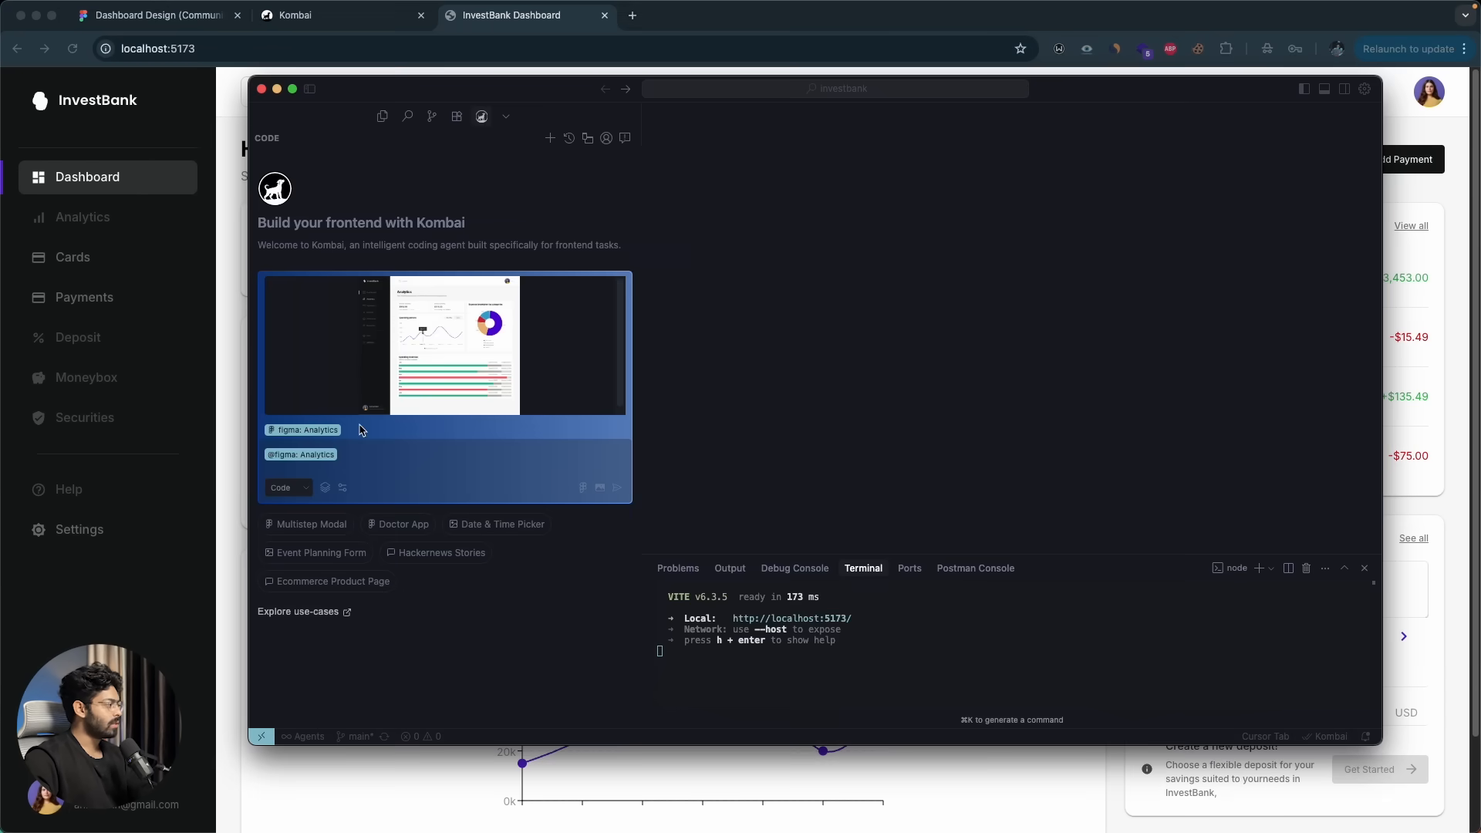
text(create the analytics page at)
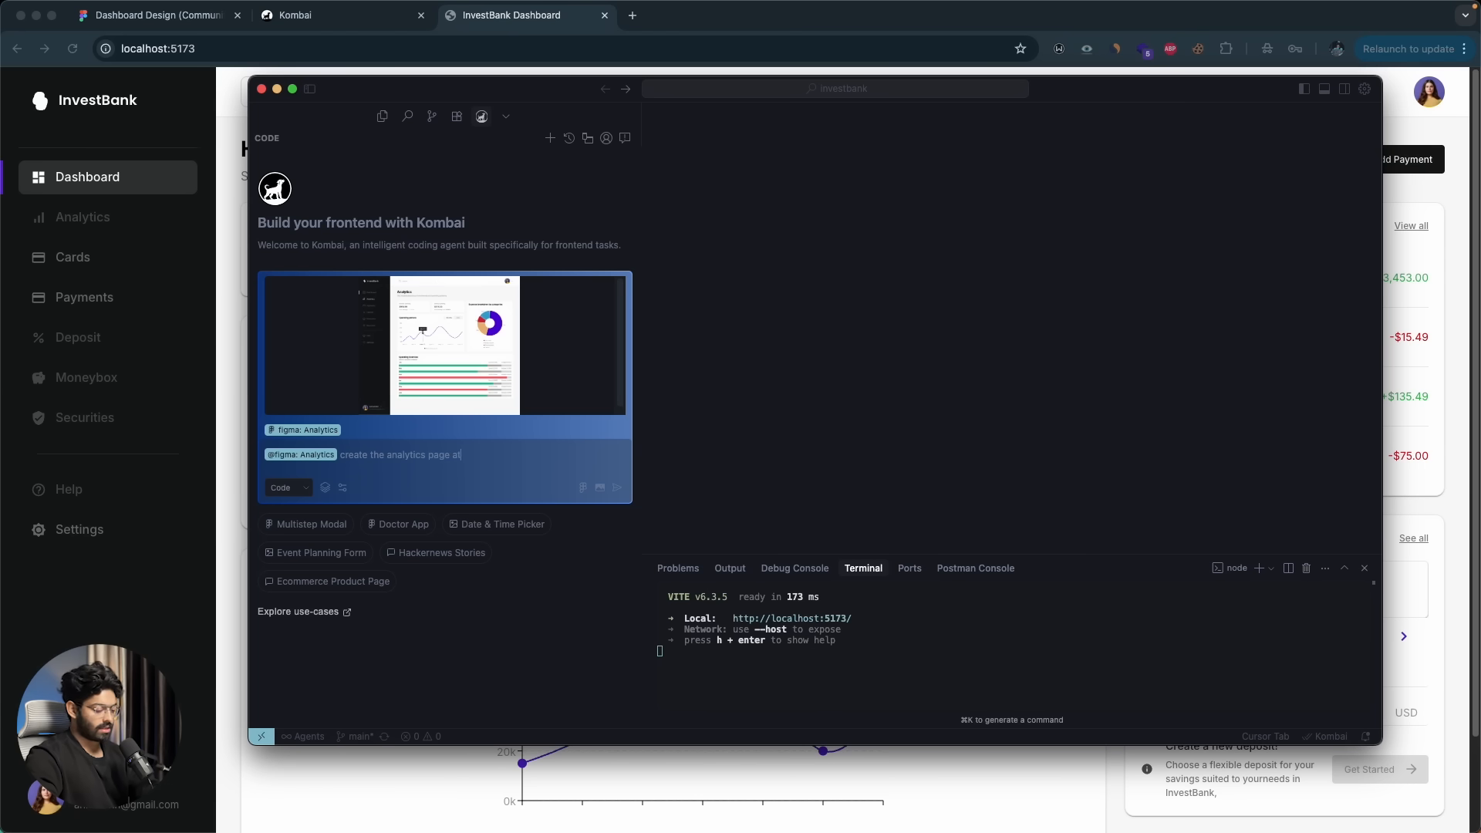
text(/analytics route based on the figma)
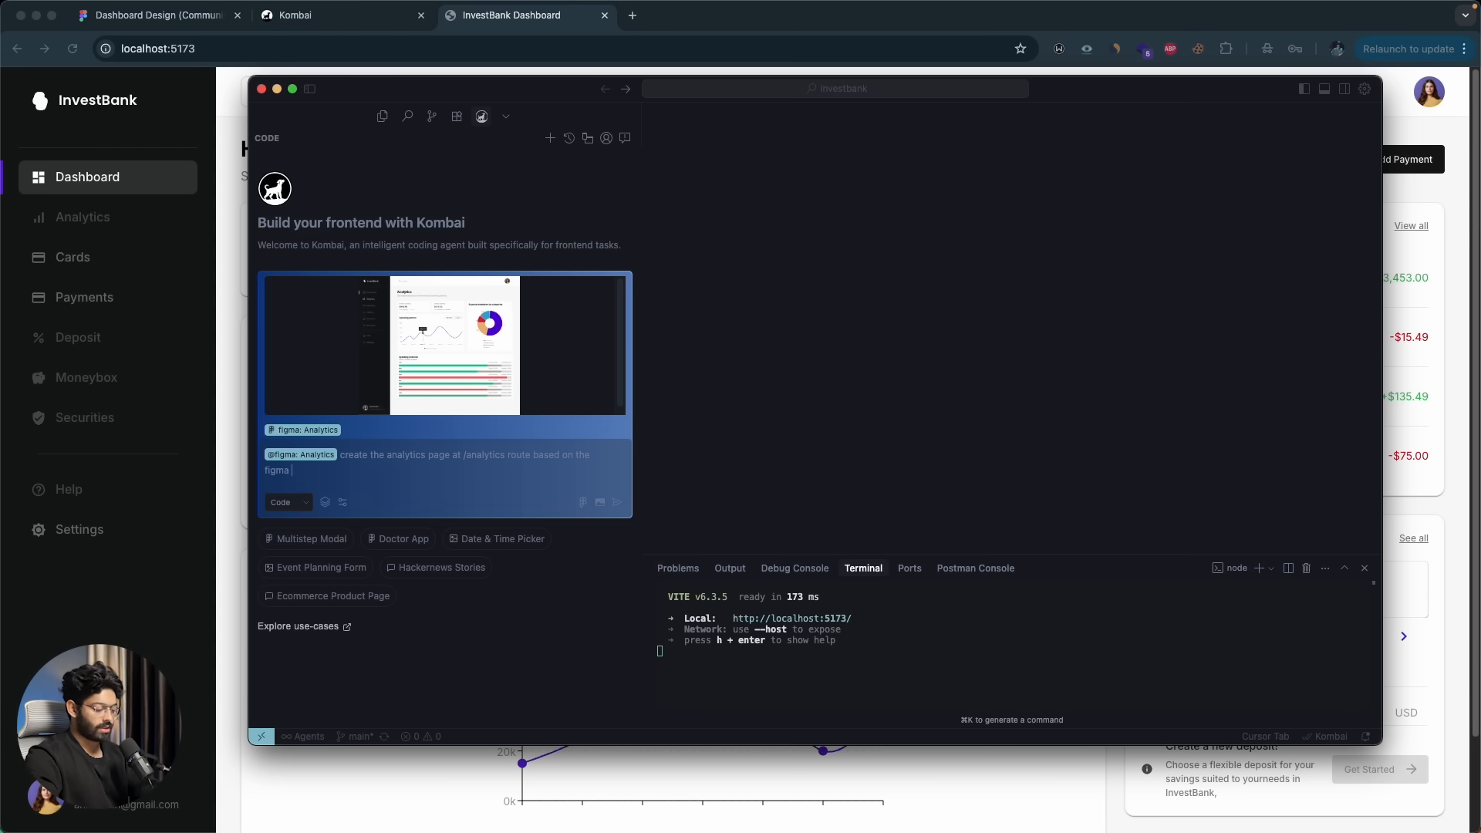
text(design)
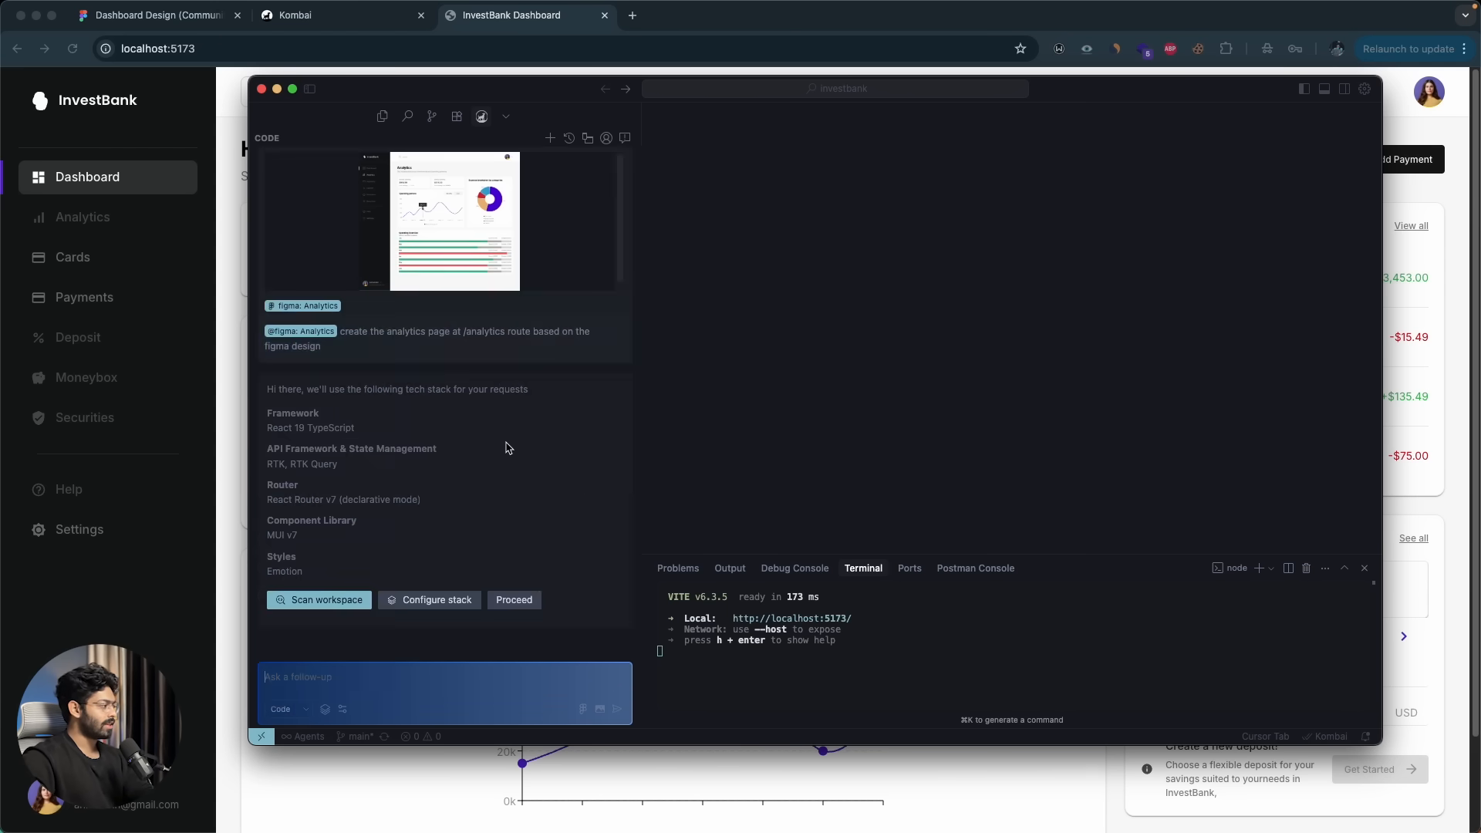
mouse_move(339, 399)
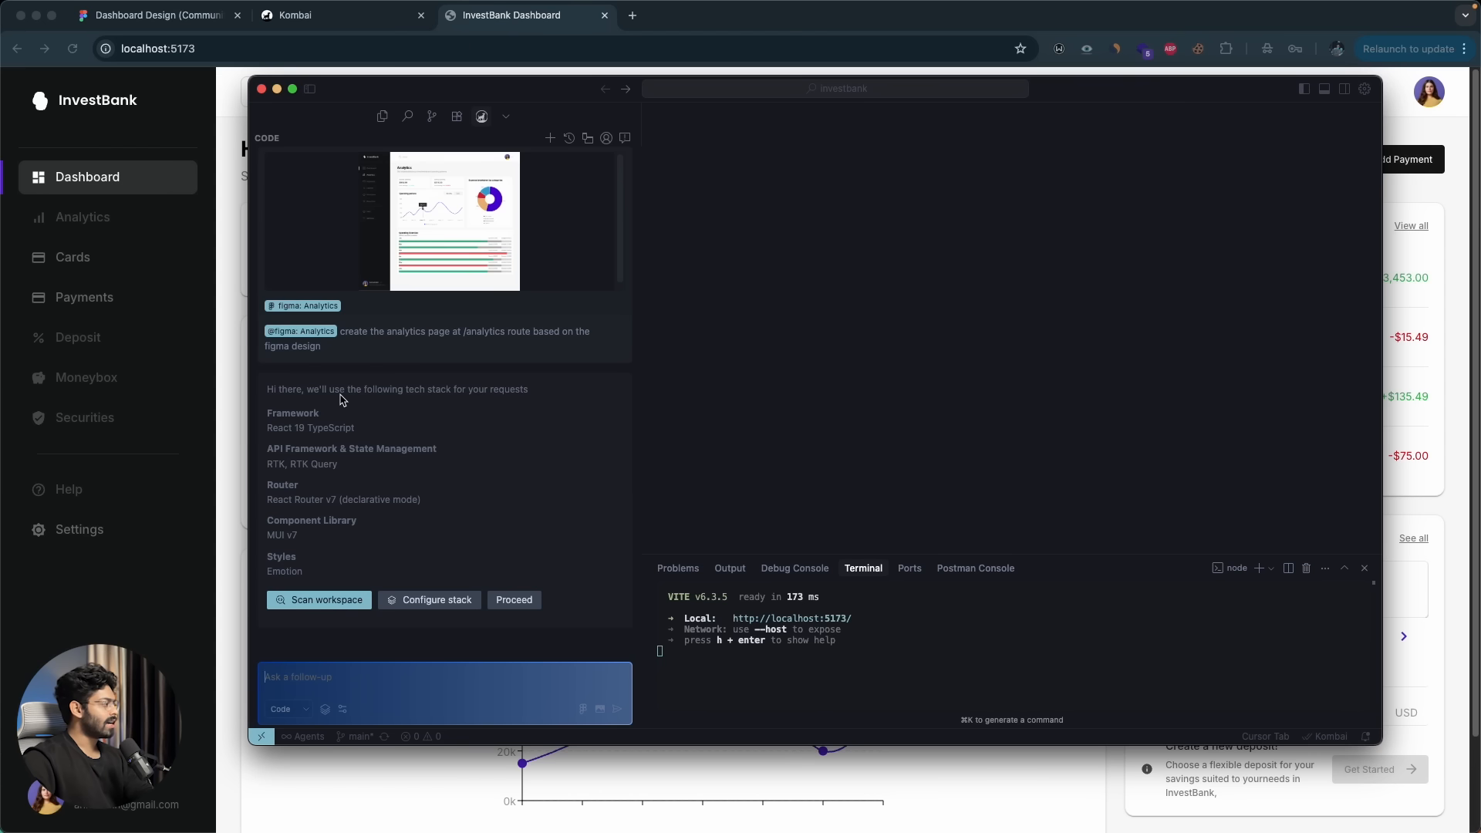
mouse_move(420, 447)
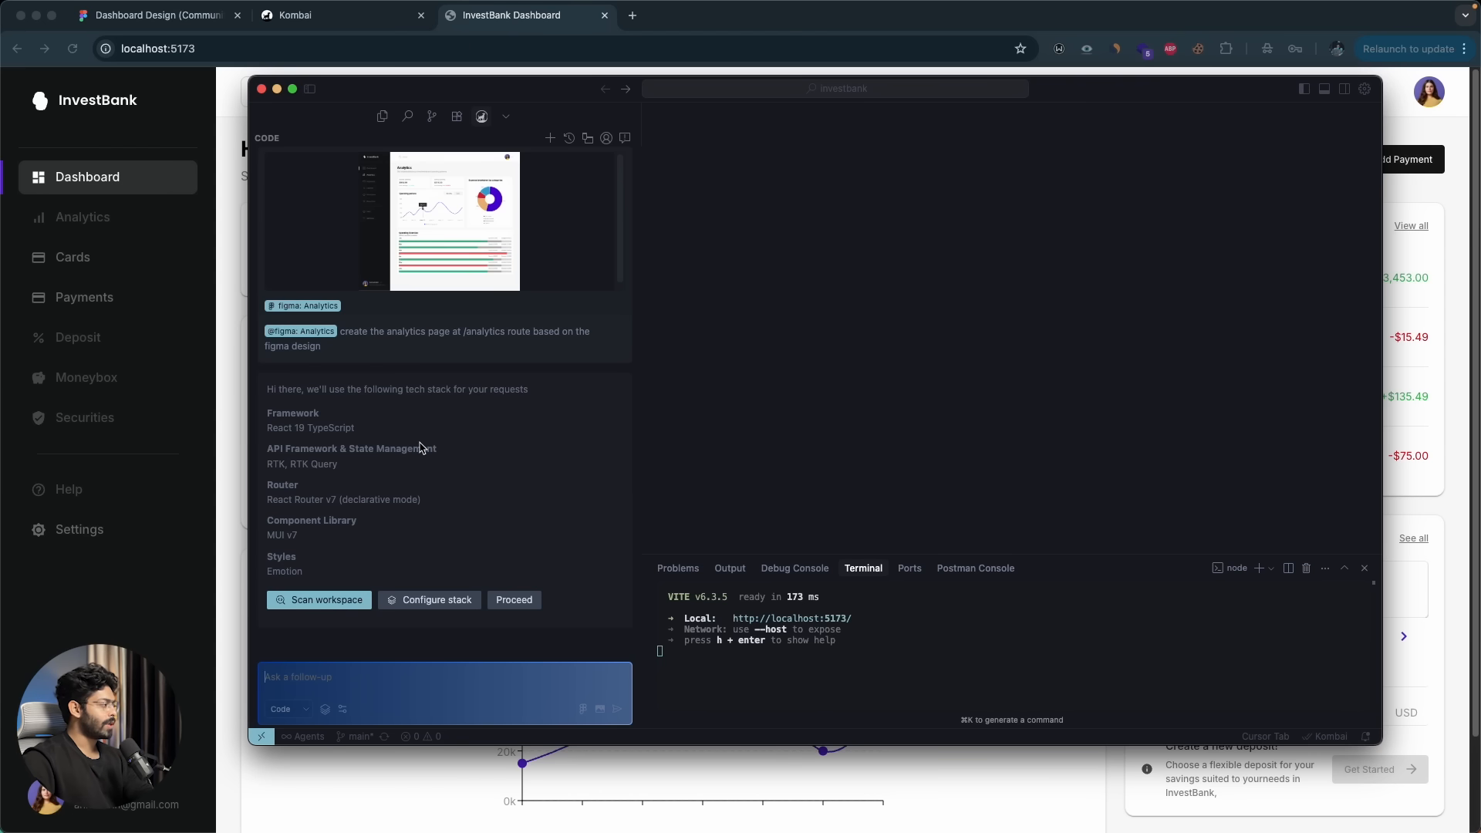
mouse_move(293, 543)
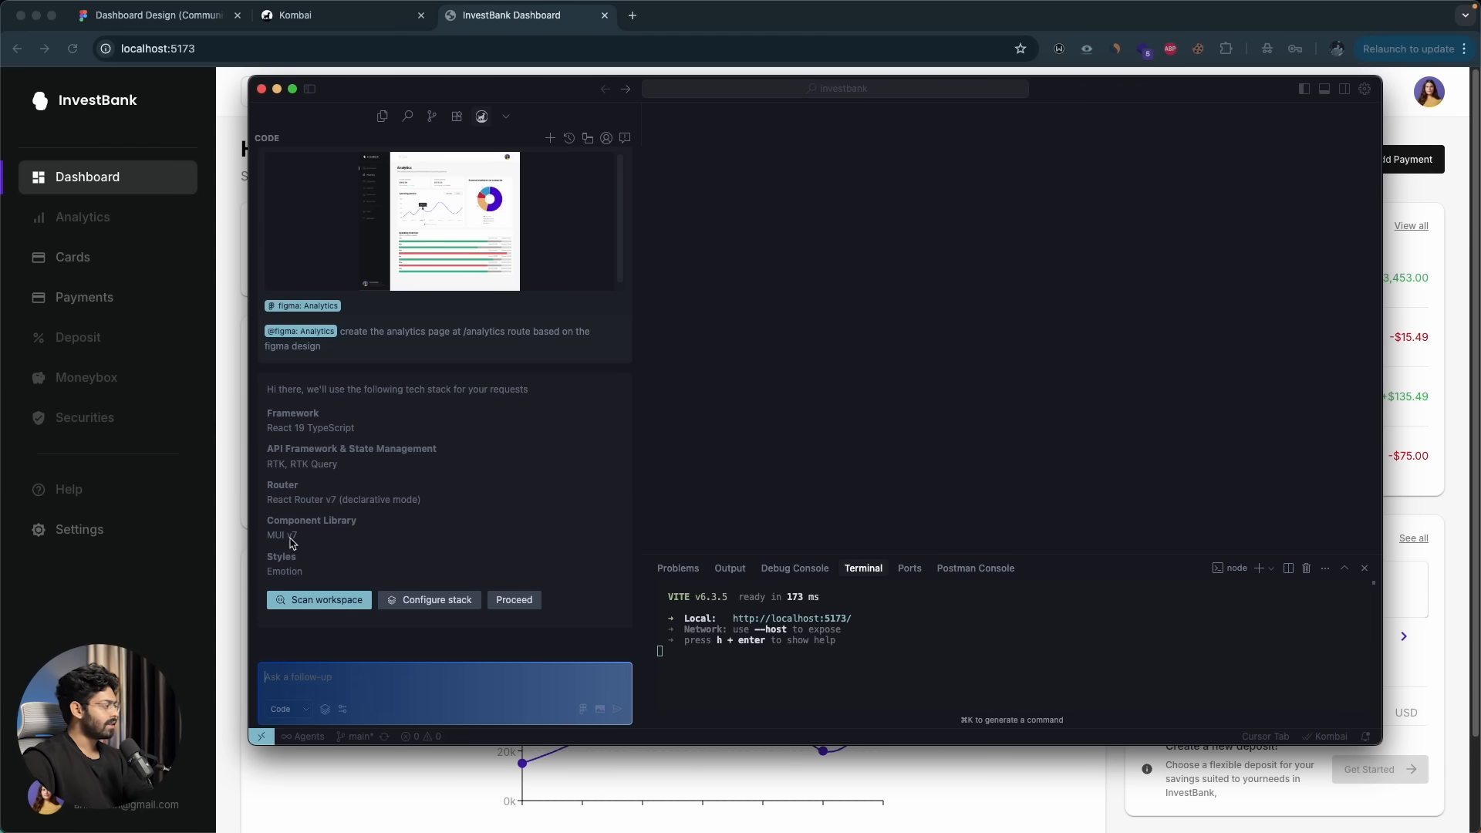
mouse_move(391, 489)
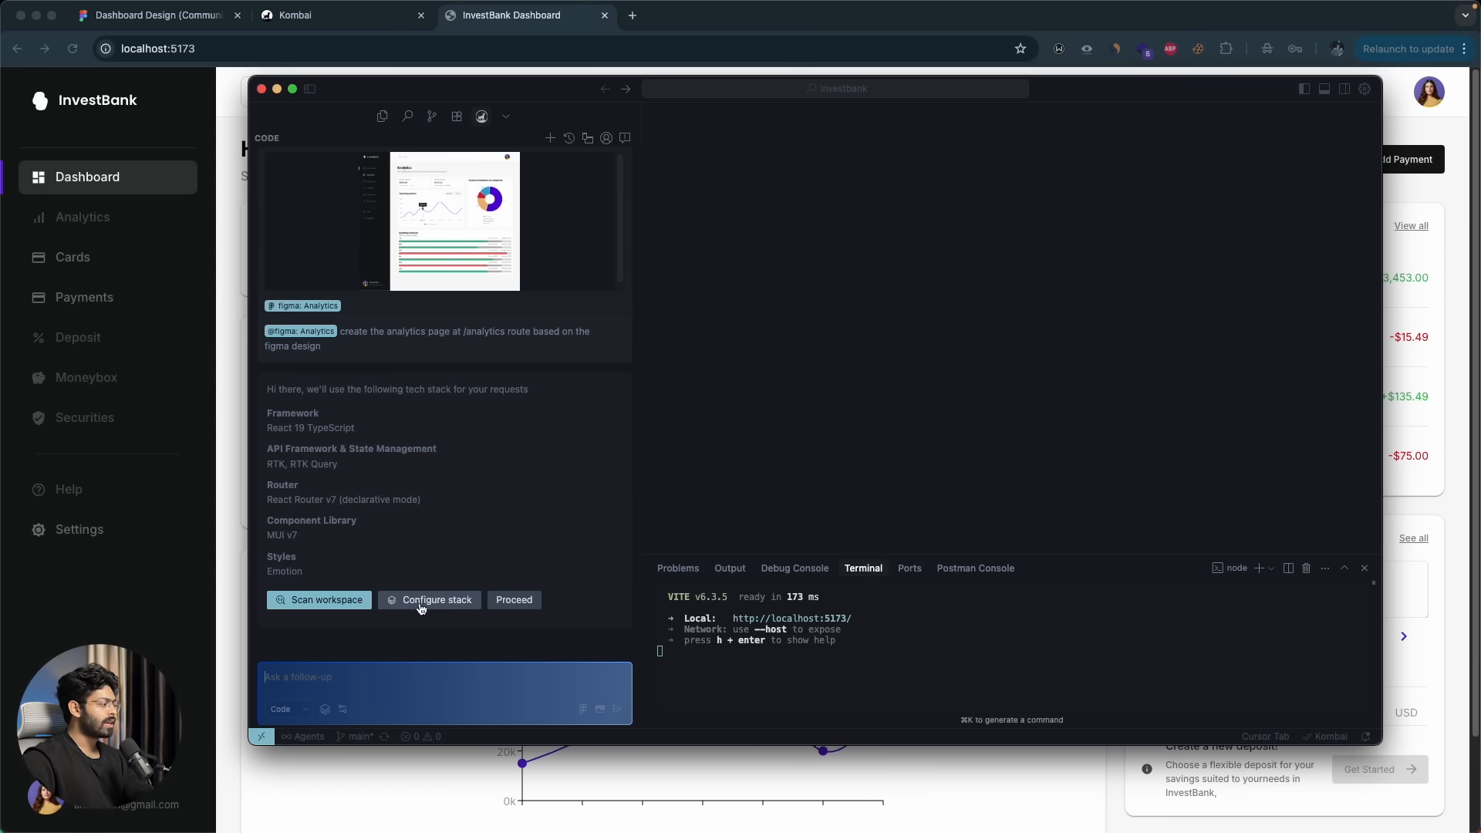
mouse_move(541, 475)
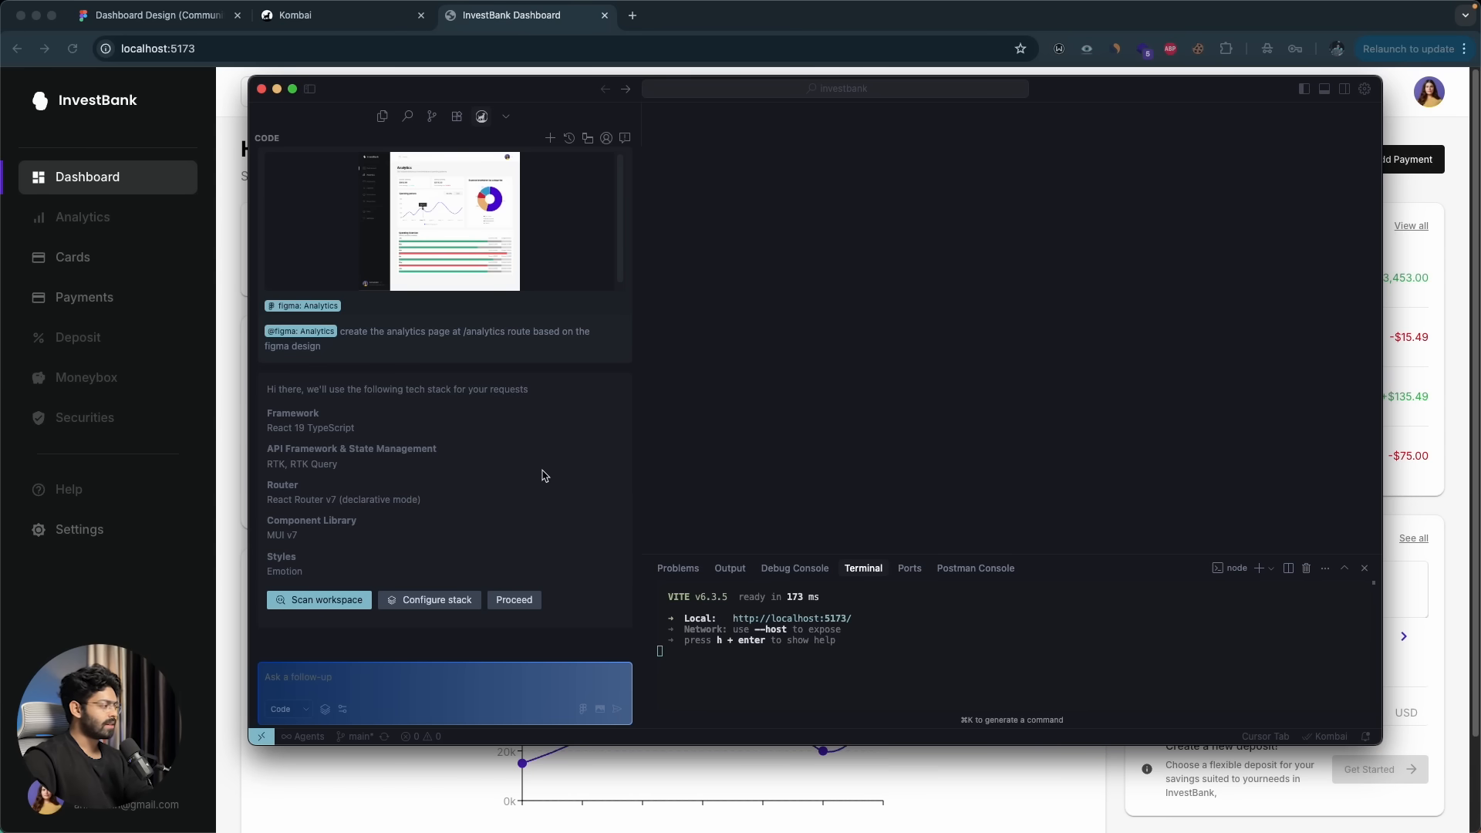
- Proceed with Kombai's suggested tech stack so it starts fetching the Figma design
click(512, 600)
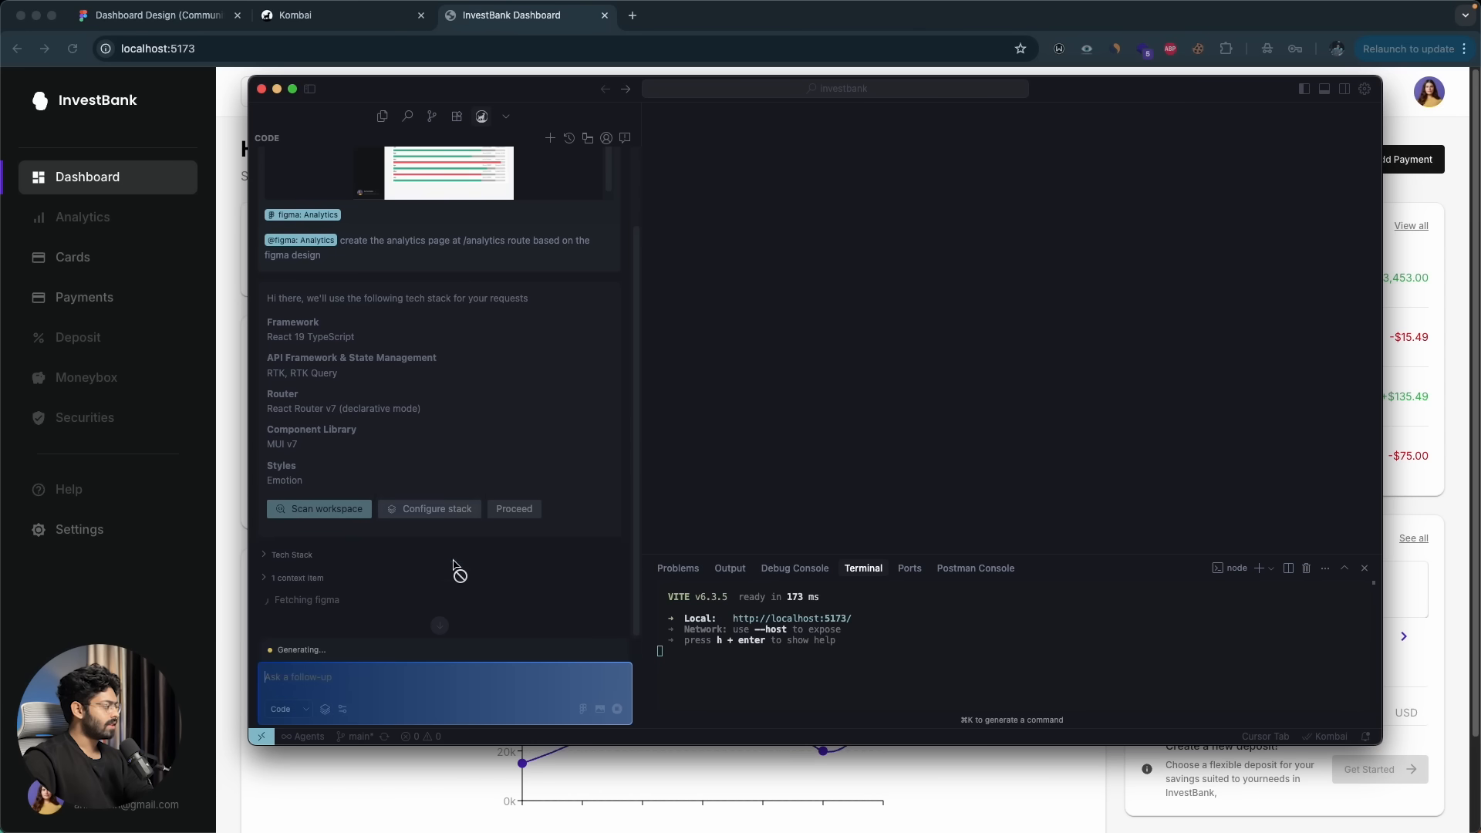
mouse_move(350, 609)
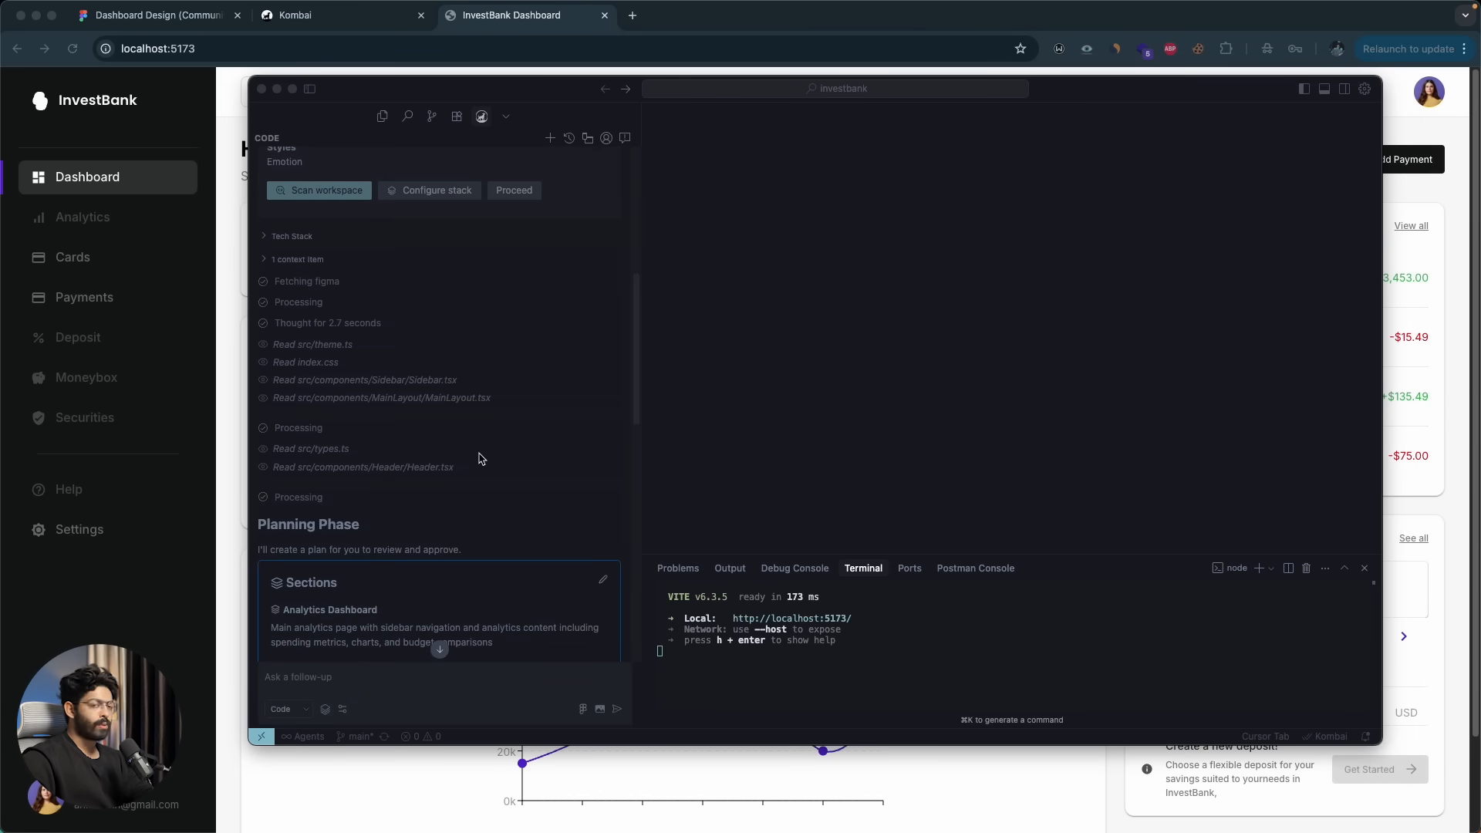
- Read through the Analytics Dashboard plan sections and files, then approve the plan to start coding
scroll(down, 3)
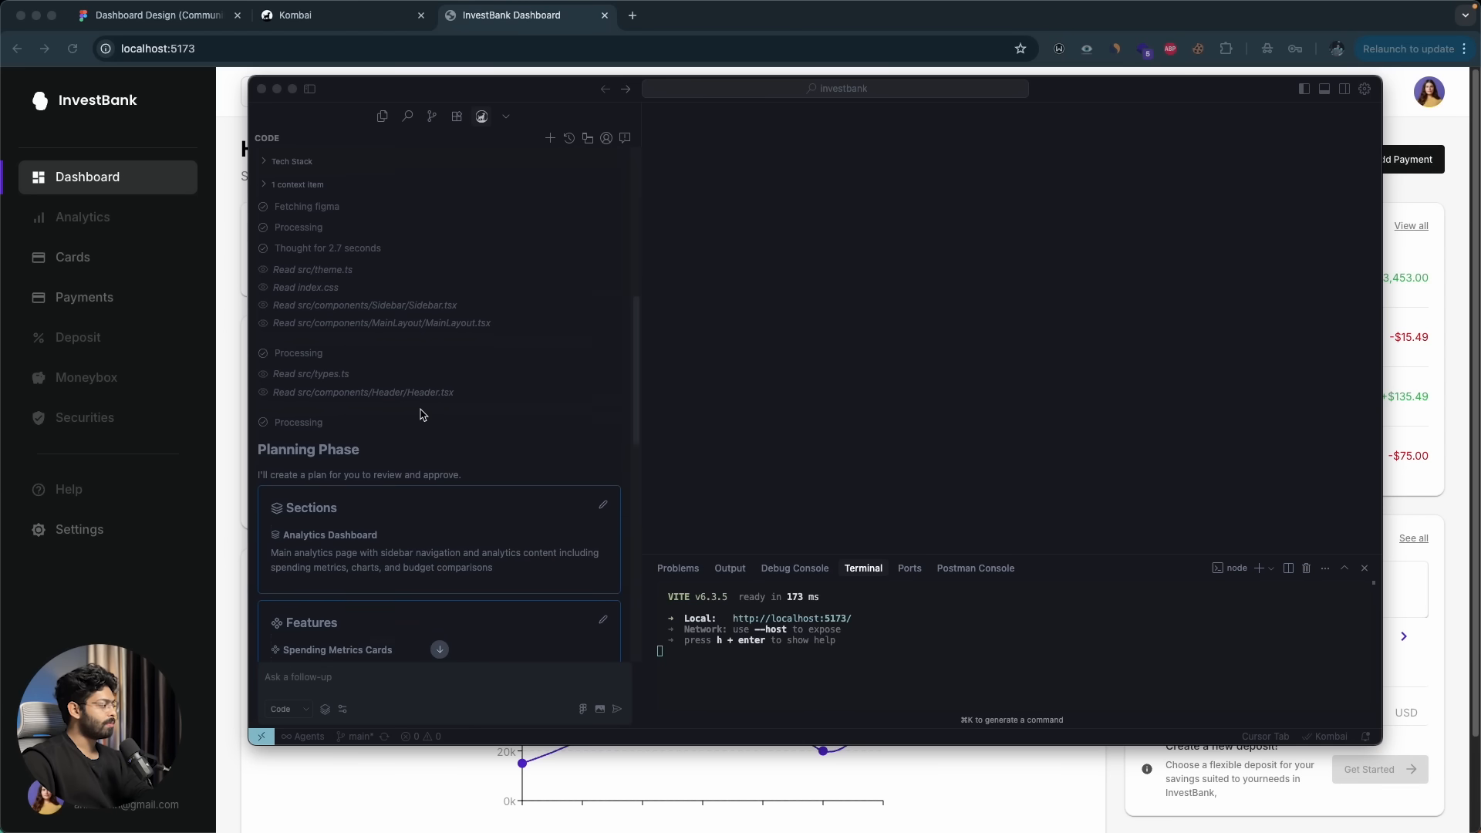
scroll(down, 3)
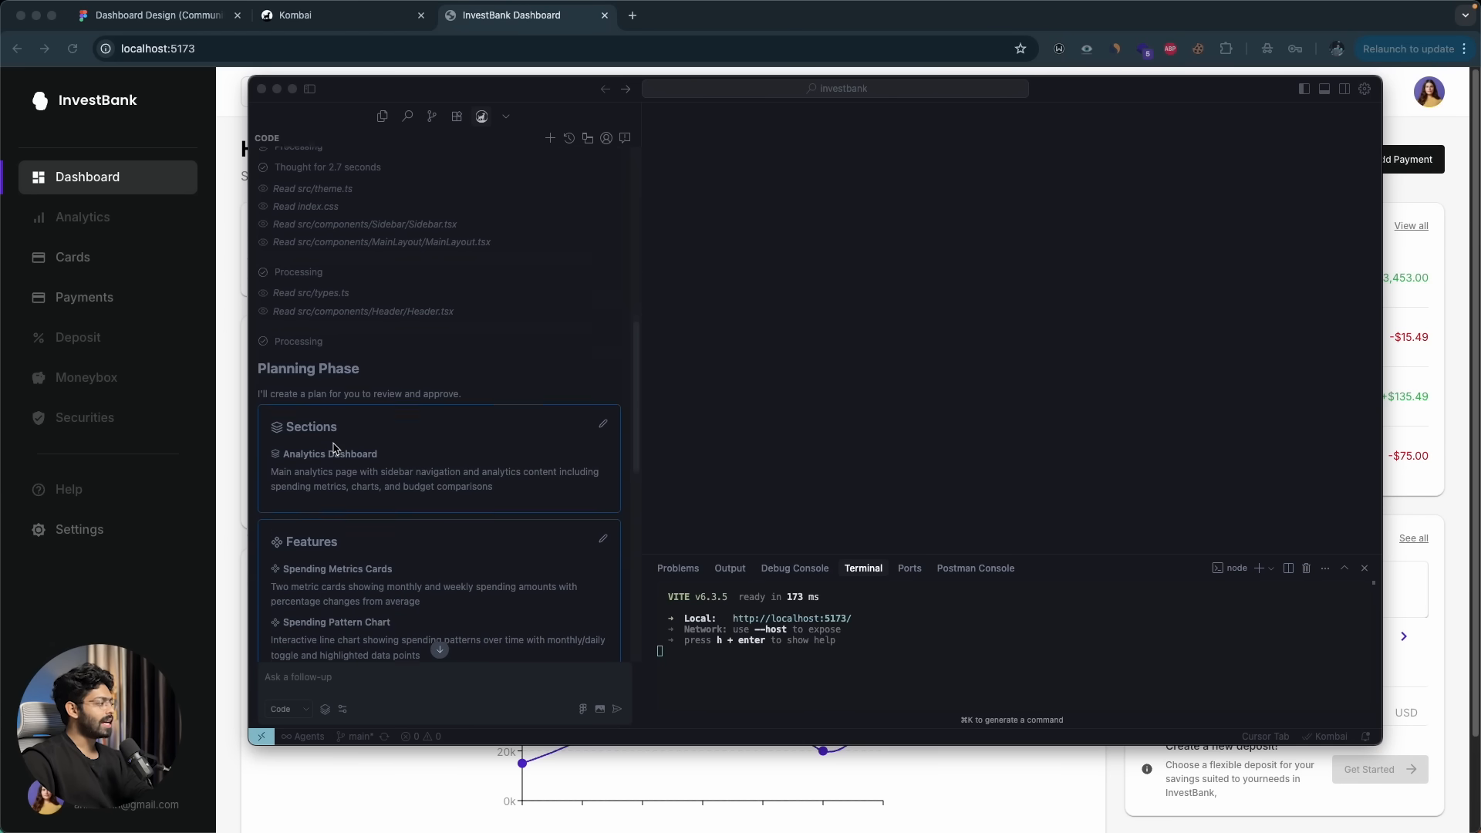
scroll(down, 3)
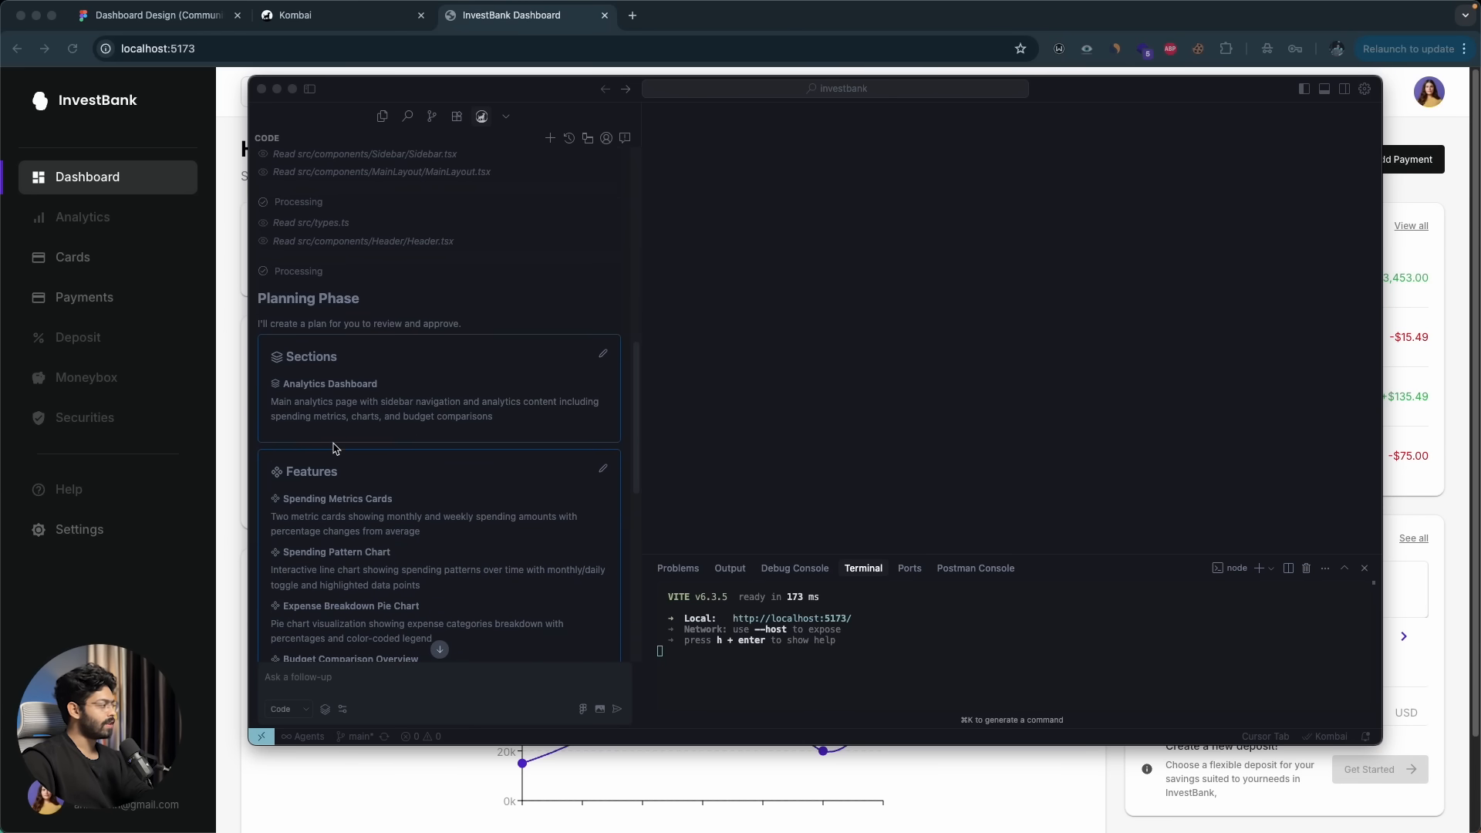
mouse_move(339, 405)
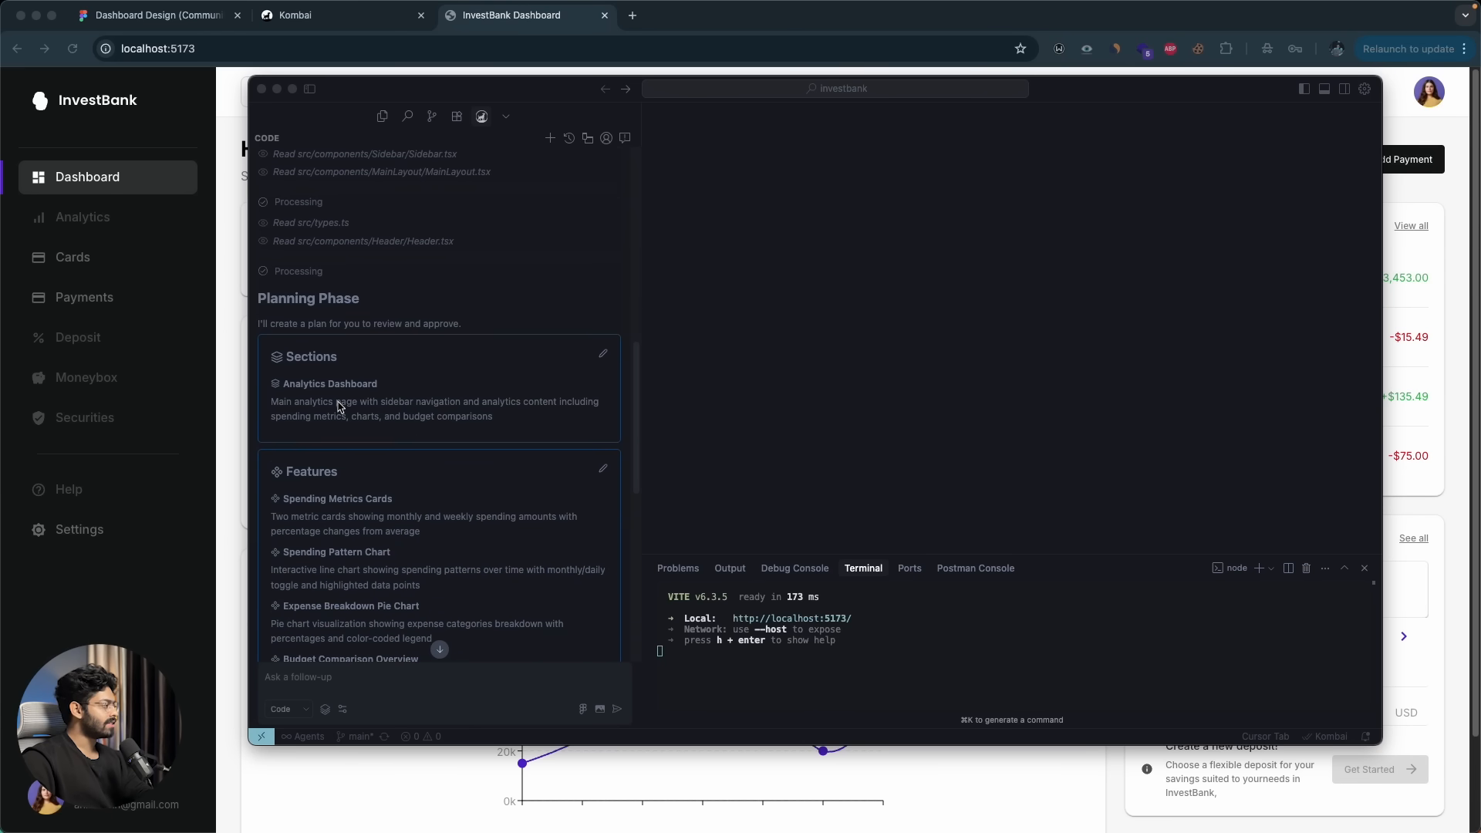
mouse_move(333, 413)
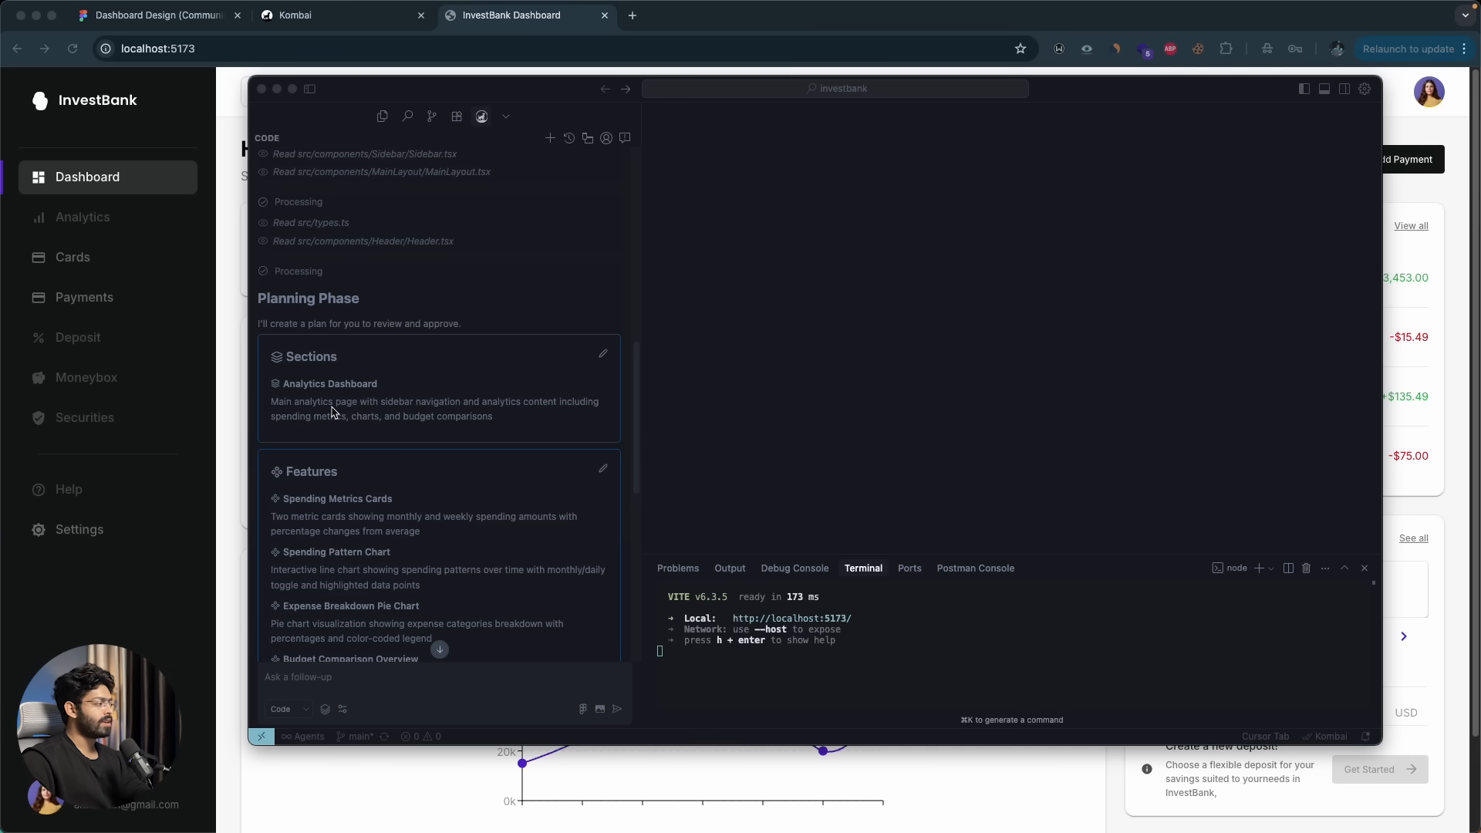
mouse_move(338, 435)
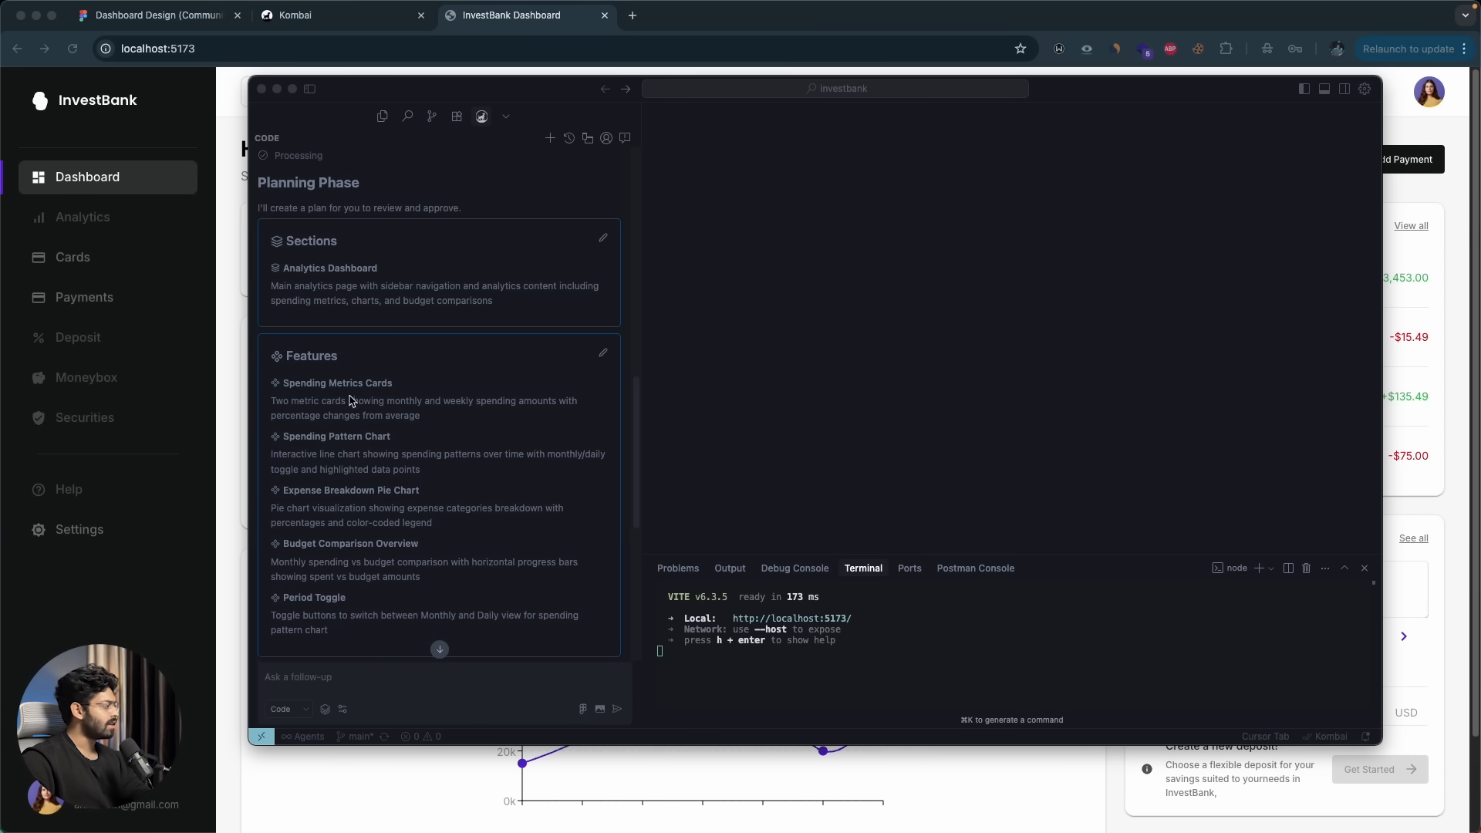
scroll(down, 3)
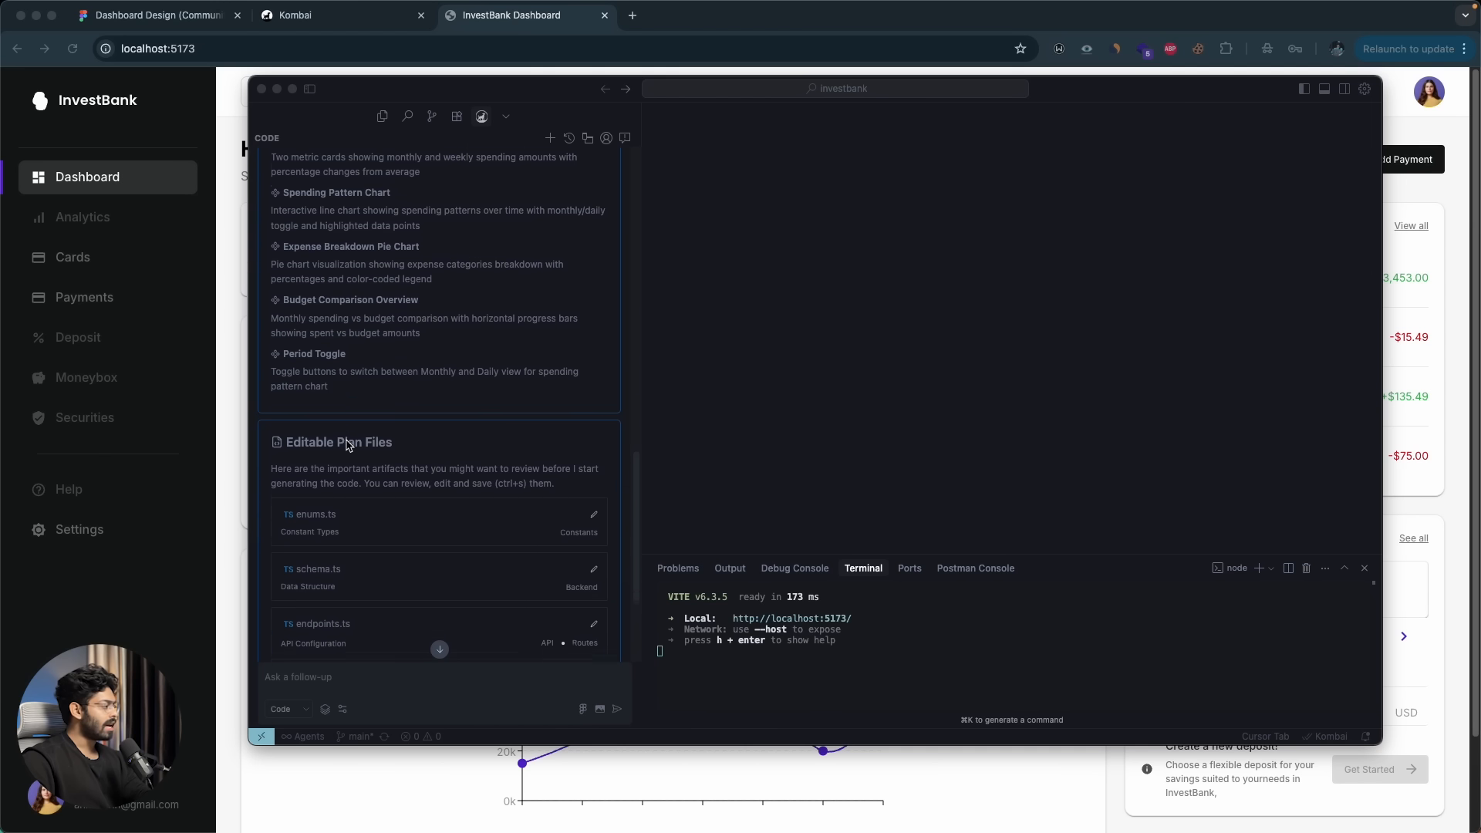
scroll(up, 3)
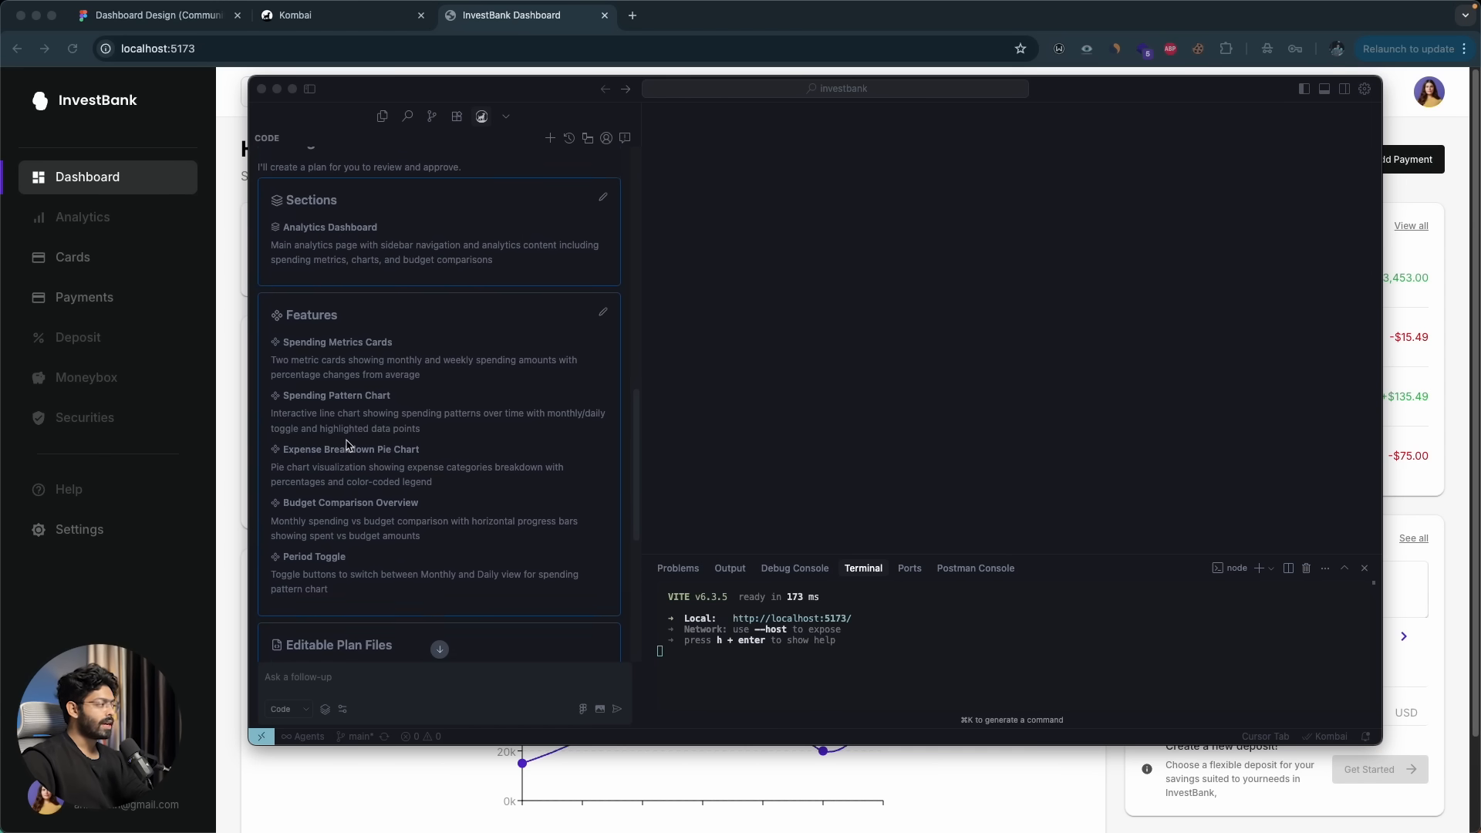
scroll(down, 3)
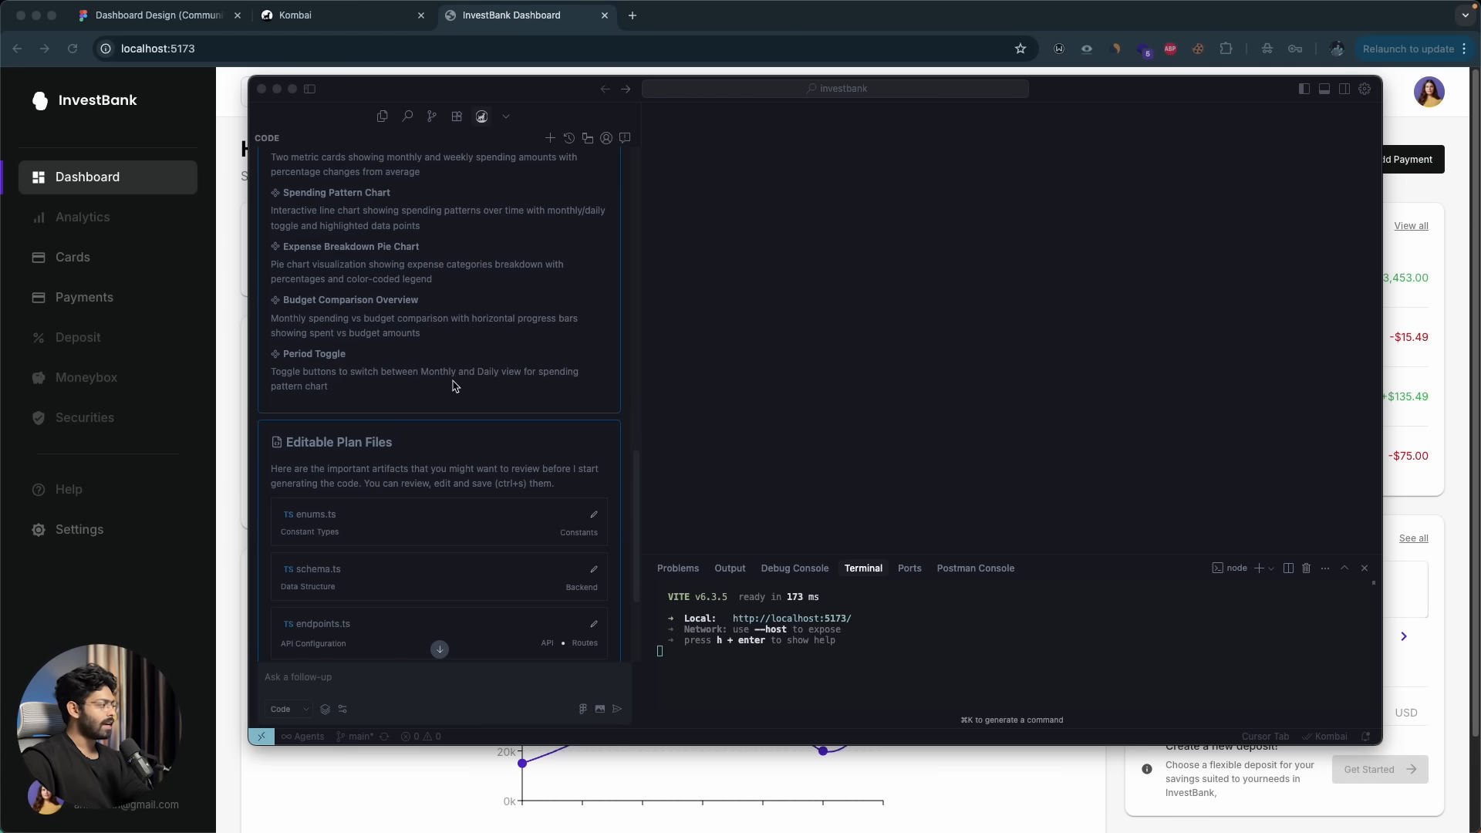
scroll(down, 3)
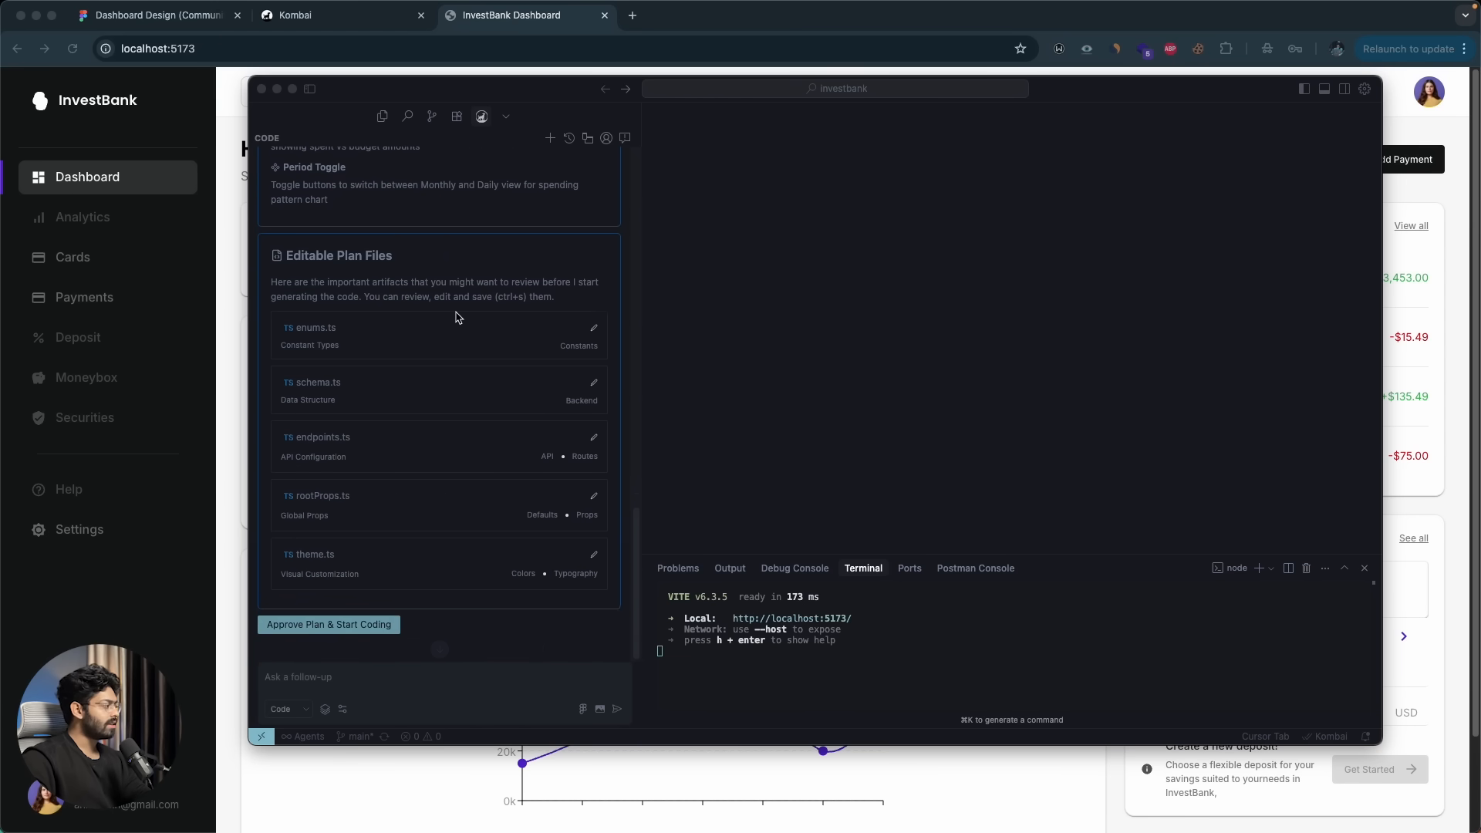
mouse_move(469, 288)
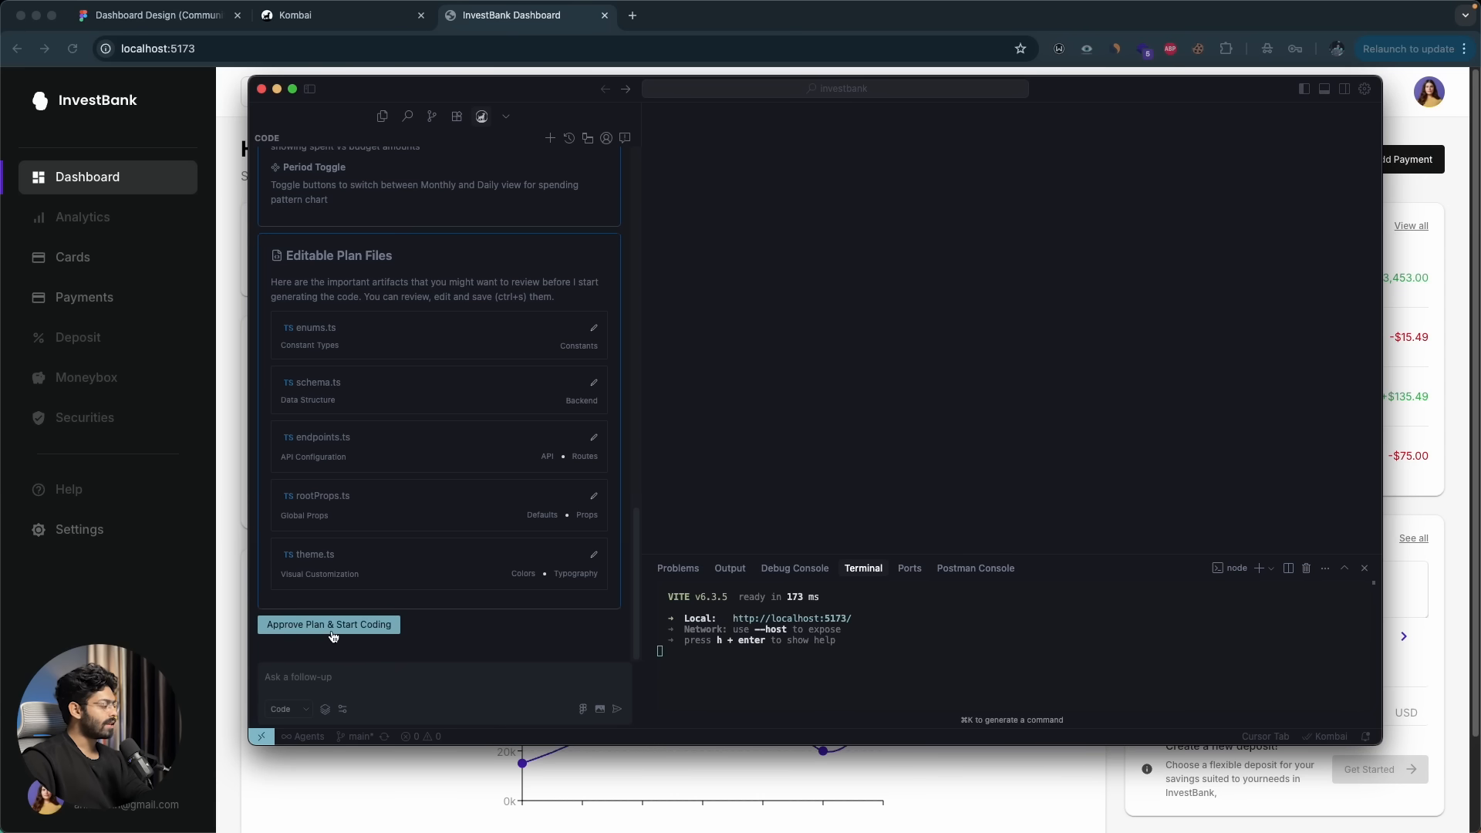
click(327, 625)
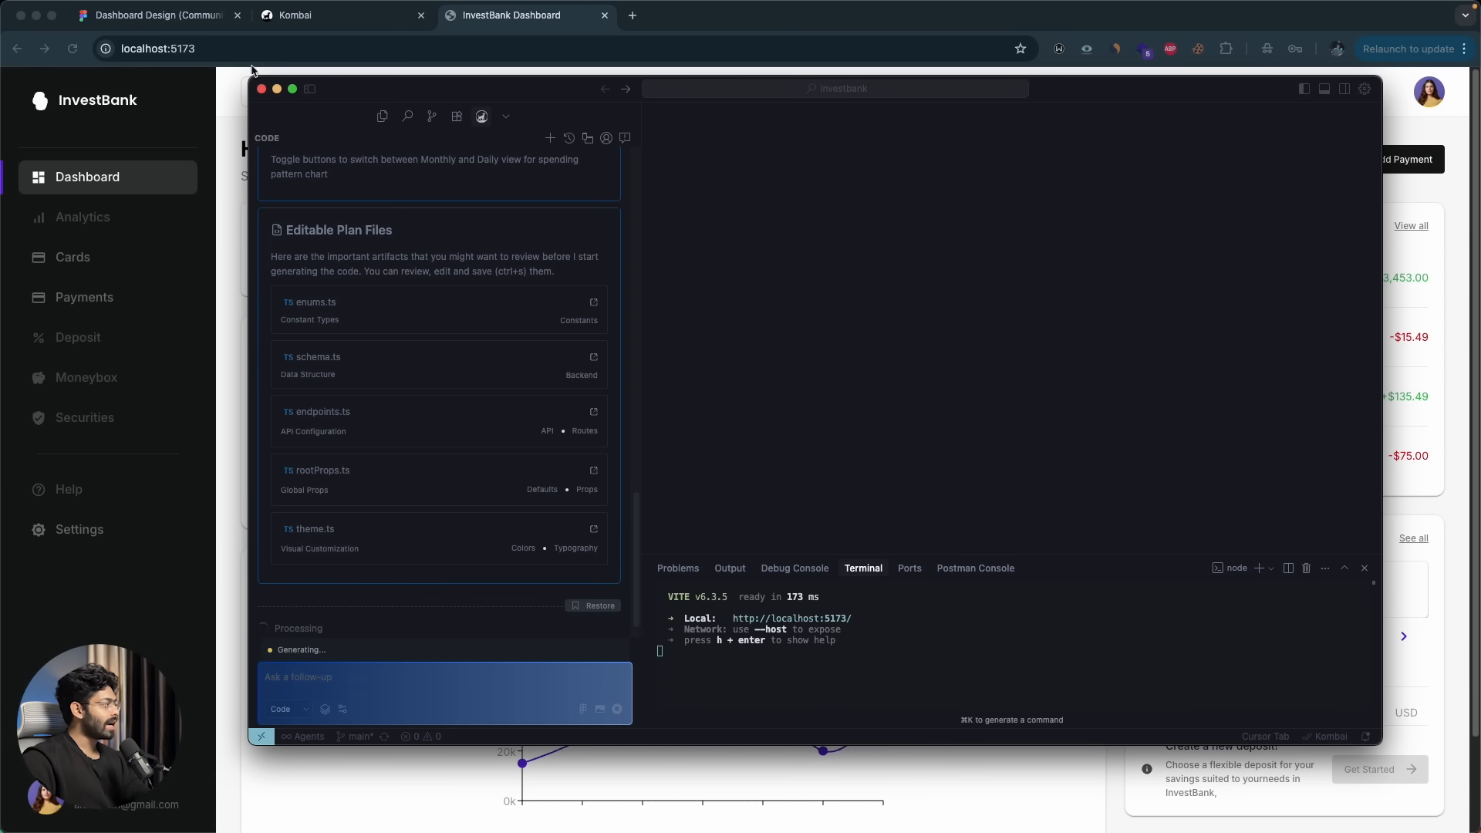
click(156, 16)
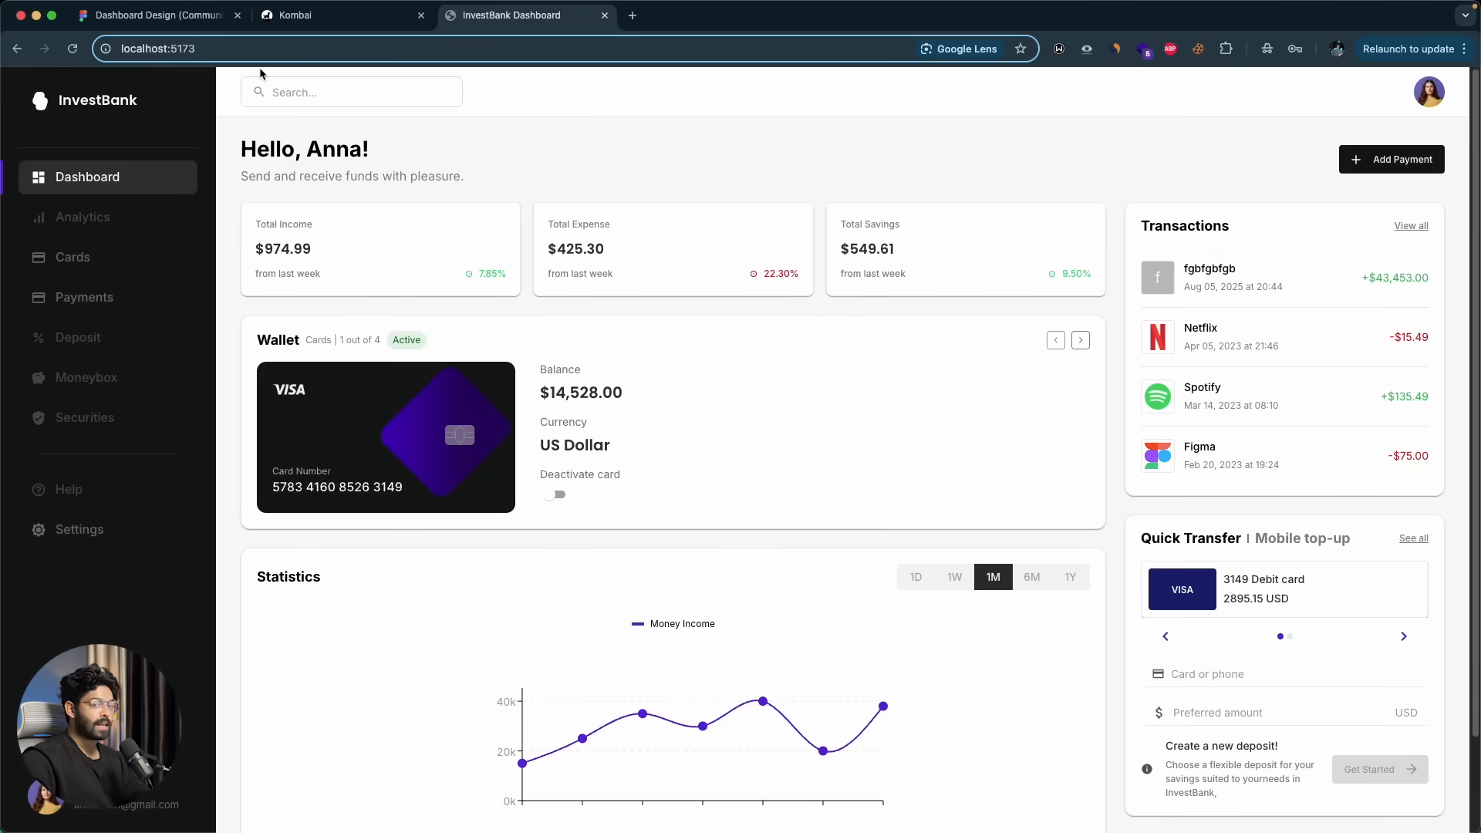
click(159, 16)
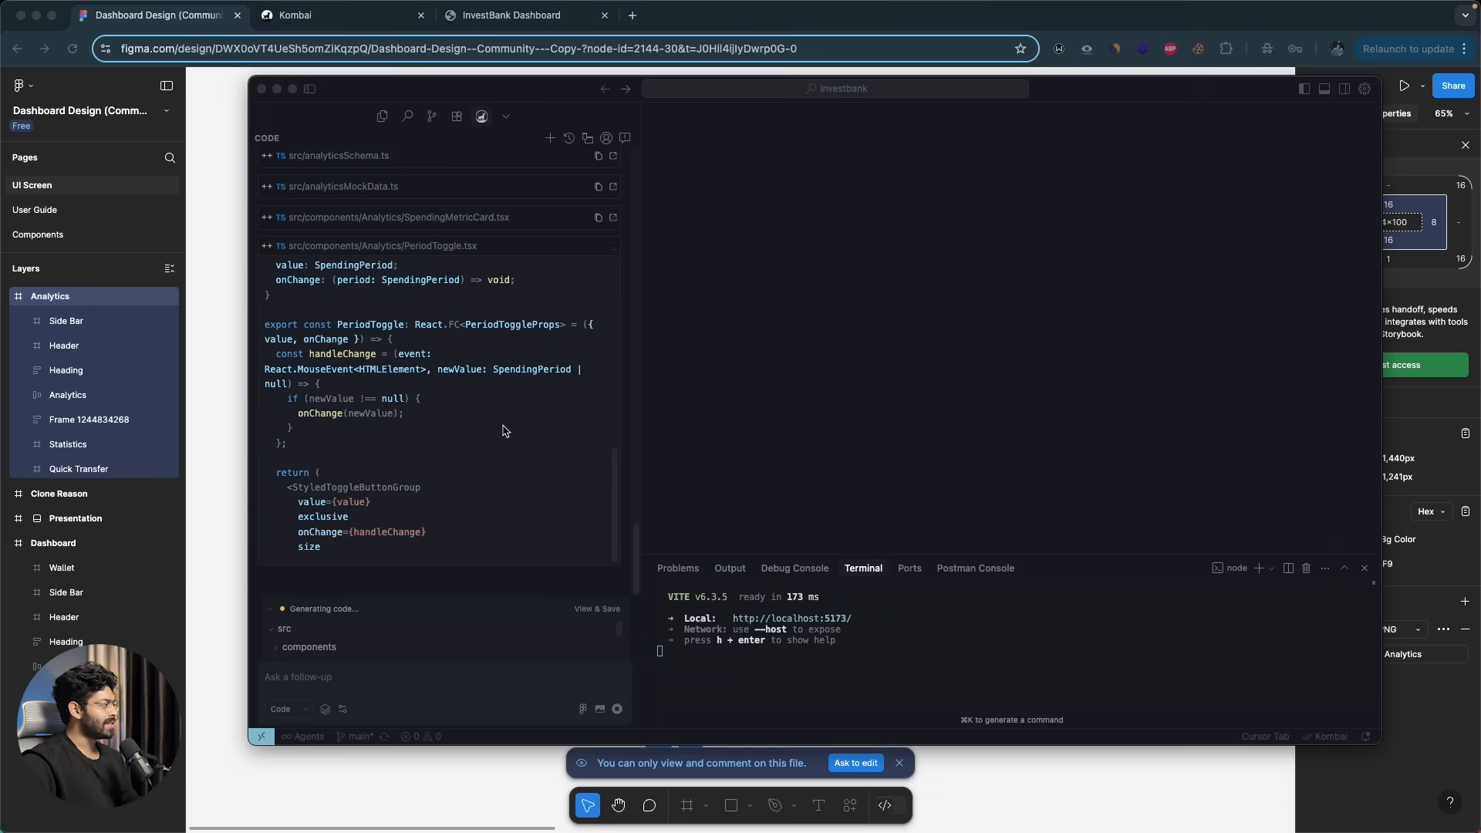
scroll(up, 3)
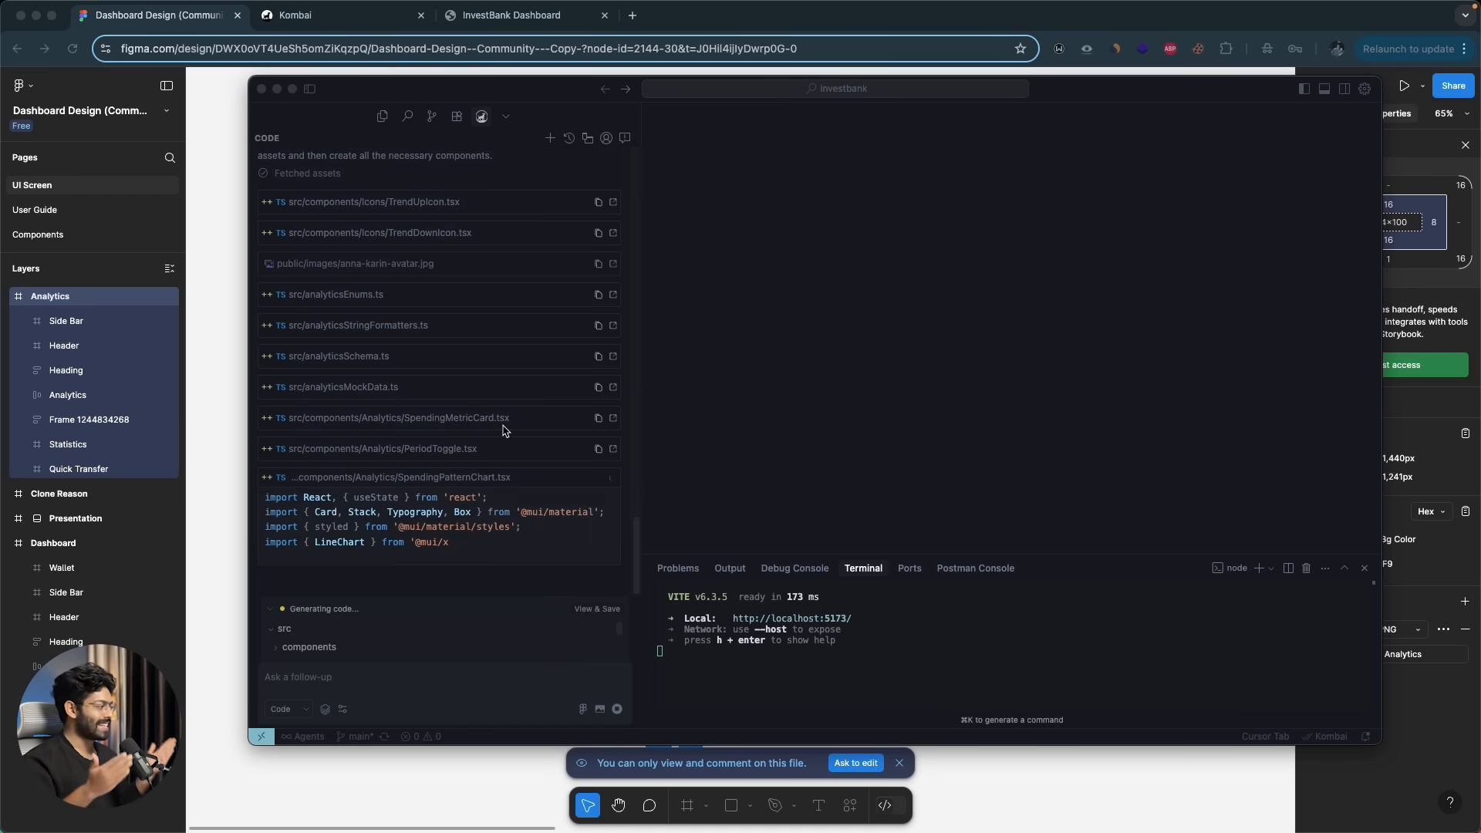
scroll(down, 3)
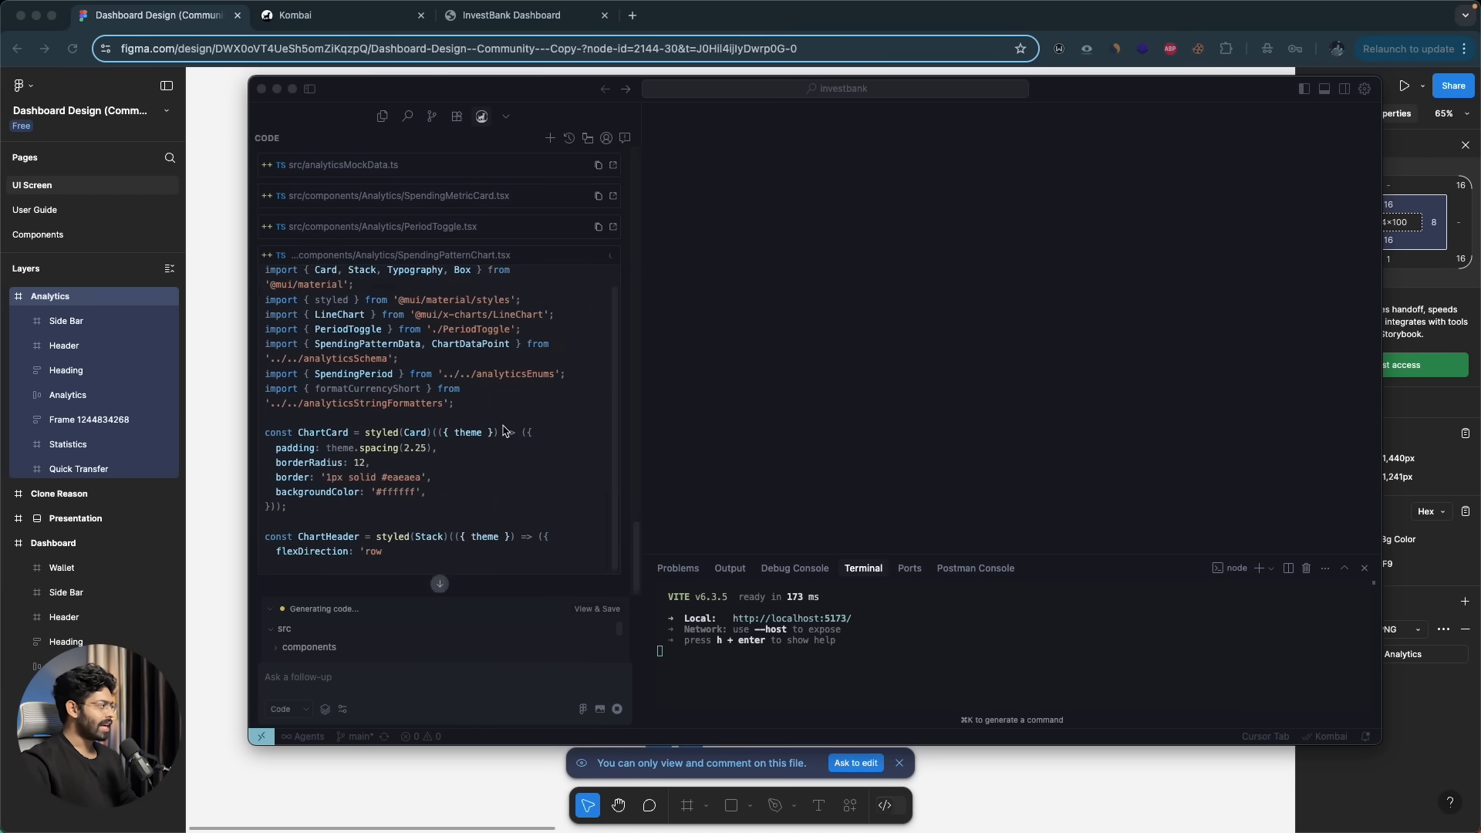
scroll(down, 3)
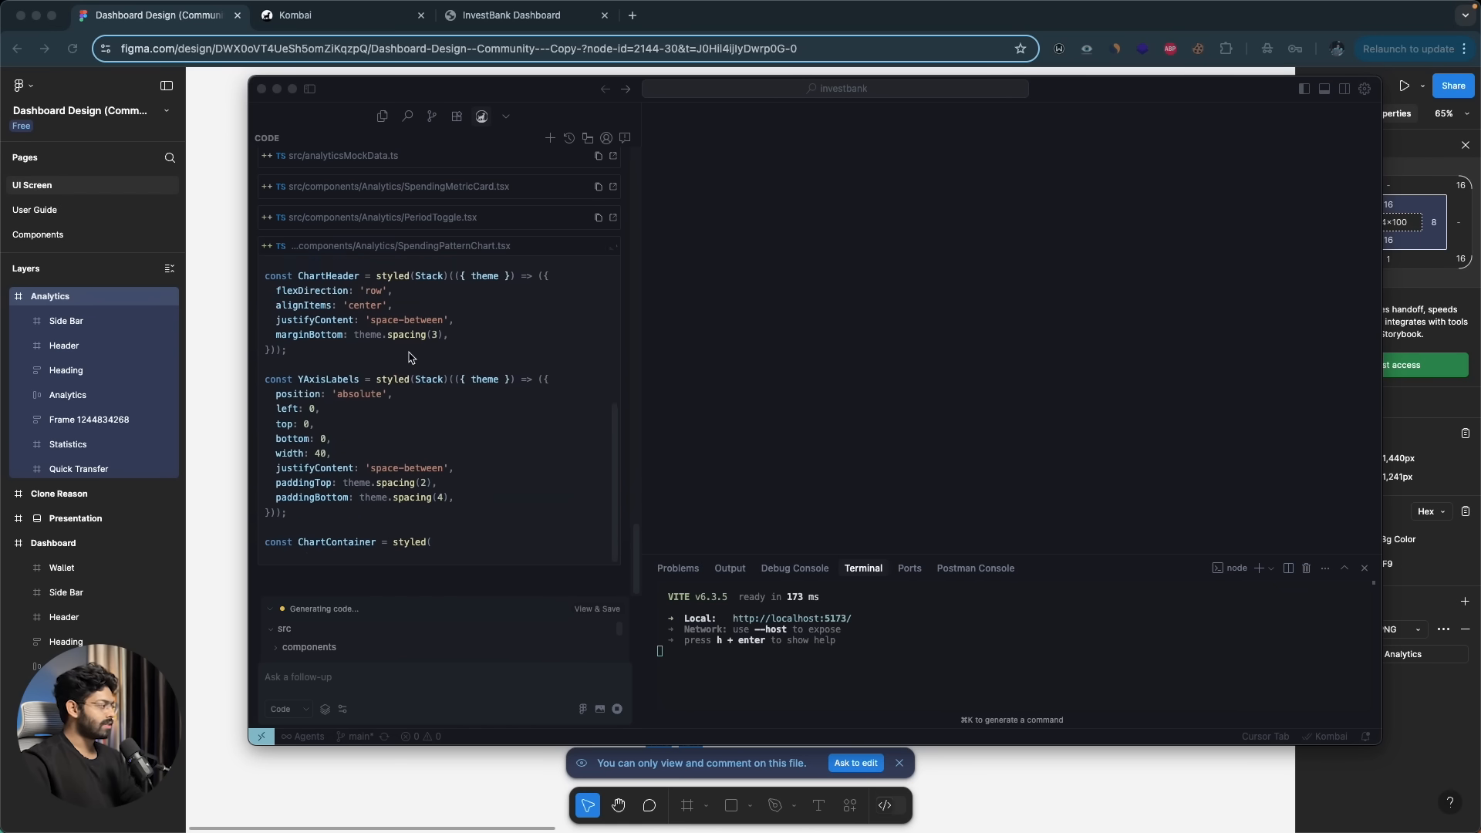
scroll(down, 3)
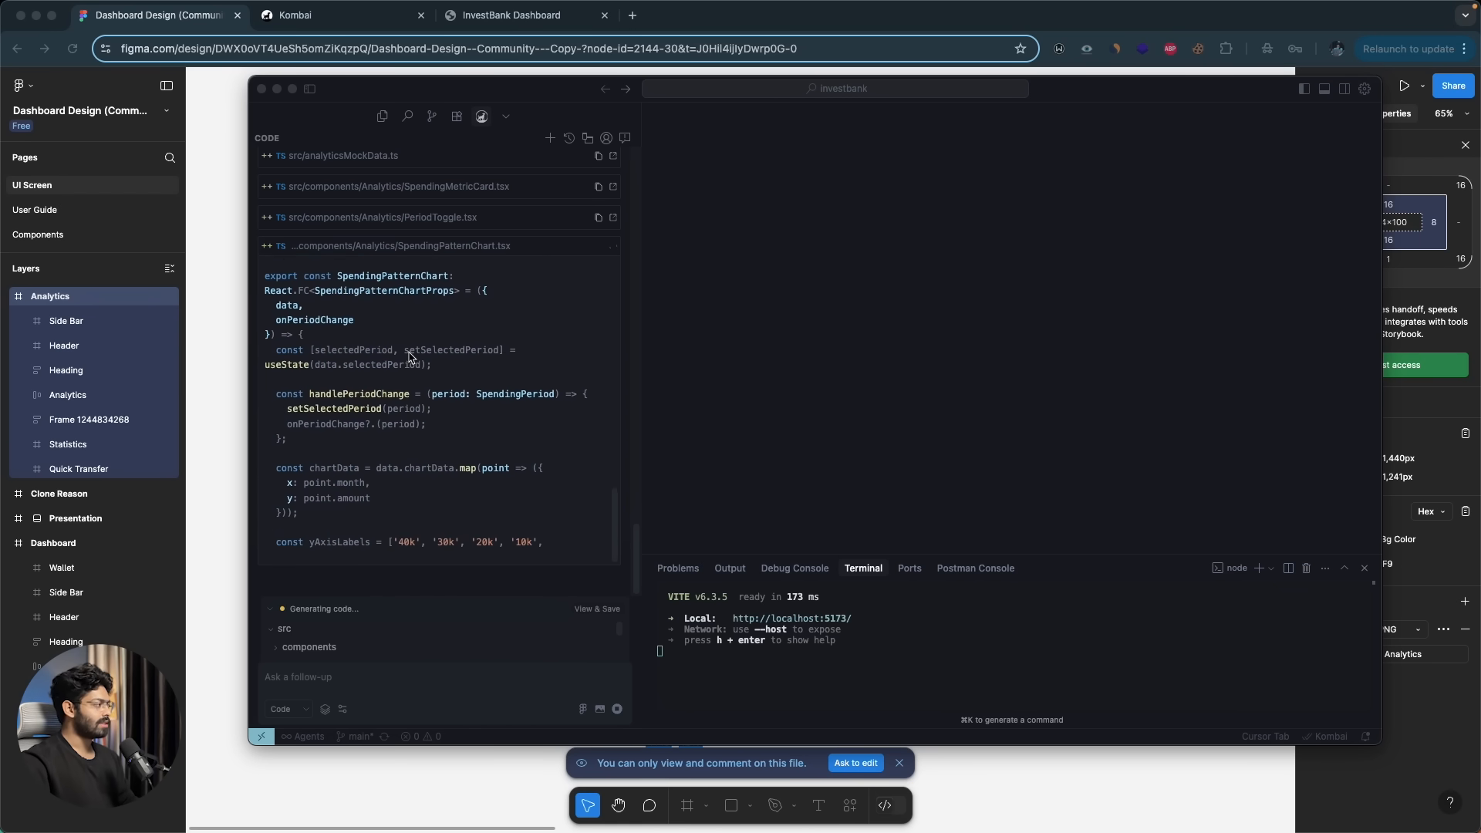
scroll(down, 3)
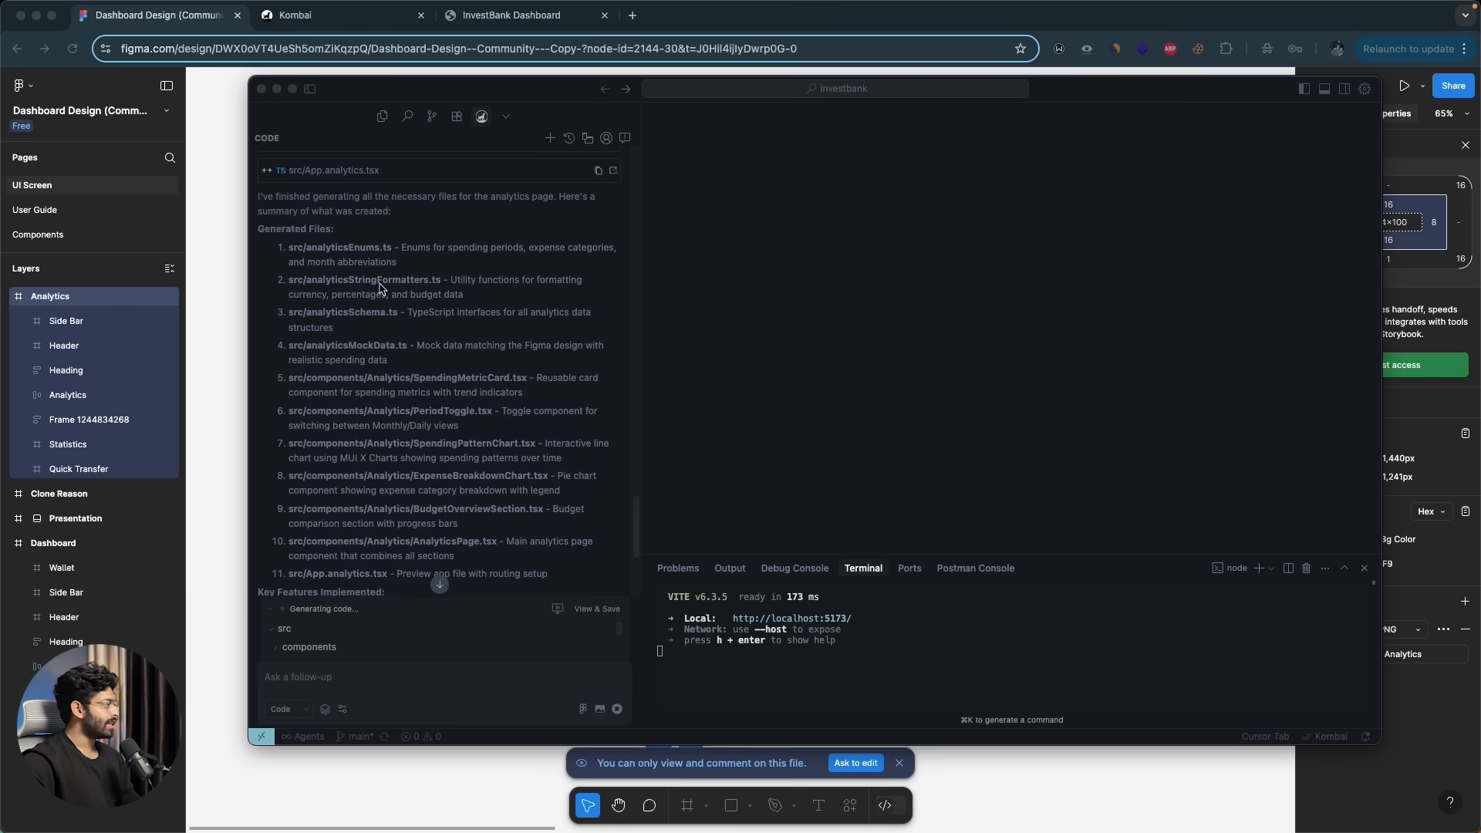
- Scroll through Kombai's summary of generated analytics files while it auto-fixes TypeScript errors
scroll(down, 3)
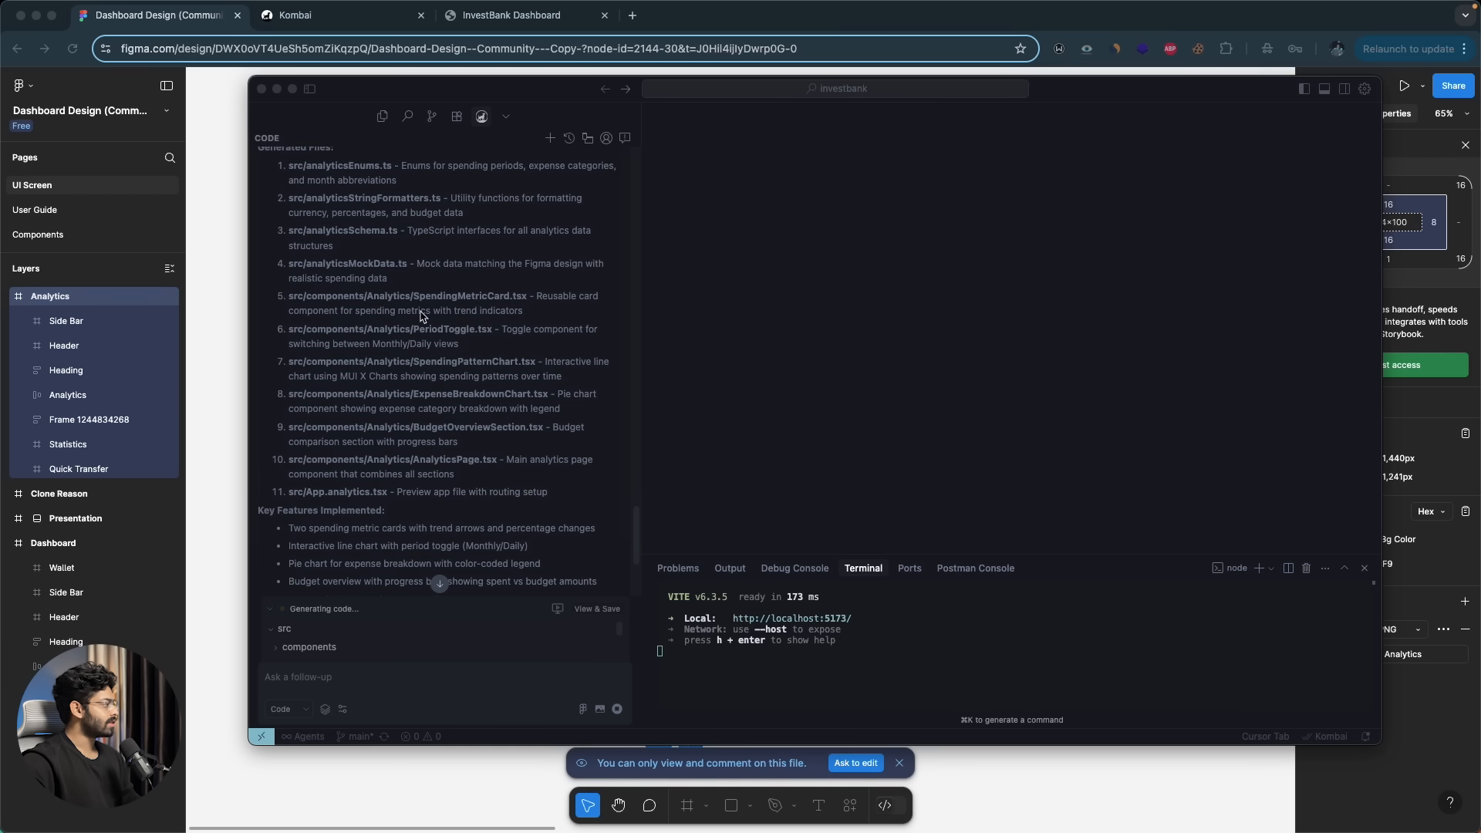
mouse_move(366, 290)
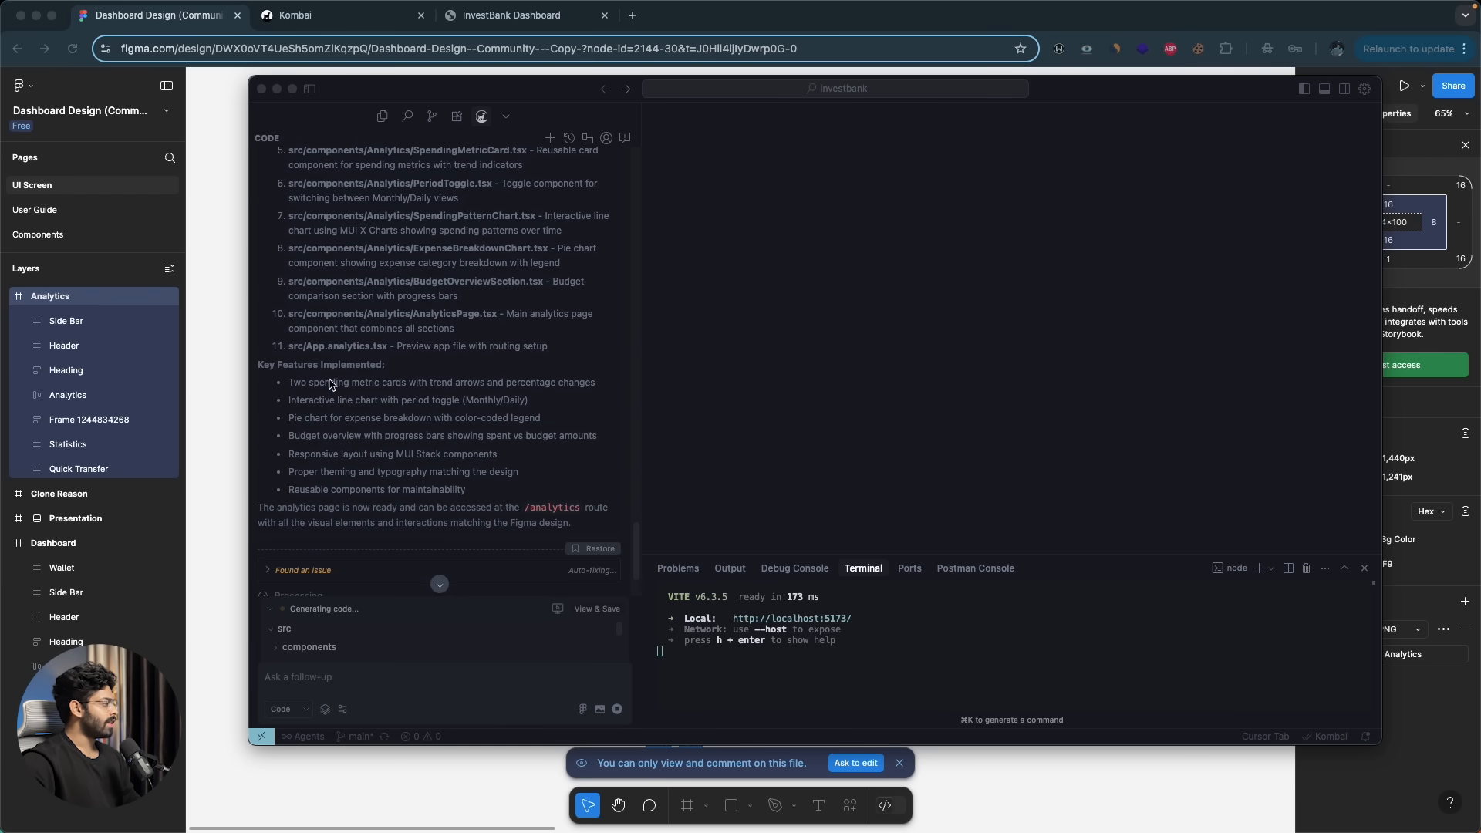
scroll(down, 3)
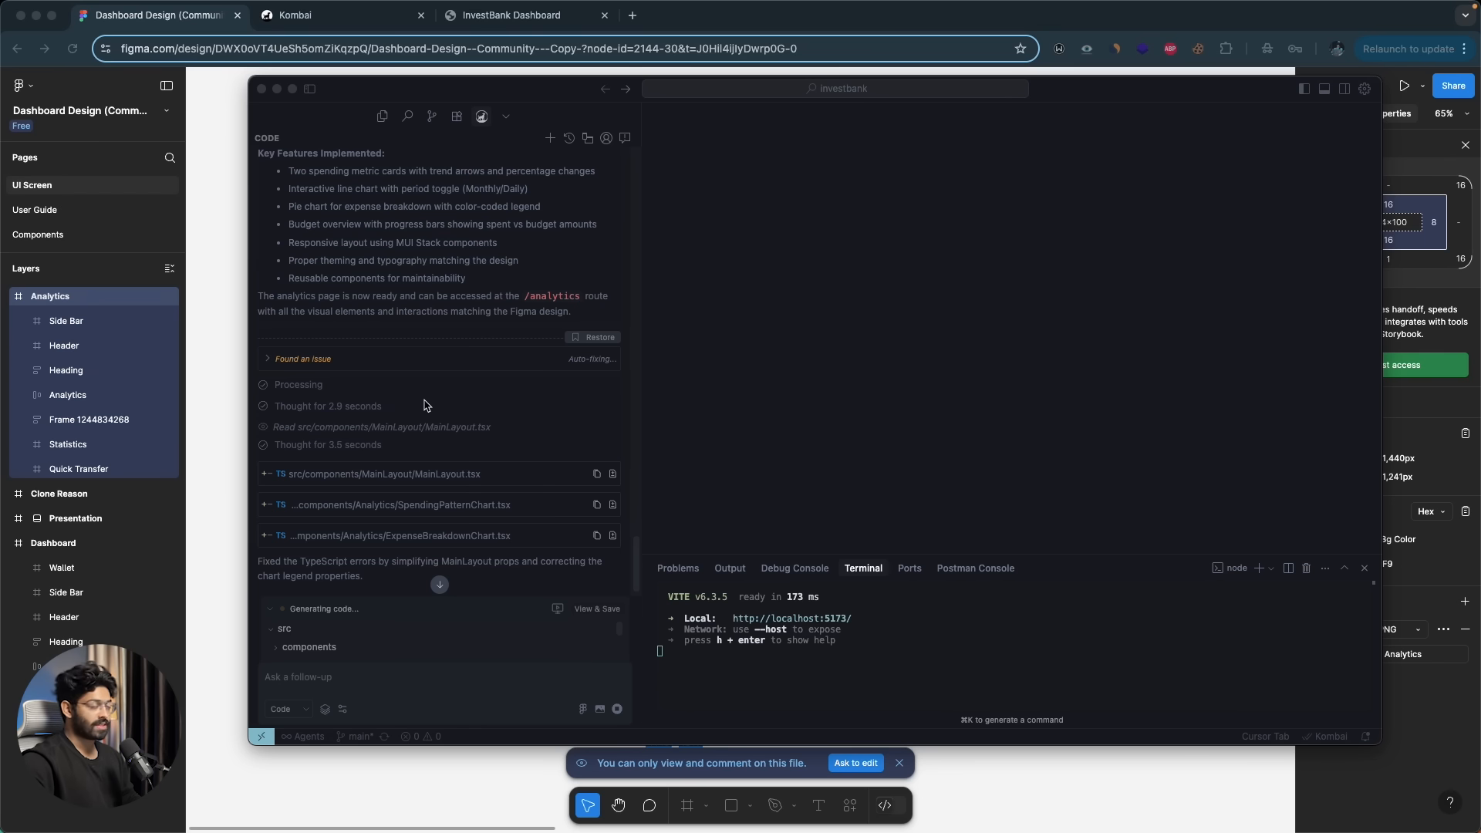
scroll(up, 3)
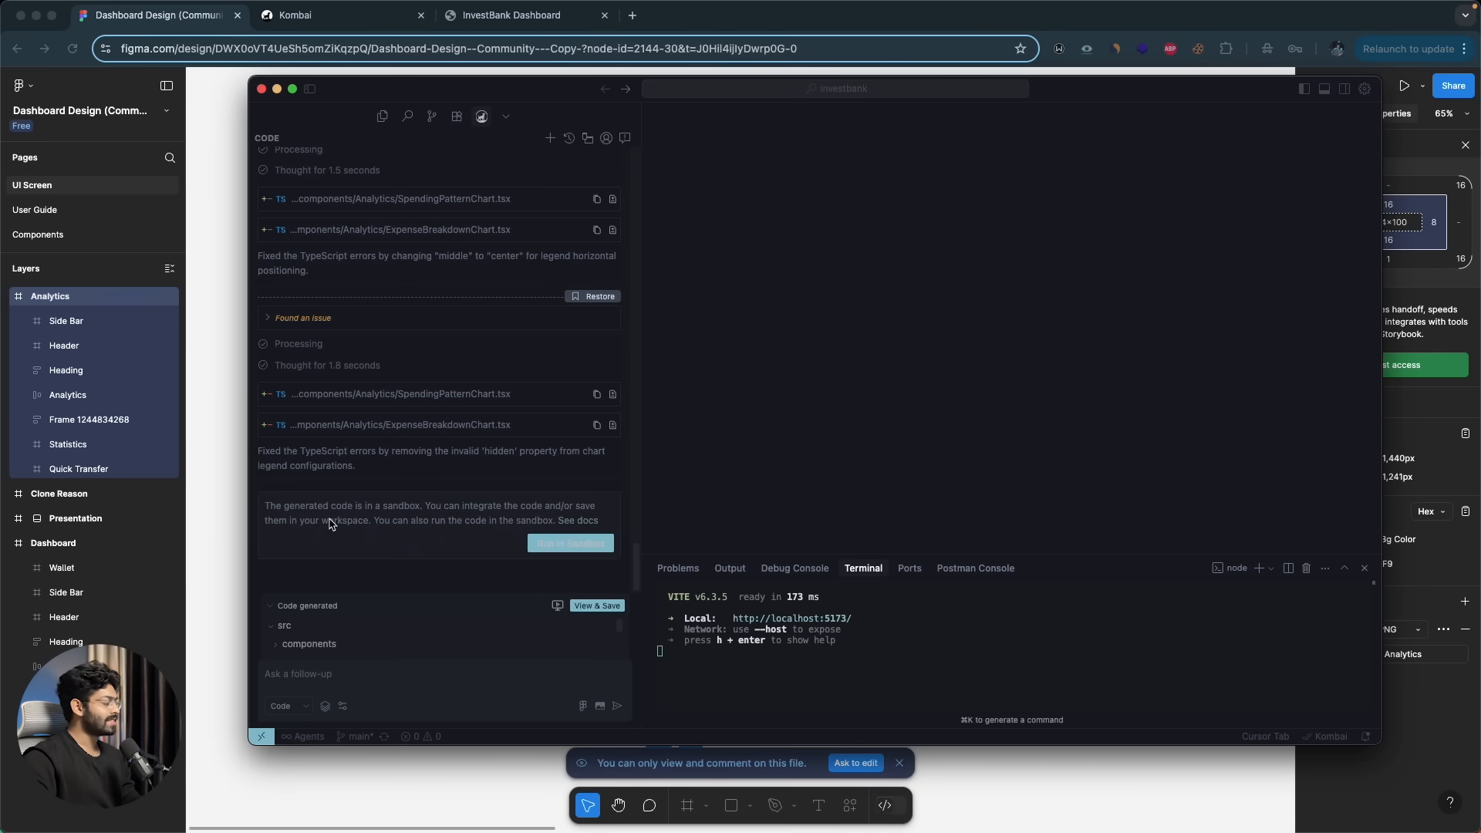
mouse_move(436, 518)
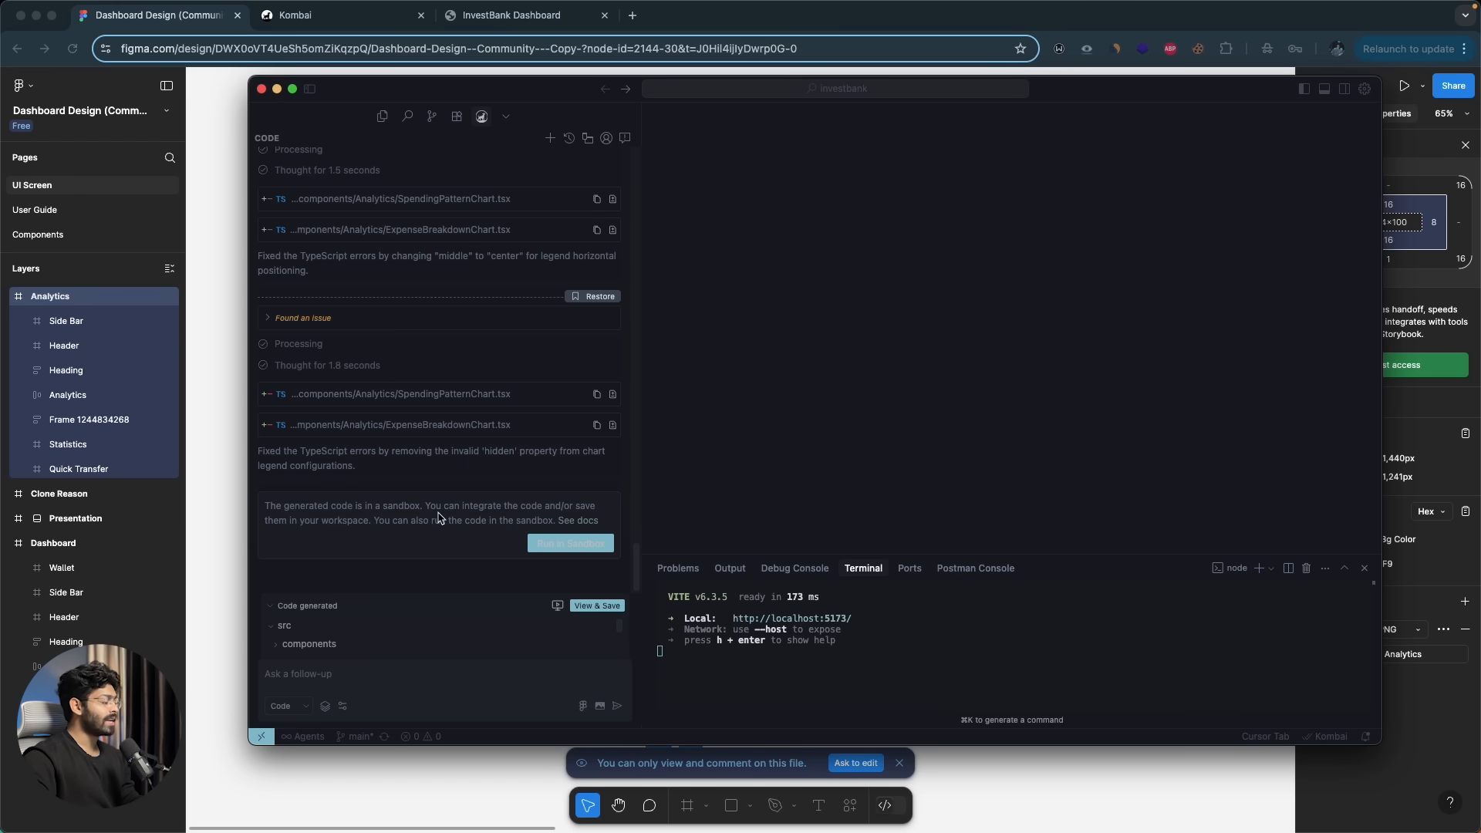
mouse_move(324, 541)
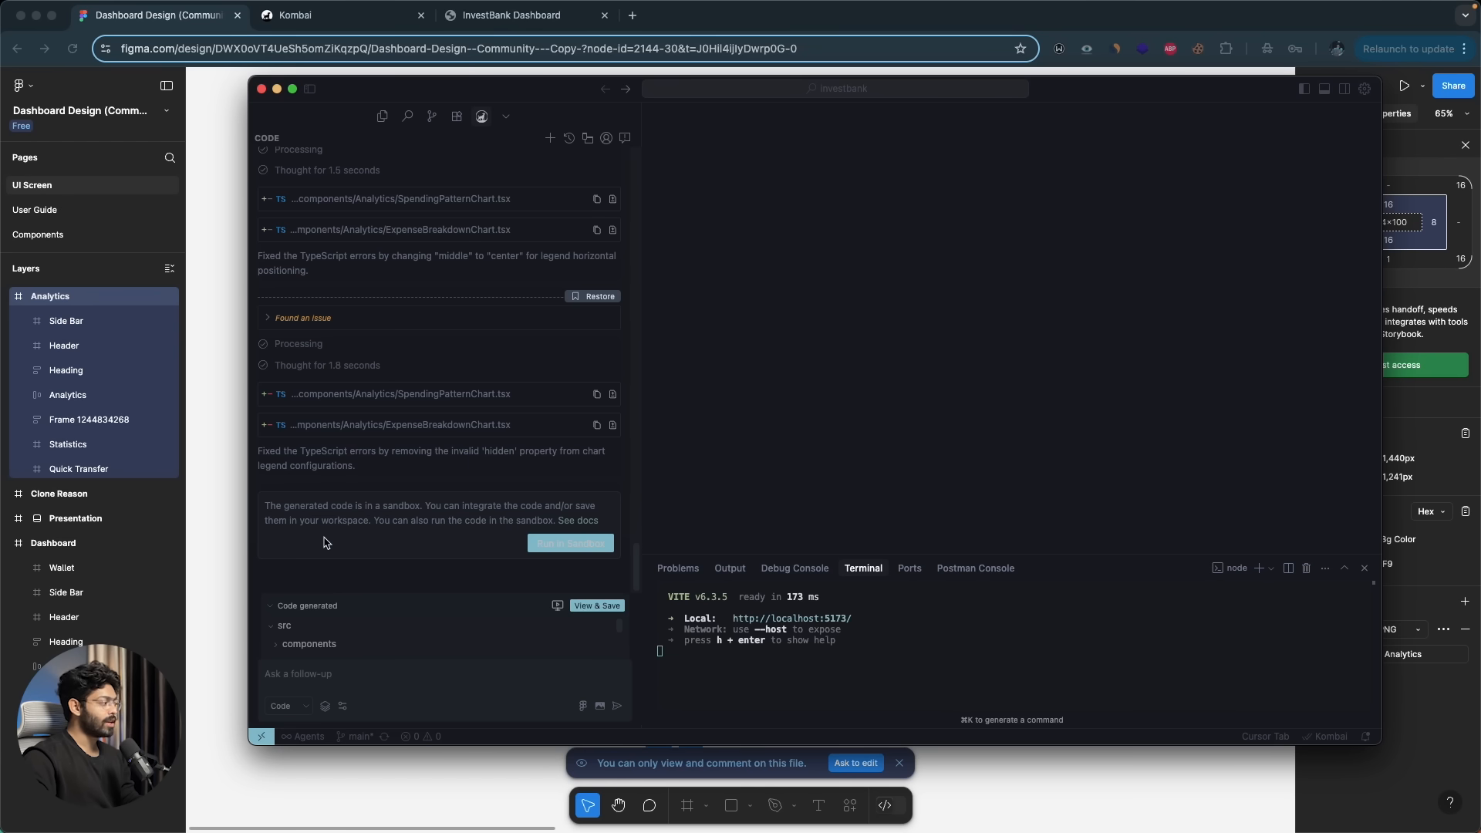
mouse_move(415, 538)
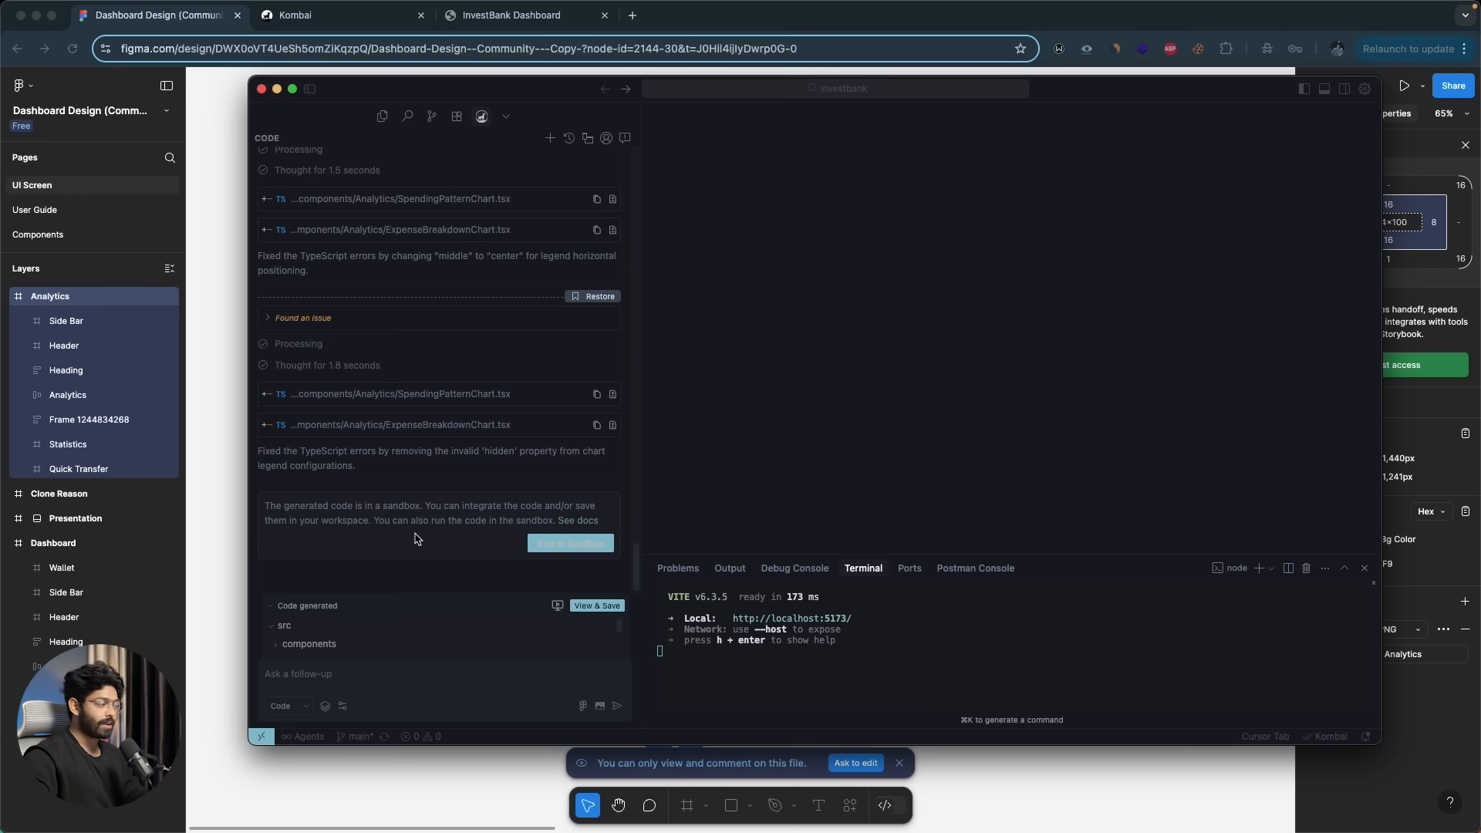
mouse_move(519, 541)
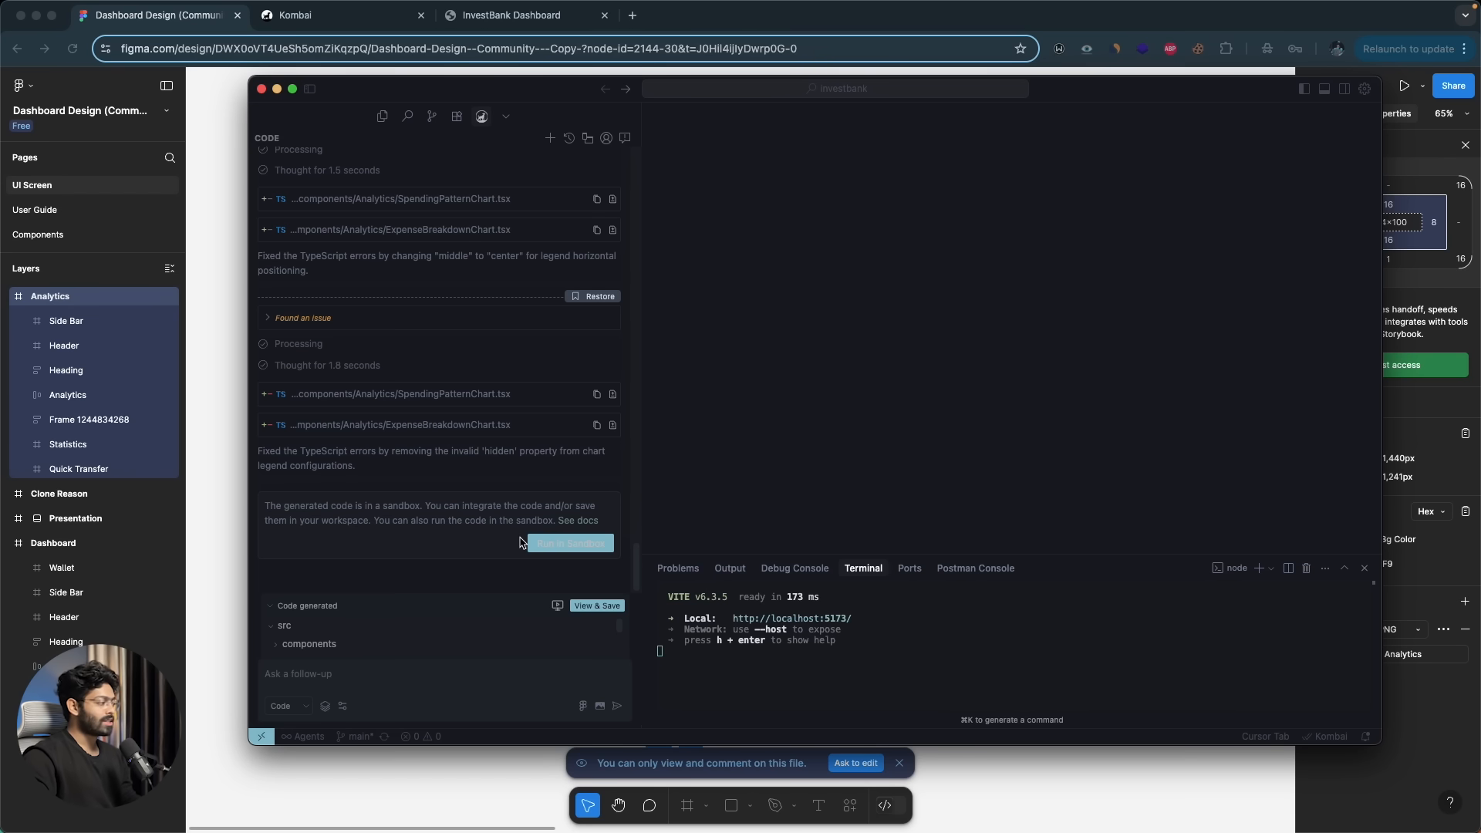
- Run the generated code in Kombai's sandbox server and bring up View & Save for the files
click(569, 543)
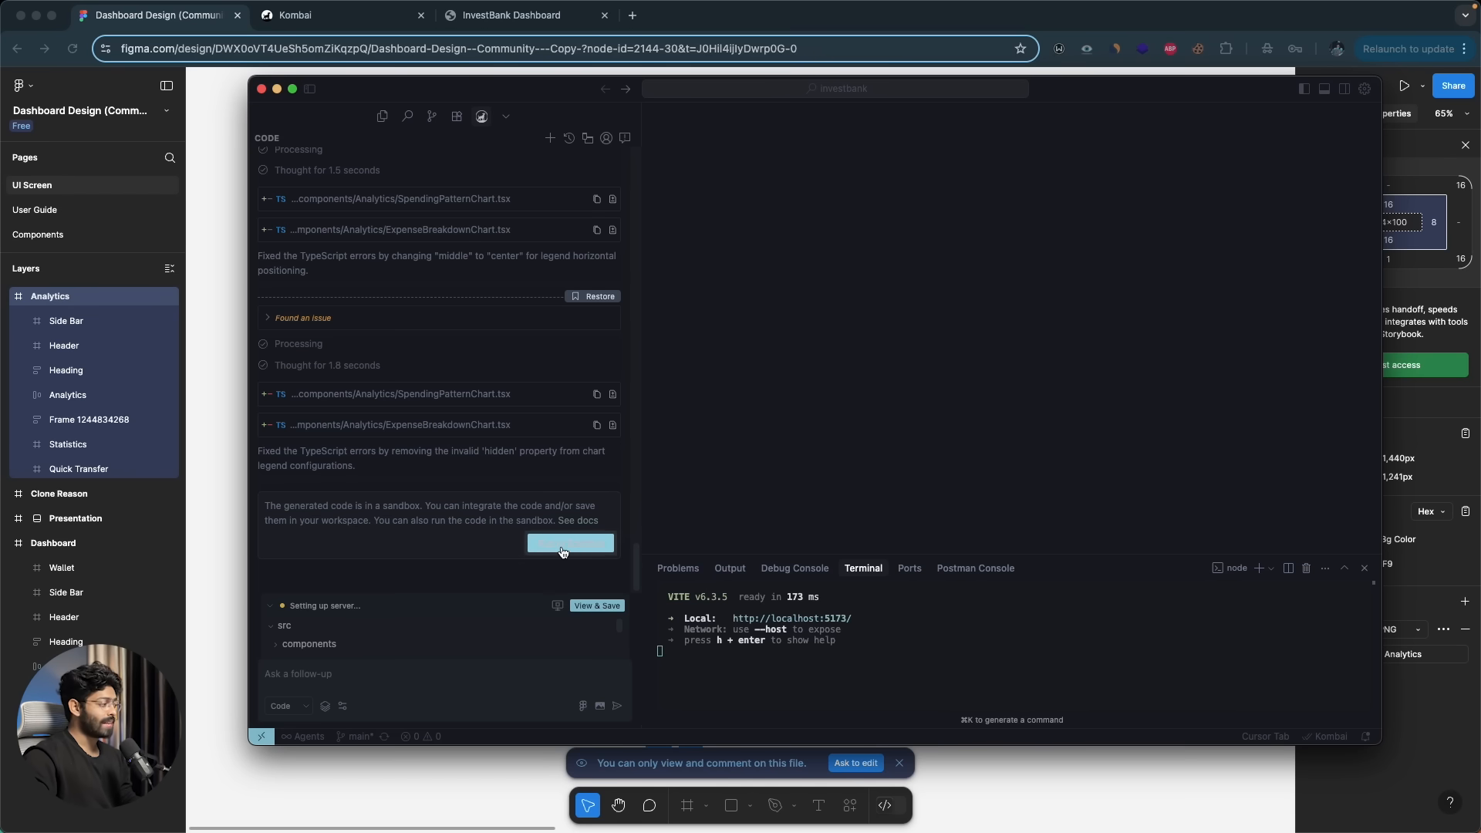
click(569, 543)
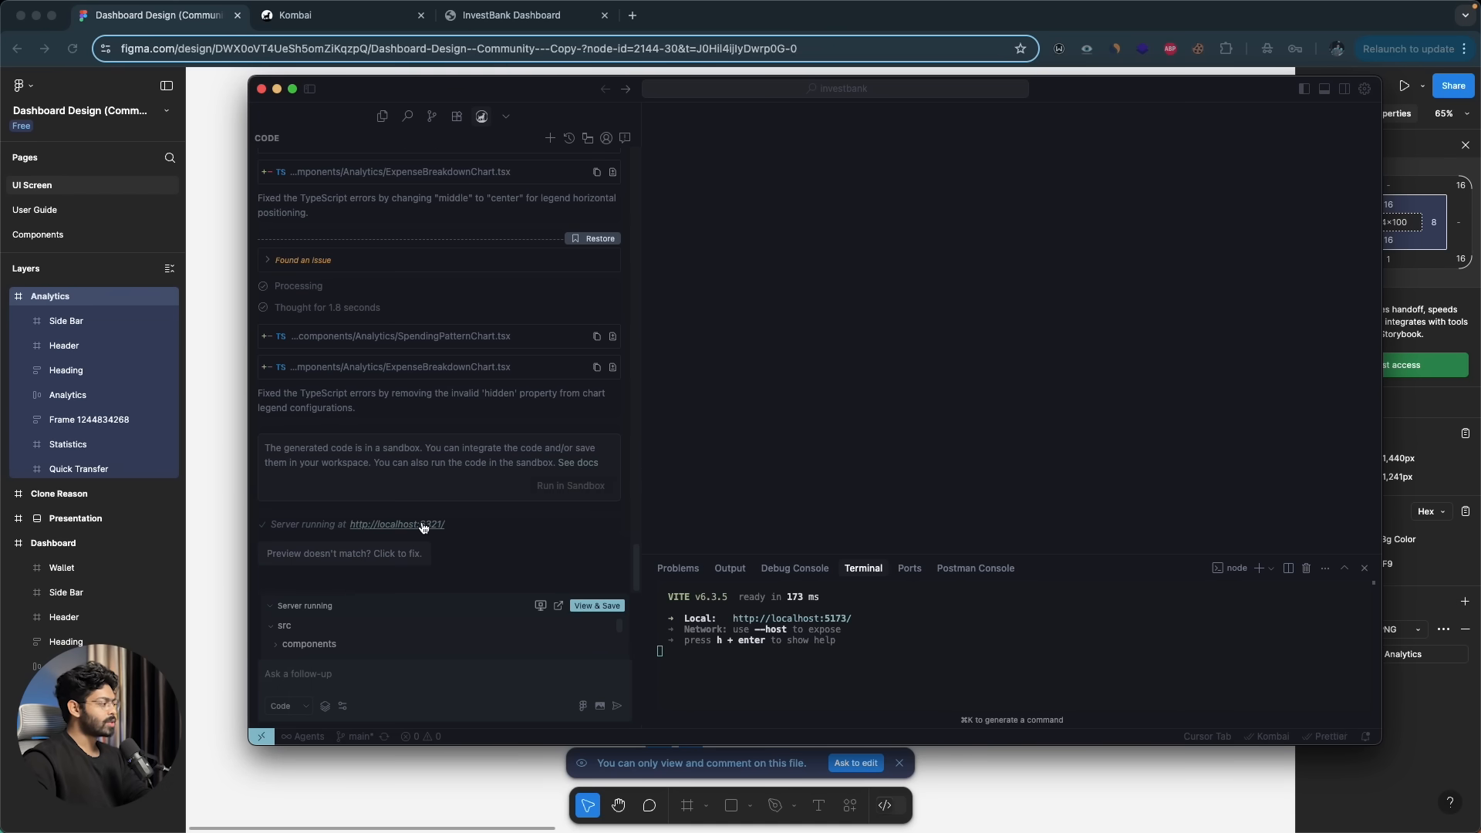
mouse_move(500, 522)
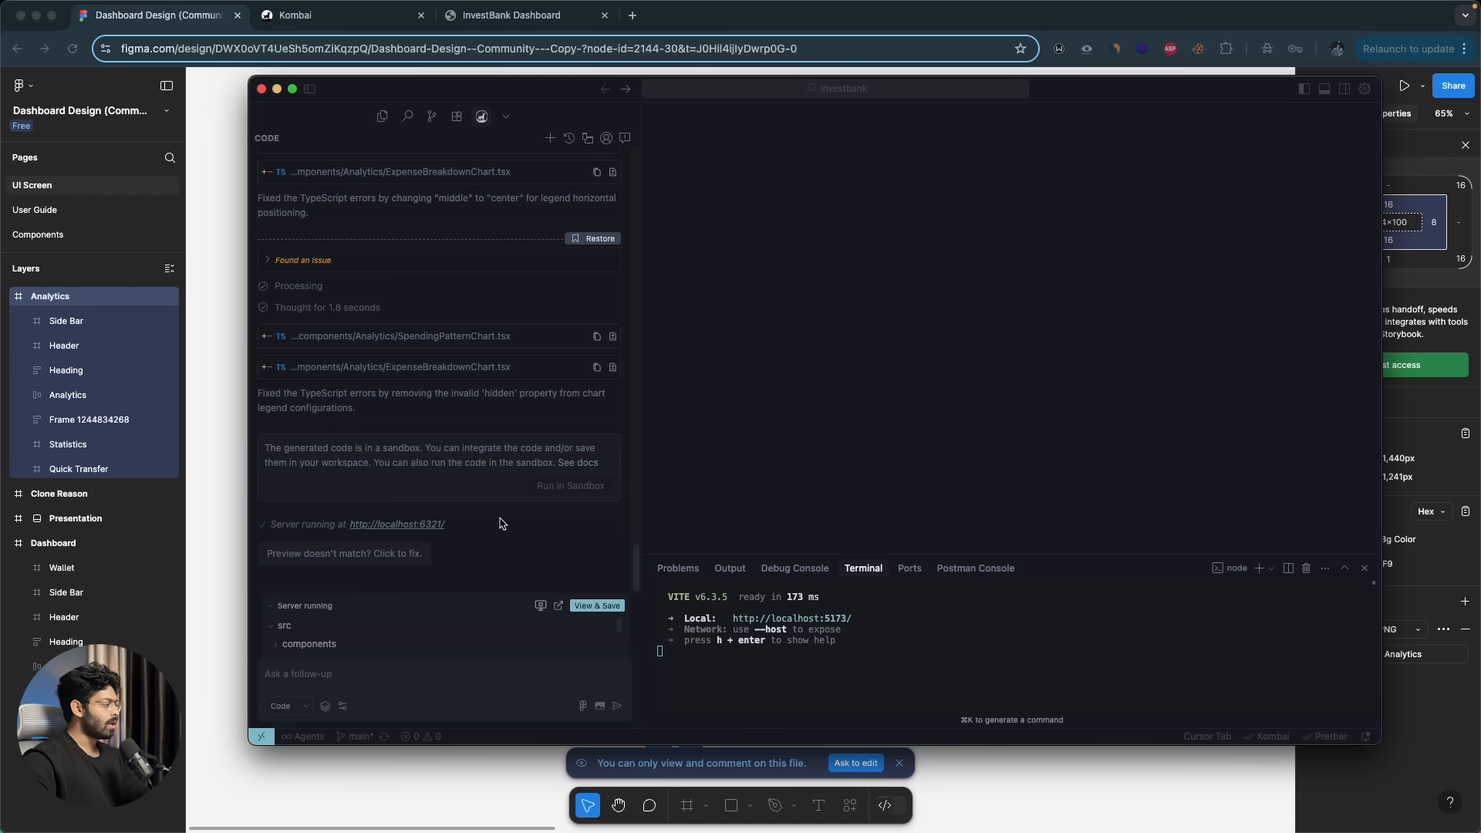
mouse_move(595, 604)
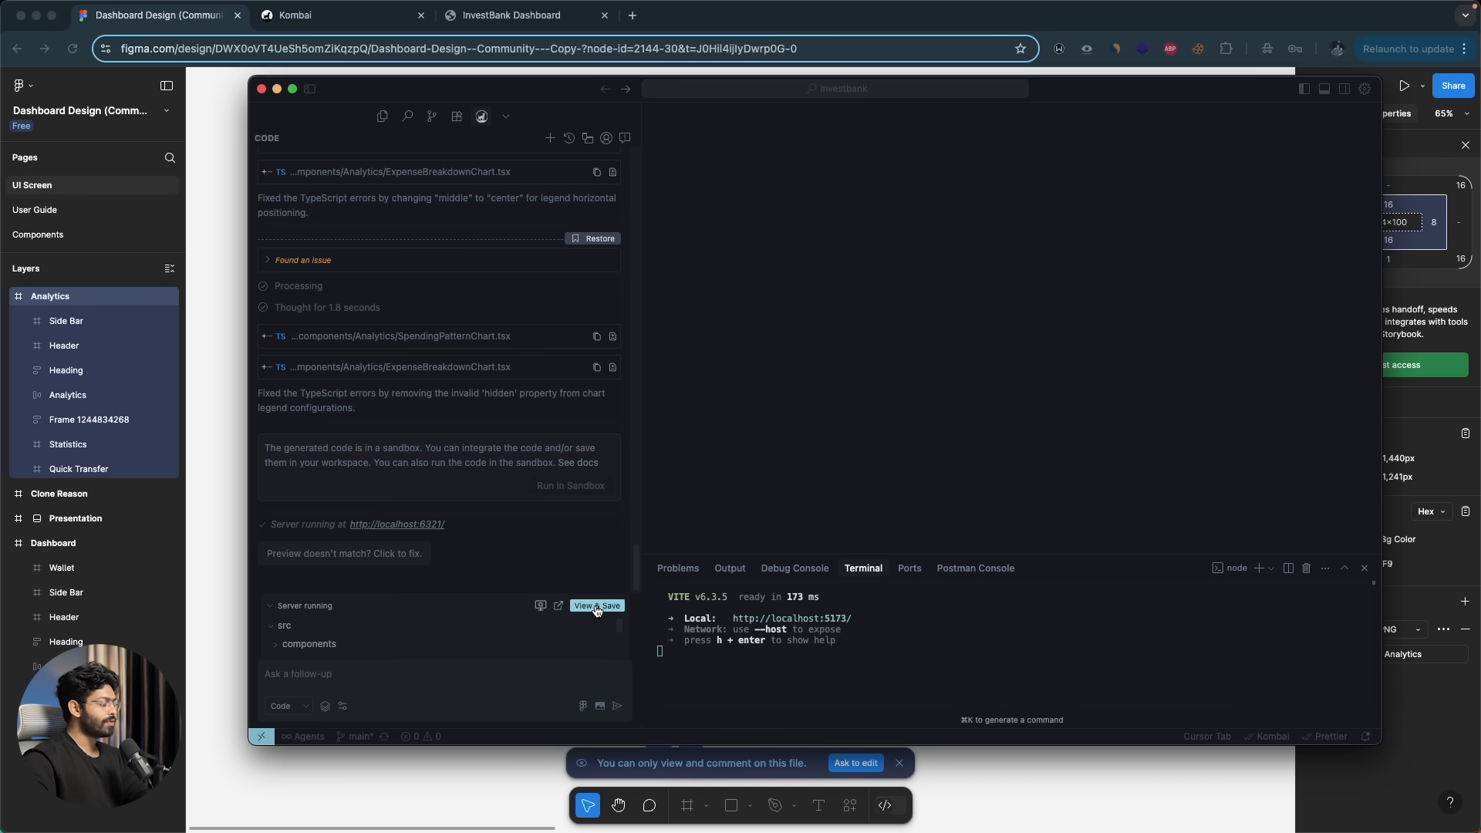
click(597, 604)
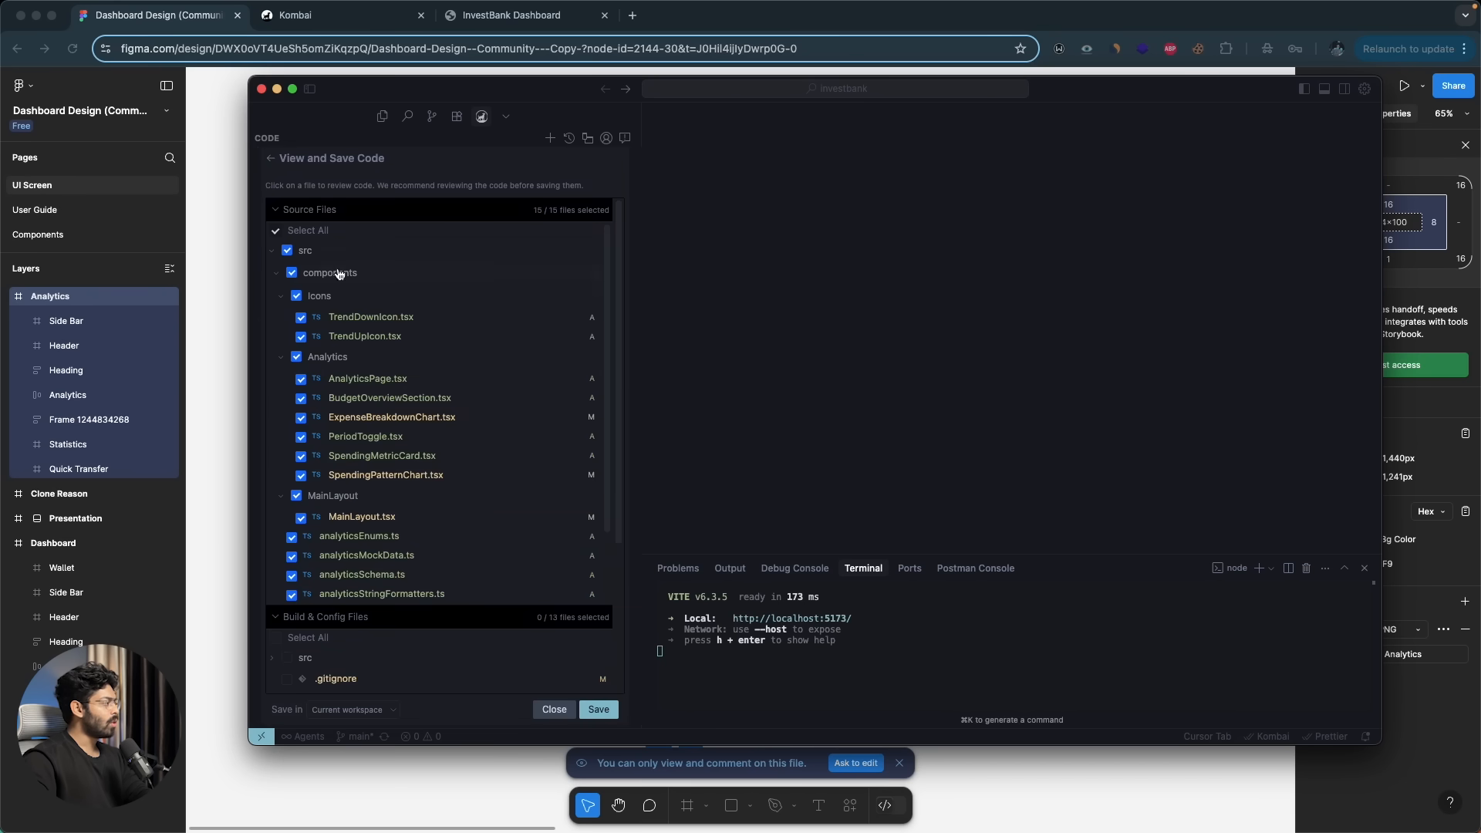
- Save all generated analytics files to the workspace and switch to the running InvestBank app
scroll(down, 3)
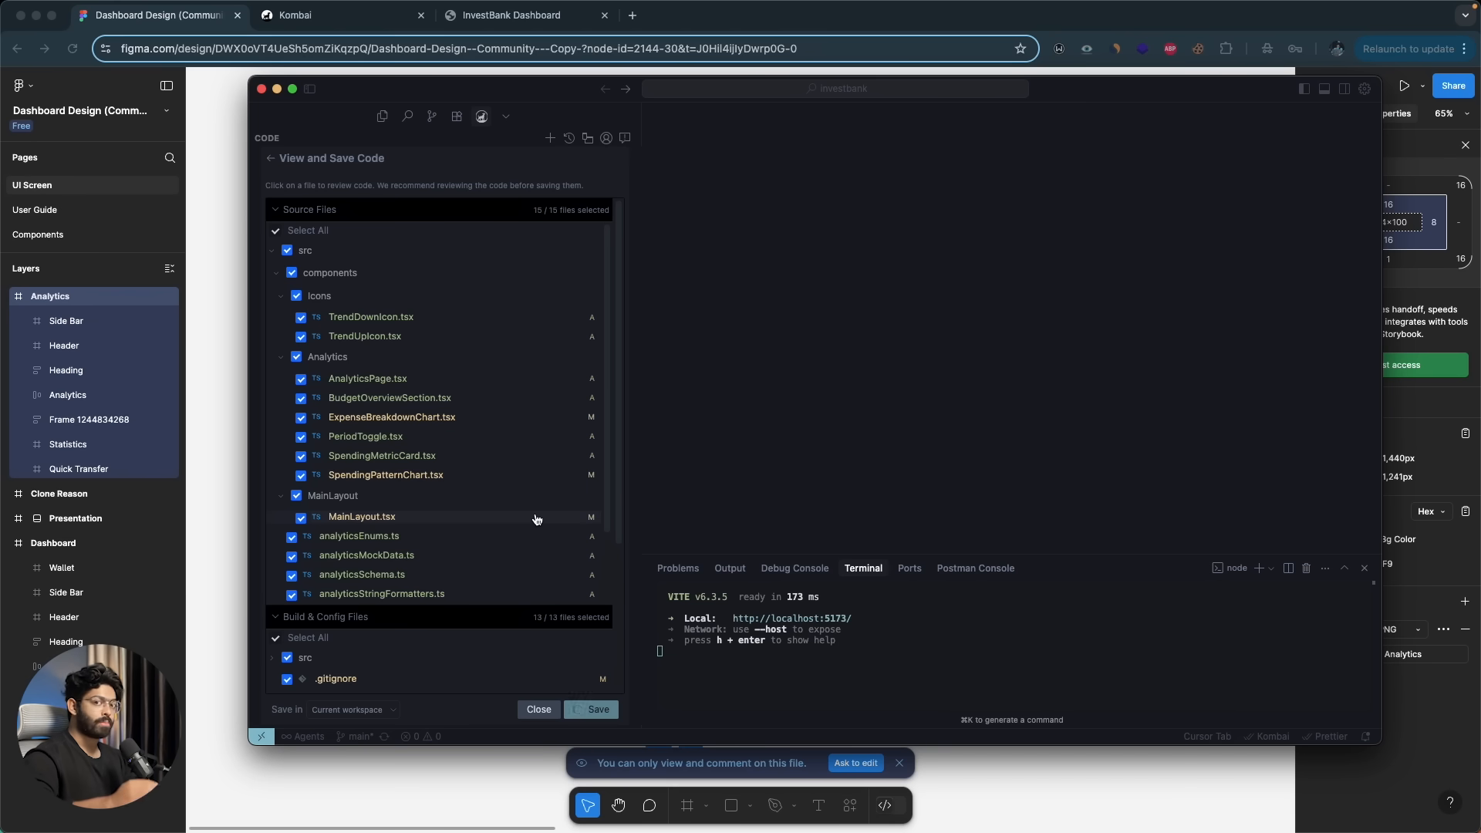
click(597, 709)
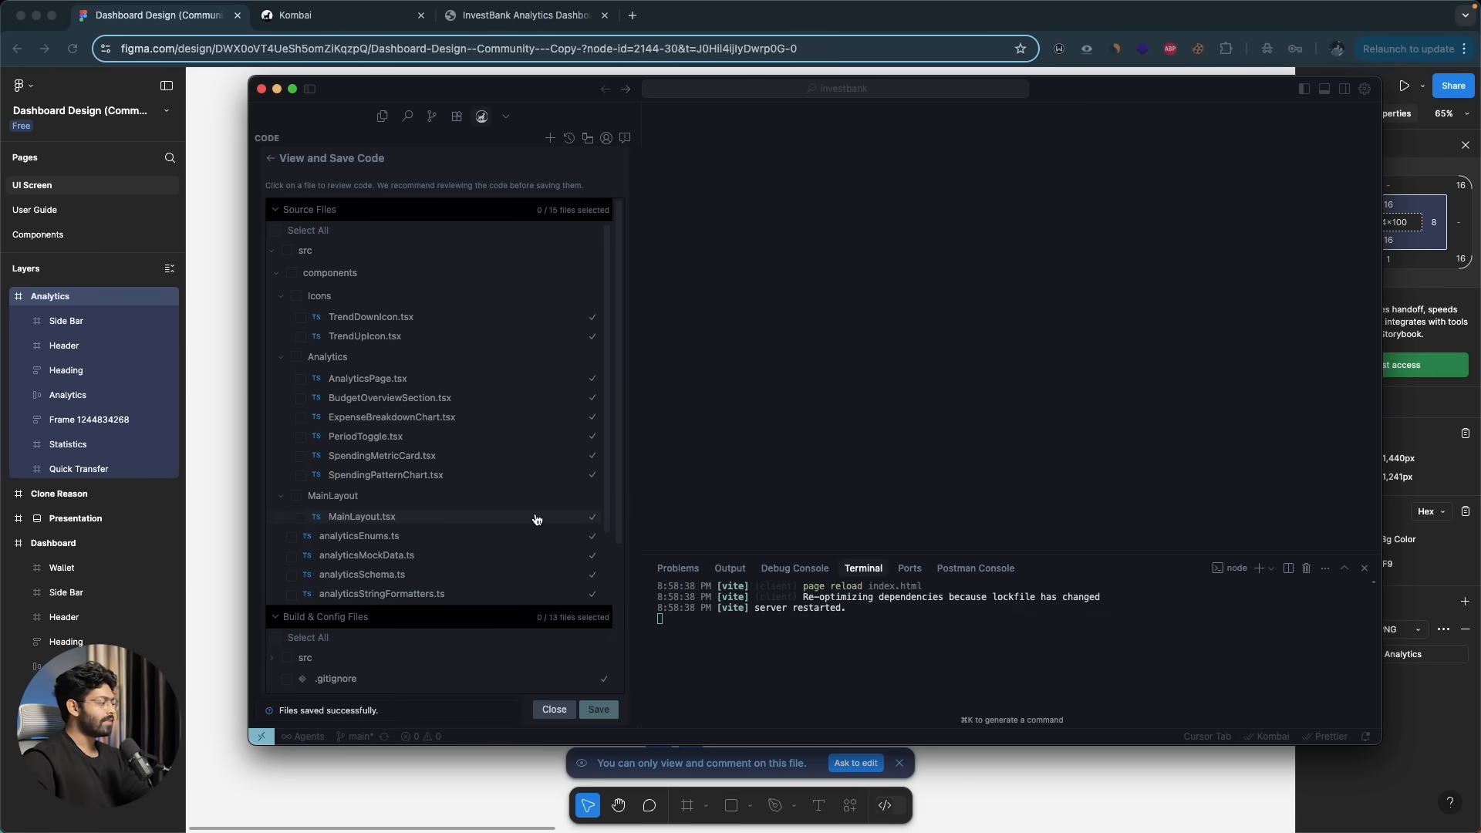
mouse_move(287, 159)
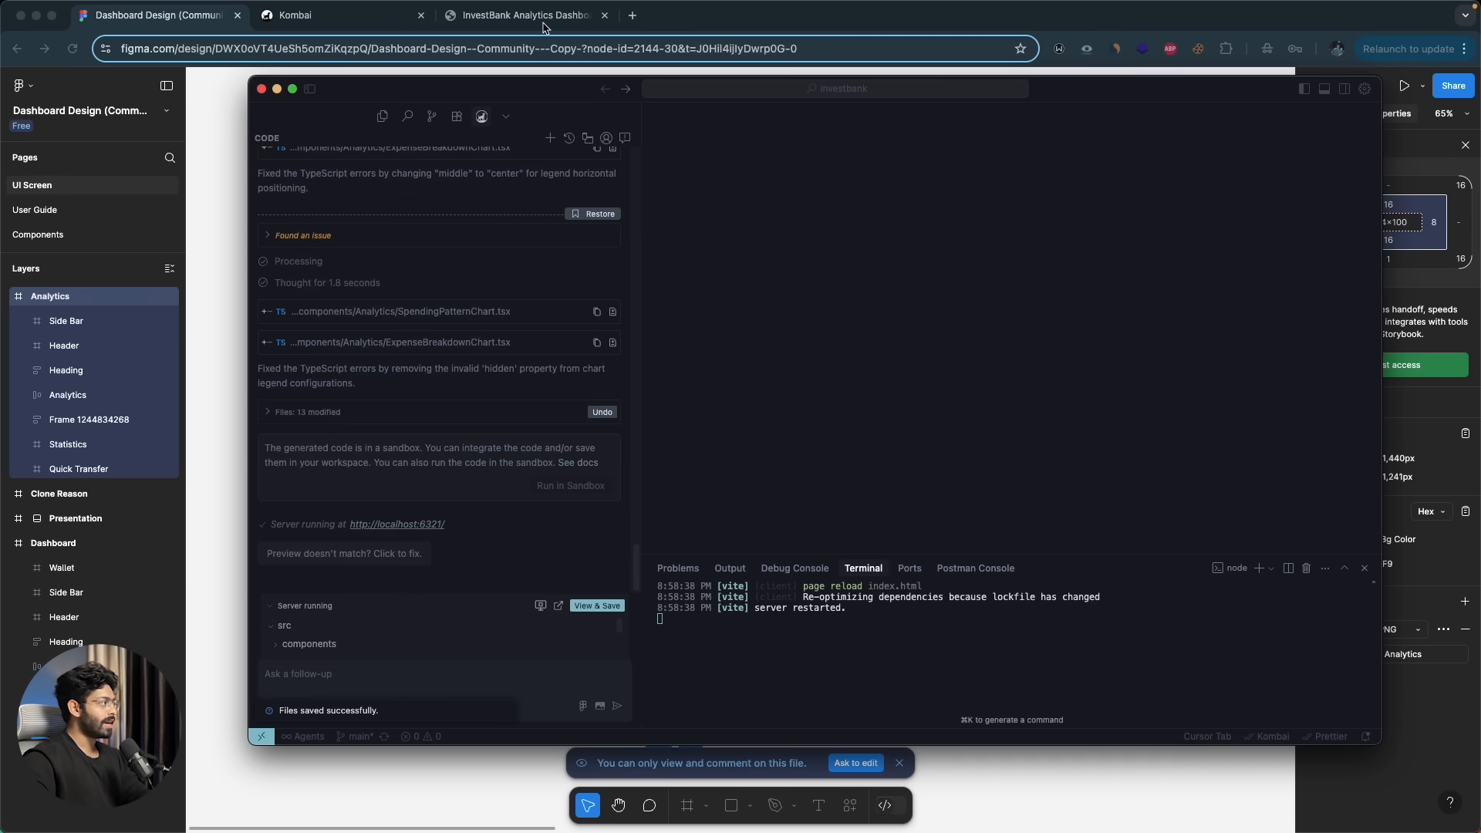
click(396, 524)
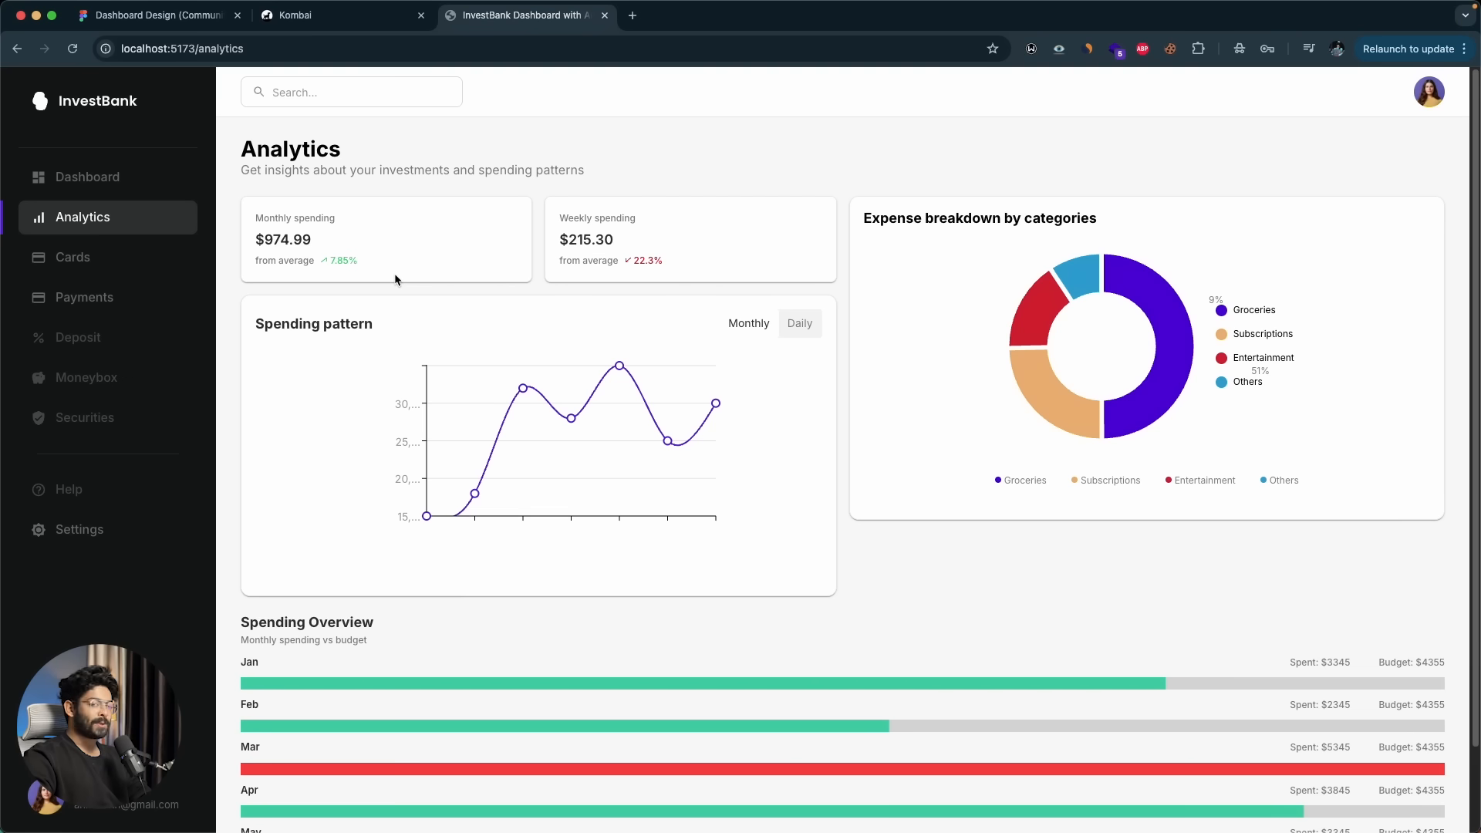
mouse_move(225, 68)
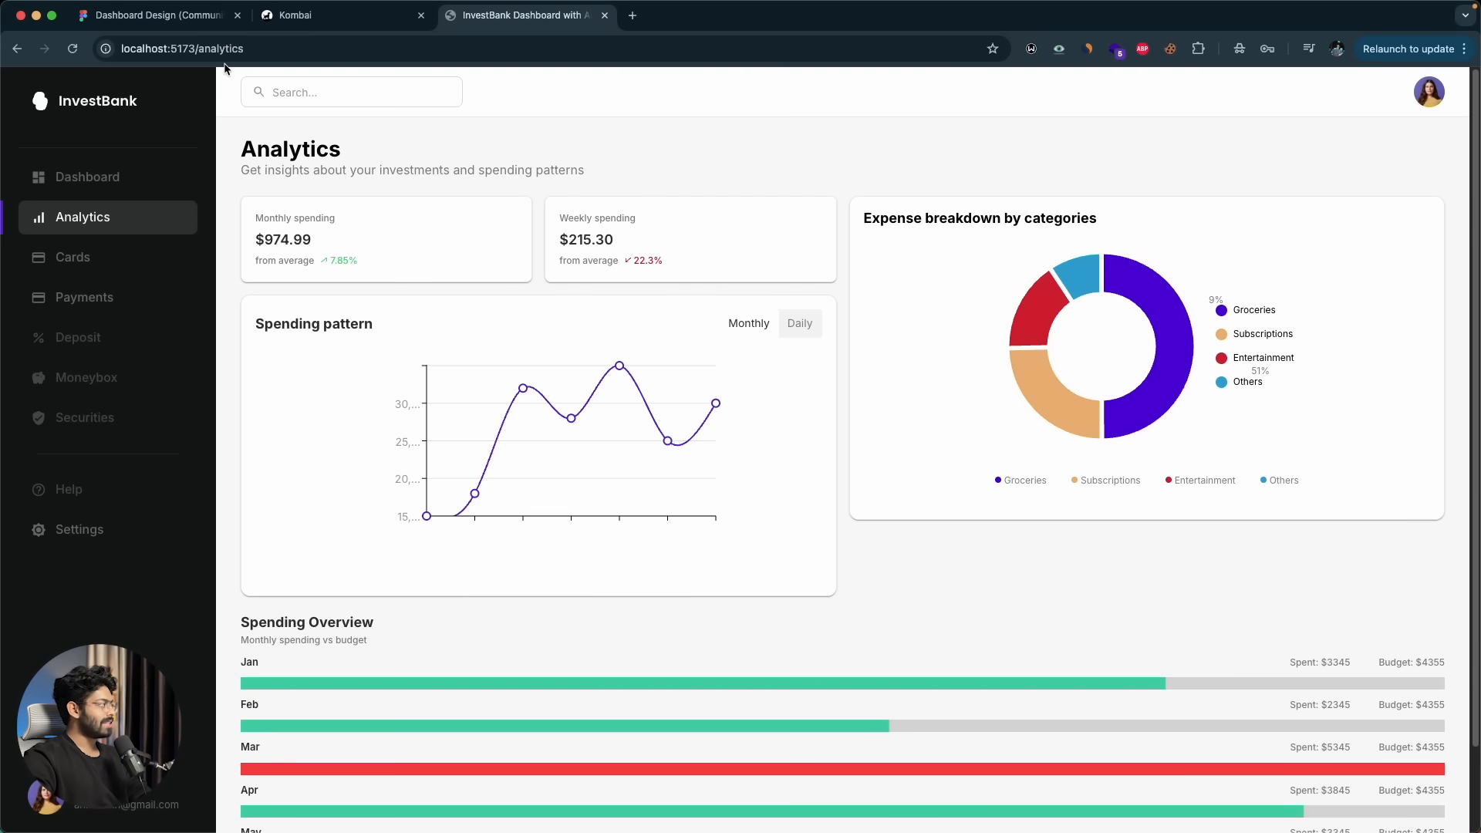
- Scroll the Analytics page charts and spending overview, then go to the Settings page
scroll(down, 3)
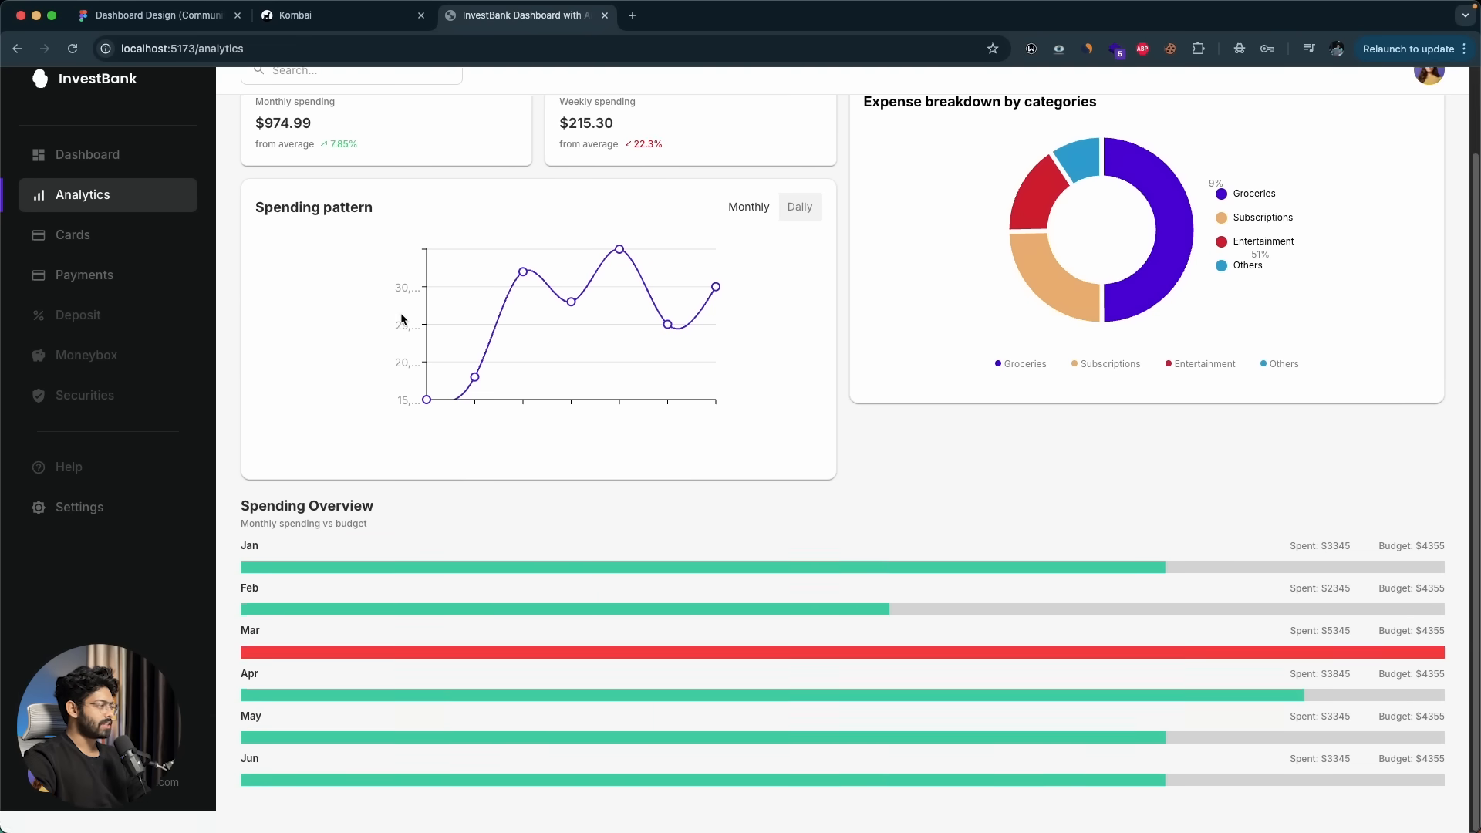
scroll(up, 3)
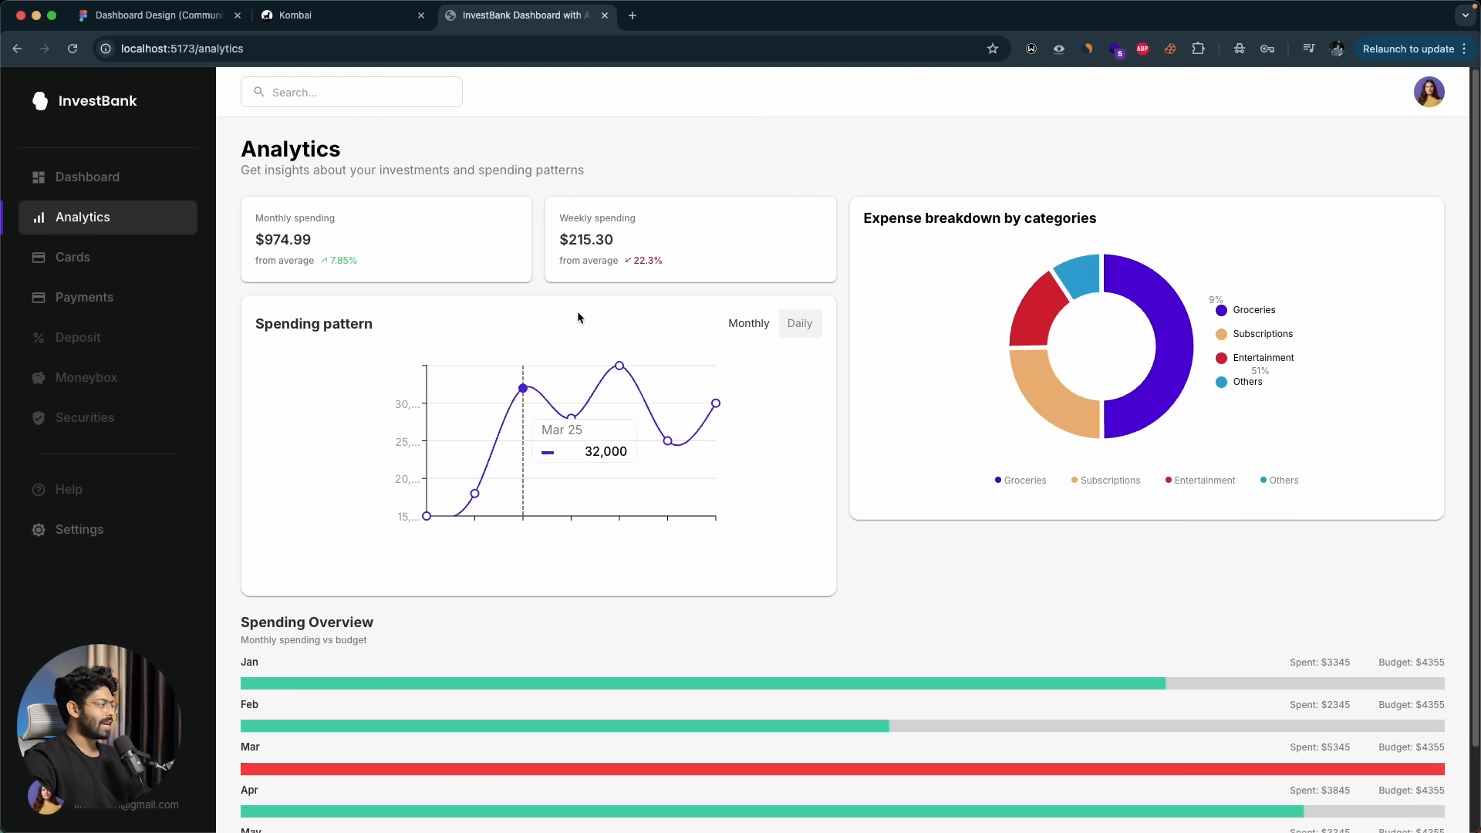
scroll(down, 3)
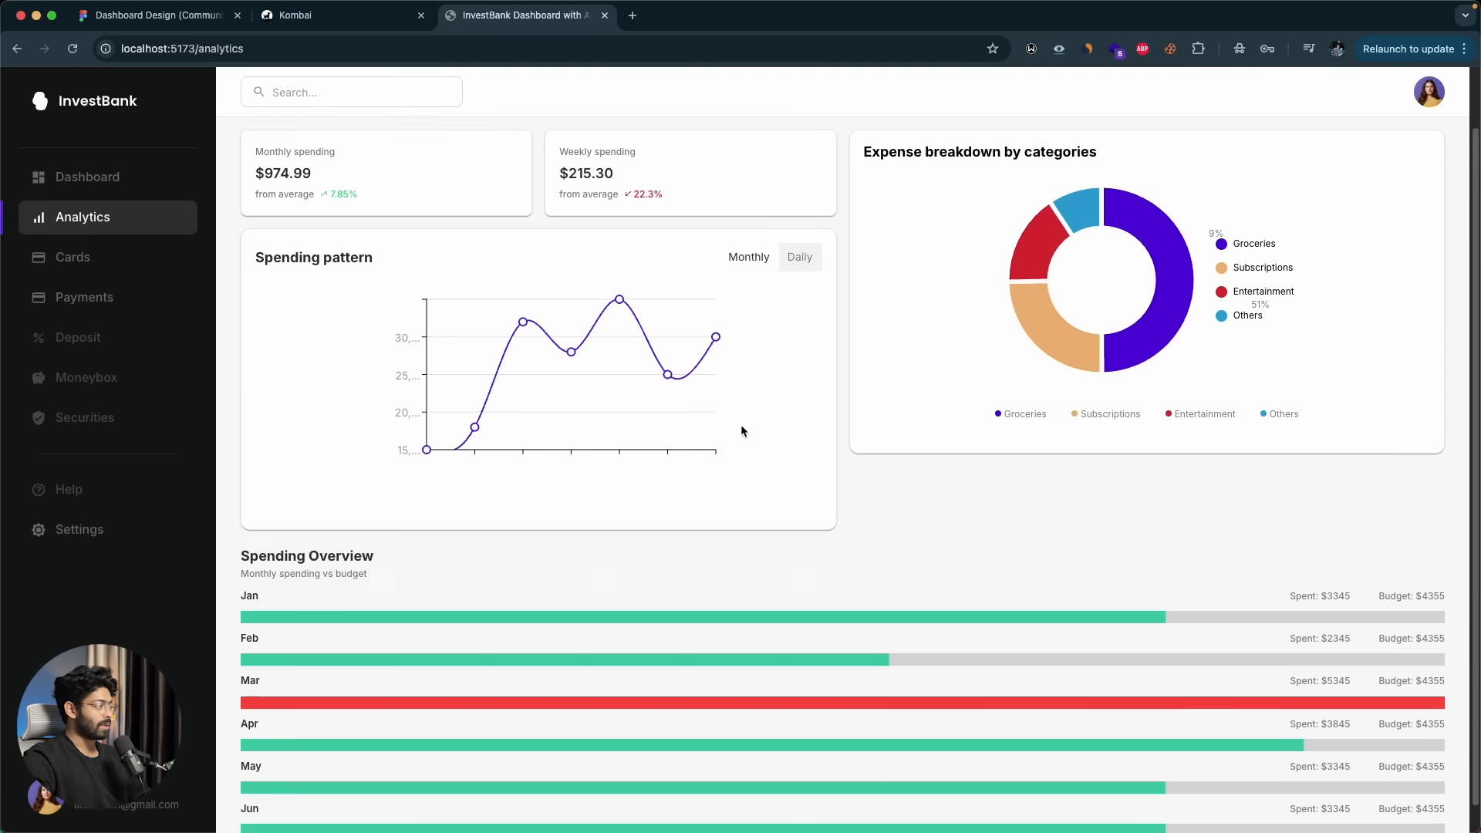
scroll(up, 3)
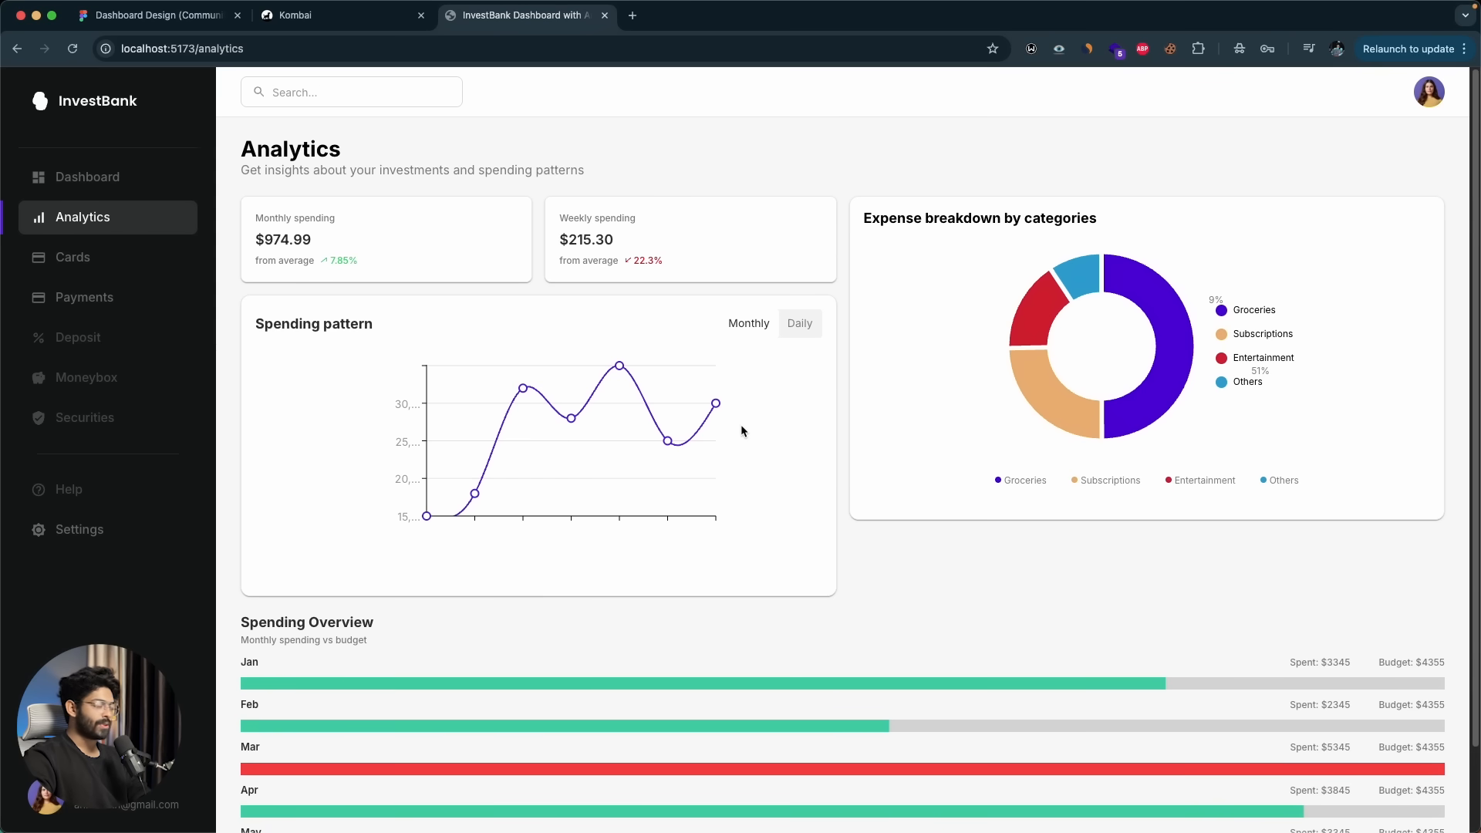
mouse_move(667, 440)
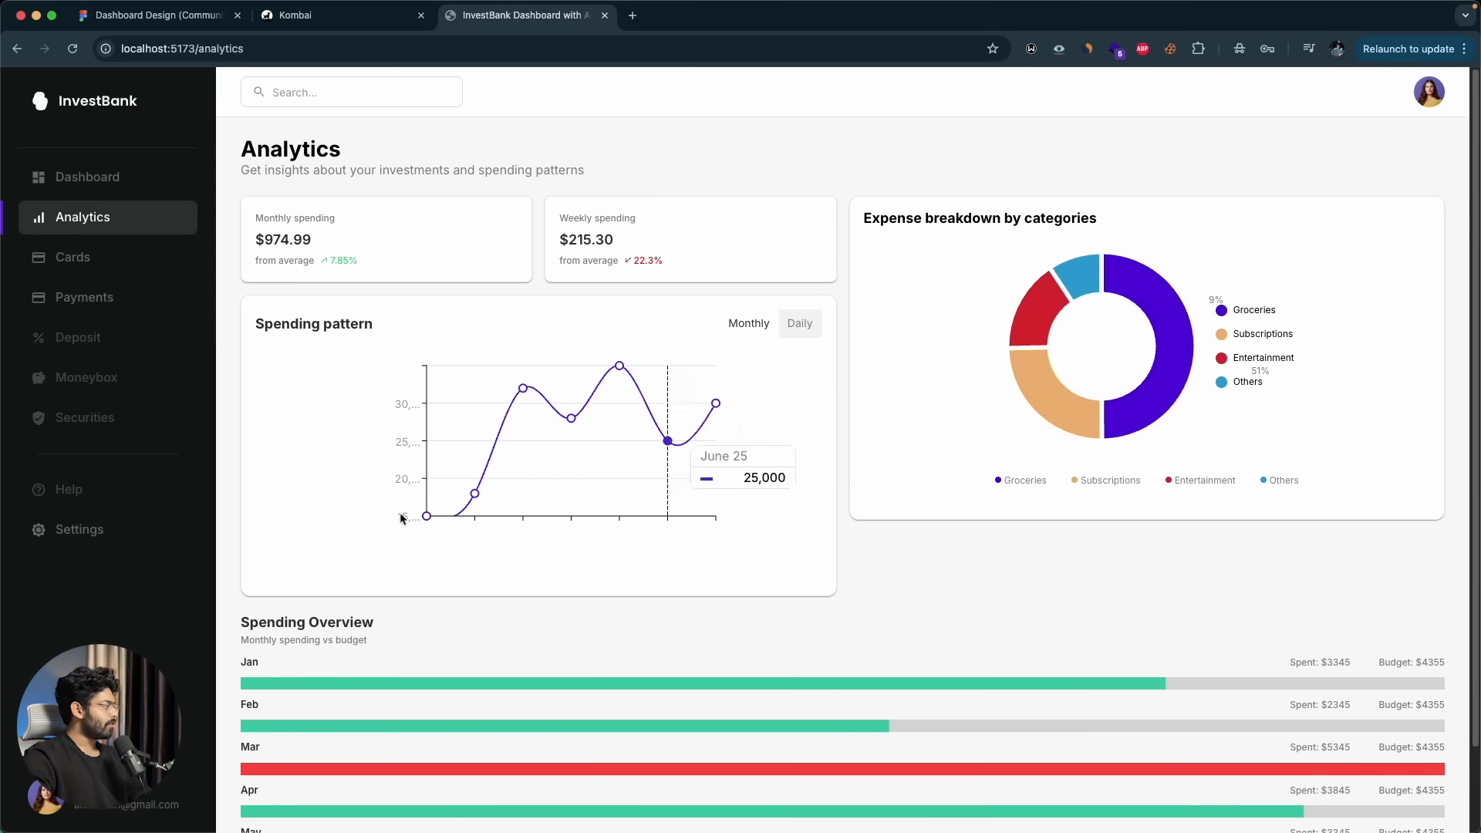
click(78, 529)
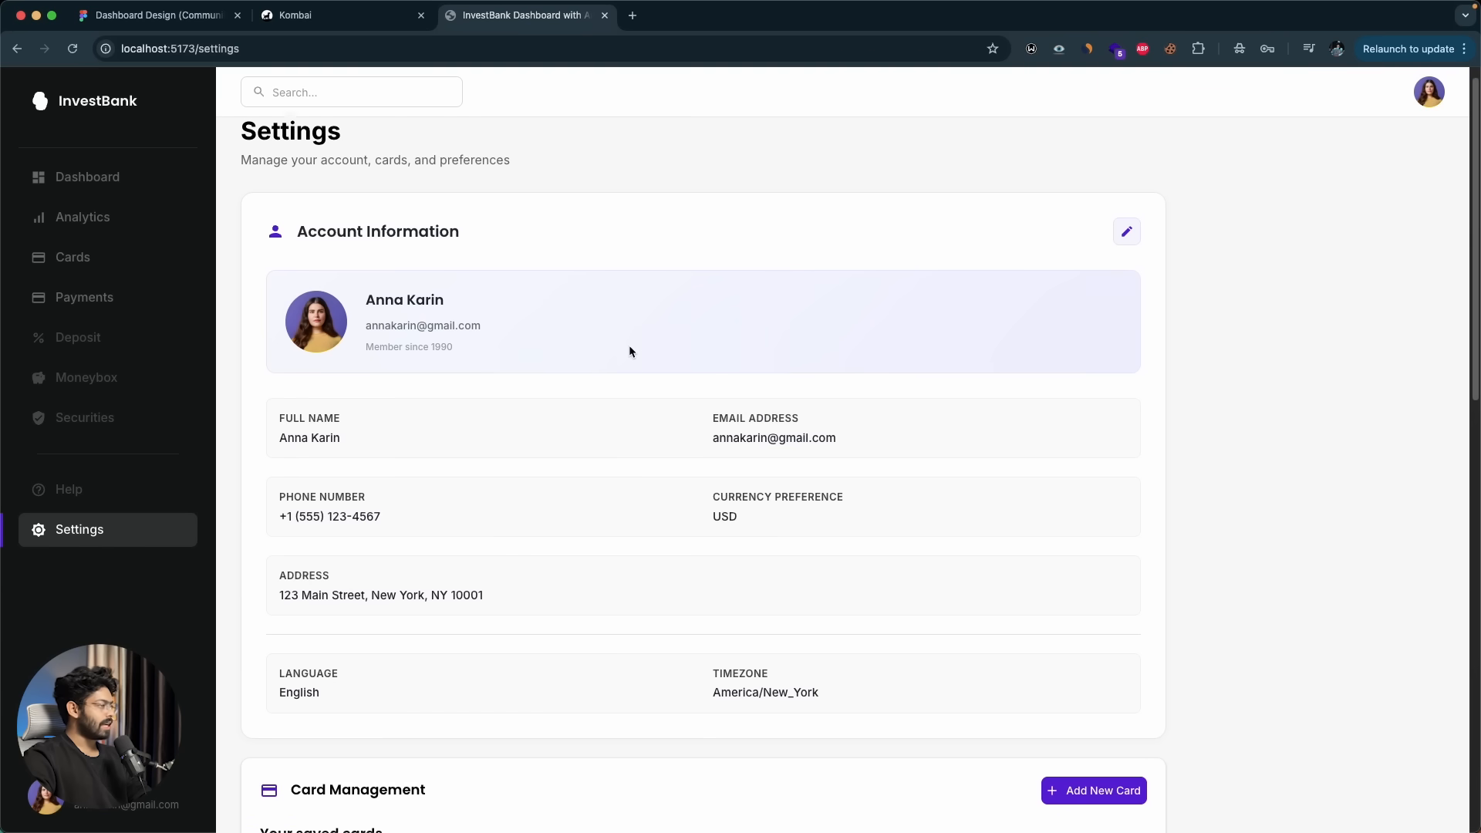
- Start editing Account Information on Settings, showing the form still lacks a Username field
scroll(down, 3)
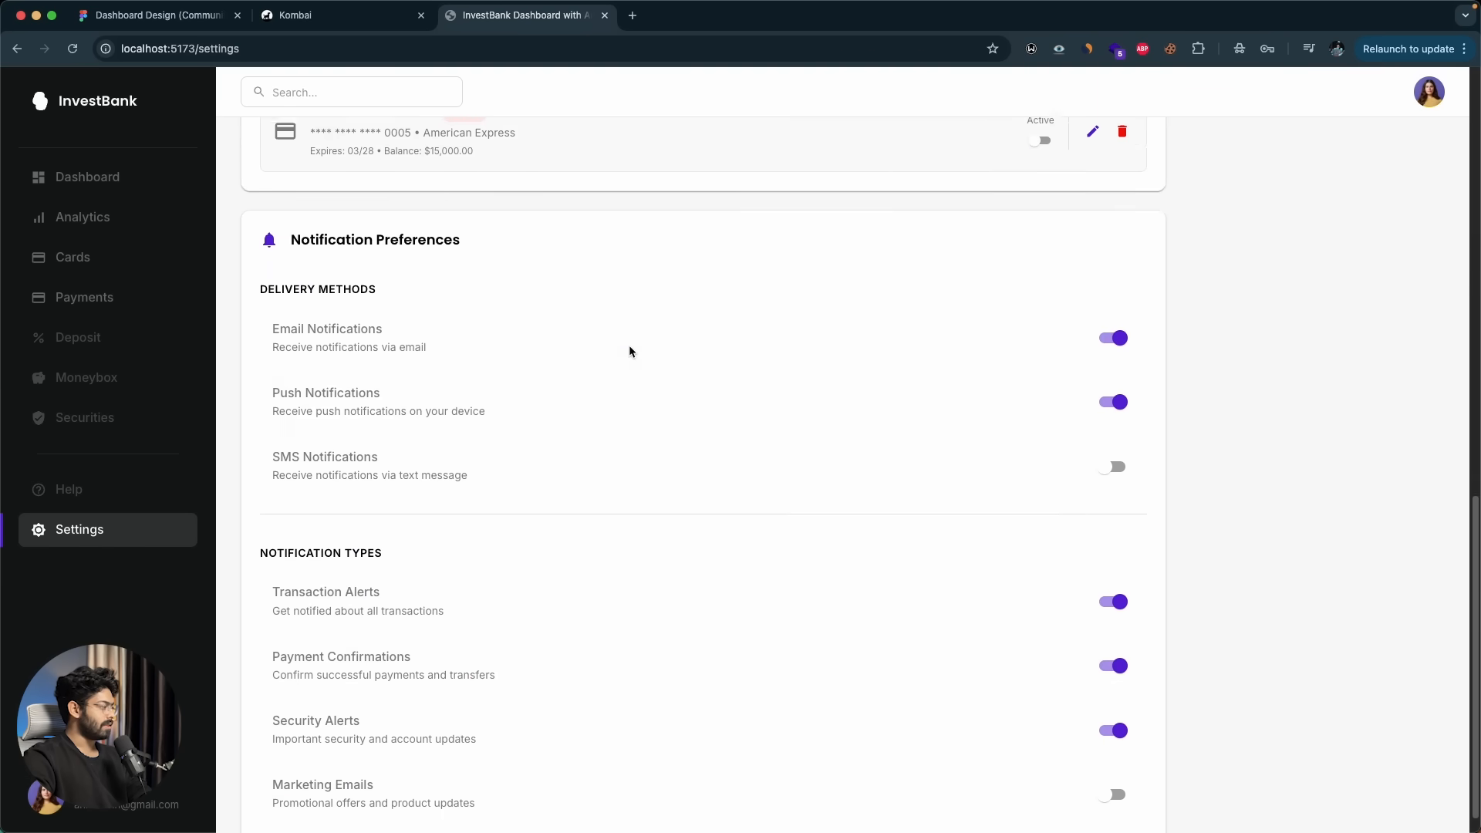
scroll(up, 3)
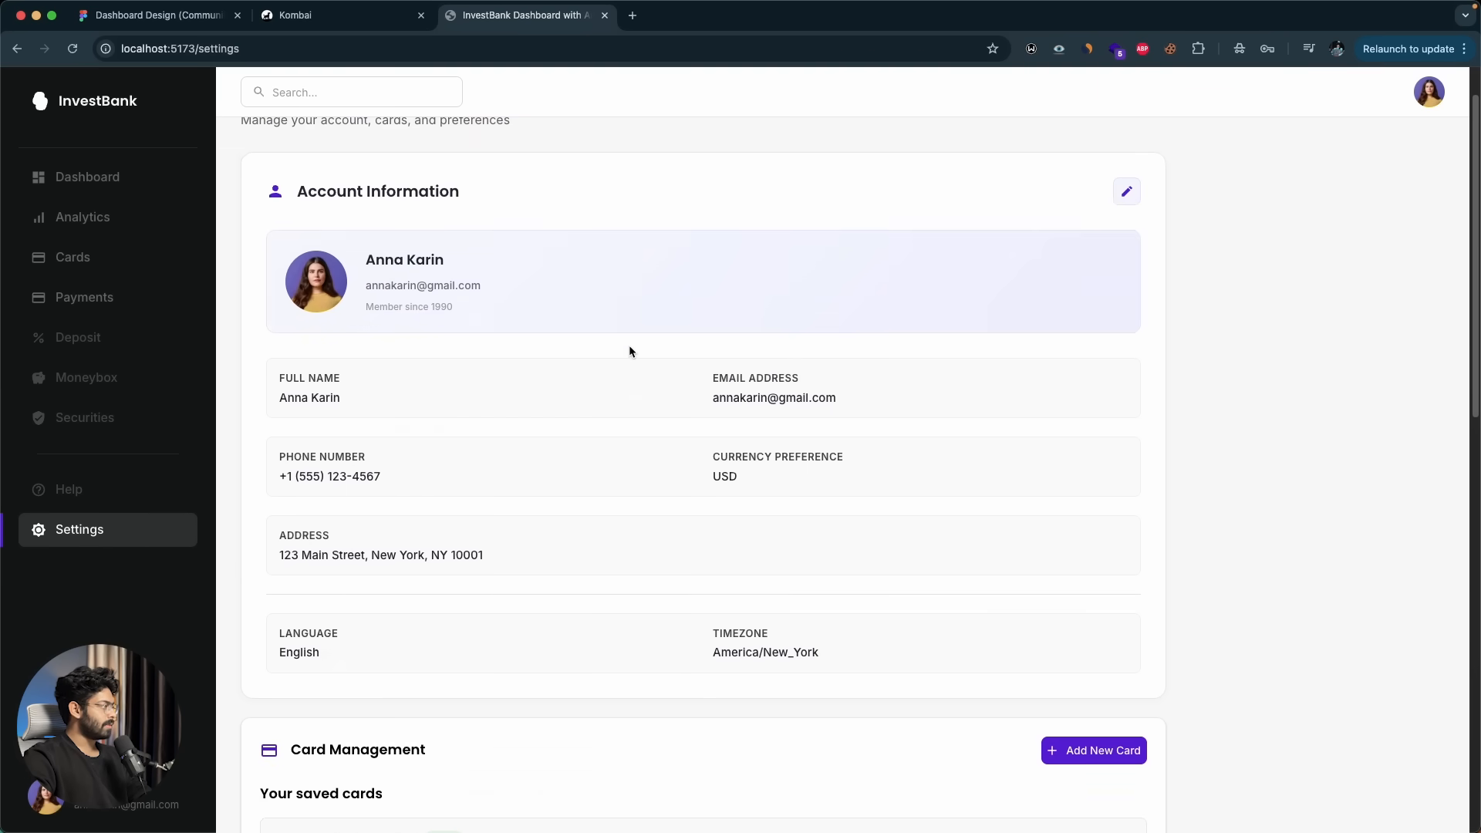
mouse_move(435, 507)
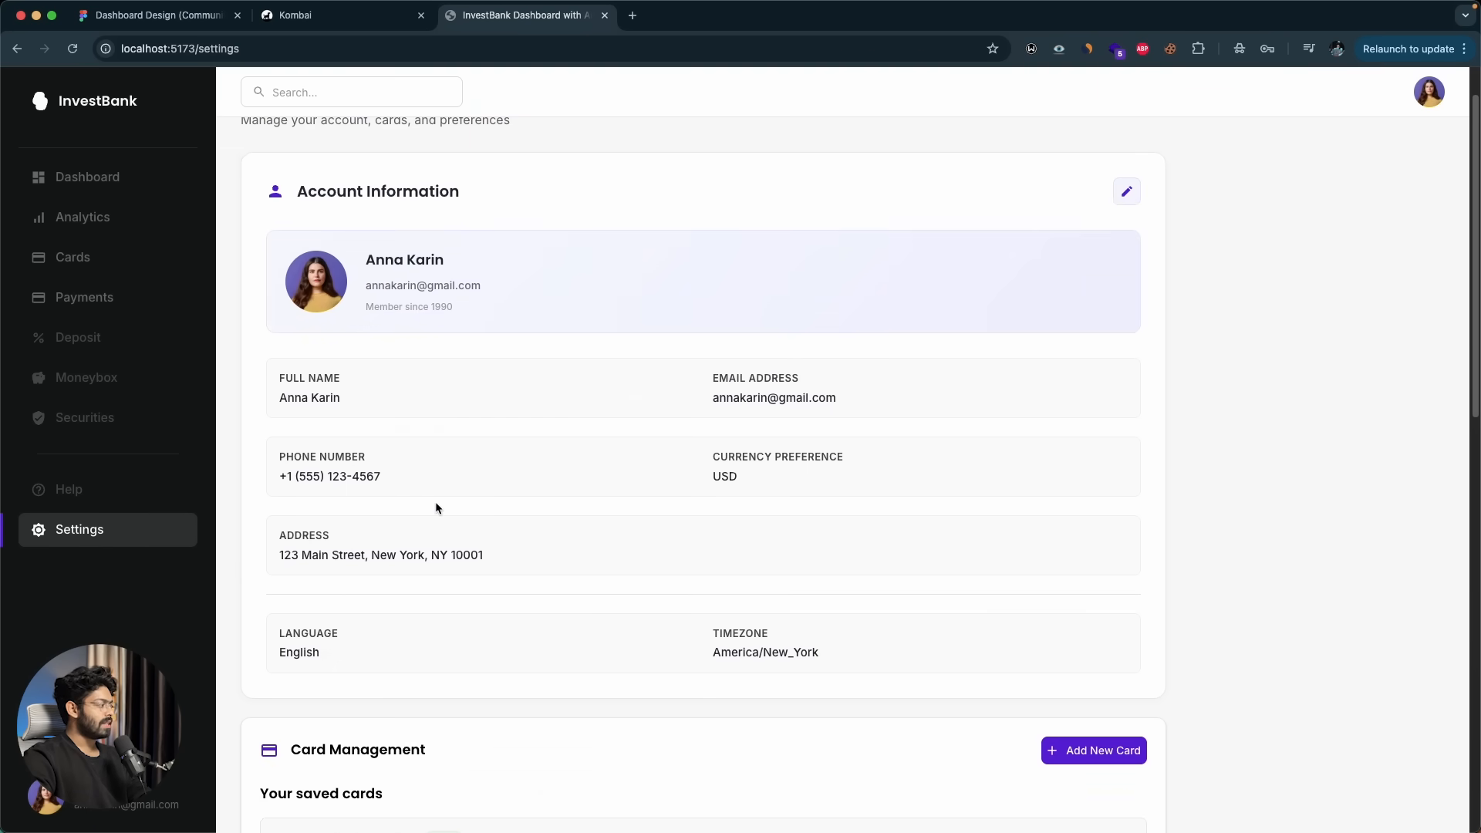
mouse_move(1137, 210)
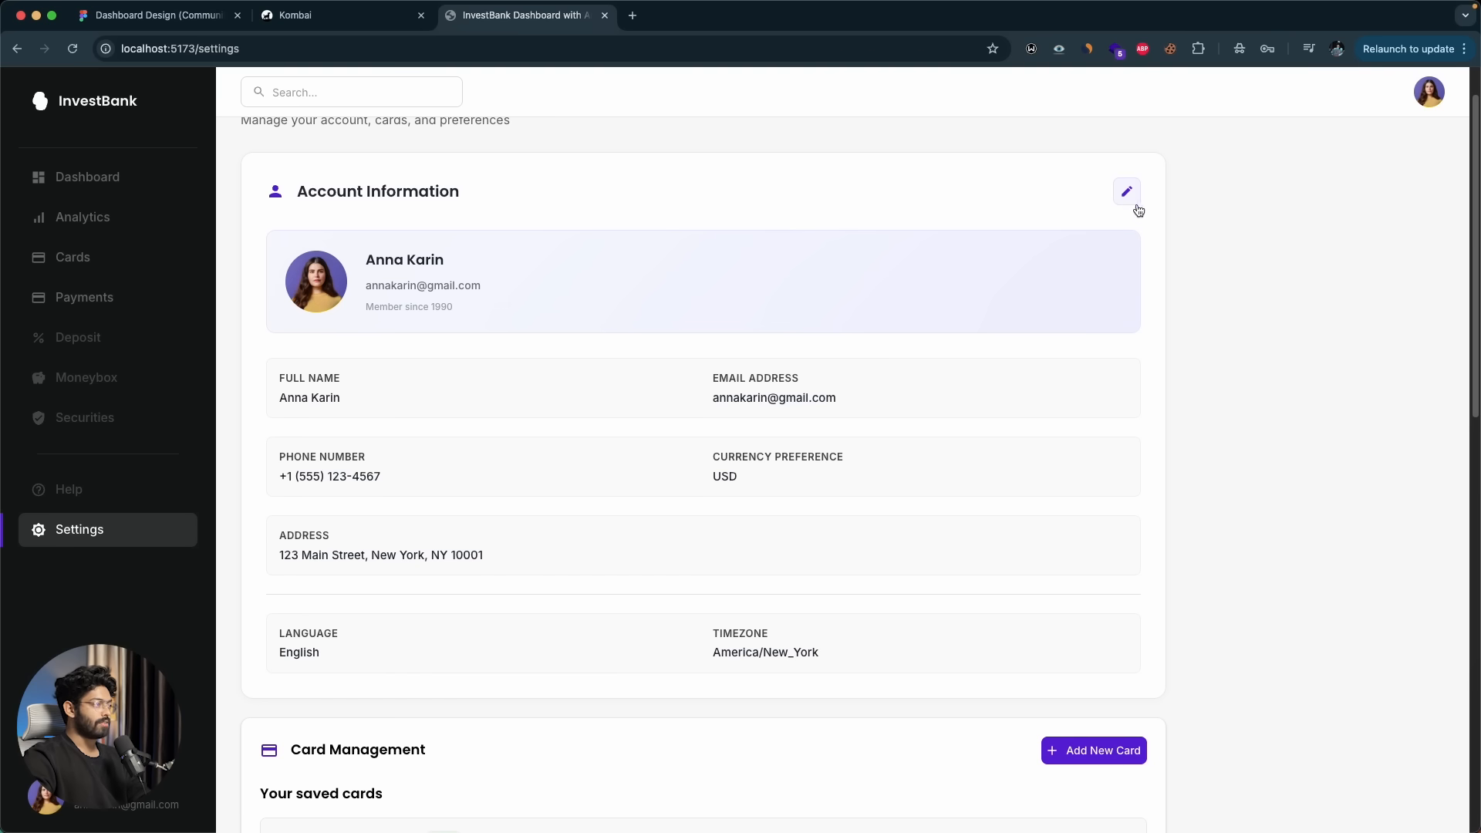
click(1126, 191)
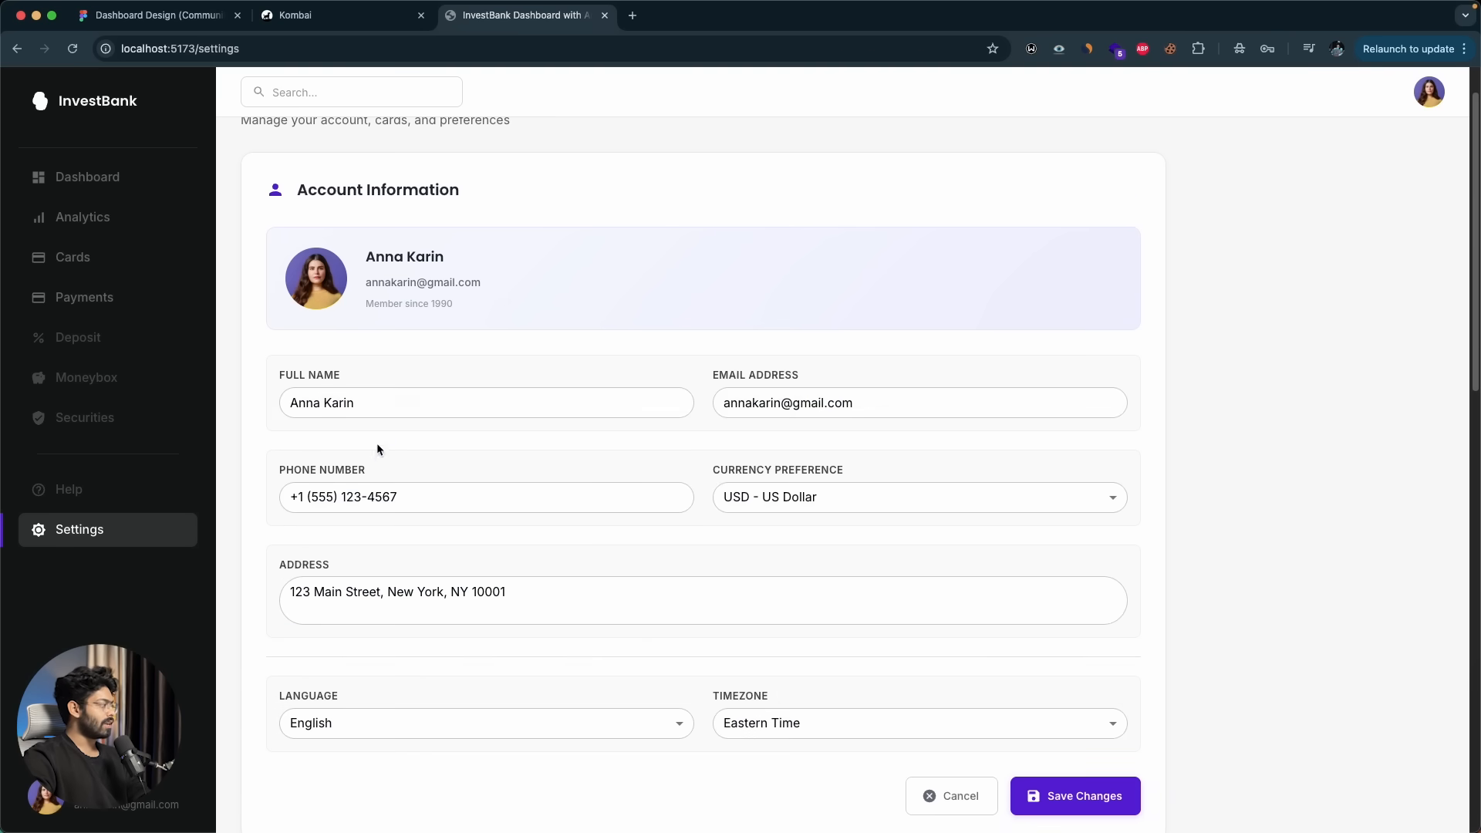
click(486, 496)
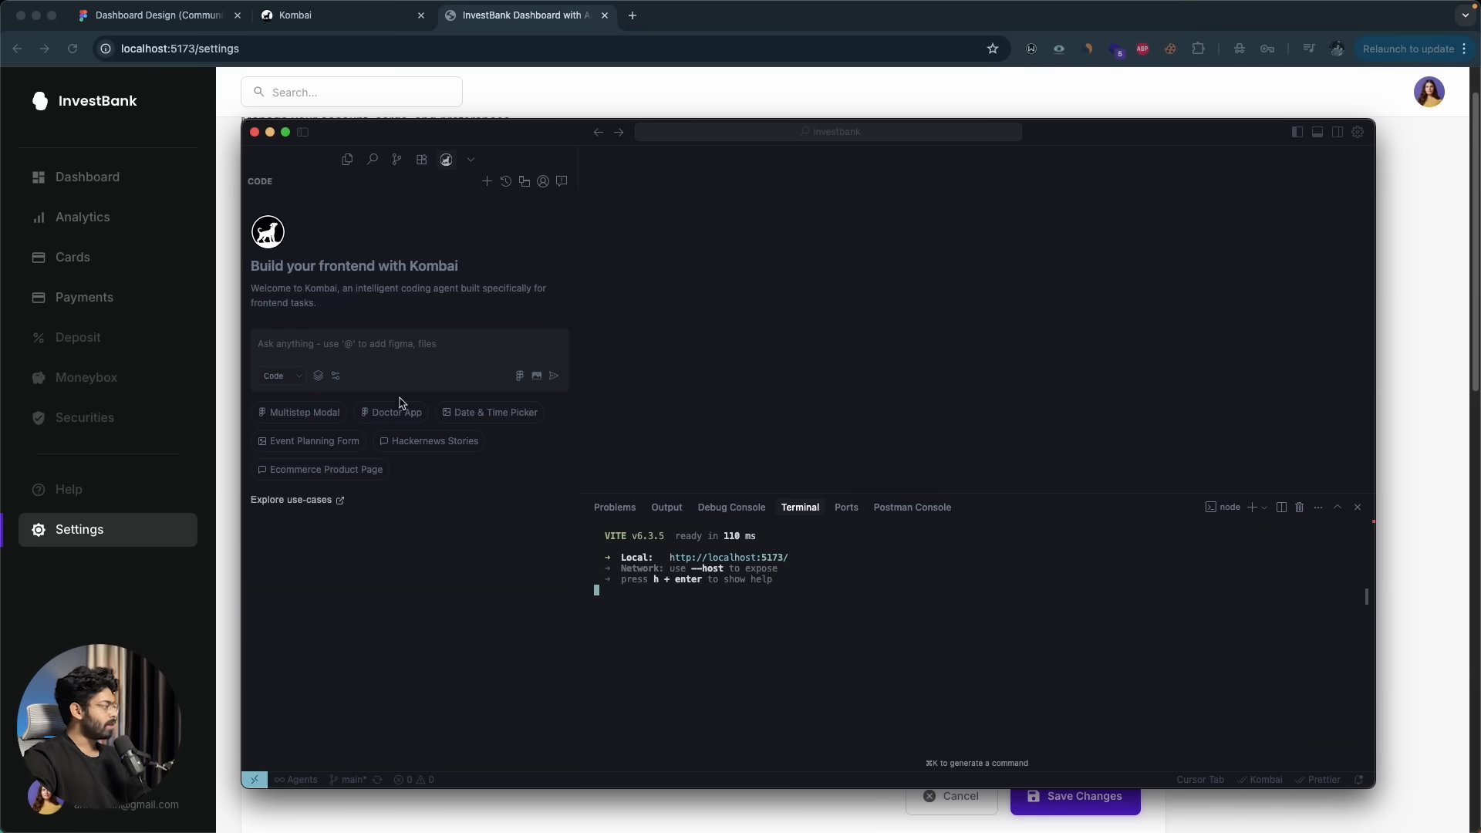
- Ask Kombai to add a username field to the account information section
click(396, 342)
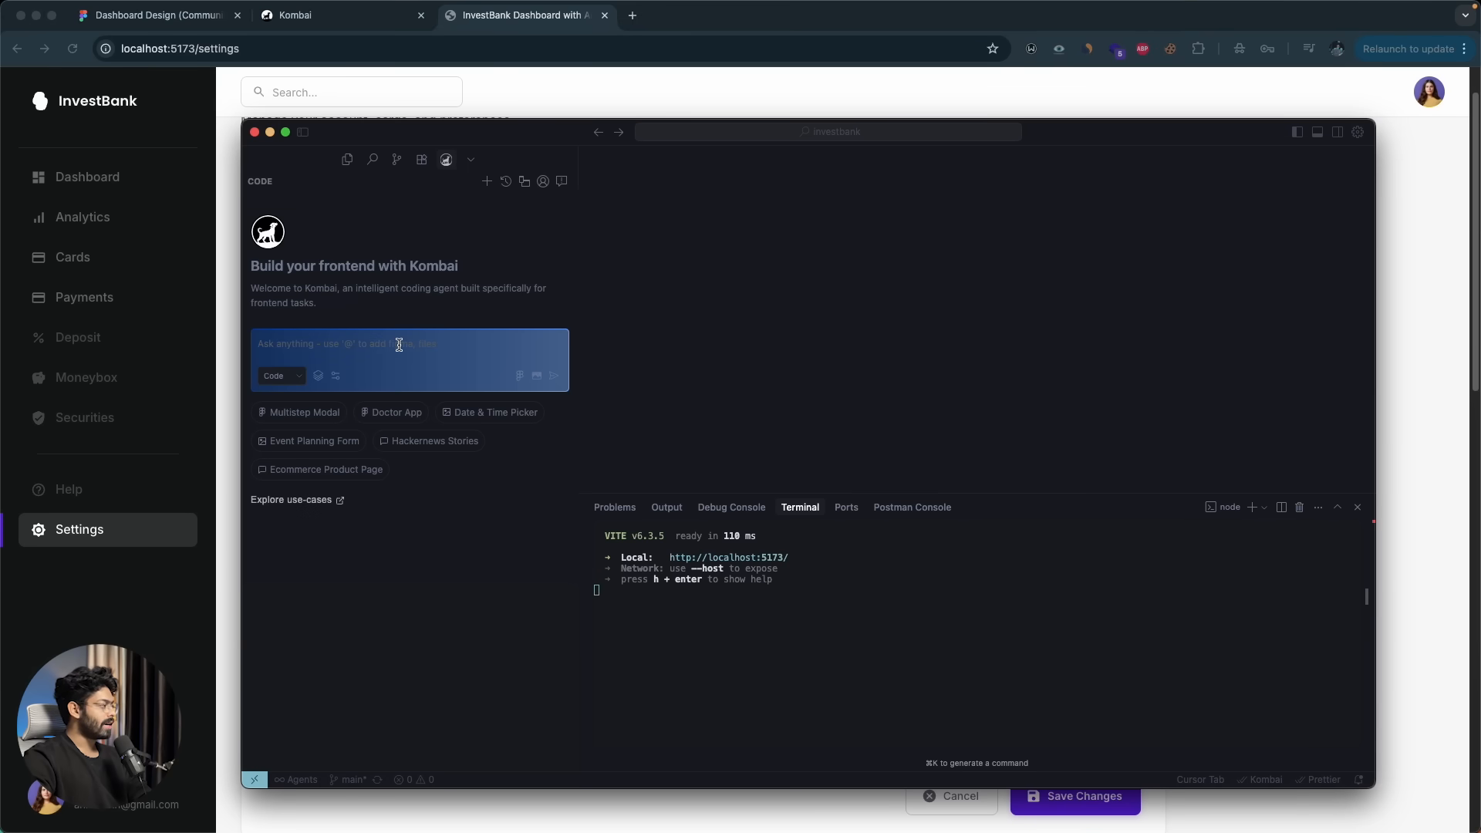
text(can you add)
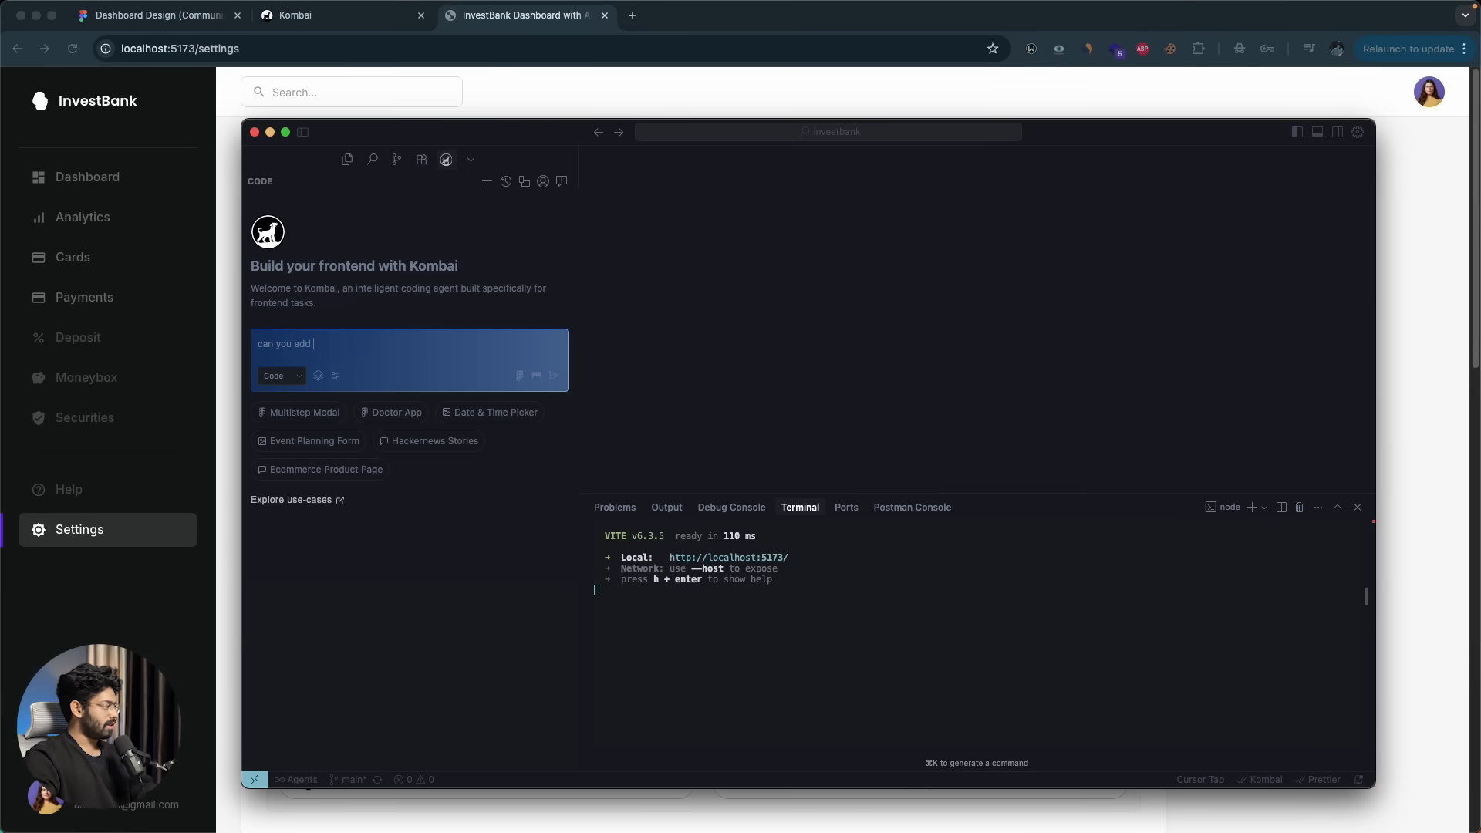
text(a username field in the account in)
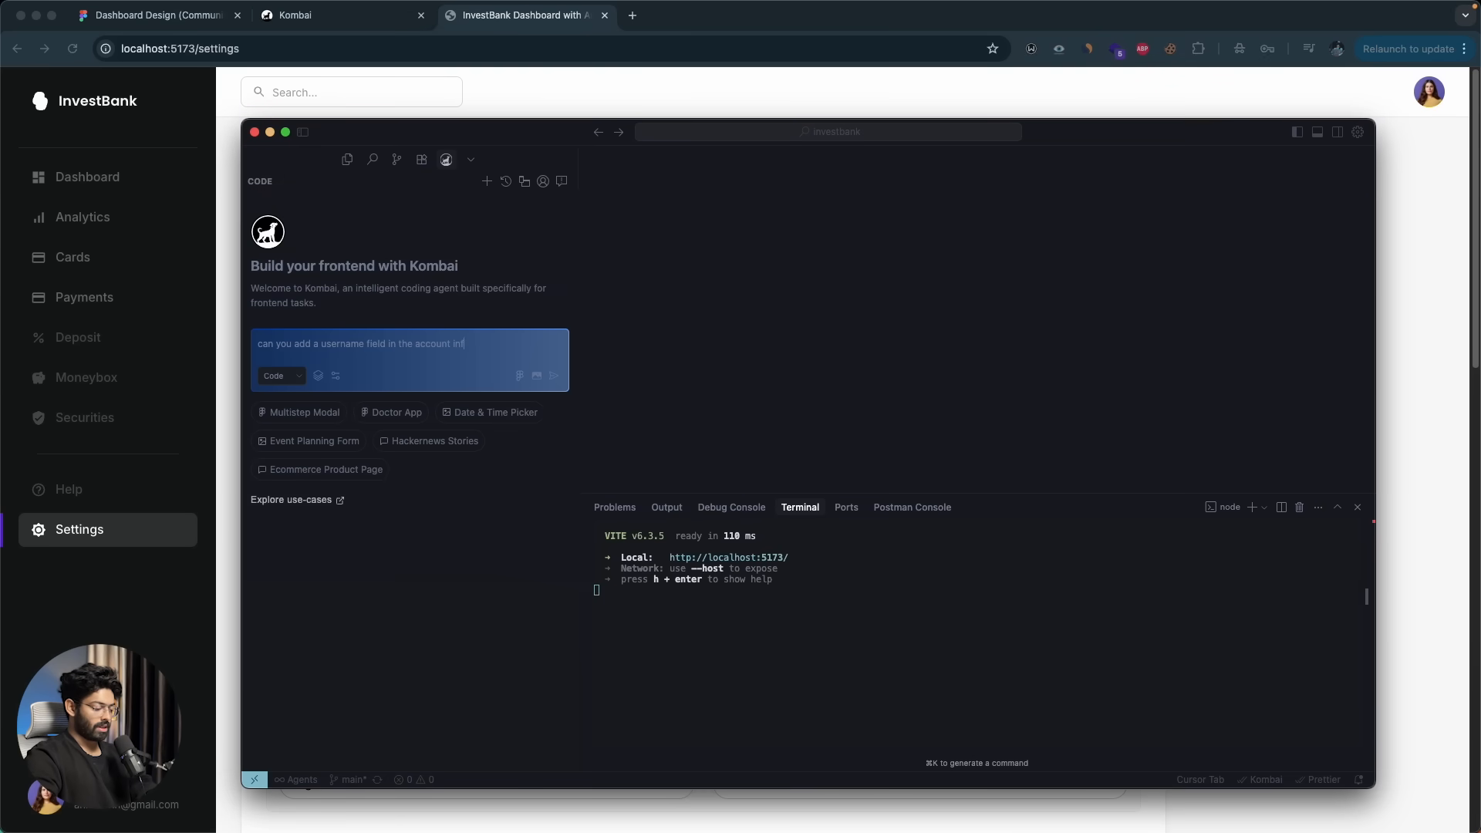
text(formation sec)
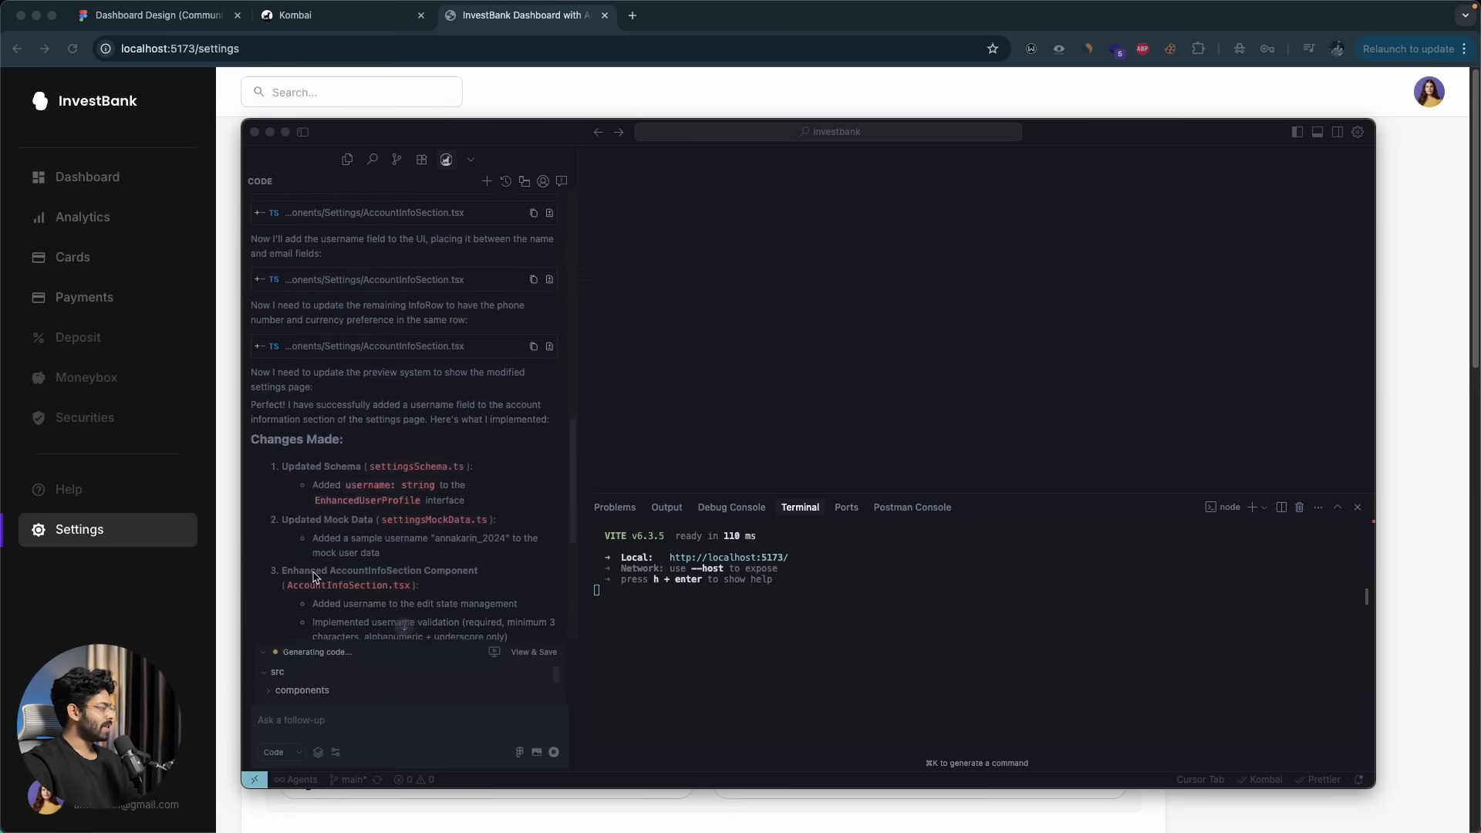
scroll(down, 3)
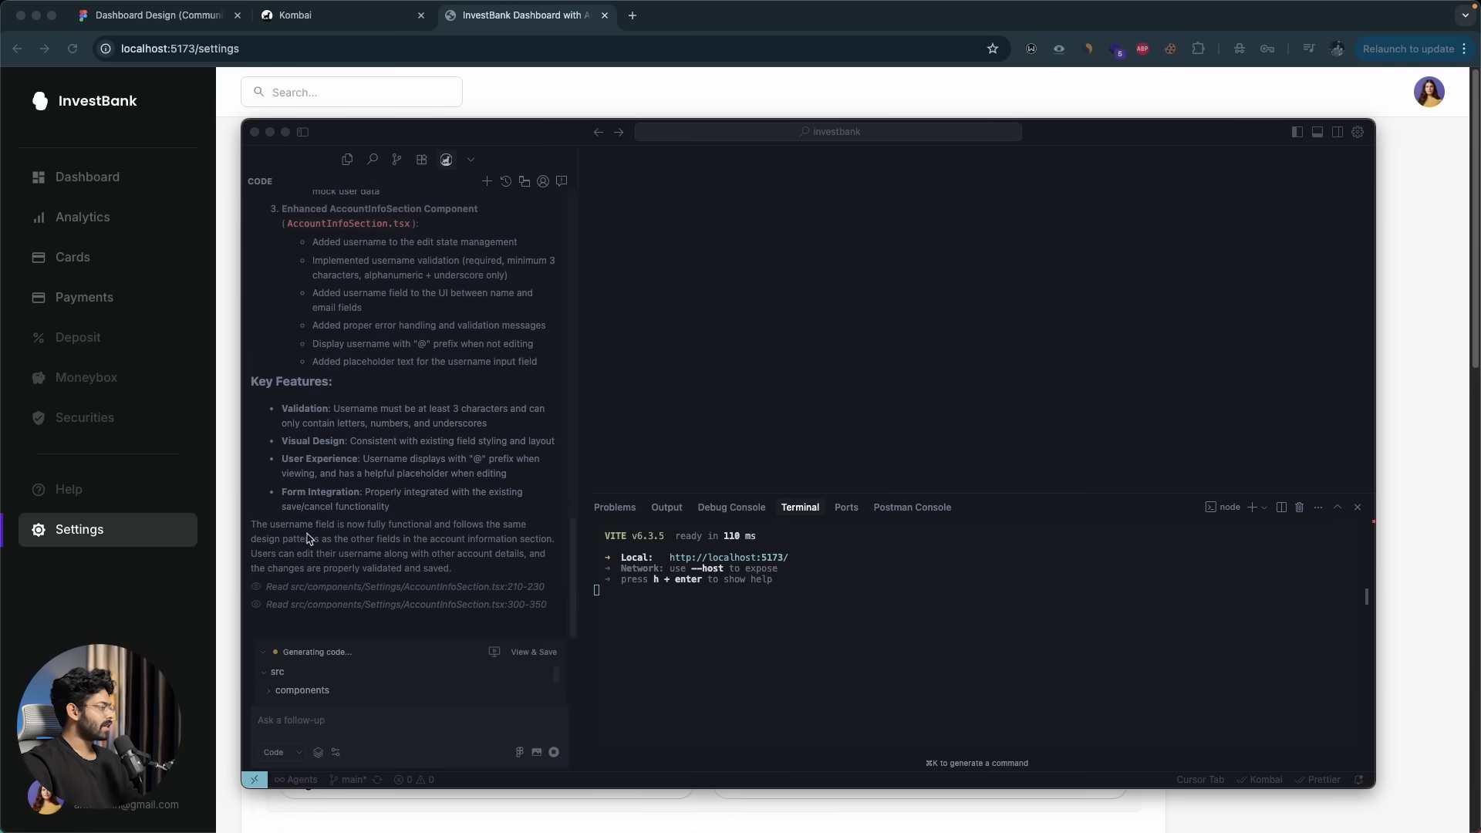
mouse_move(364, 540)
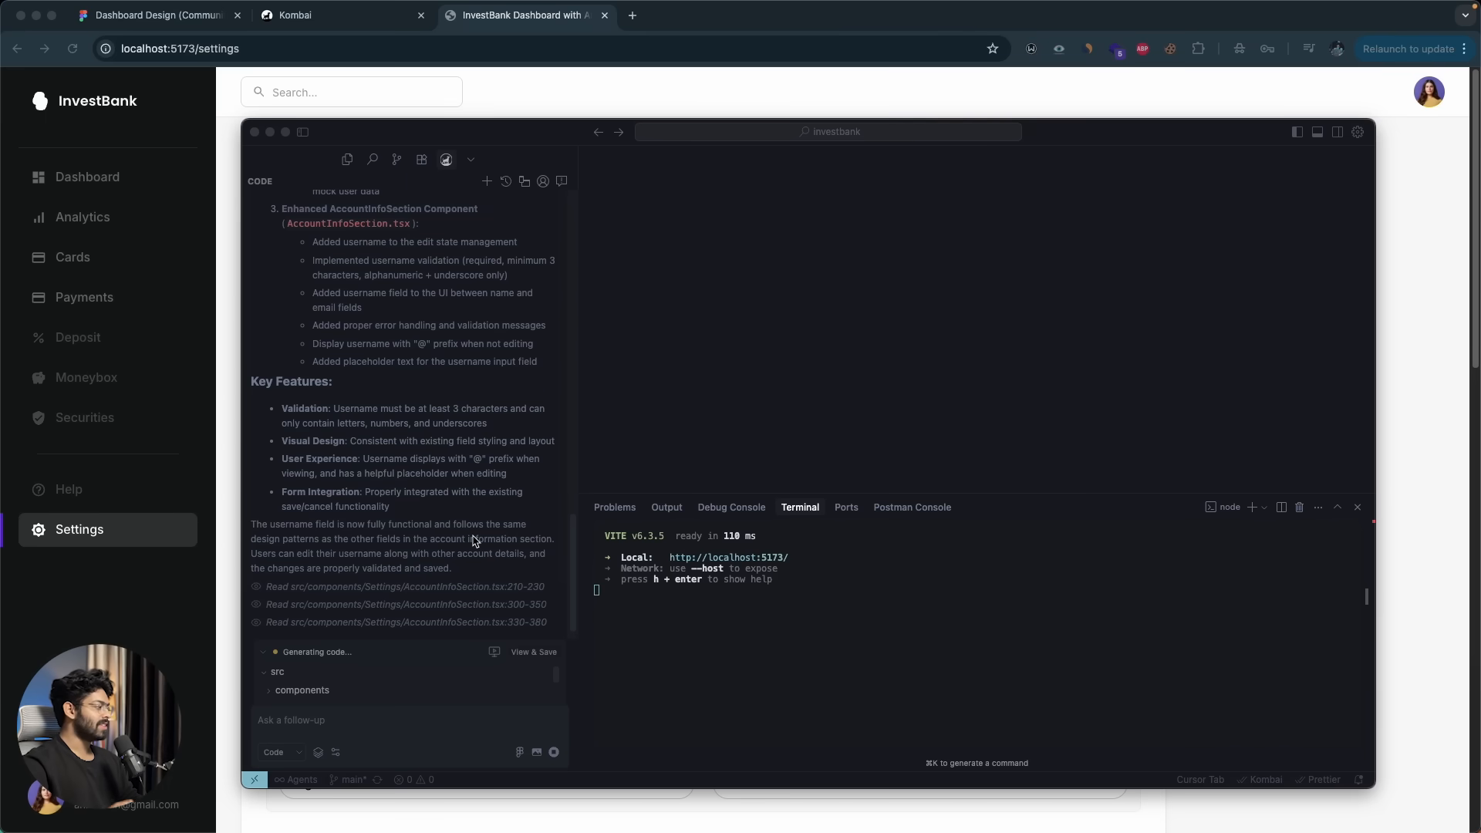
mouse_move(474, 477)
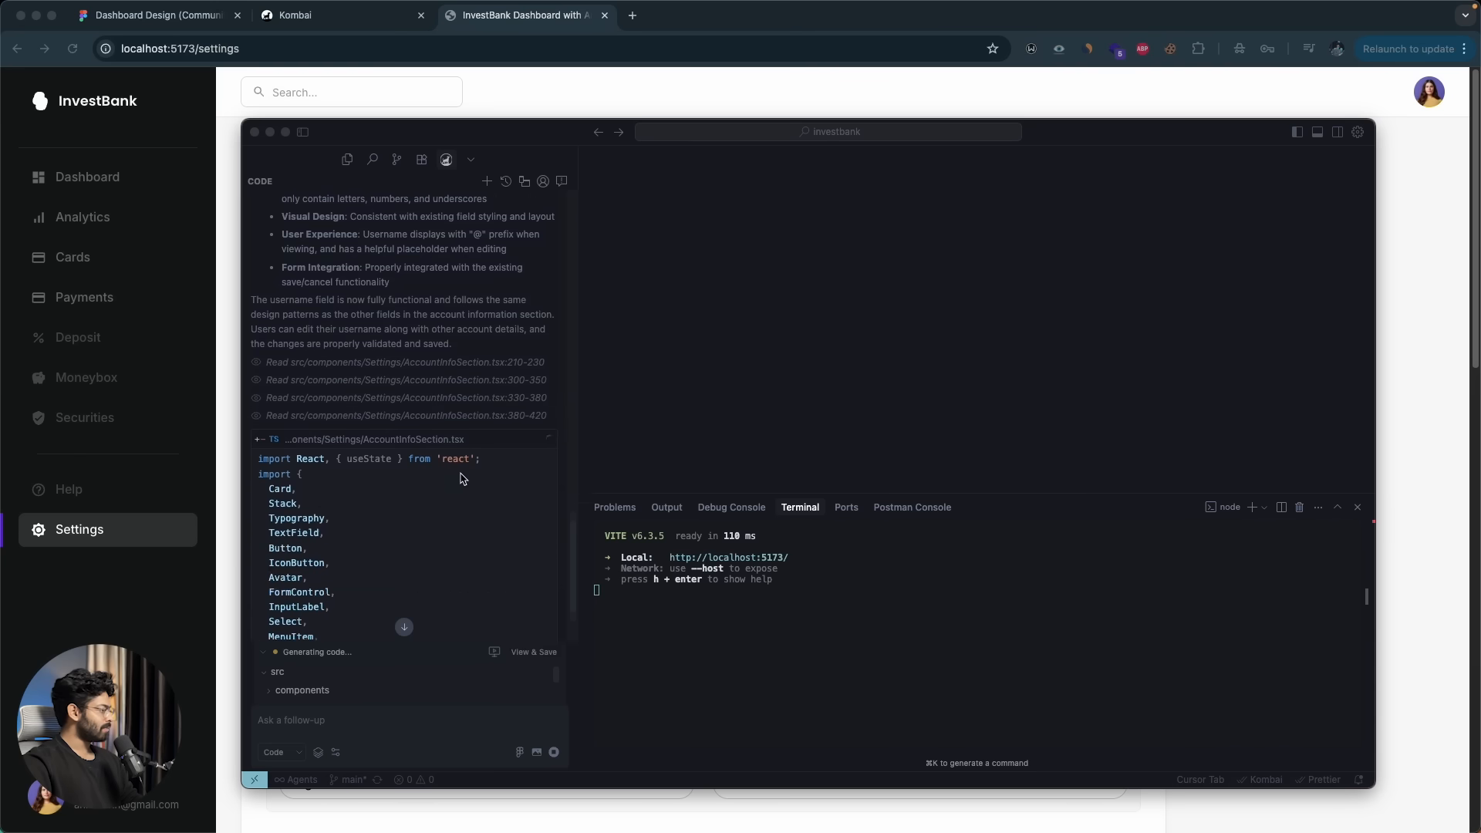
scroll(down, 3)
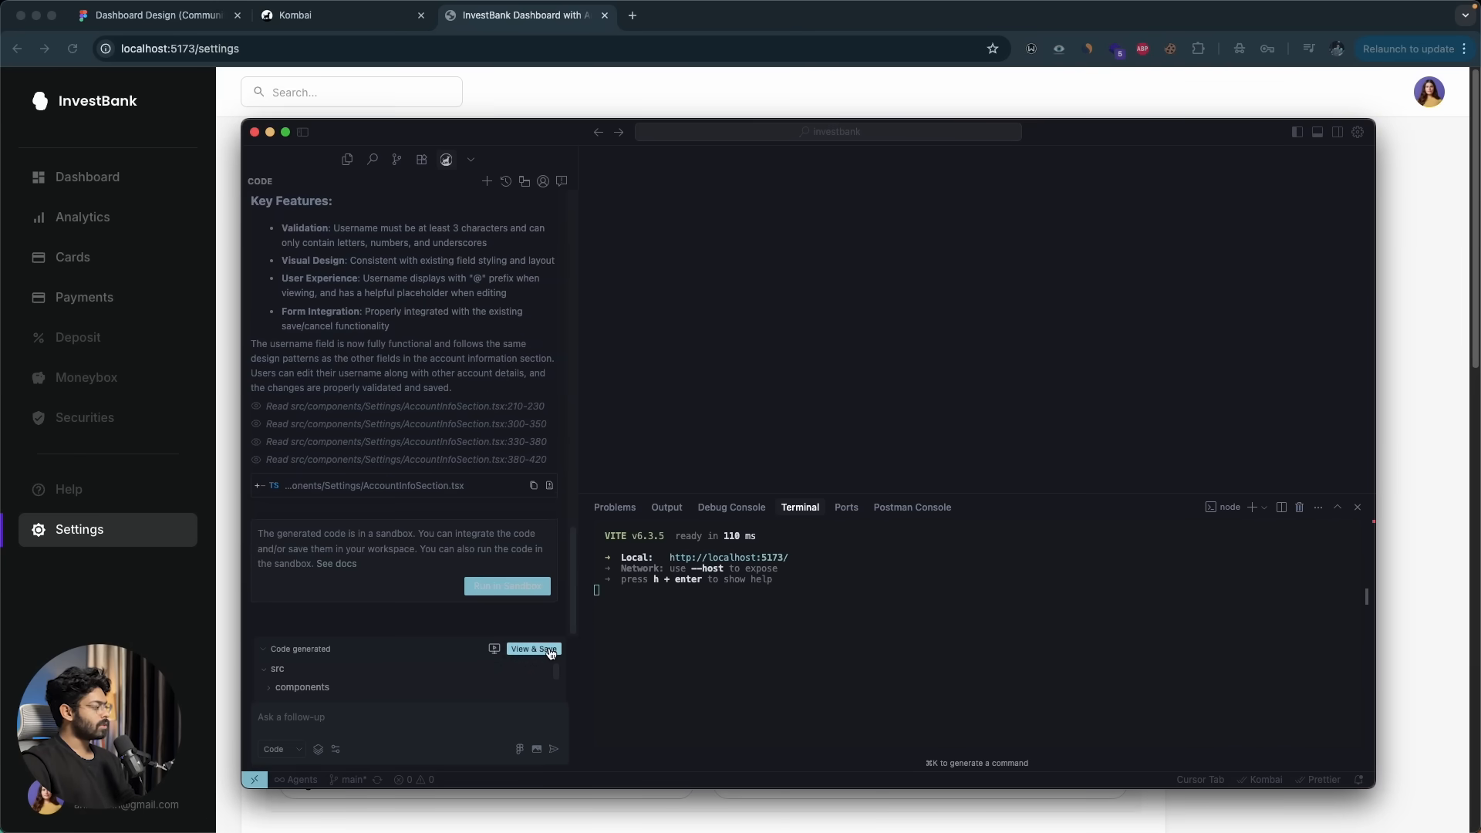
- Review the three generated Settings files and save them to the workspace
click(532, 649)
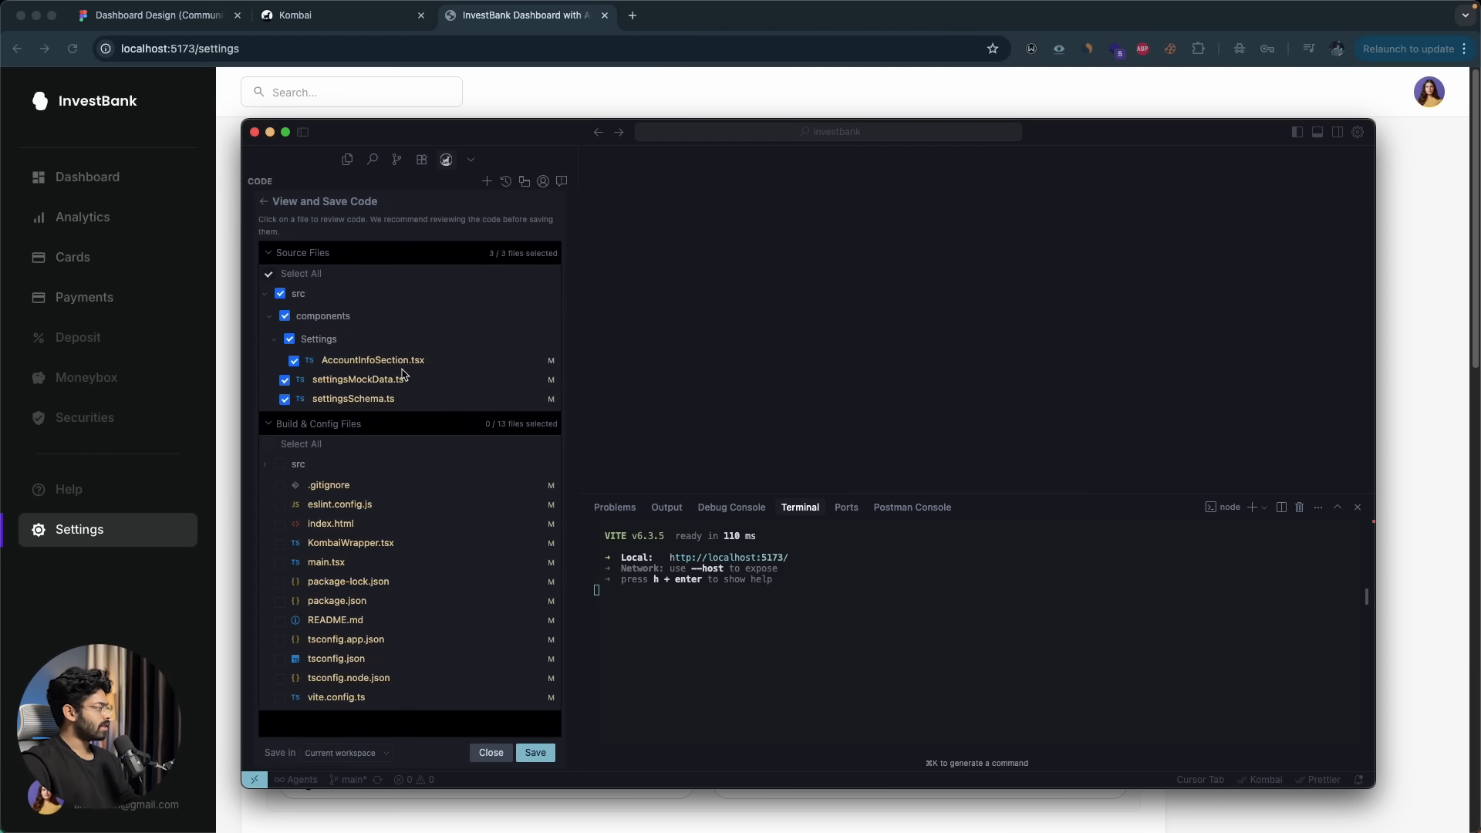
mouse_move(486, 544)
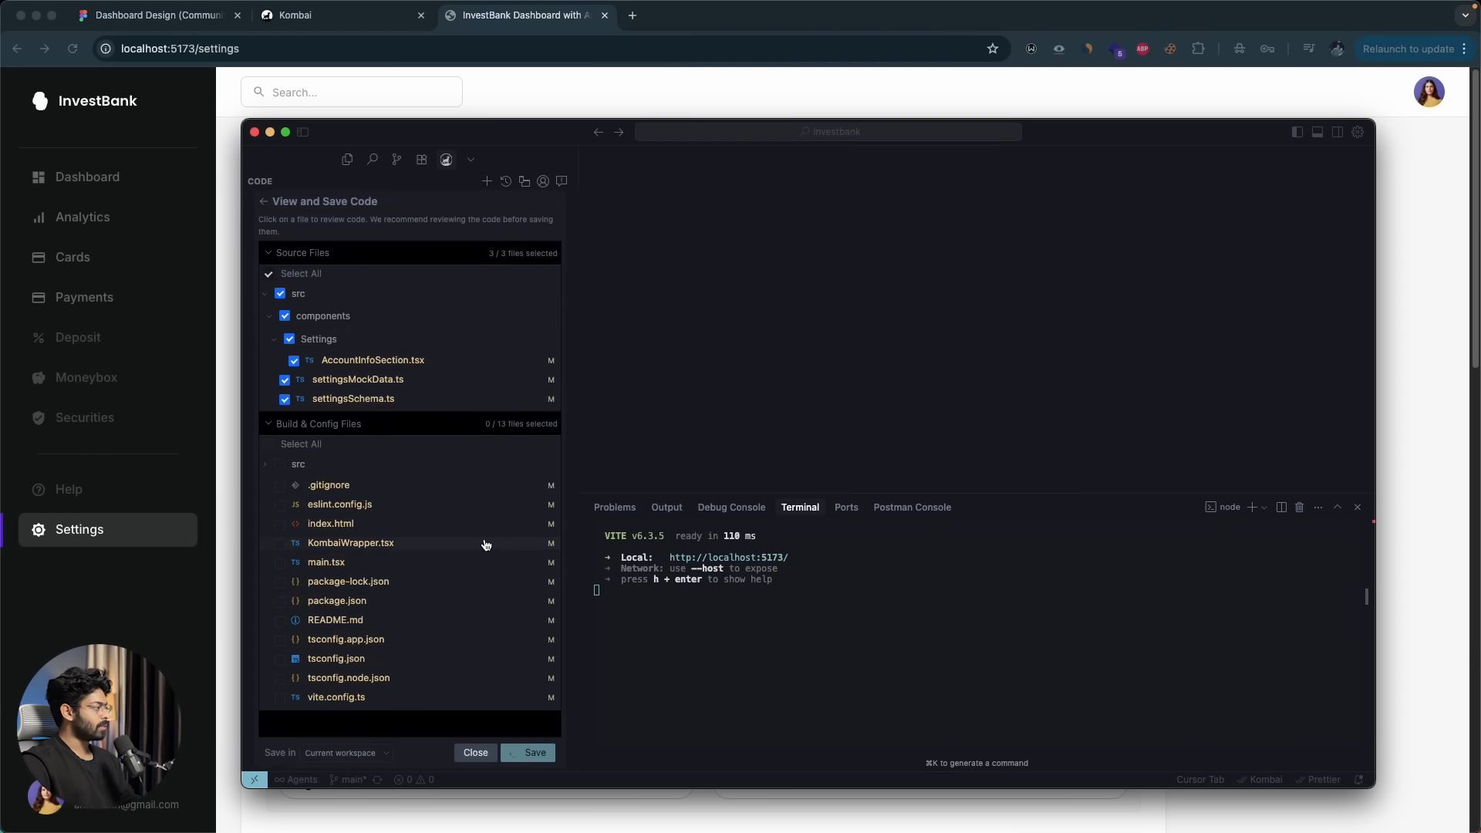
click(475, 753)
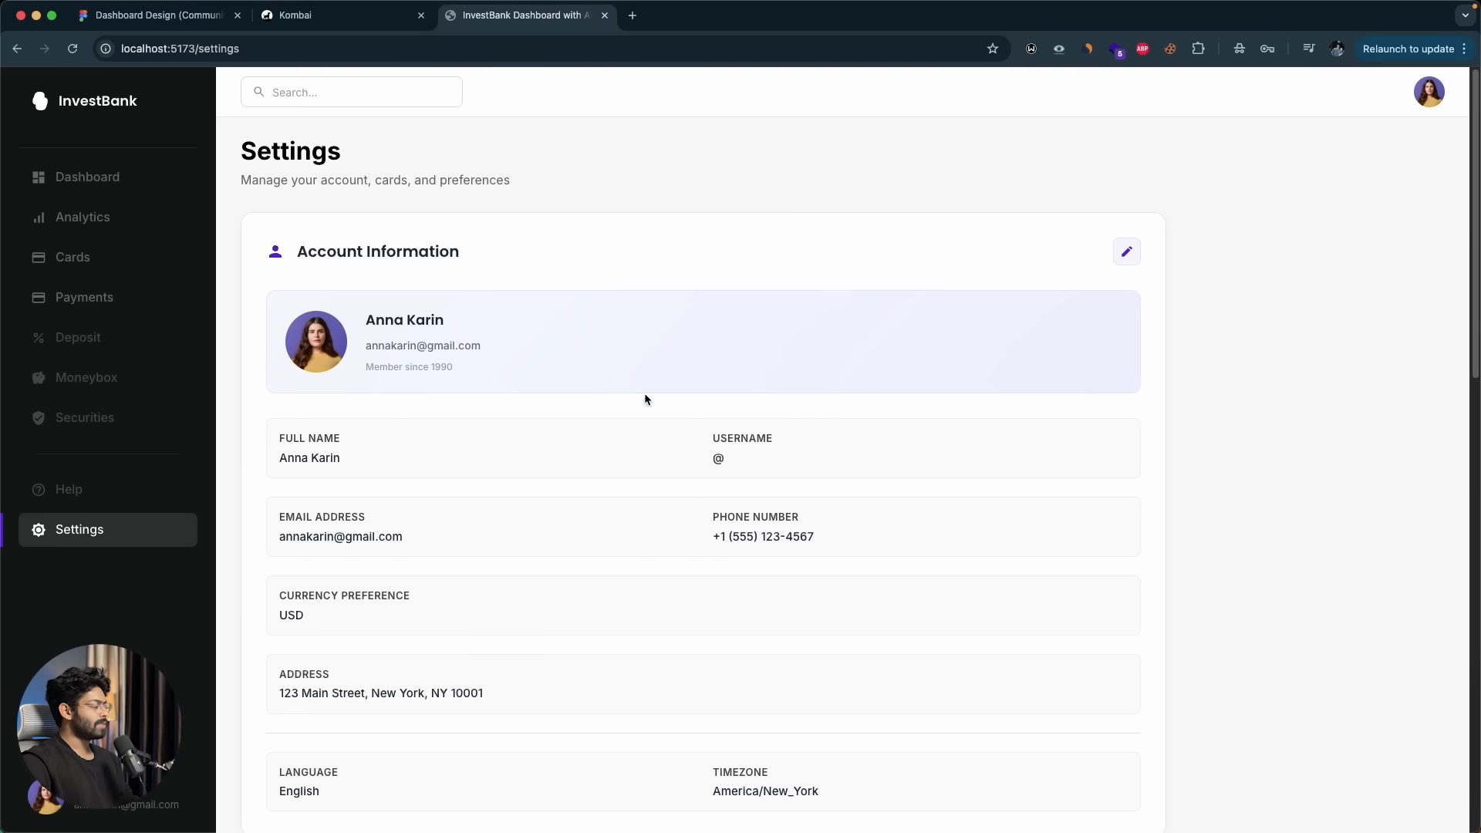
mouse_move(1136, 290)
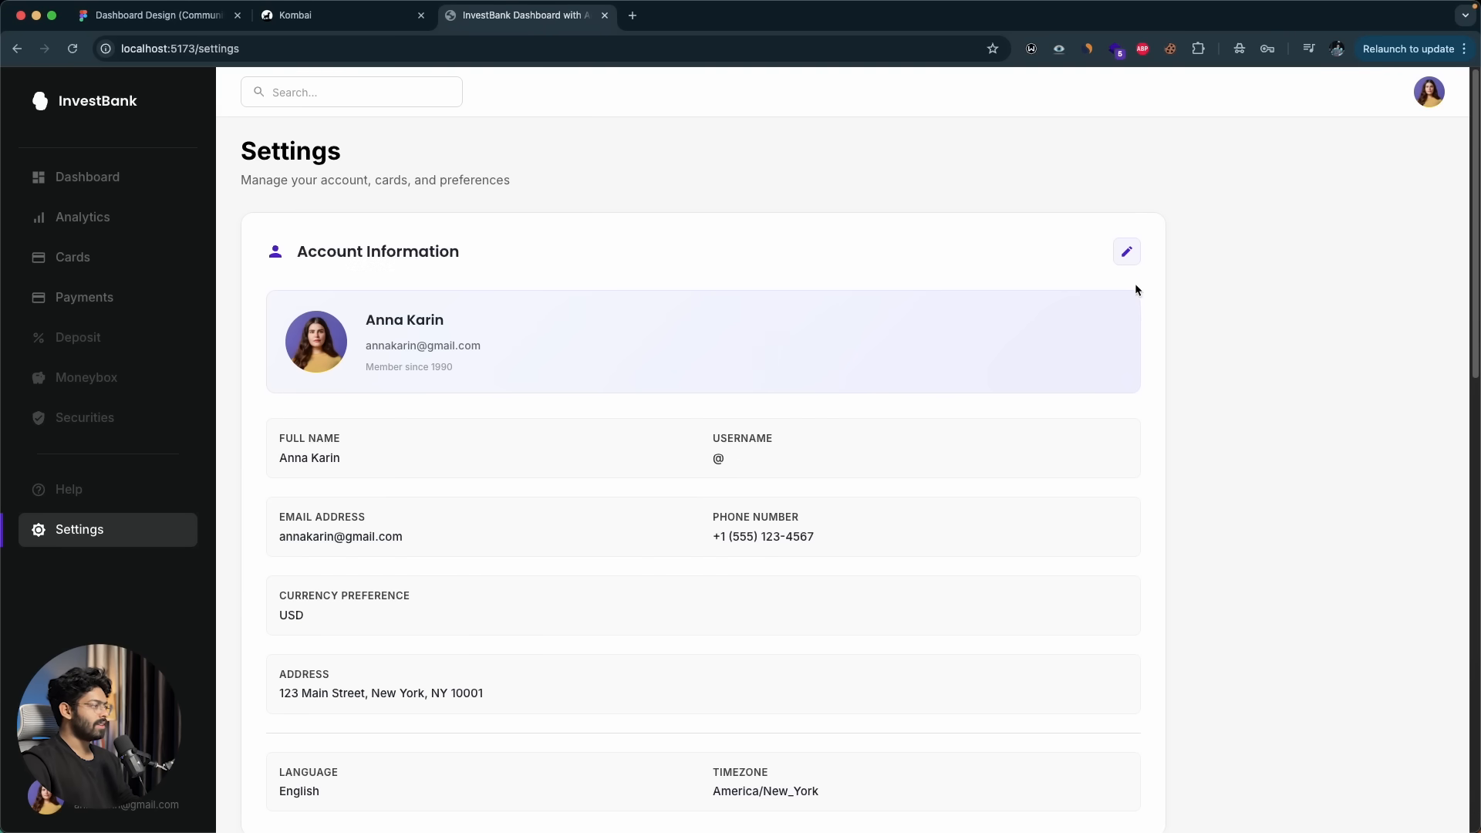
- Enter the test username 'dfgdfgdfgdfg' in the new field and save the changes
click(1126, 251)
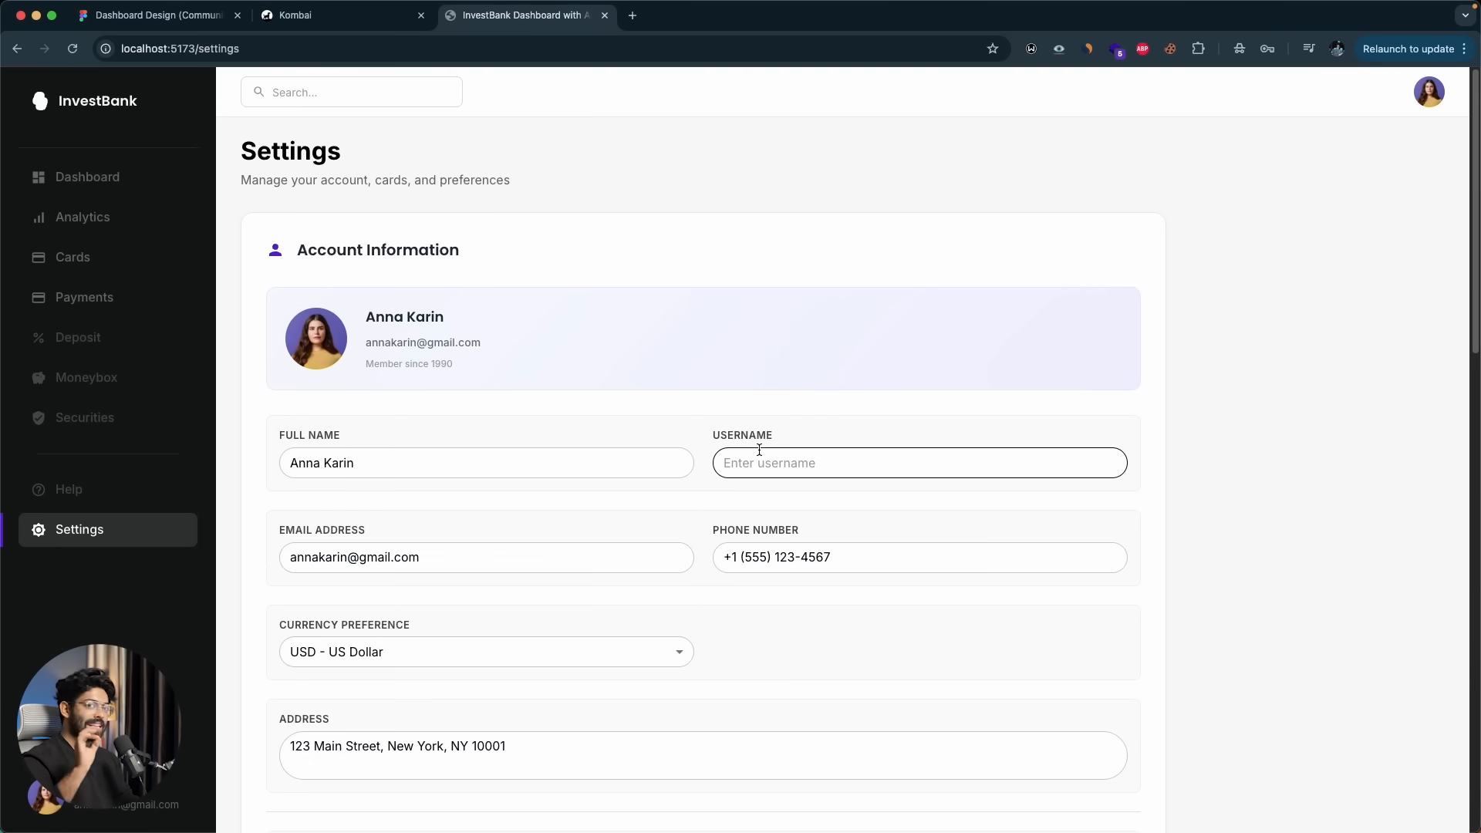
mouse_move(510, 689)
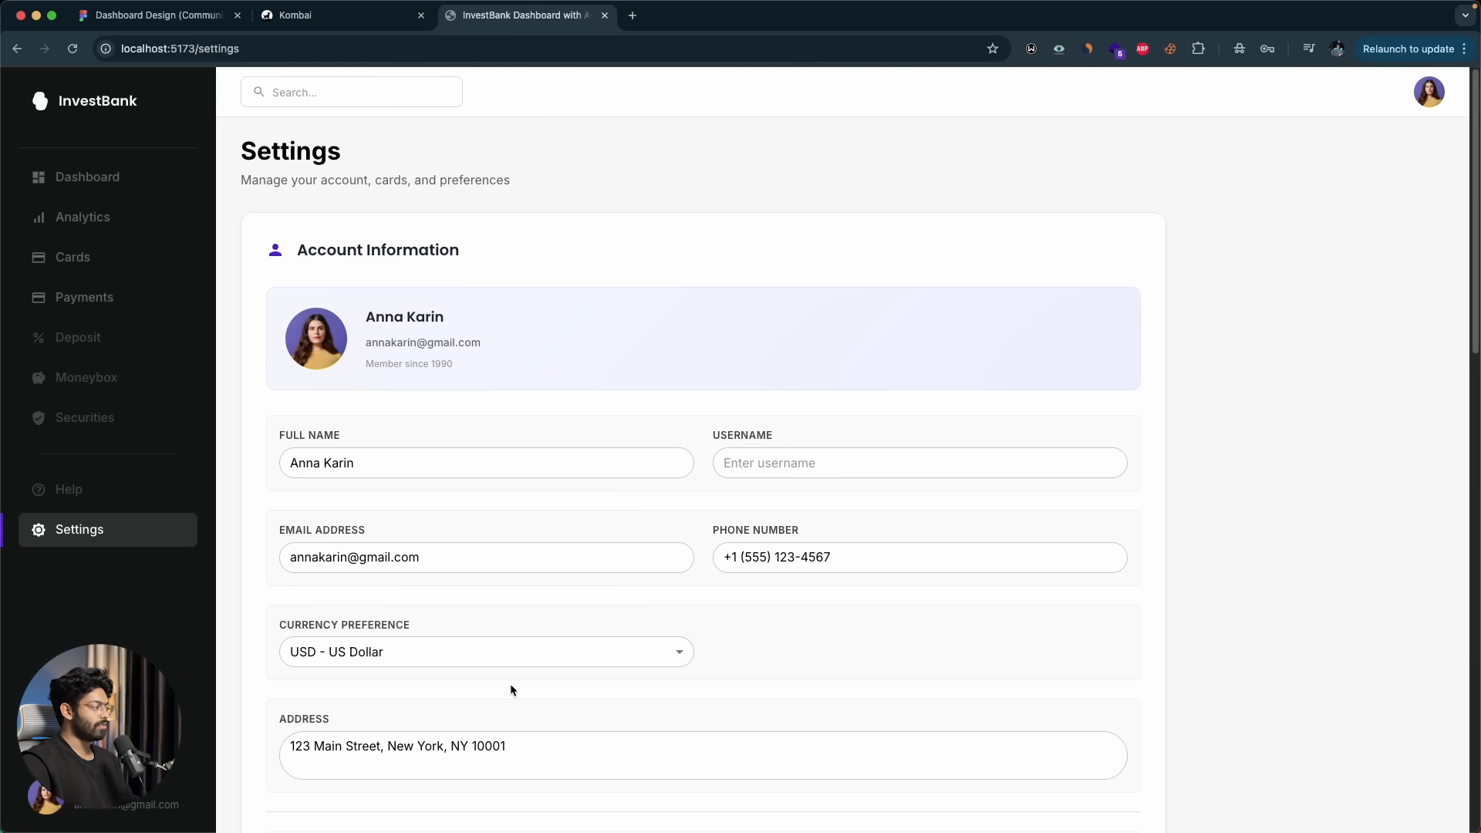
text(dfgdfgdfgdfg)
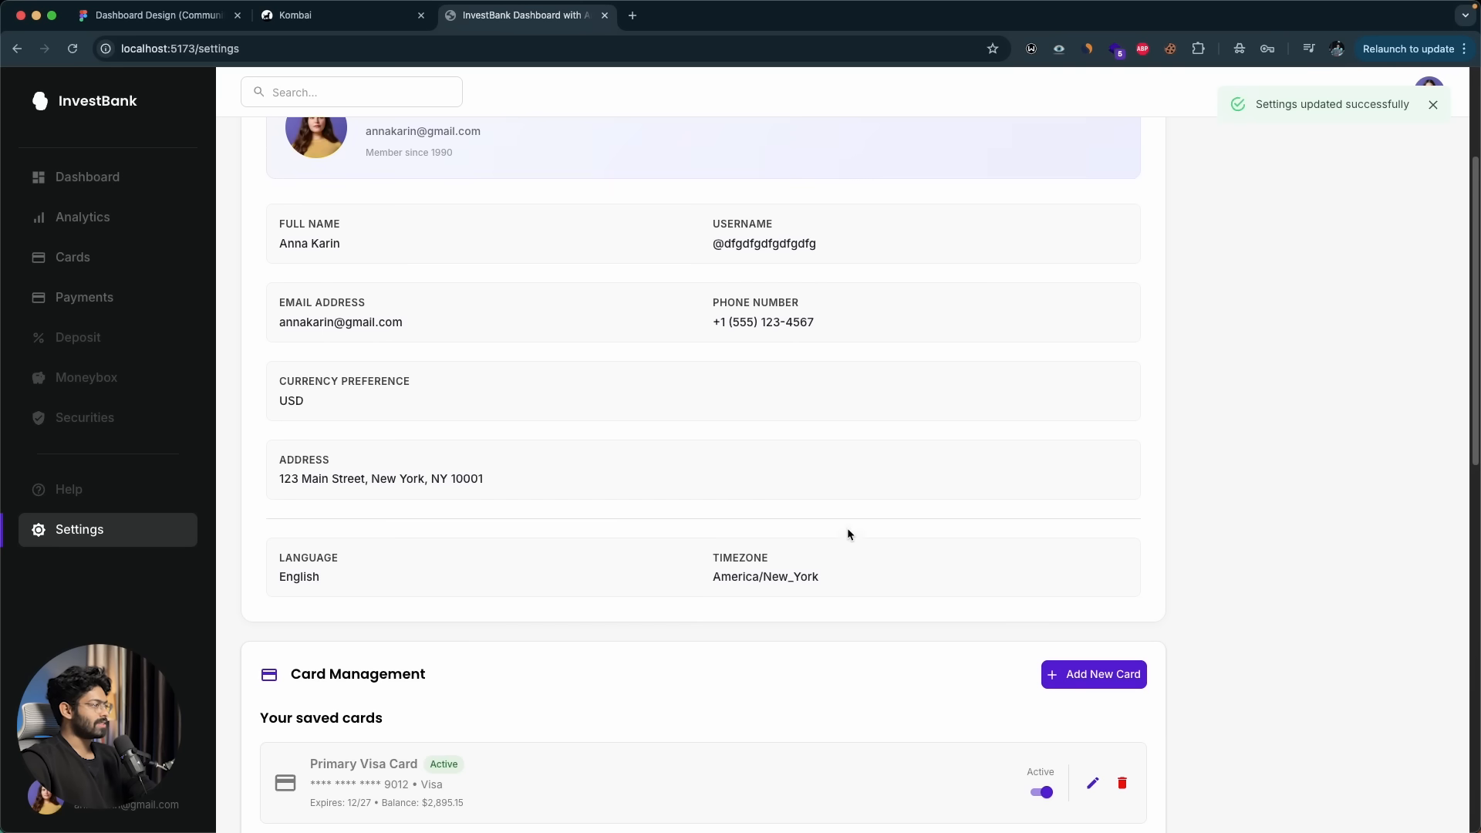
scroll(up, 3)
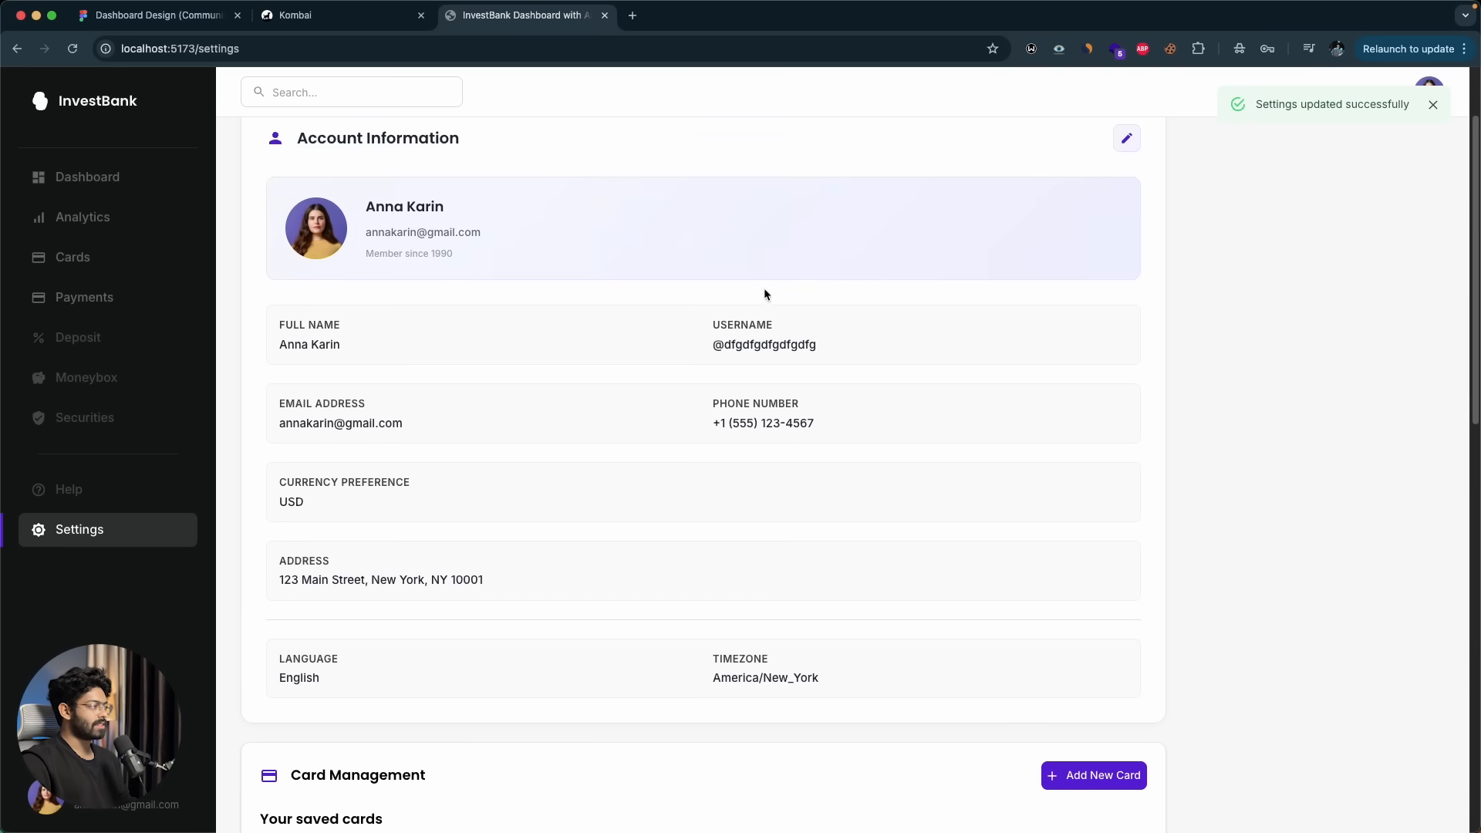
scroll(up, 3)
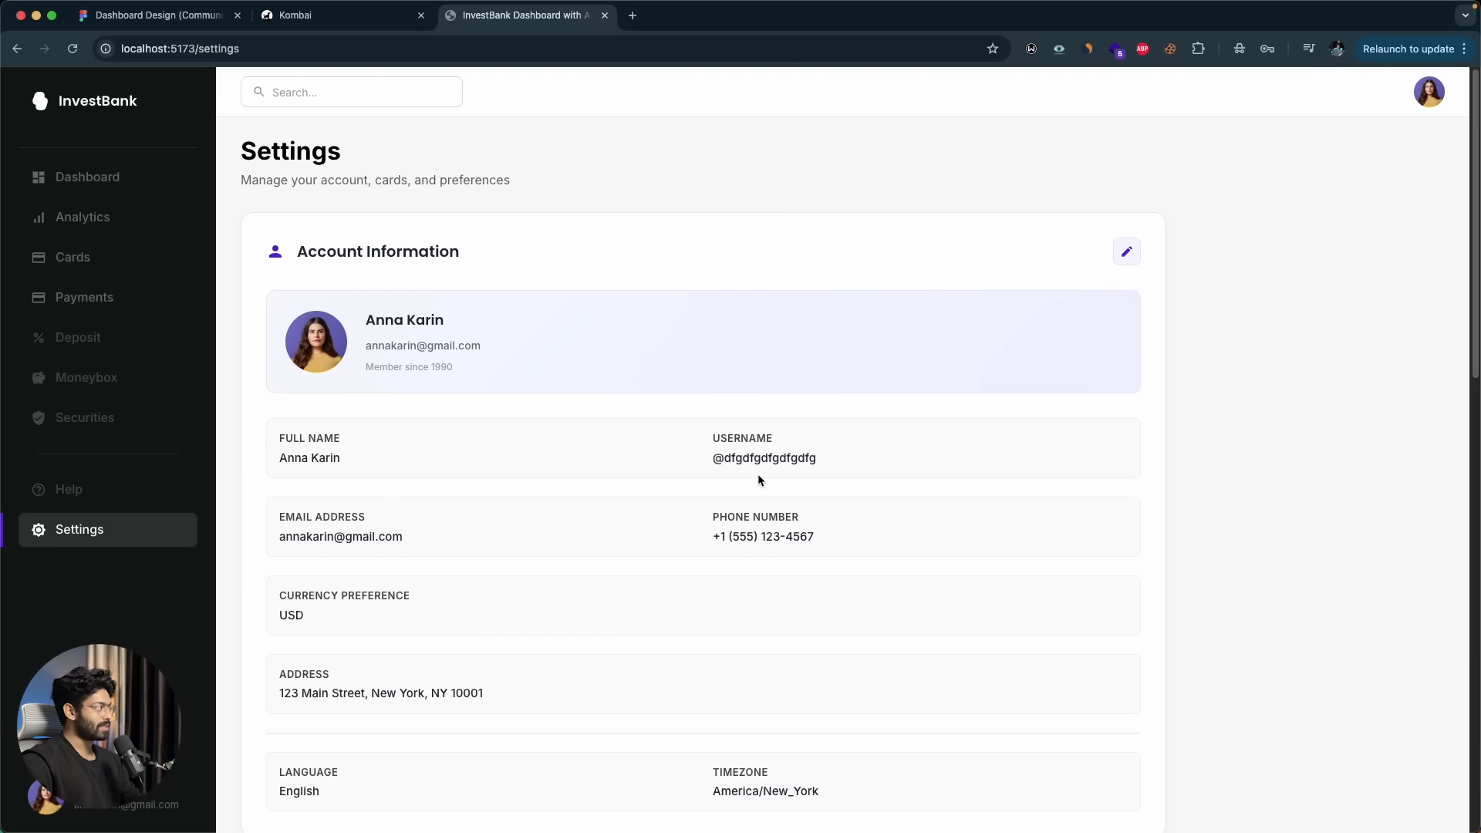
- Return to the top of the Kombai homepage with its AI frontend agent headline
click(340, 15)
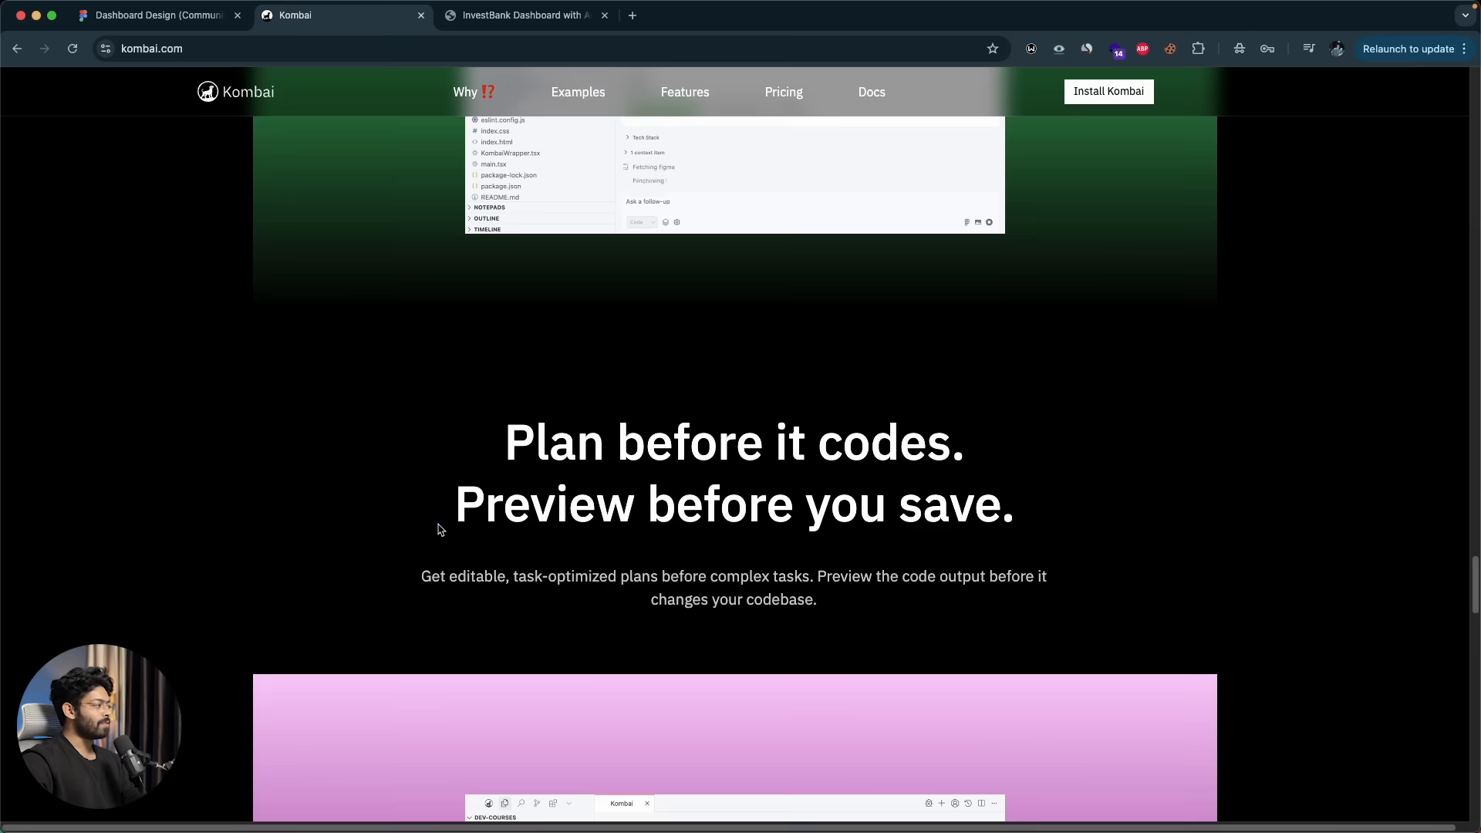
scroll(up, 3)
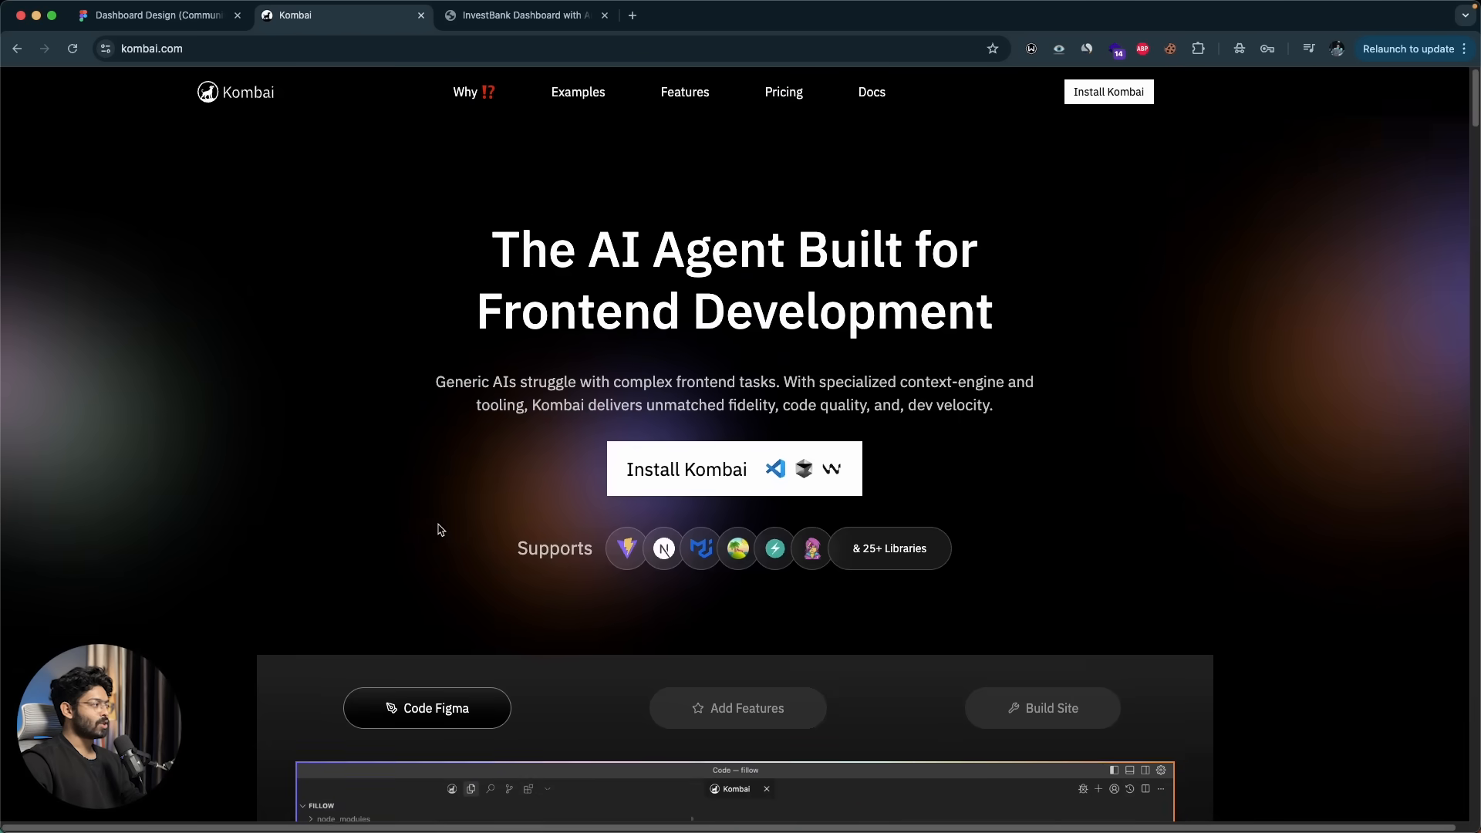
click(734, 469)
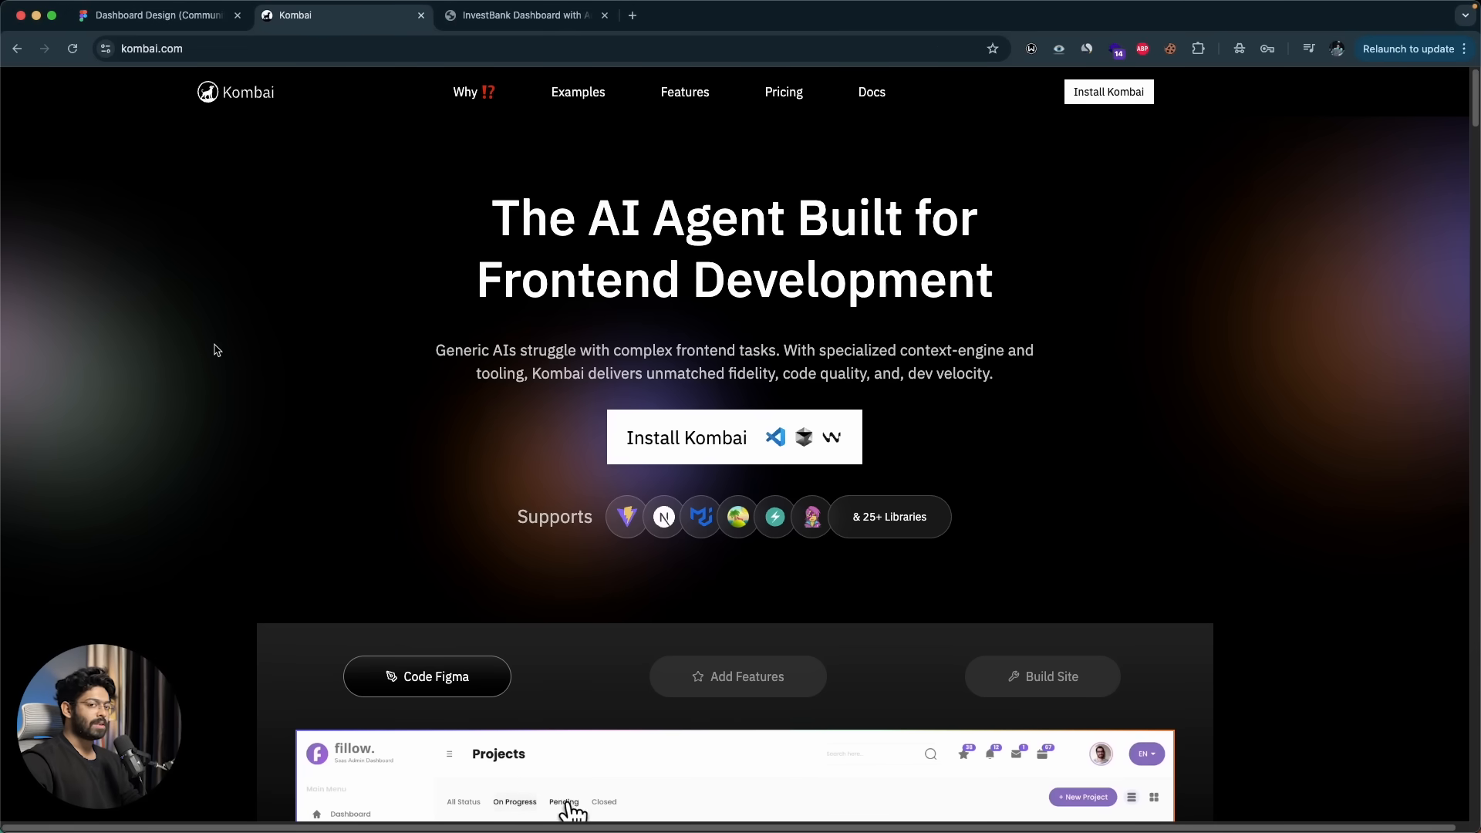
mouse_move(463, 810)
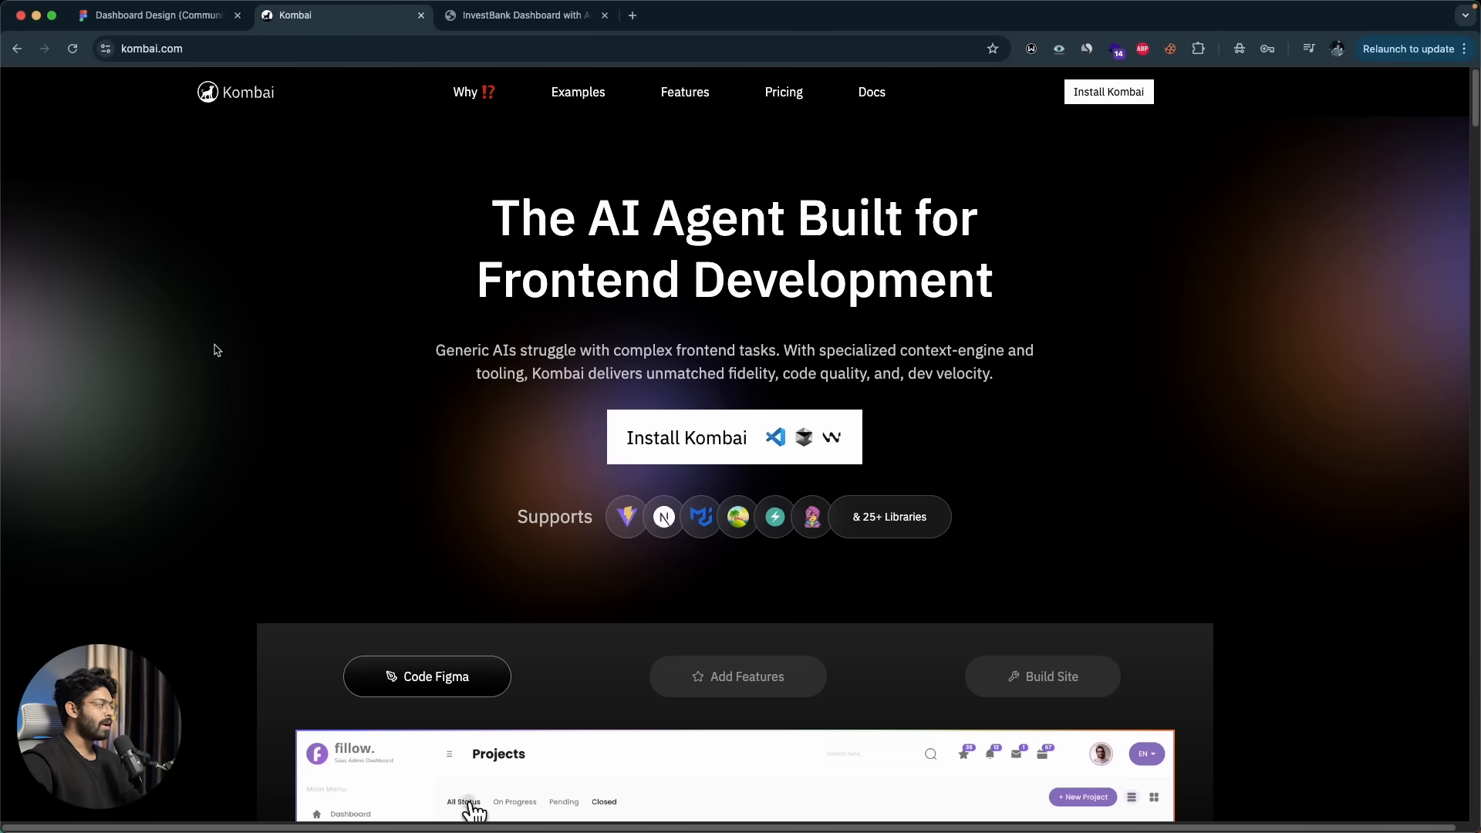
mouse_move(226, 210)
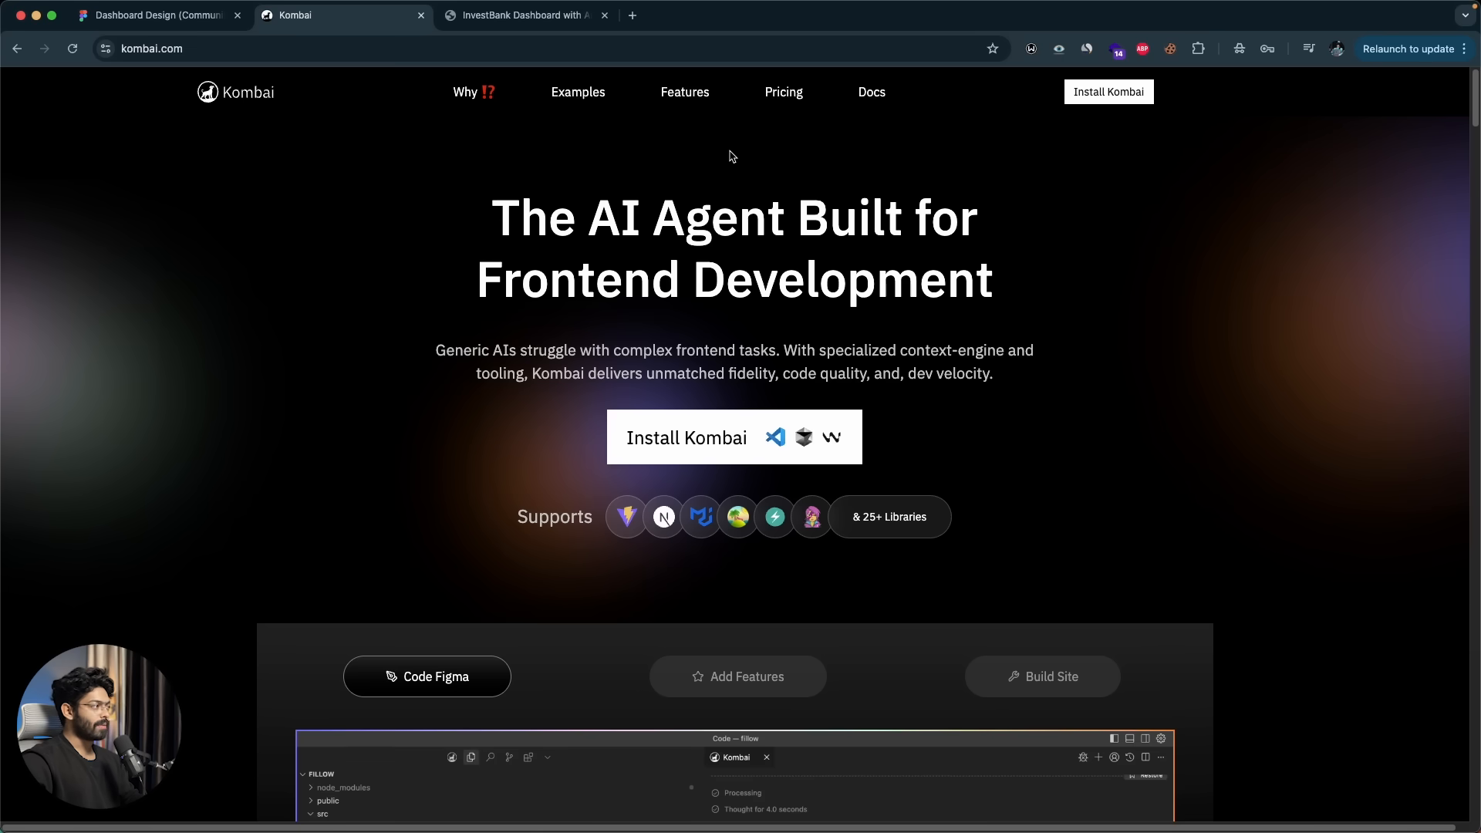
- View Kombai's pricing page comparing Free, Plus, Pro and Premium plans
click(784, 91)
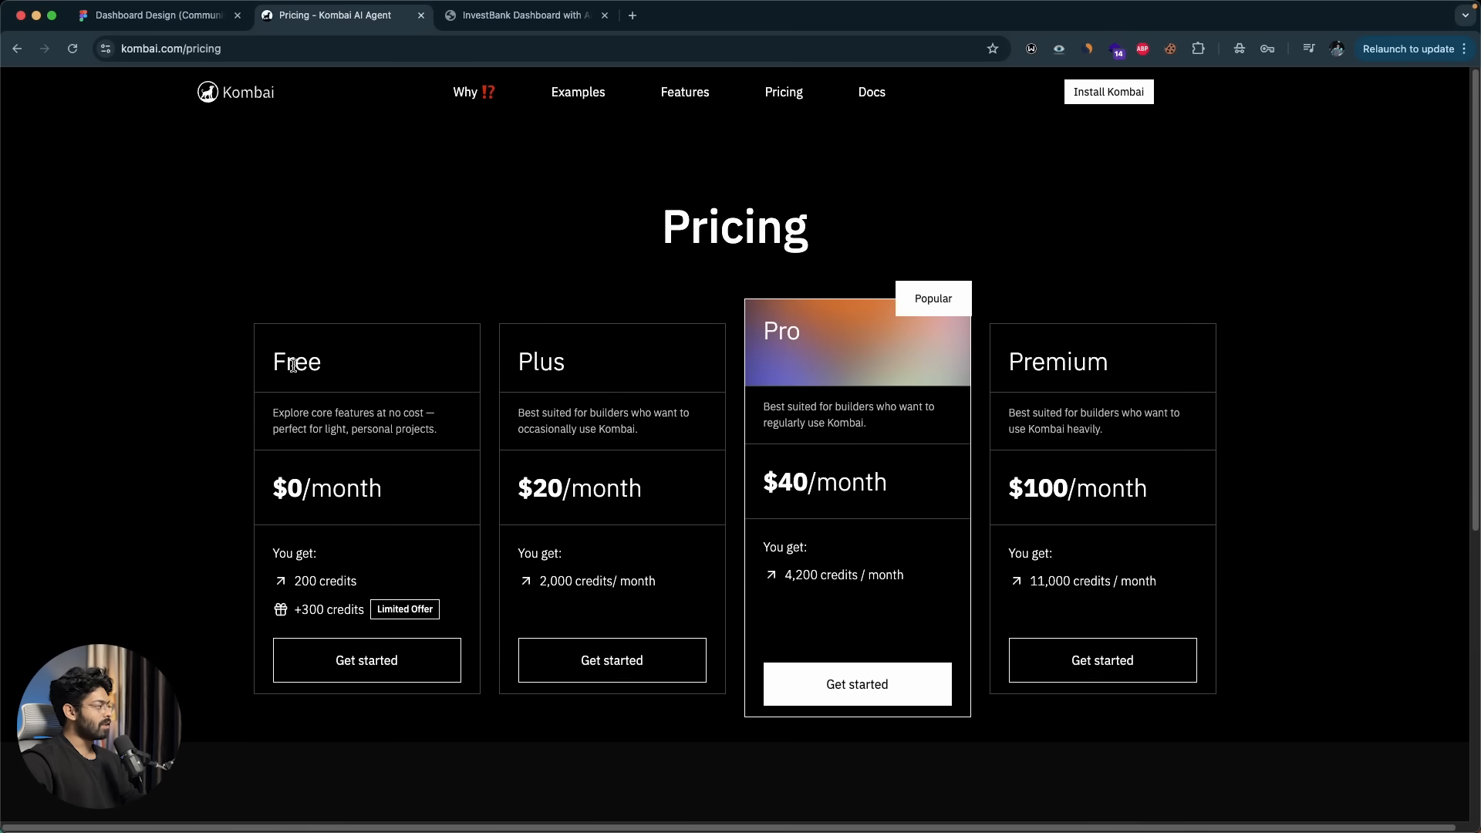
mouse_move(315, 369)
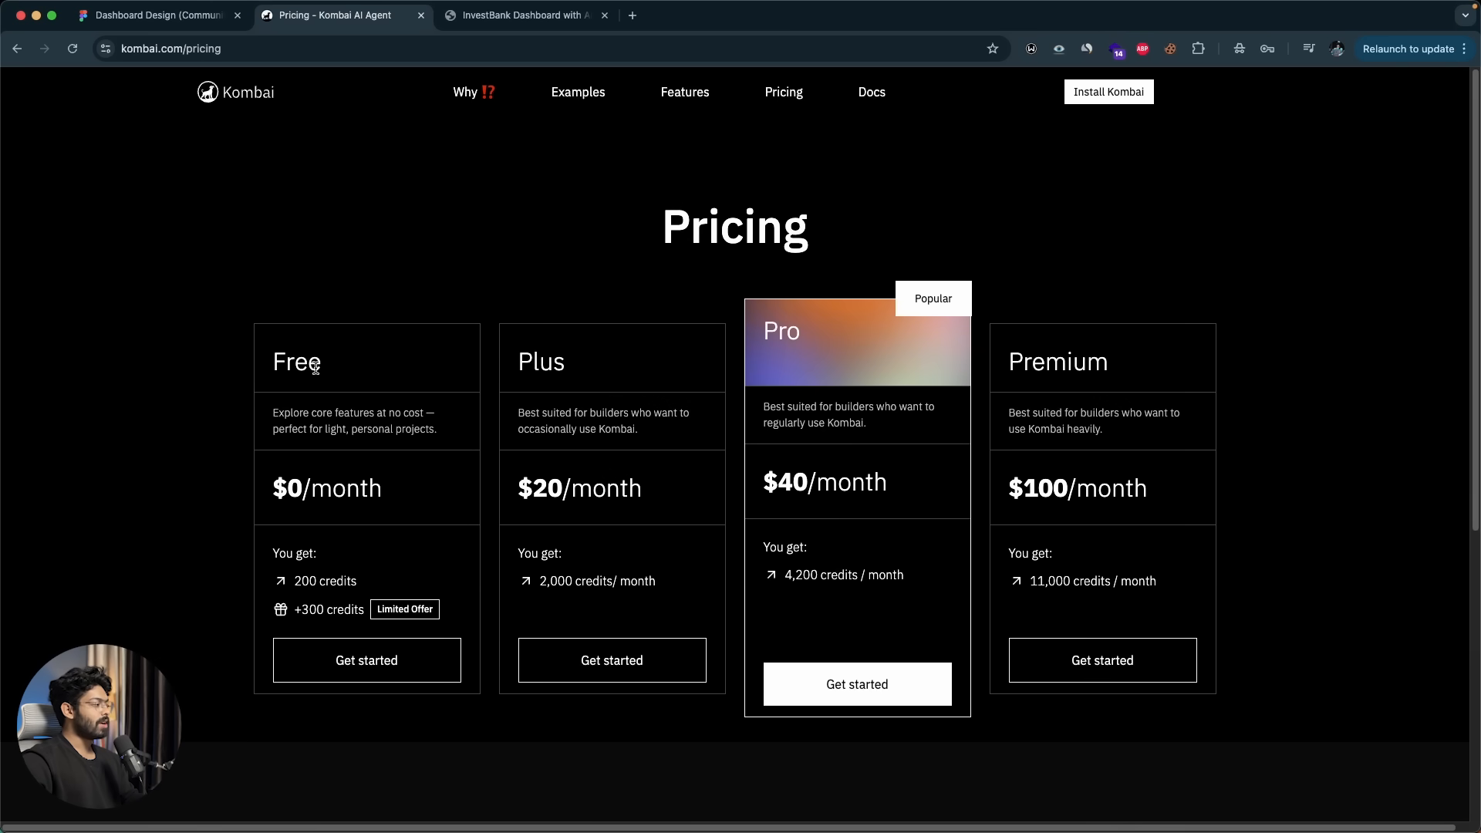
mouse_move(993, 350)
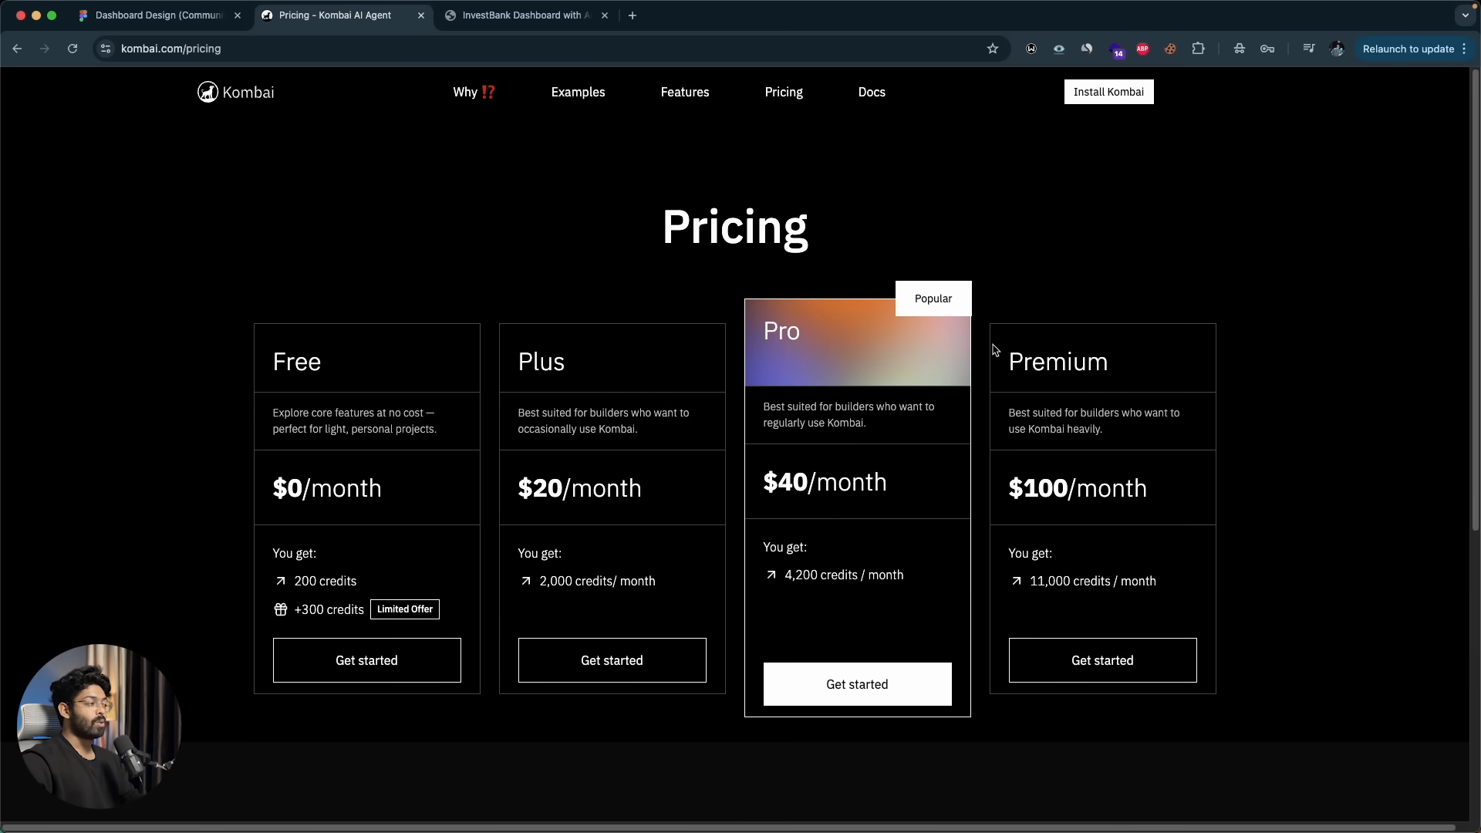
mouse_move(336, 576)
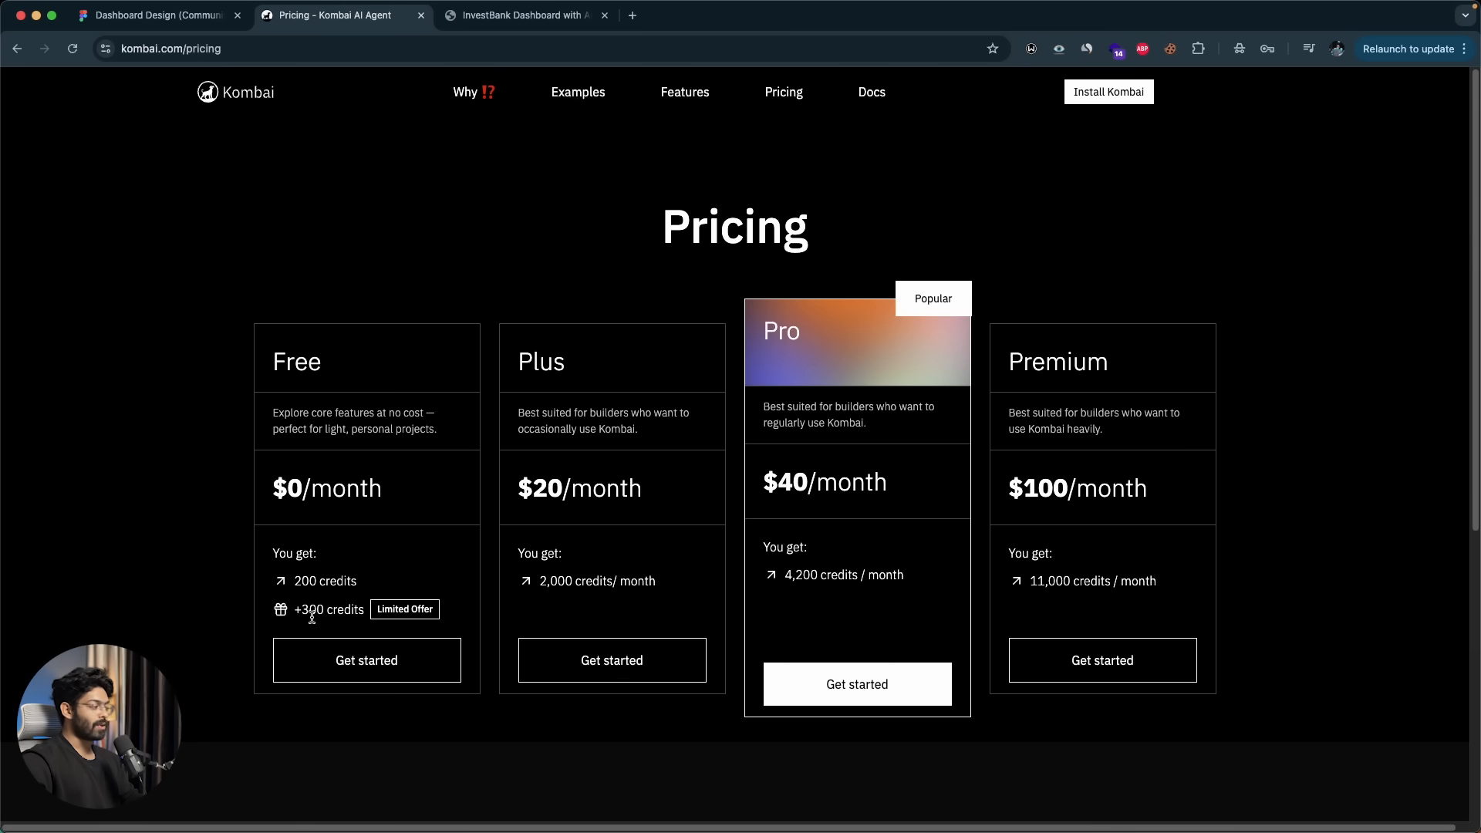
mouse_move(303, 509)
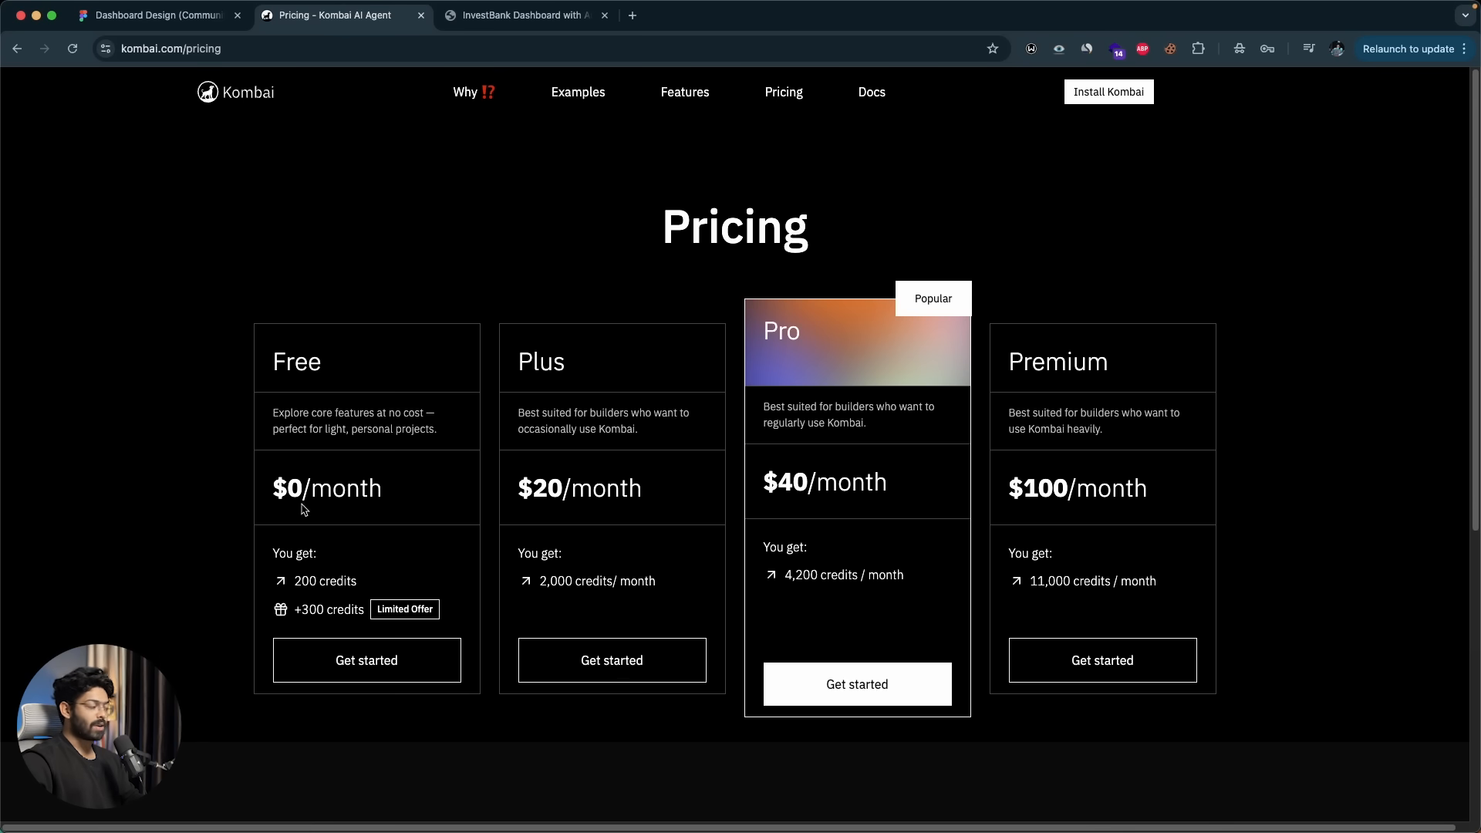
mouse_move(272, 374)
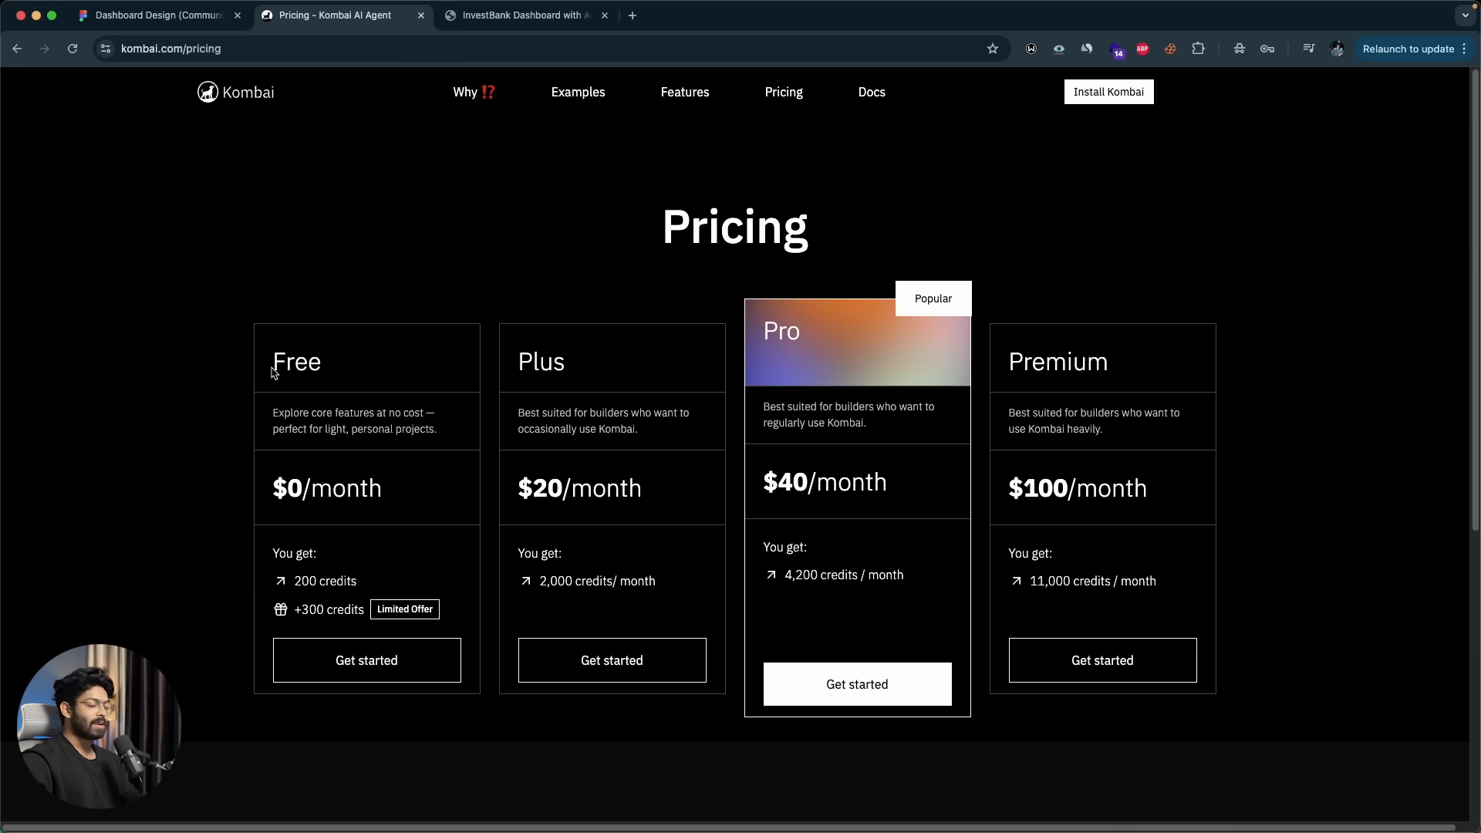